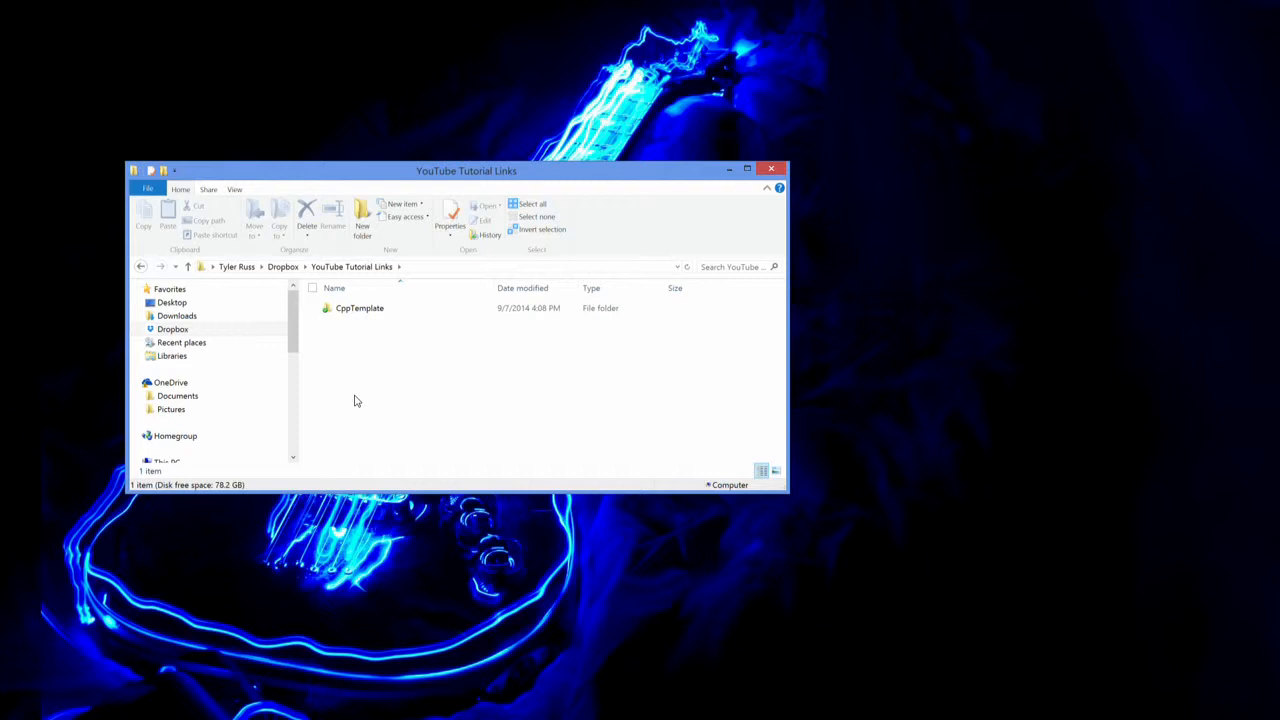
mouse_move(384, 376)
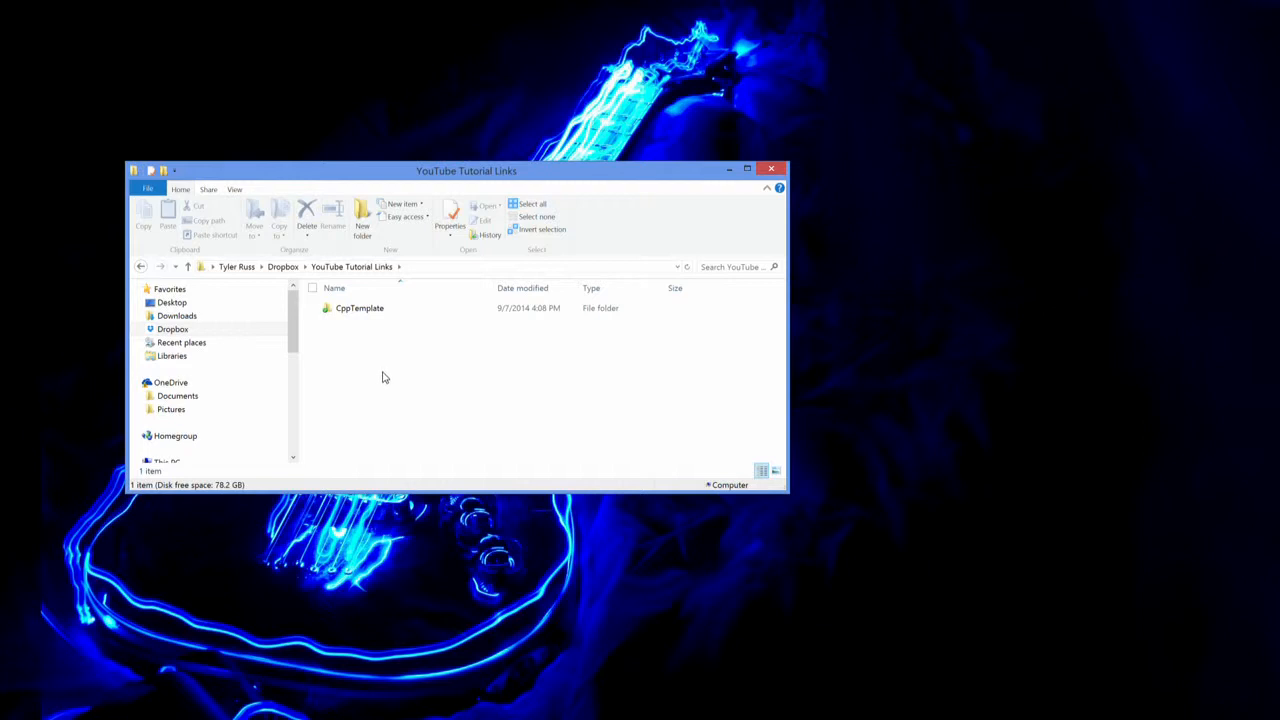
mouse_move(382, 362)
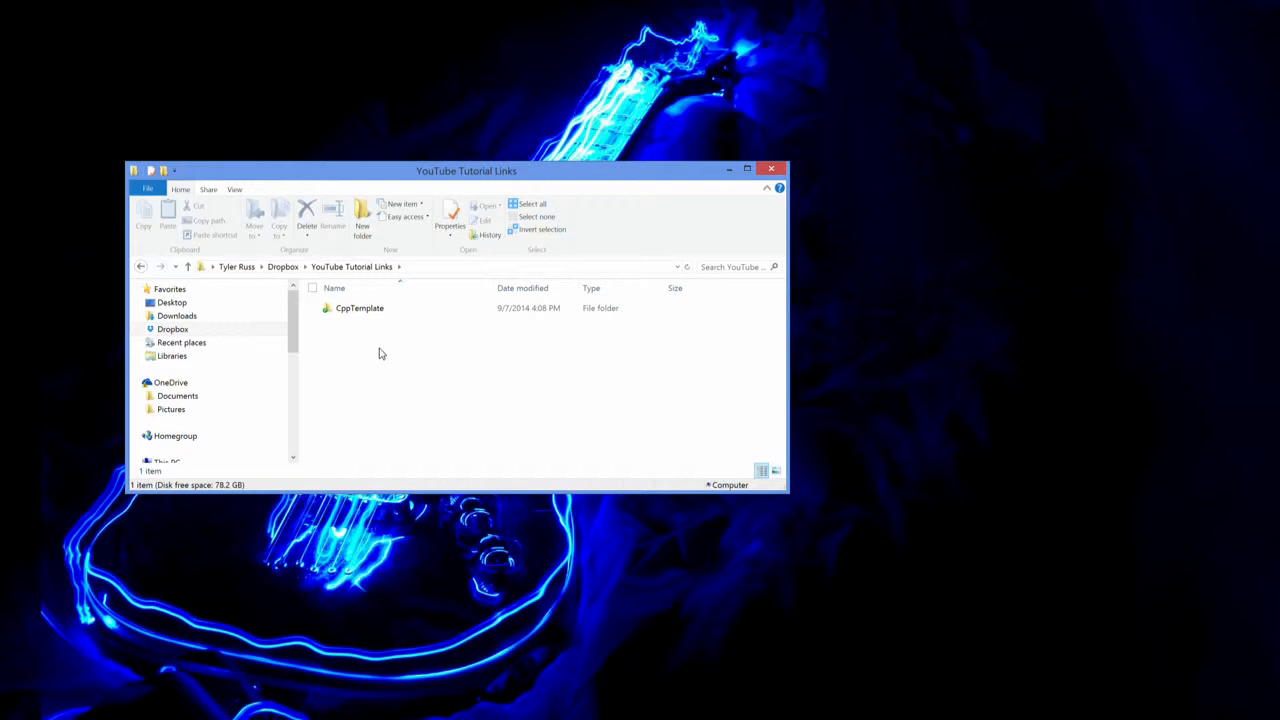
mouse_move(372, 330)
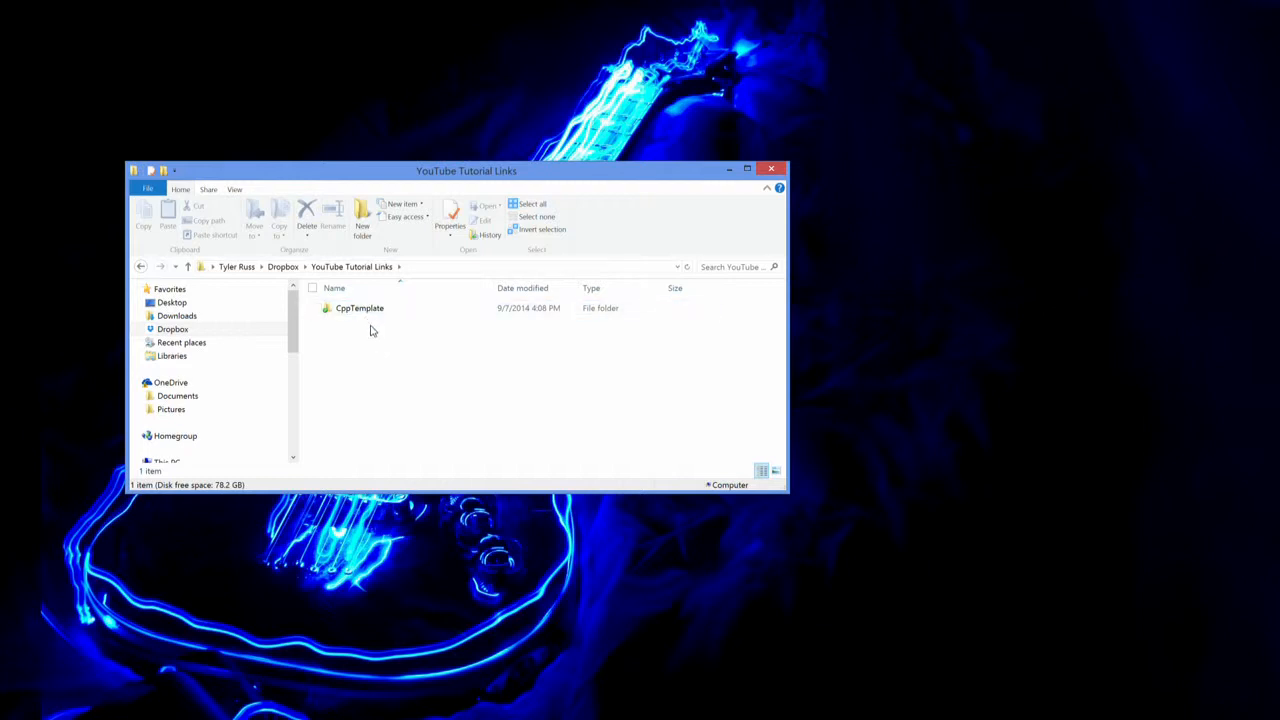
mouse_move(378, 364)
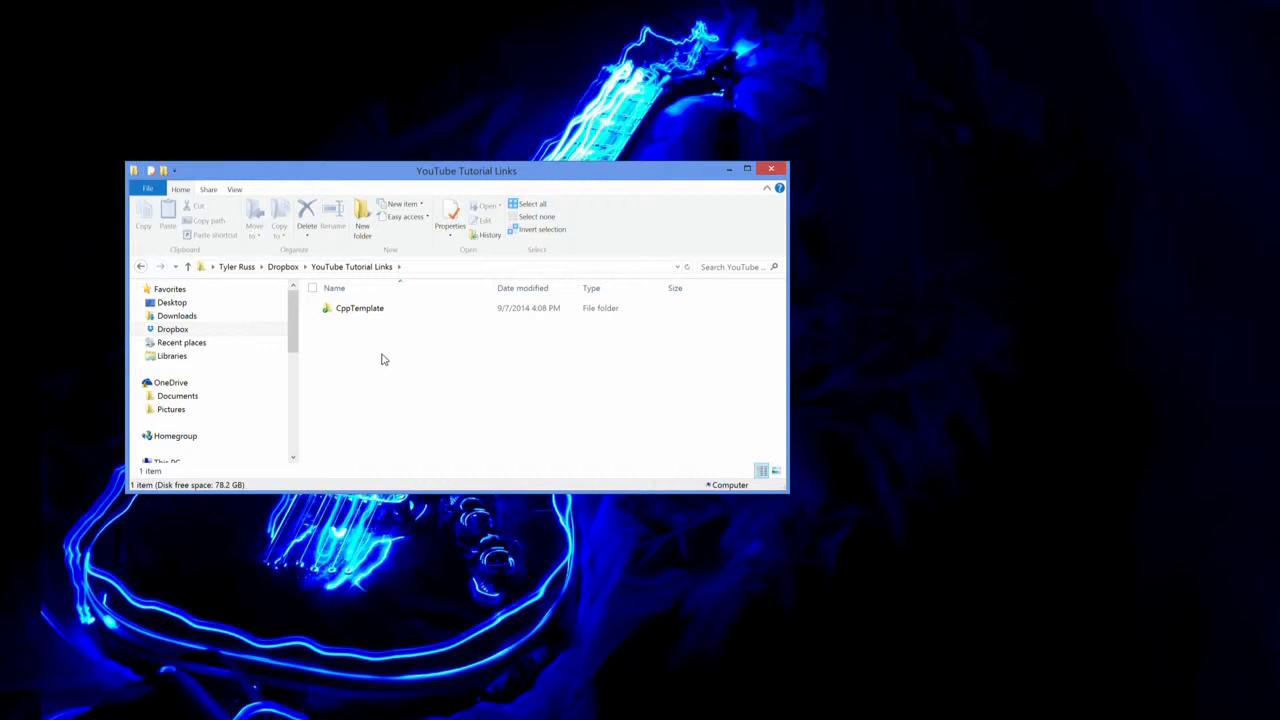
mouse_move(372, 360)
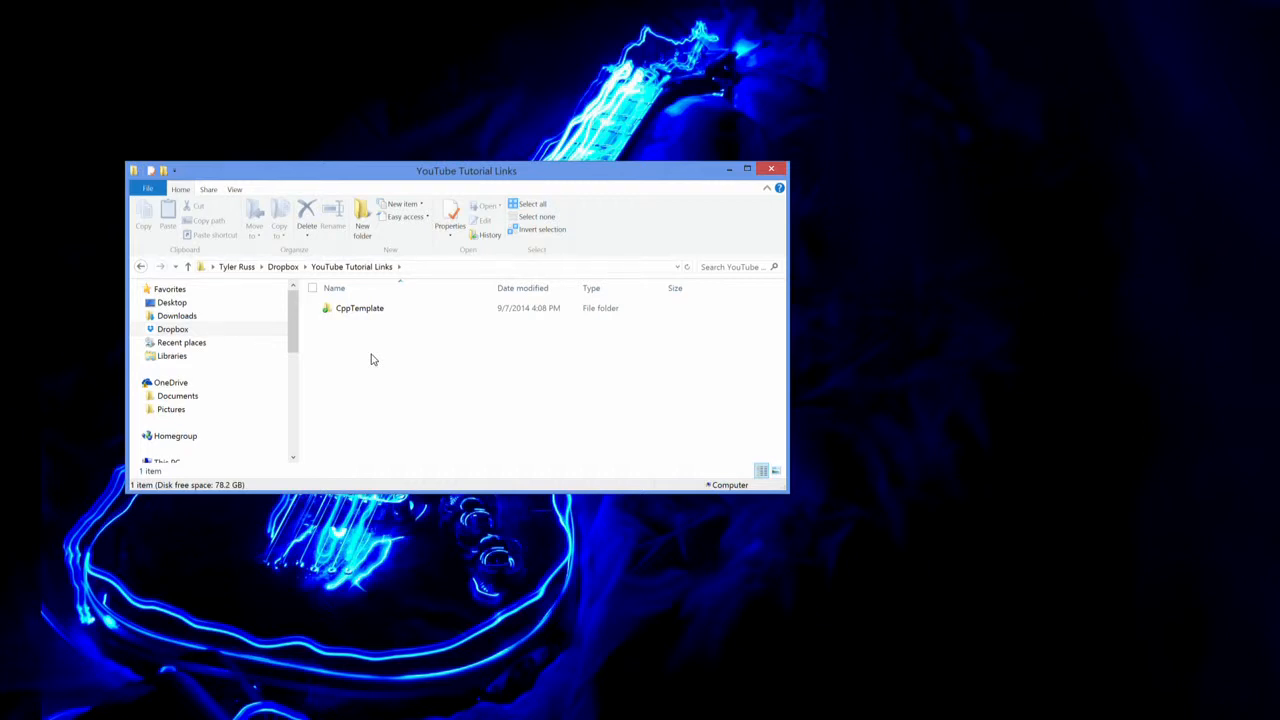
mouse_move(378, 340)
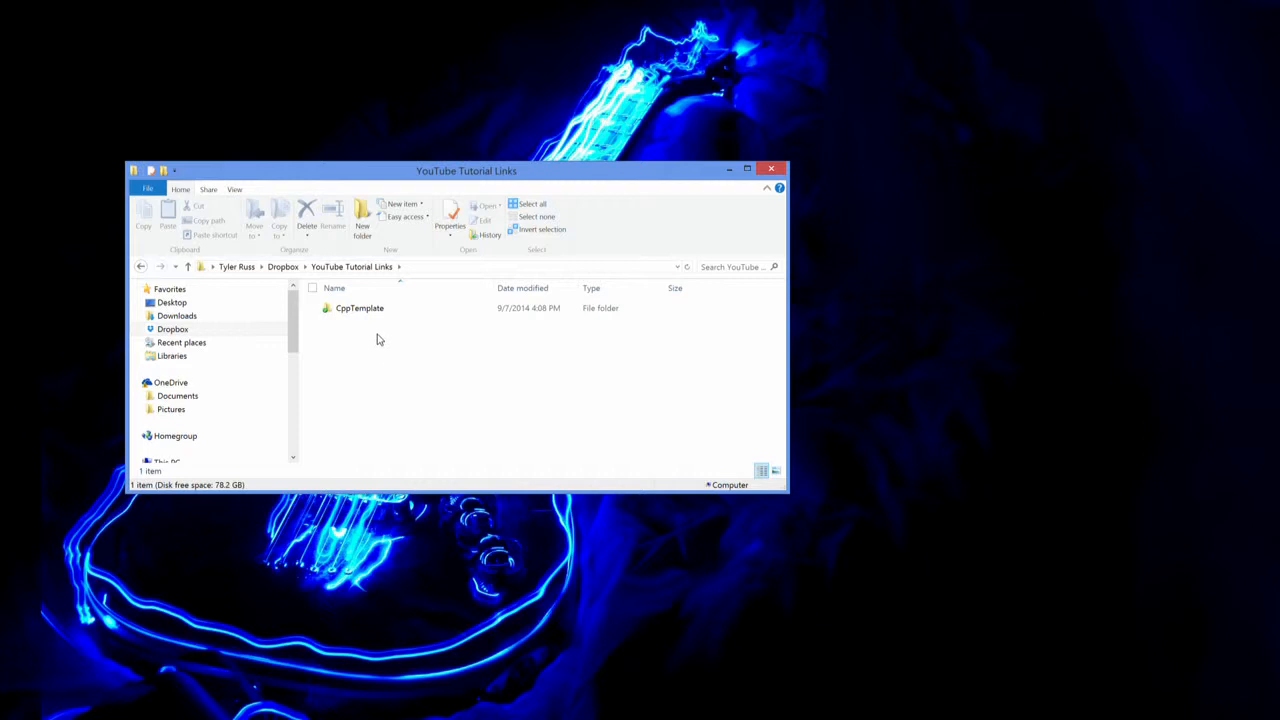
Step: Select the CppTemplate folder and copy it for reuse as a new project
click(360, 308)
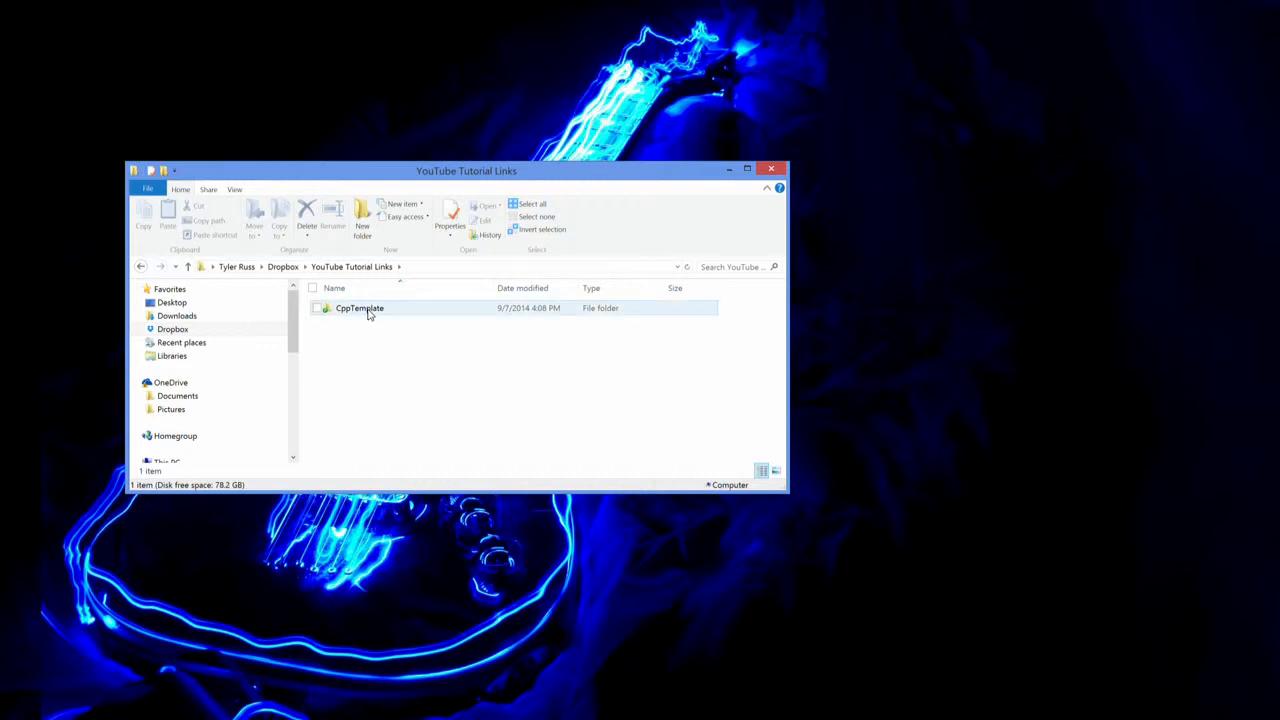
click(404, 352)
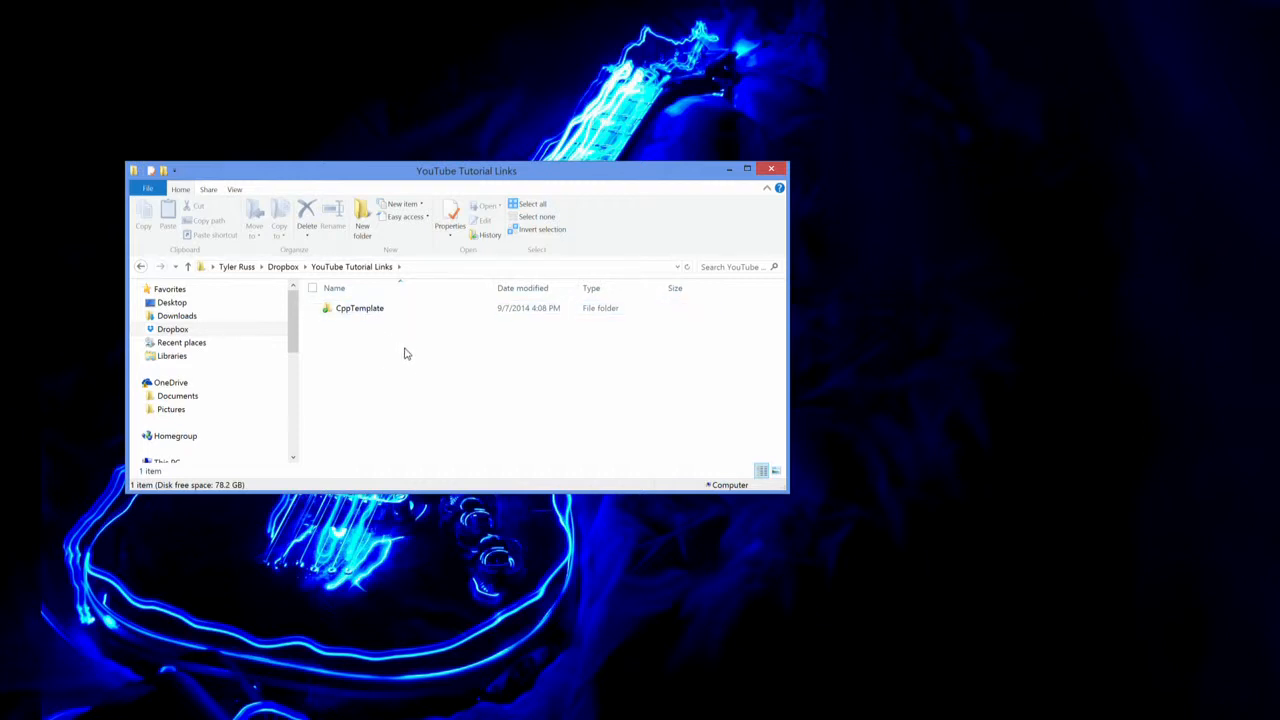
mouse_move(420, 364)
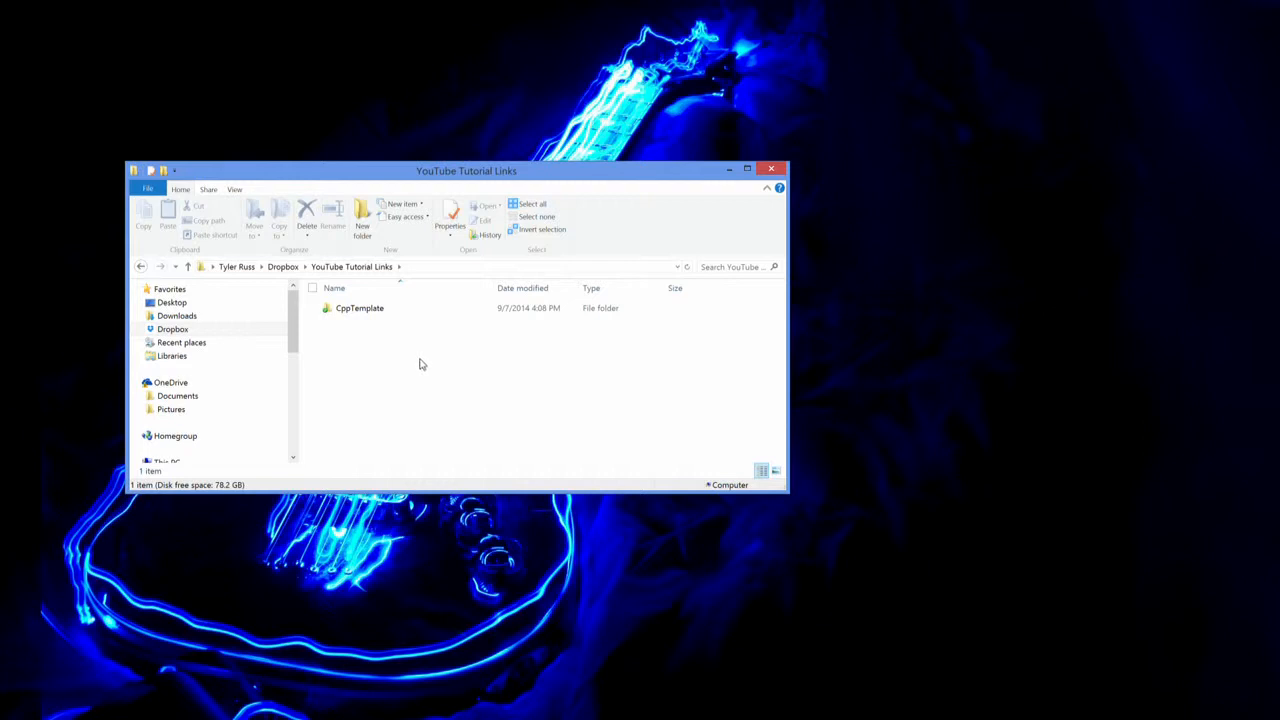
mouse_move(424, 370)
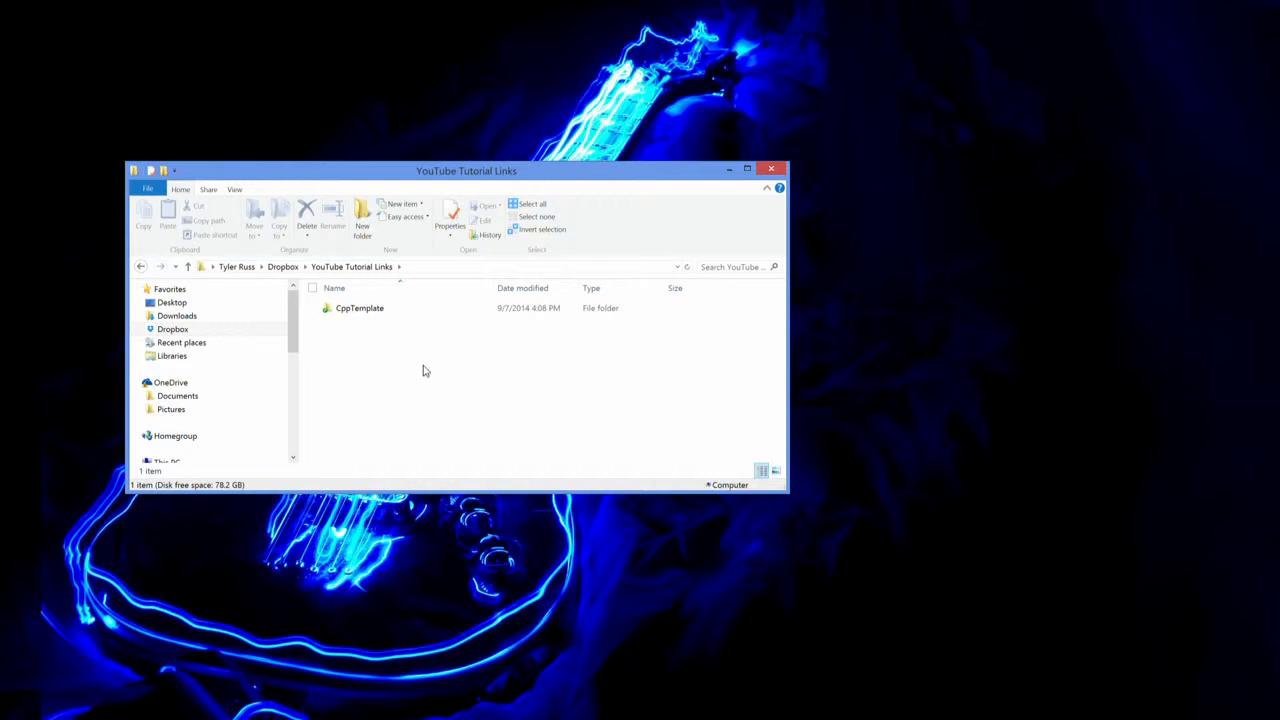
mouse_move(400, 368)
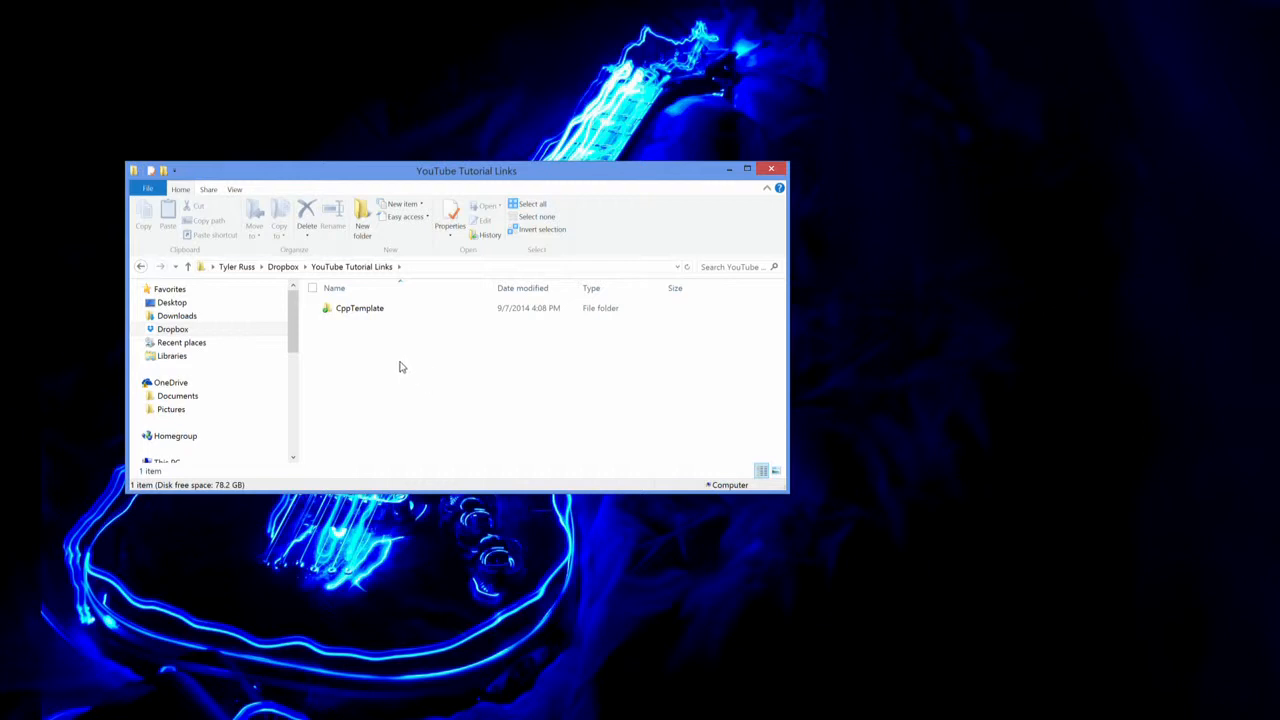
mouse_move(388, 368)
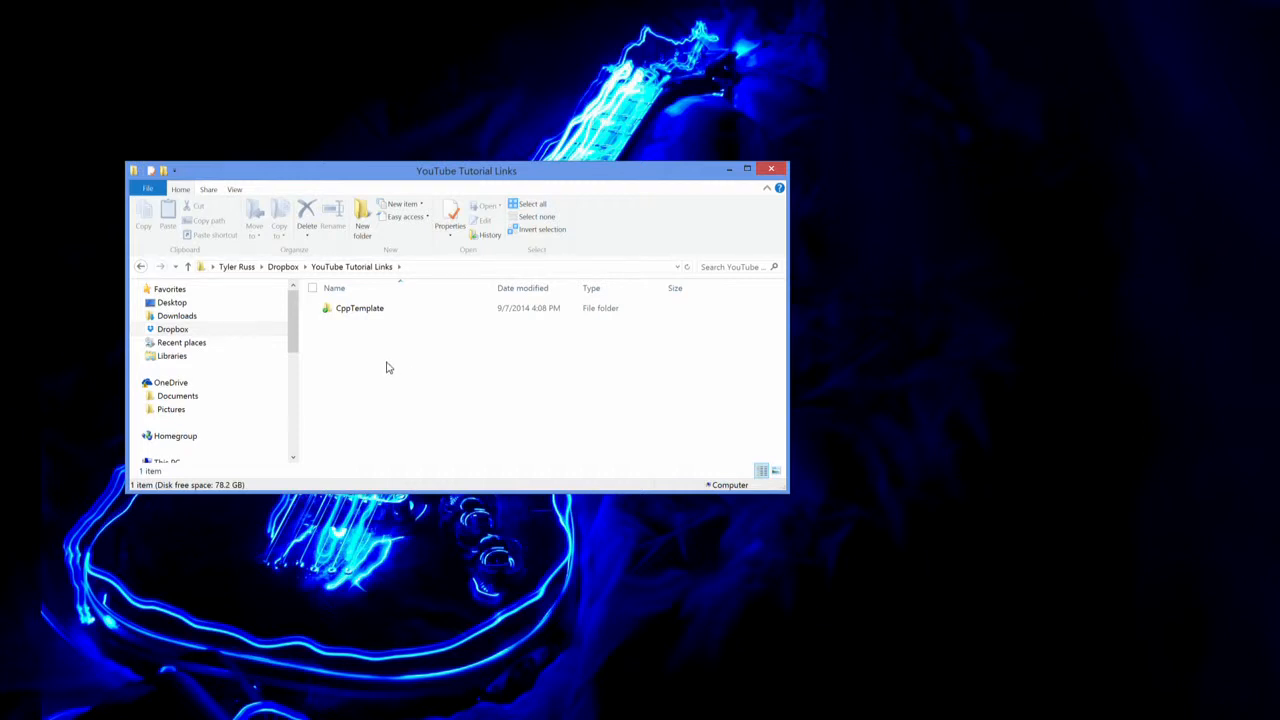
mouse_move(374, 356)
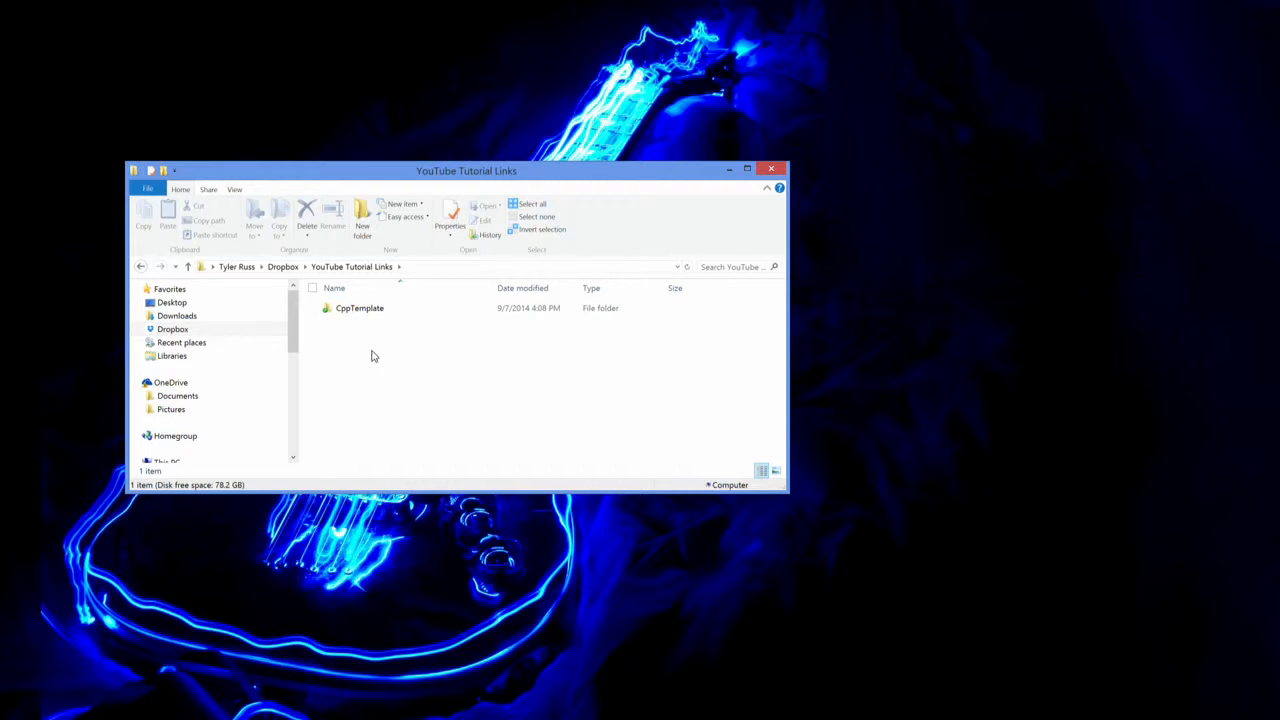
click(360, 308)
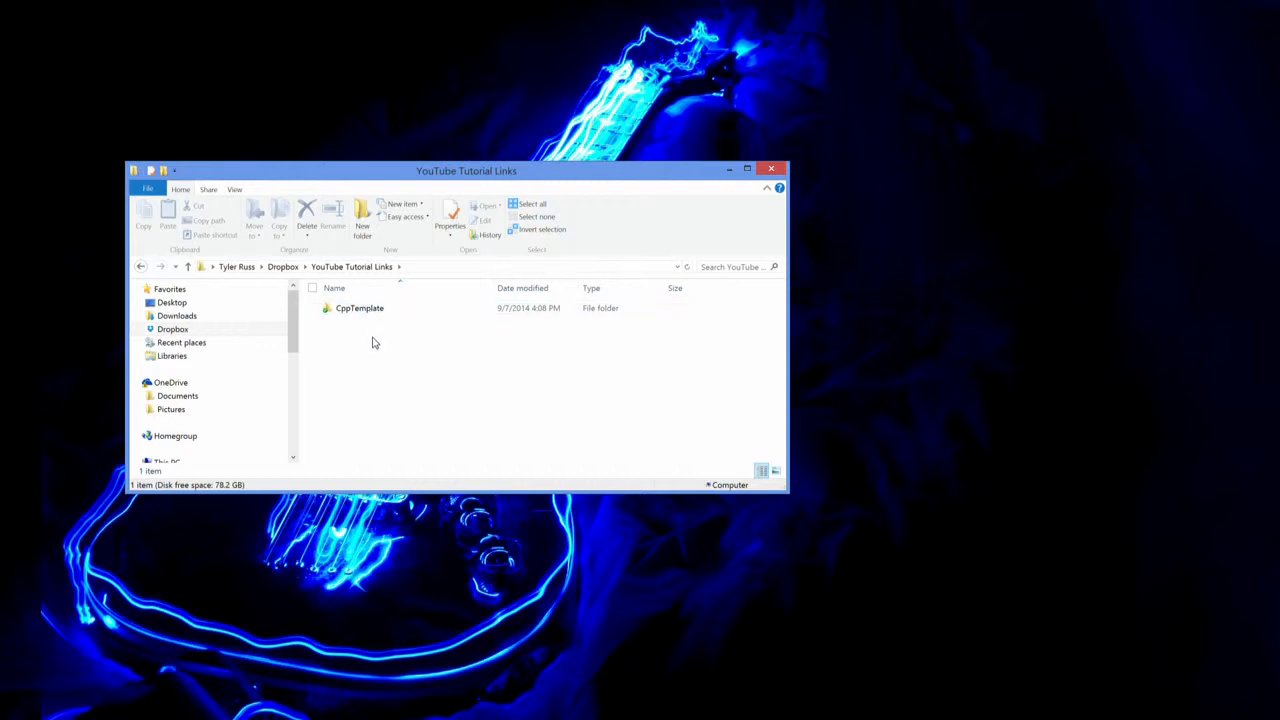
mouse_move(370, 336)
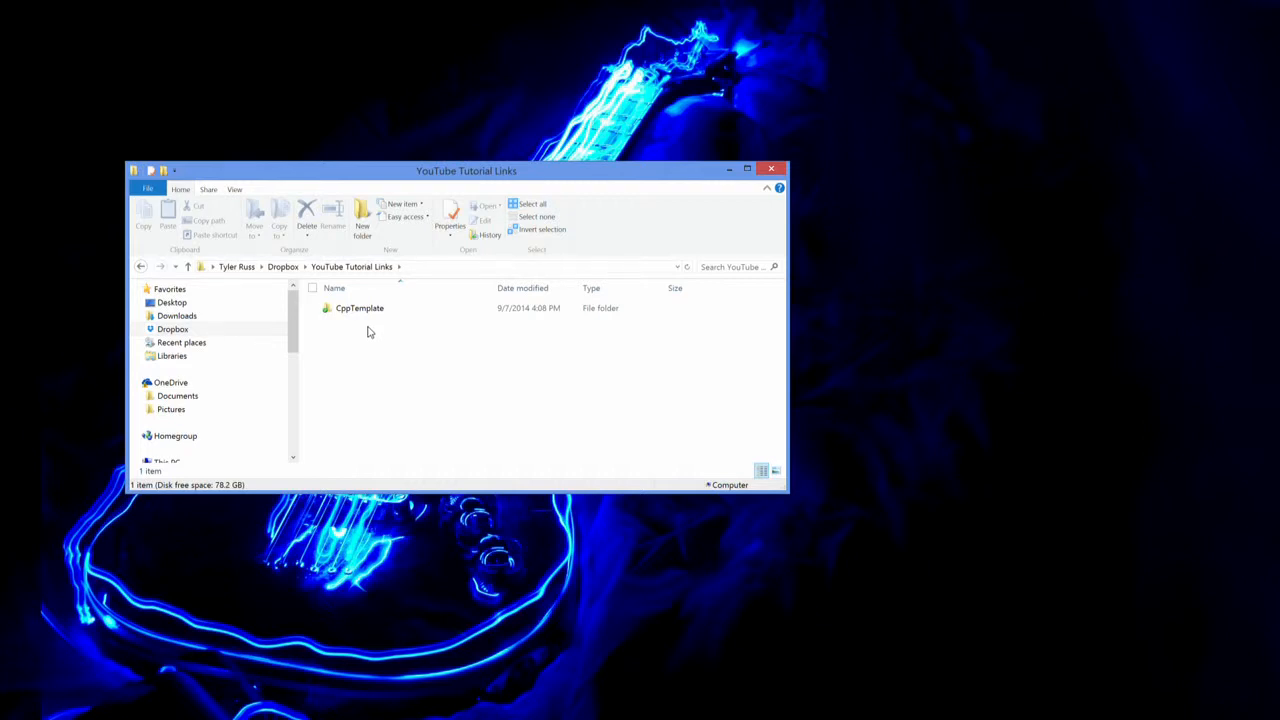
click(360, 308)
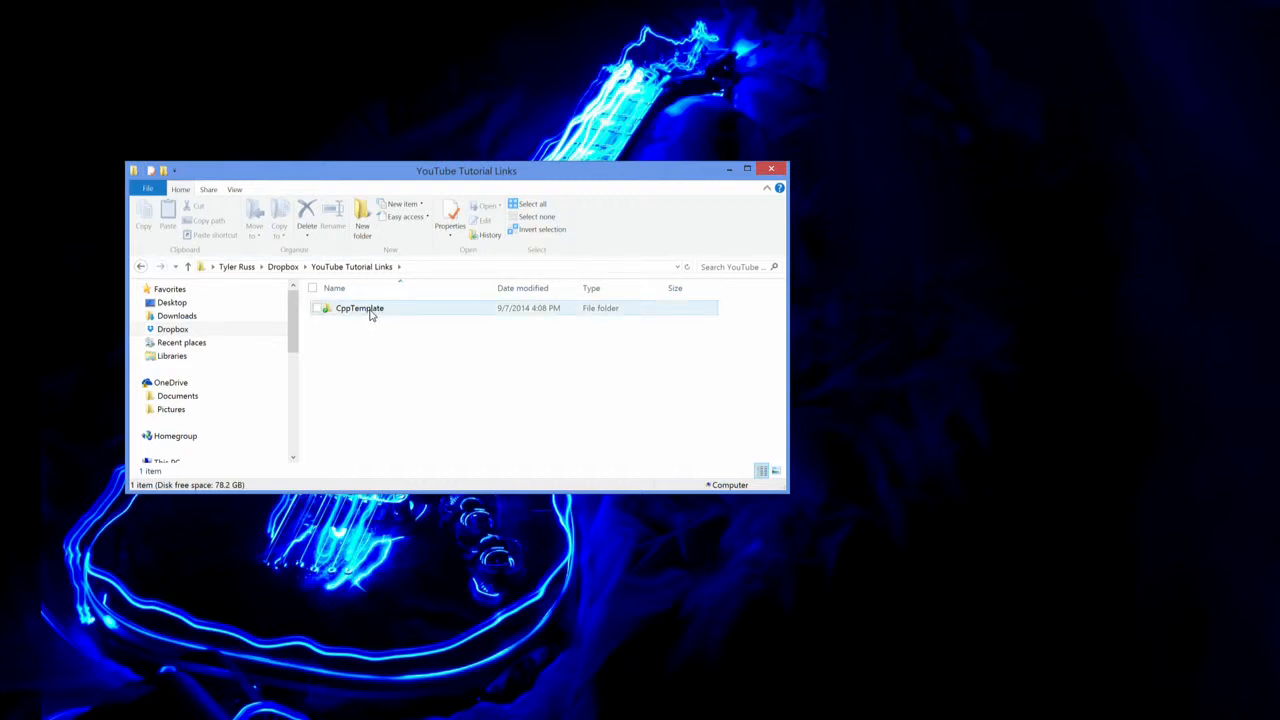
right_click(360, 308)
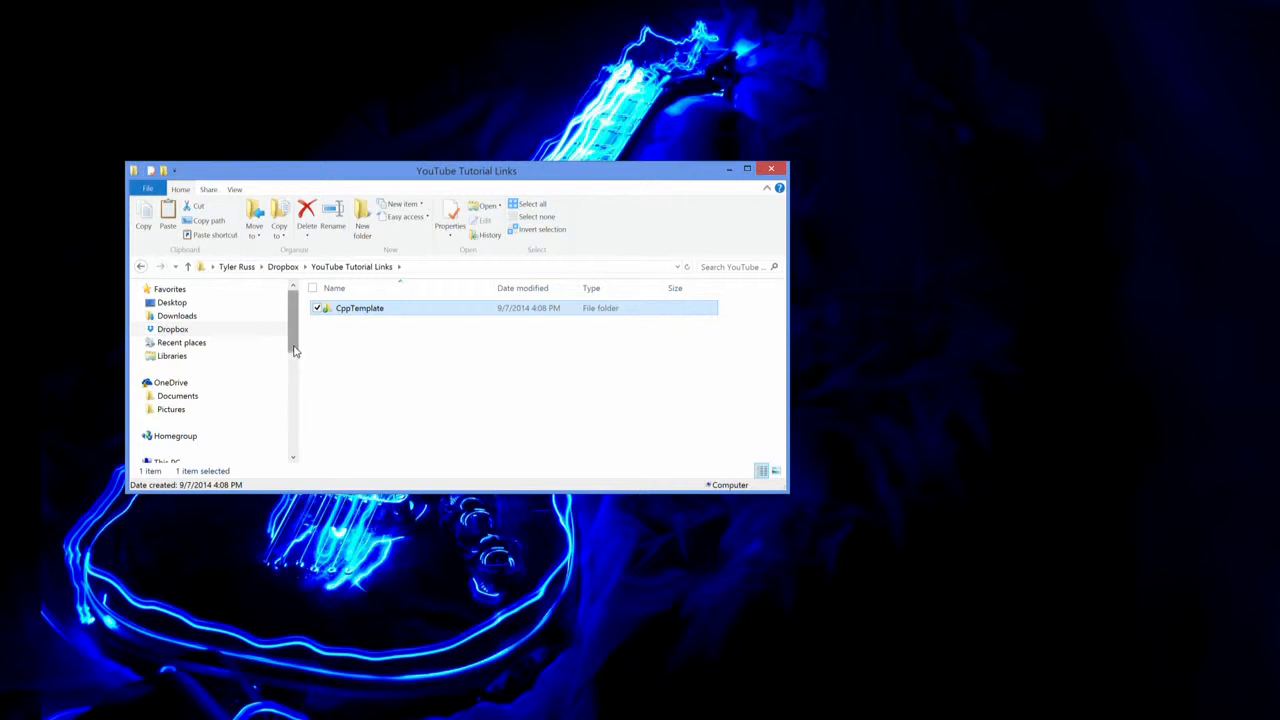
Step: Scroll the navigation pane down to the This PC drives list
scroll(down, 3)
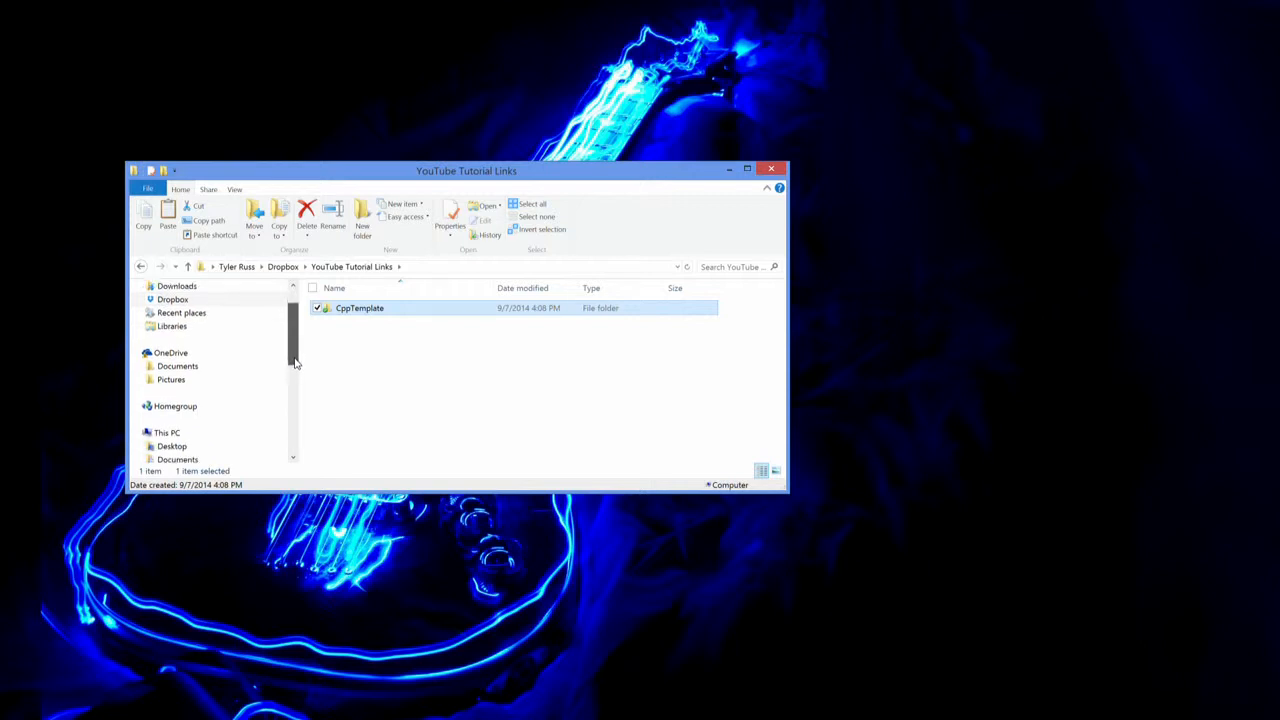
scroll(down, 3)
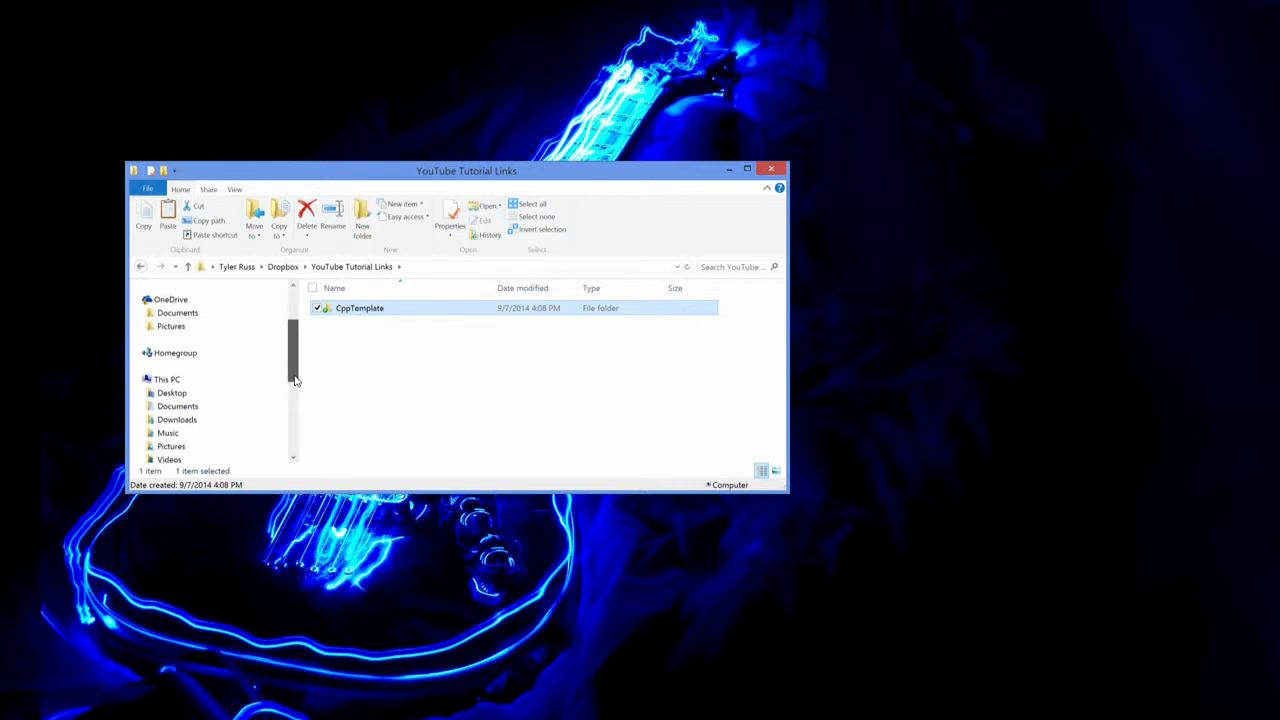
scroll(down, 3)
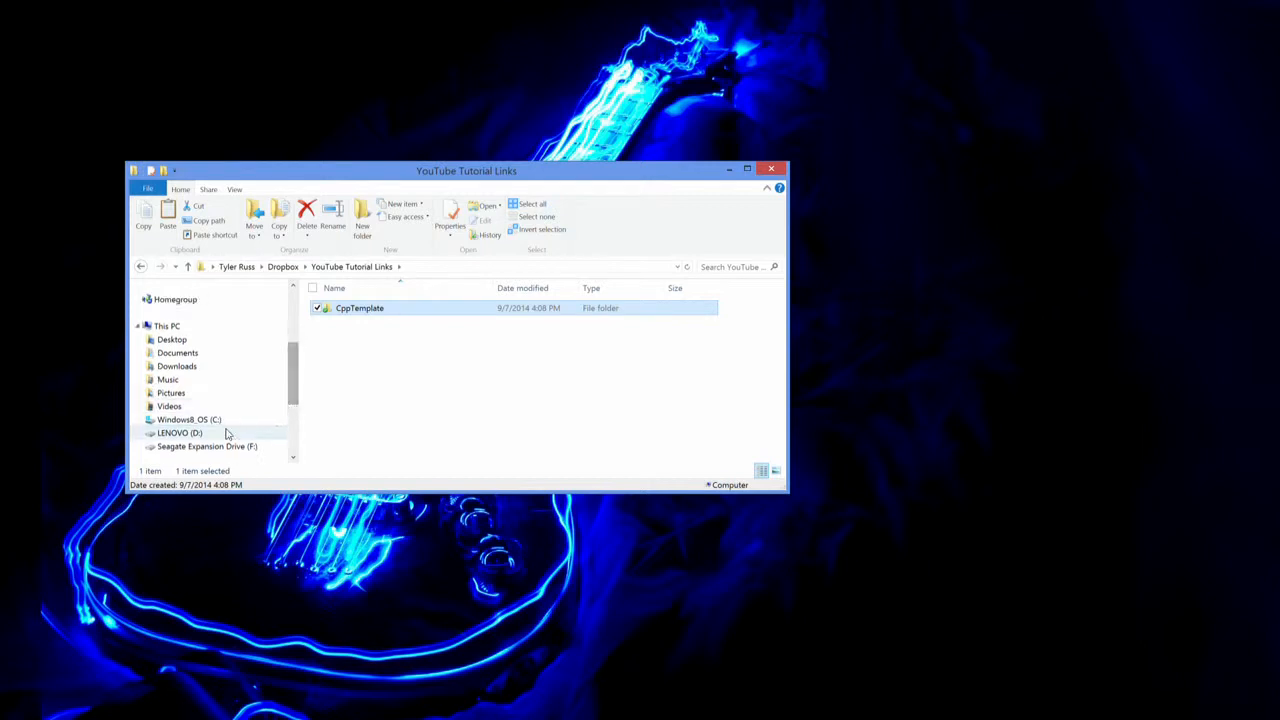
Step: Paste the template into C:\NDSTutorials and rename it ProgNoteExample
click(188, 420)
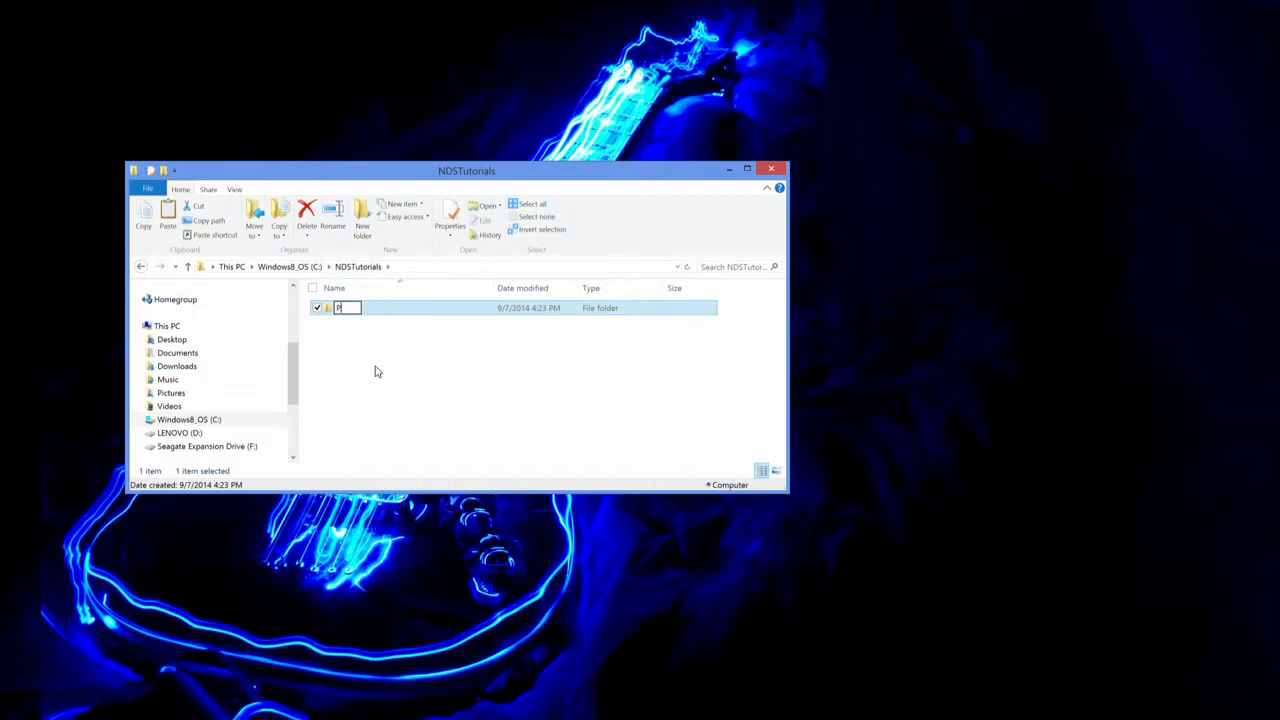
text(rogNoteExample)
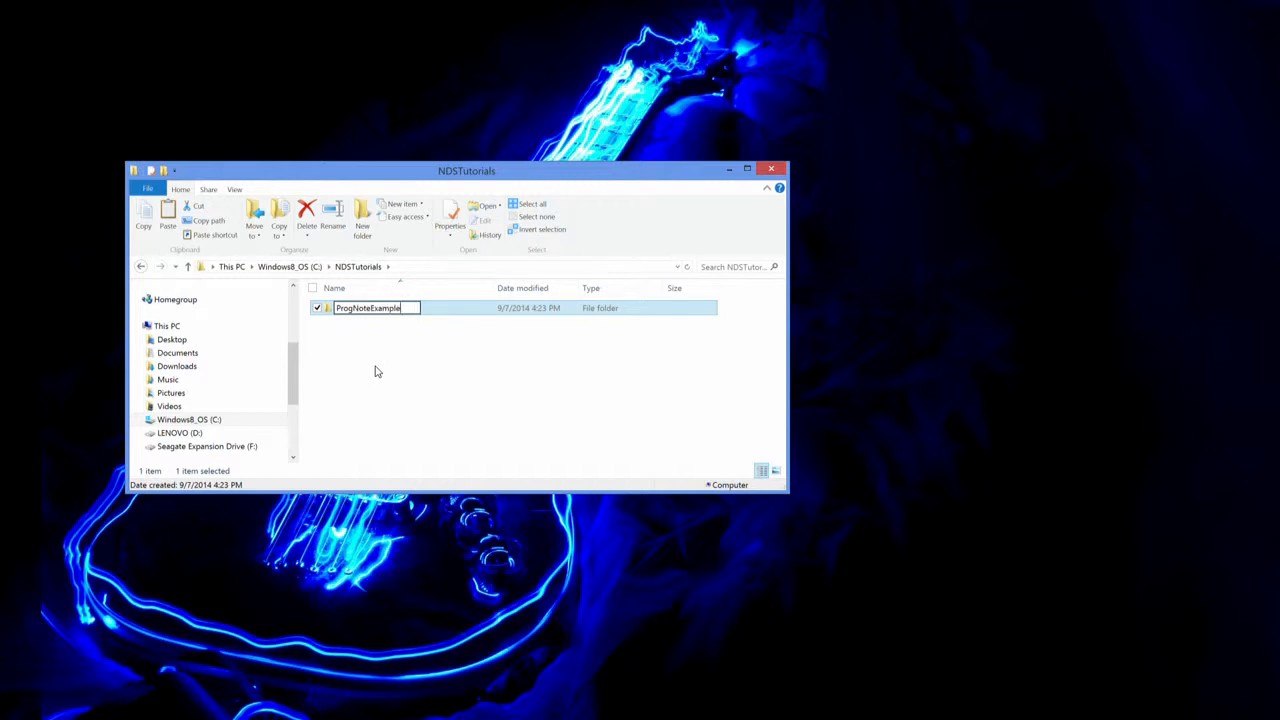
key(Return)
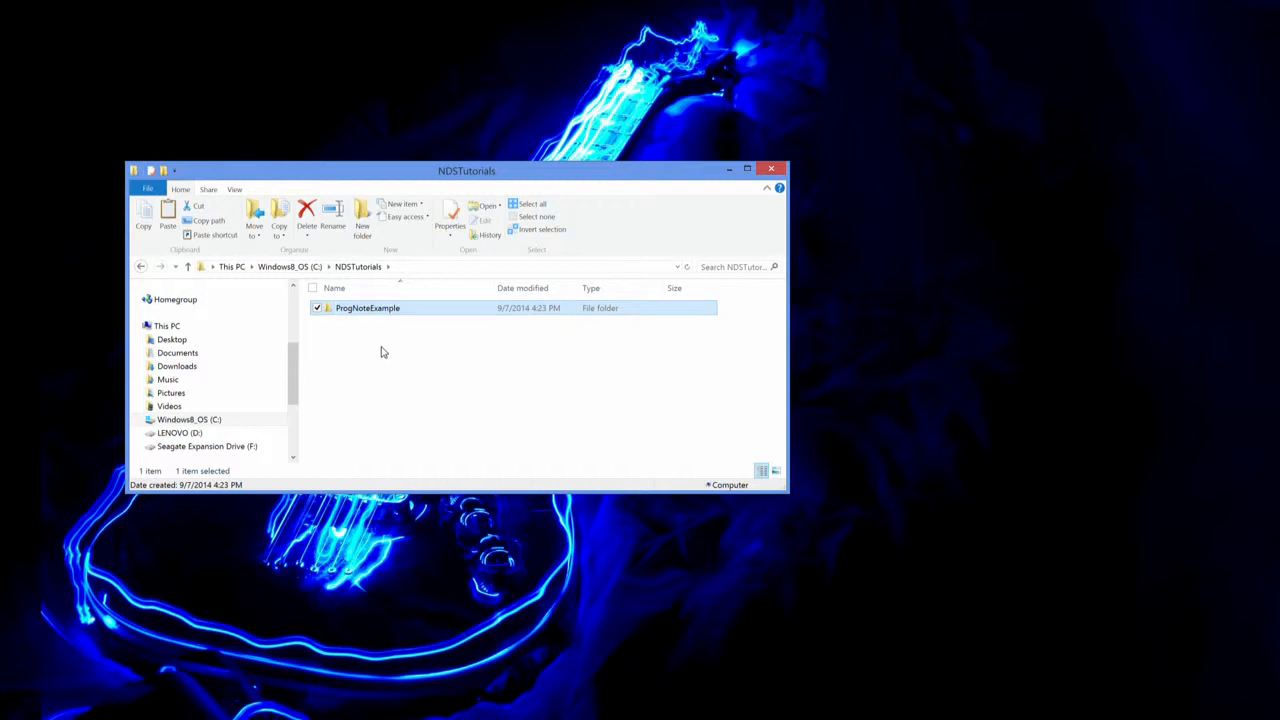
mouse_move(370, 316)
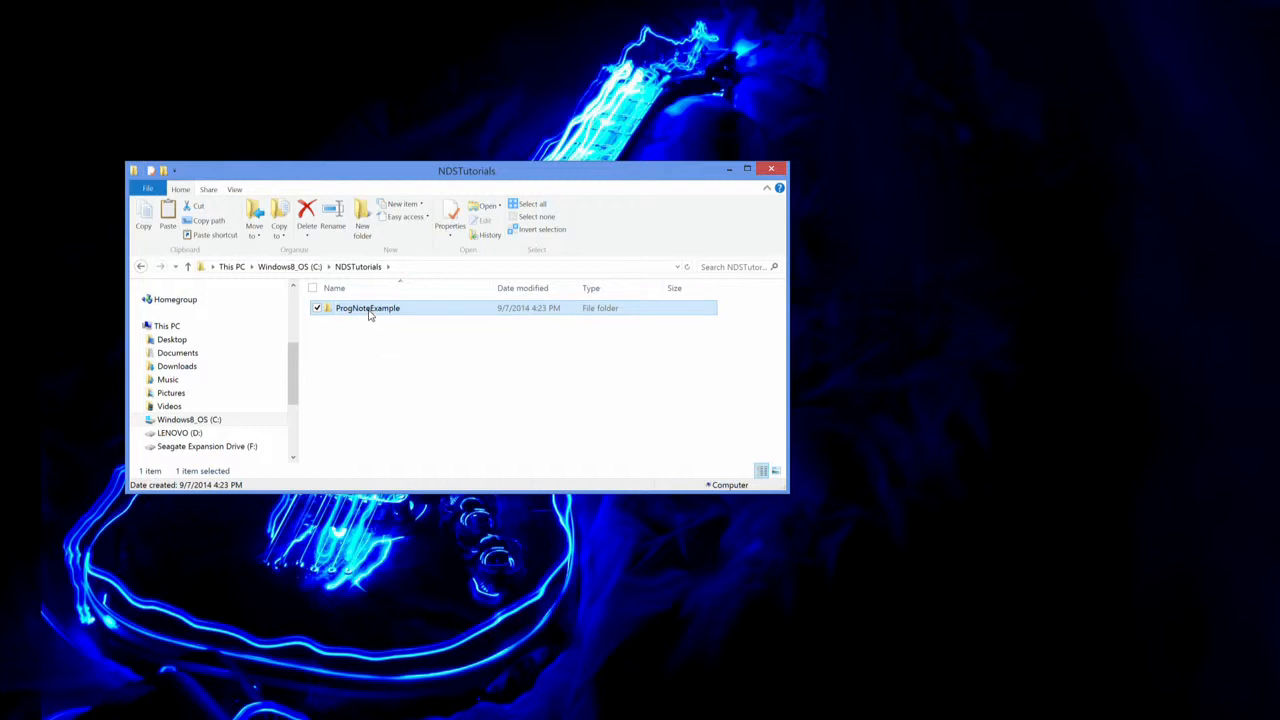
mouse_move(388, 312)
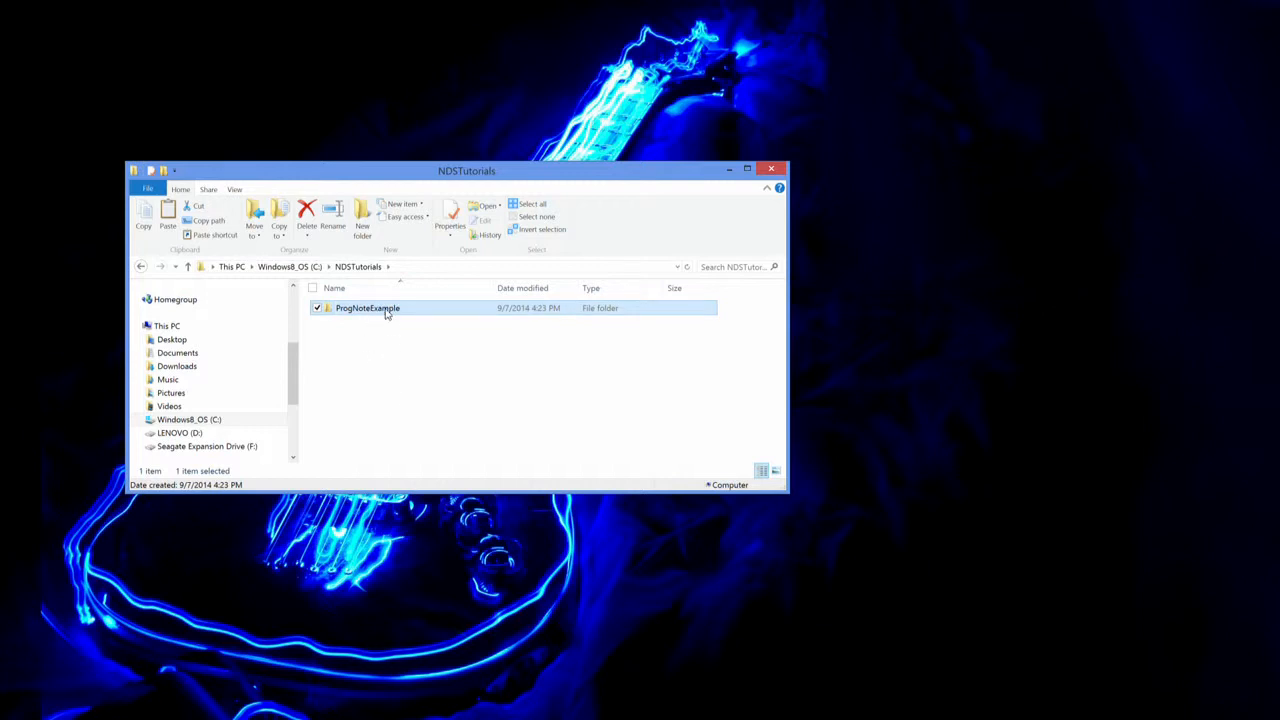
mouse_move(376, 376)
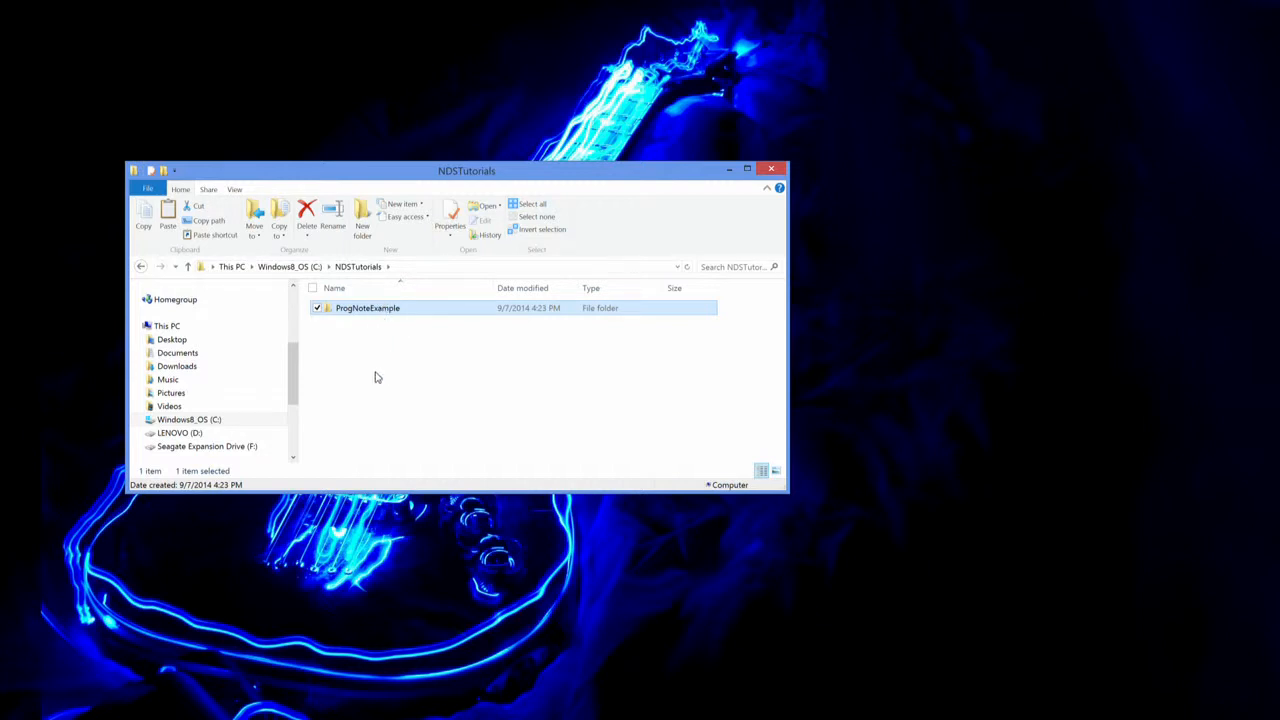
mouse_move(380, 384)
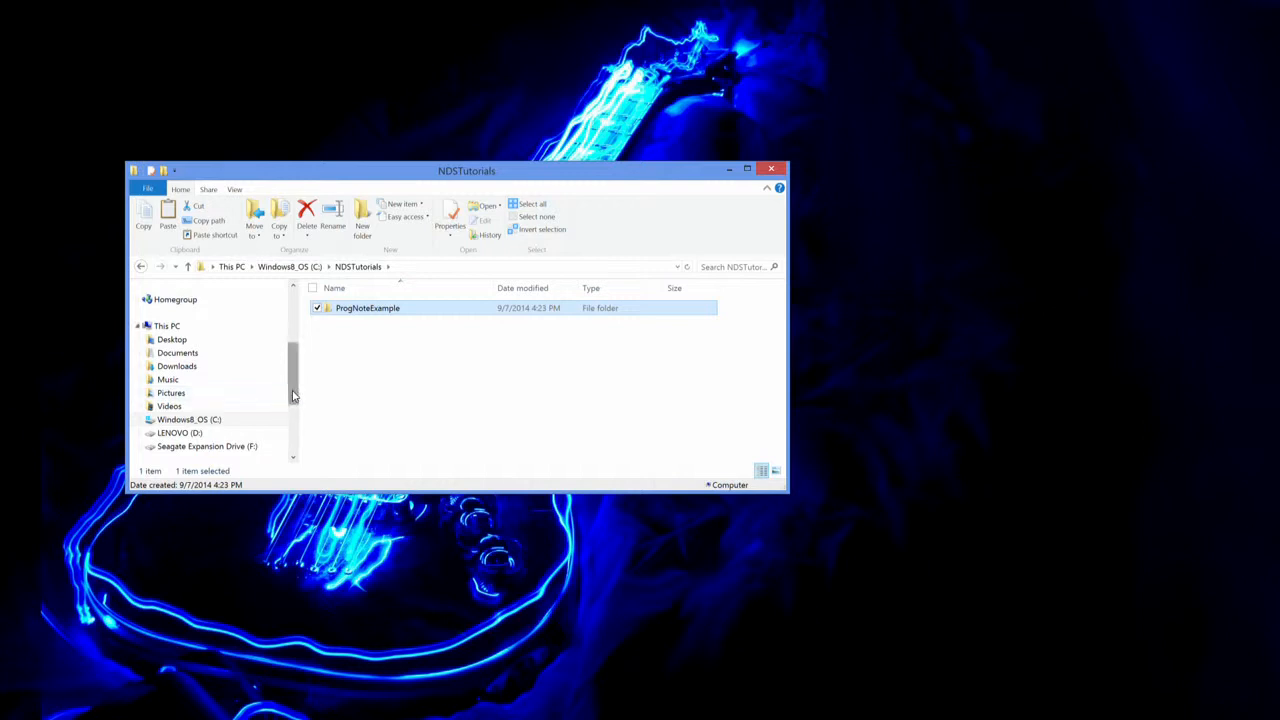
Step: Navigate into C:\devkitPro\examples\nds
scroll(down, 3)
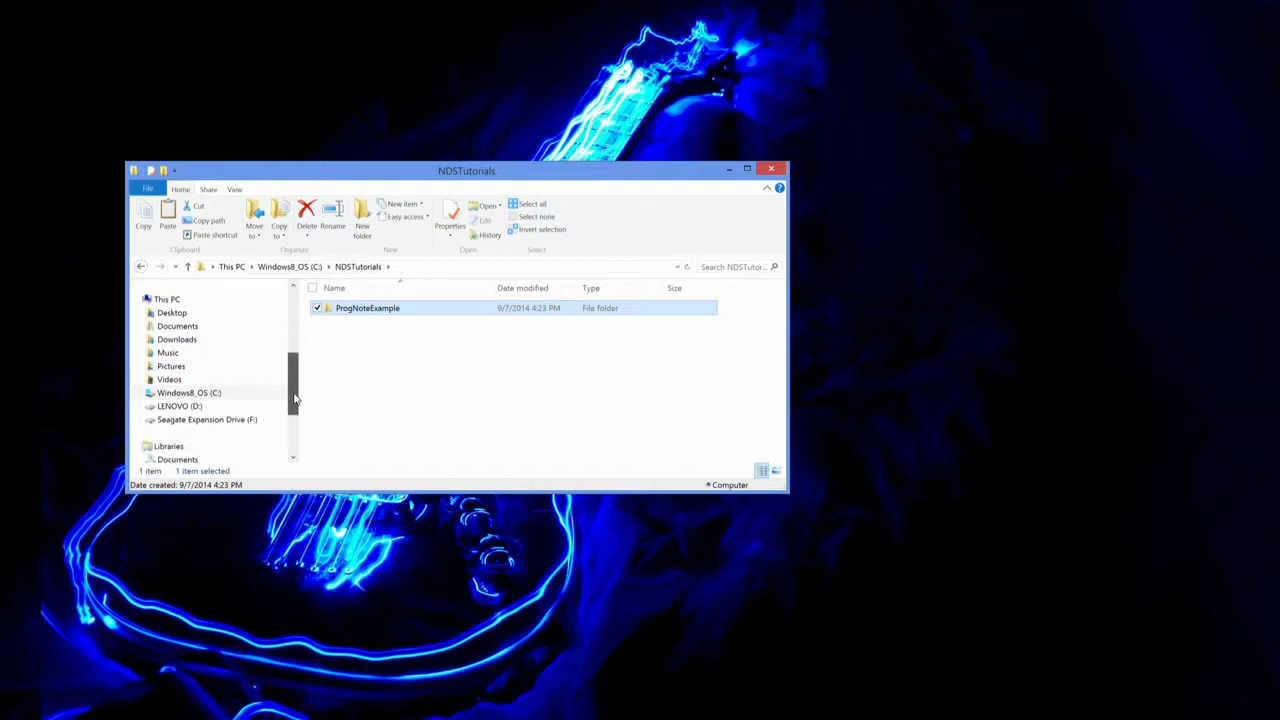
scroll(down, 3)
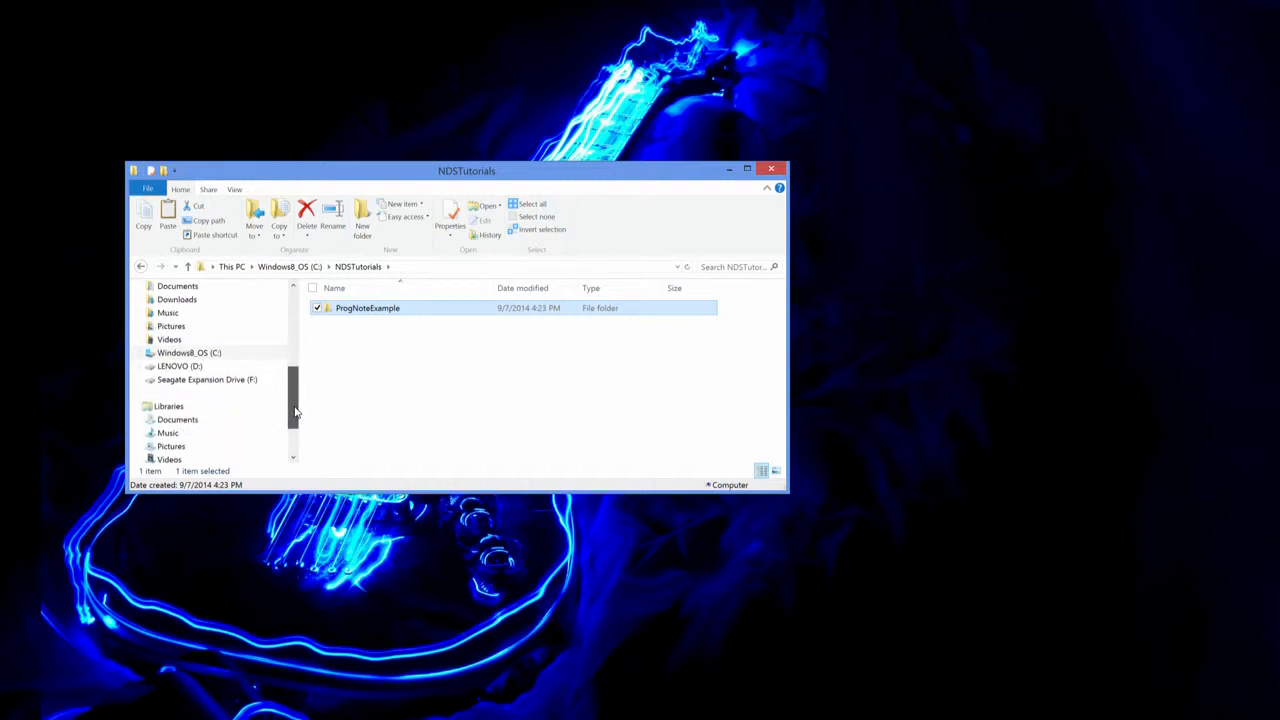
scroll(up, 3)
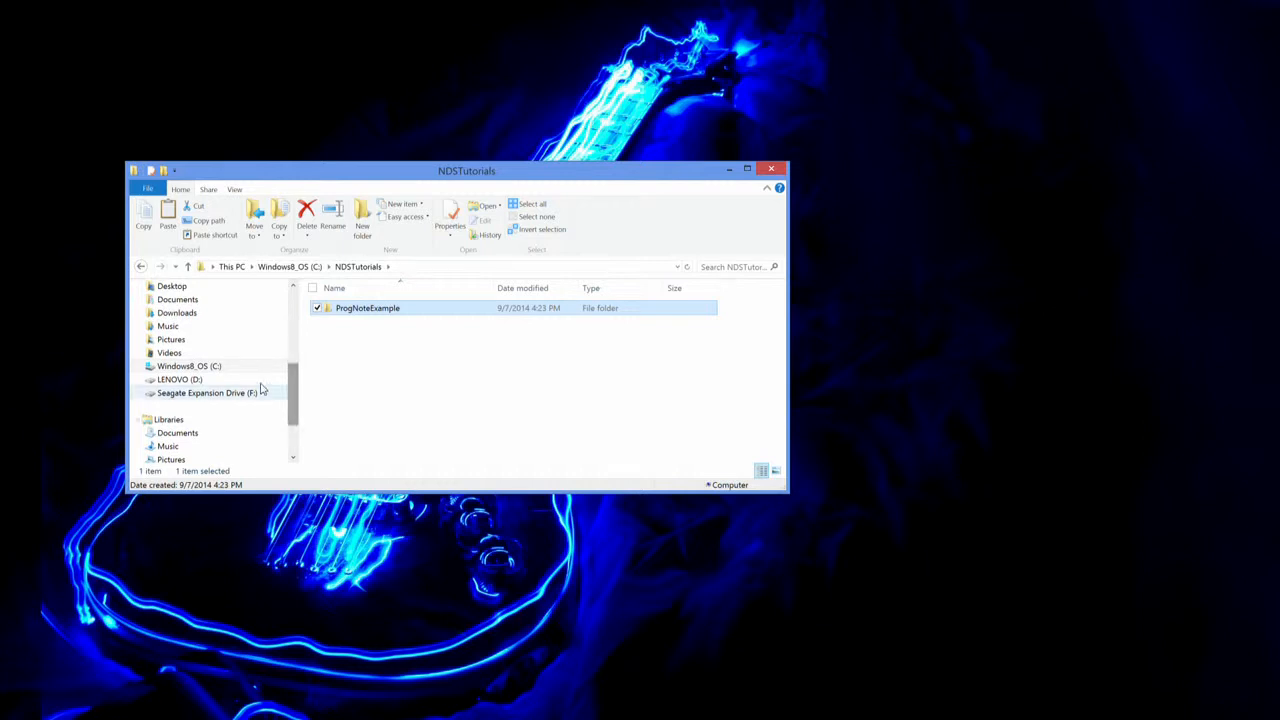
click(188, 366)
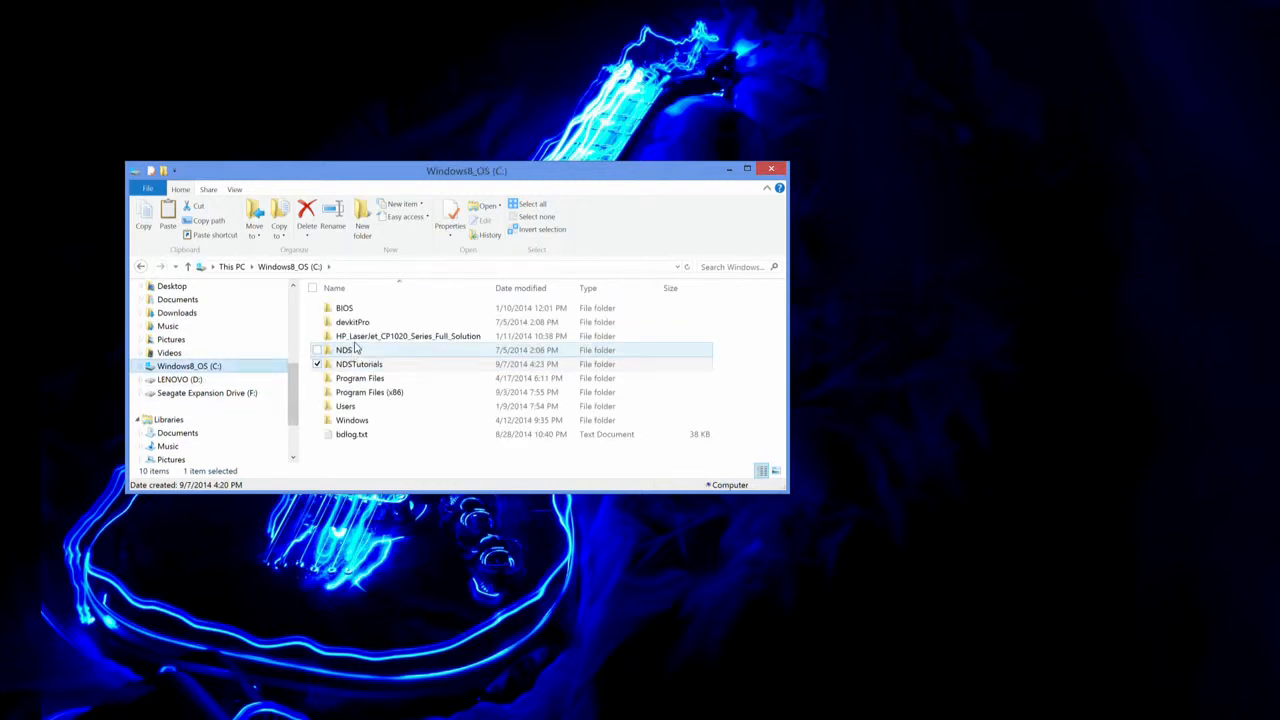
double_click(352, 320)
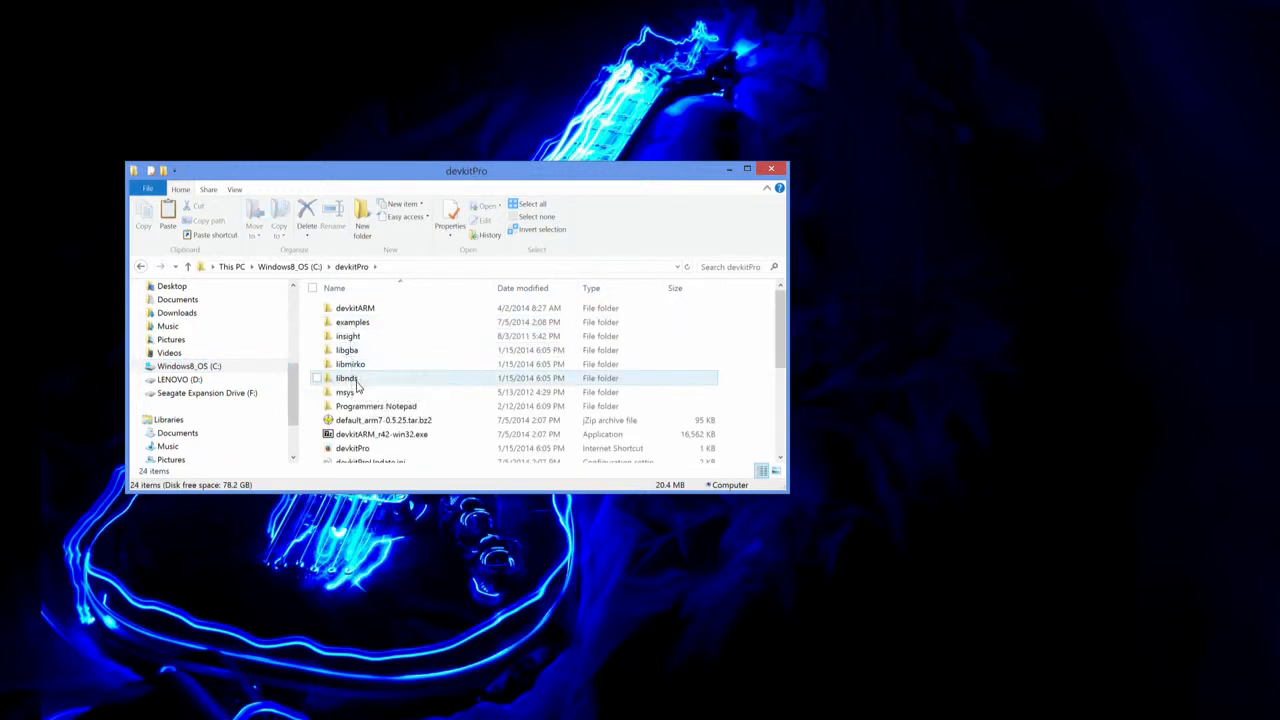
mouse_move(376, 406)
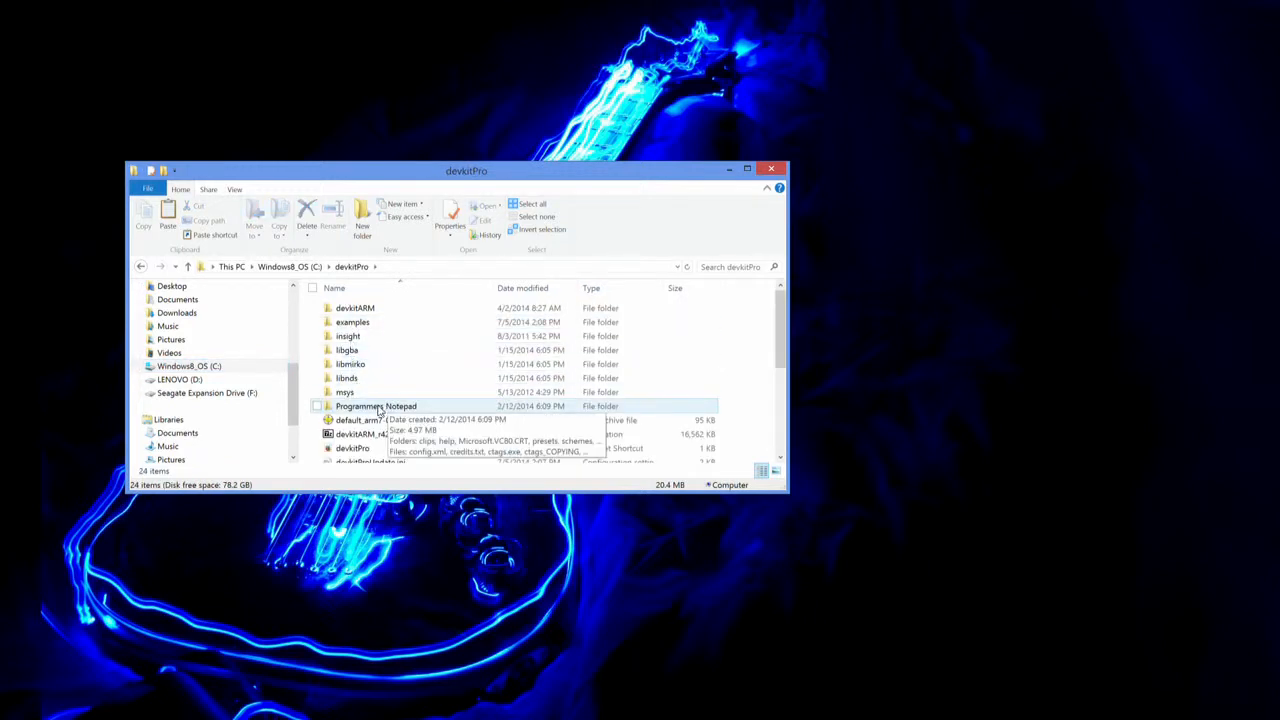
double_click(352, 320)
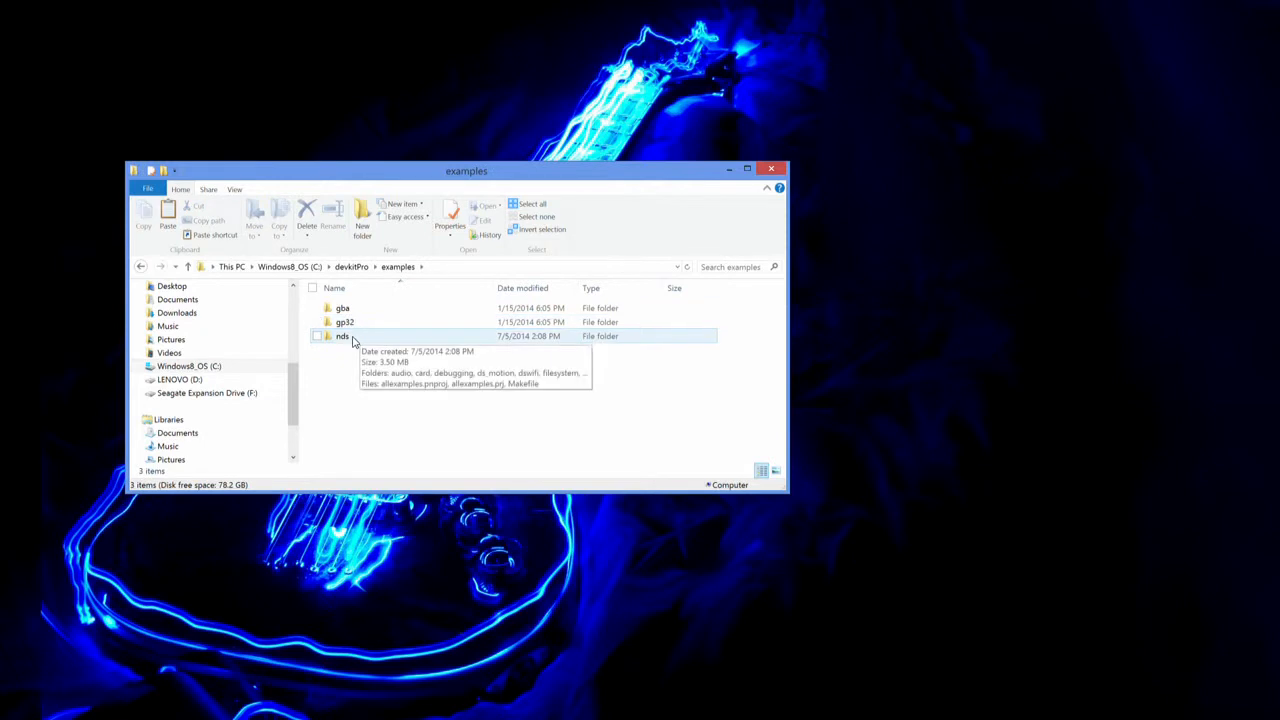
double_click(344, 336)
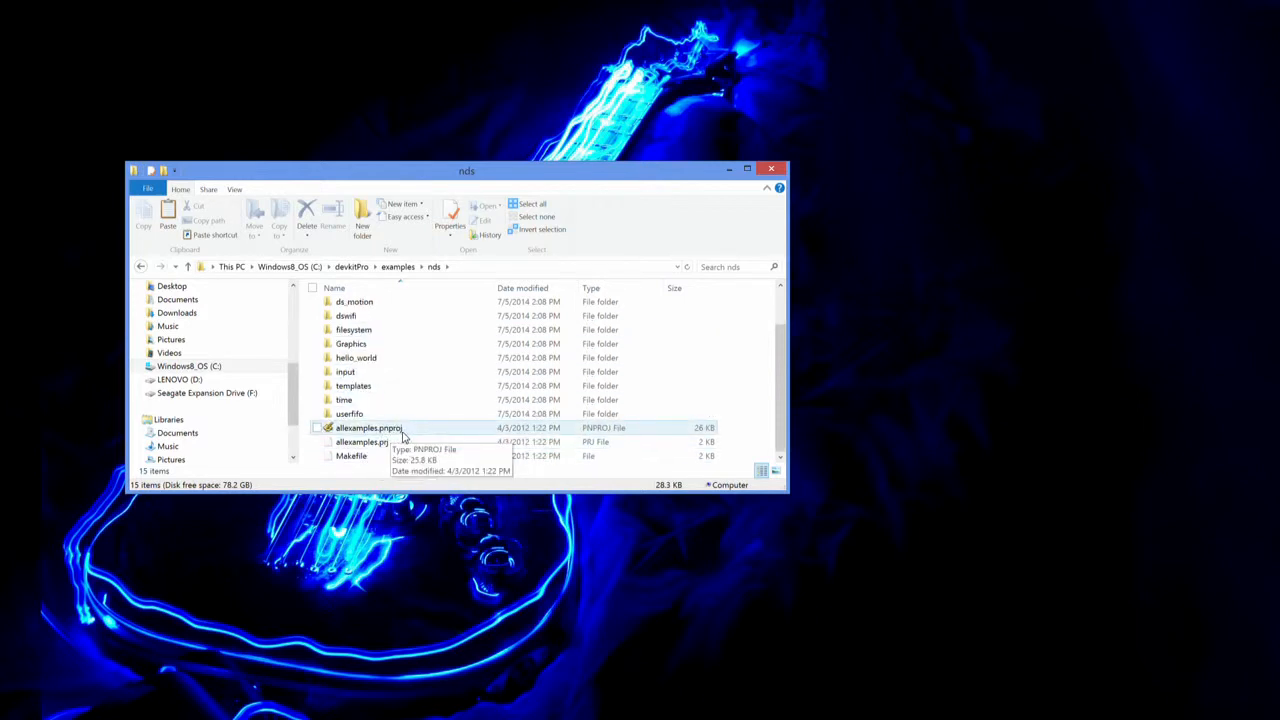
Step: Enter the hello_world folder and launch hello_world.pnproj in Programmer's Notepad
scroll(up, 3)
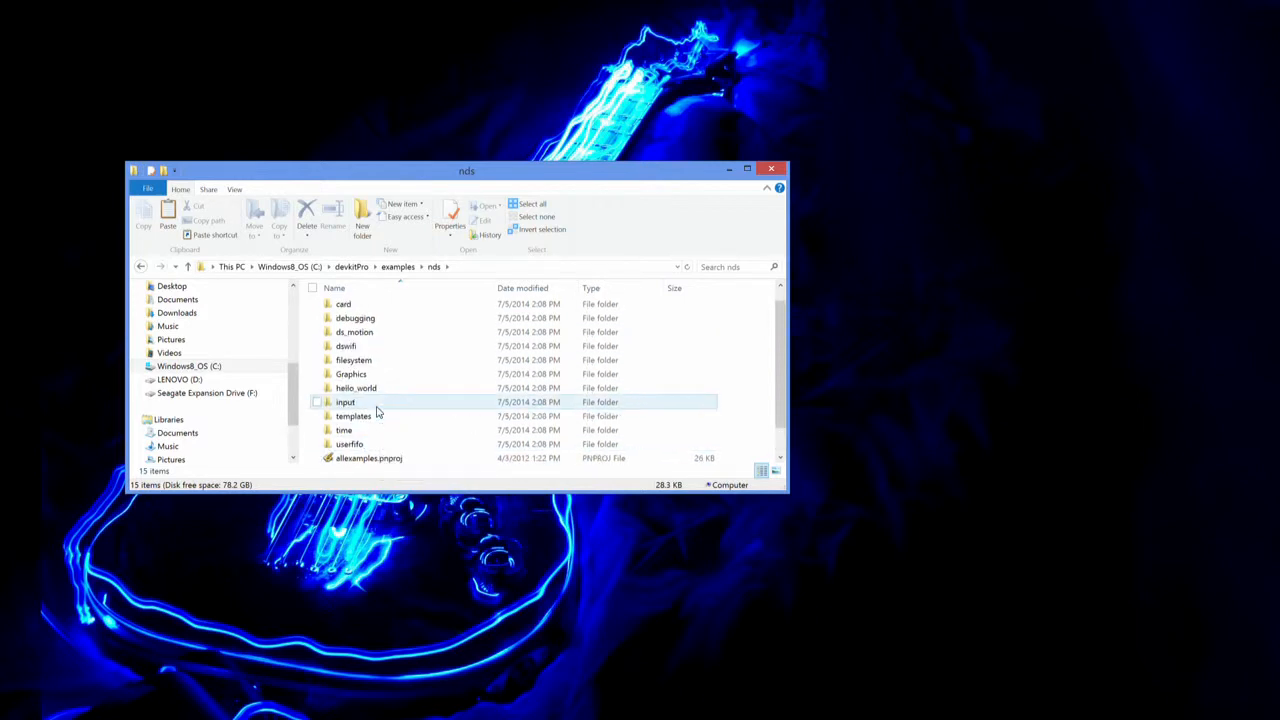
click(356, 388)
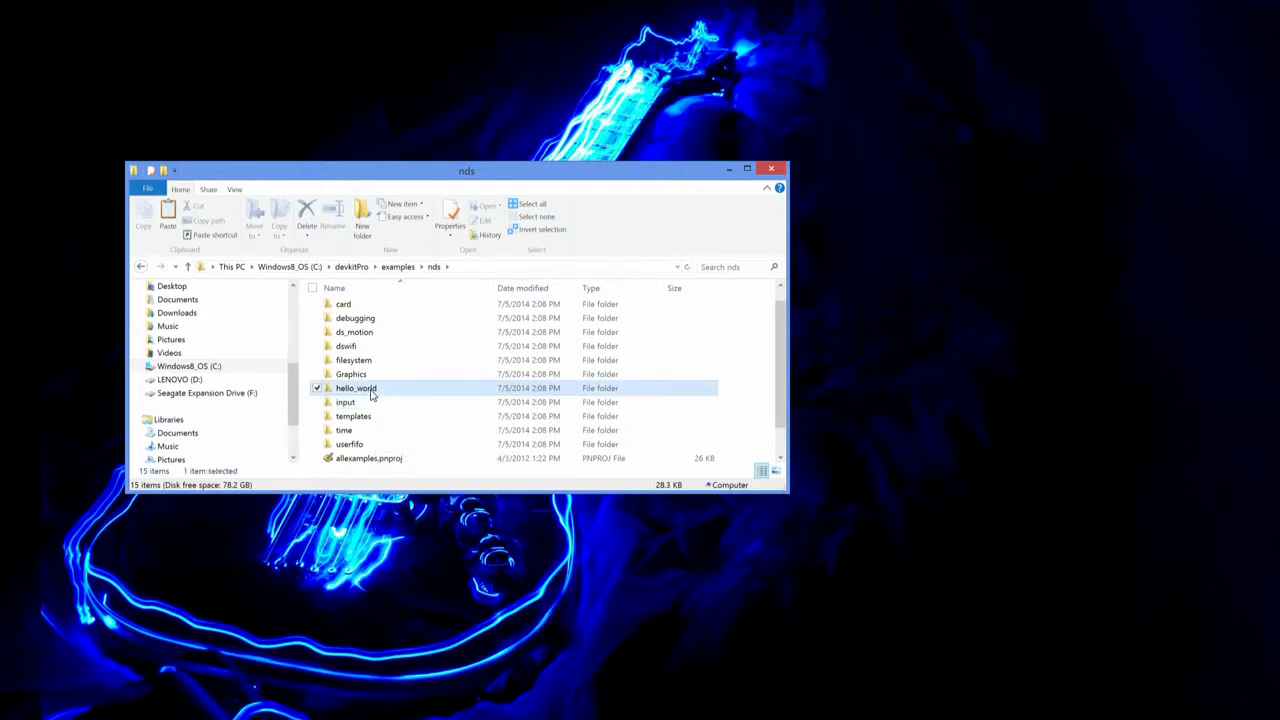
double_click(356, 388)
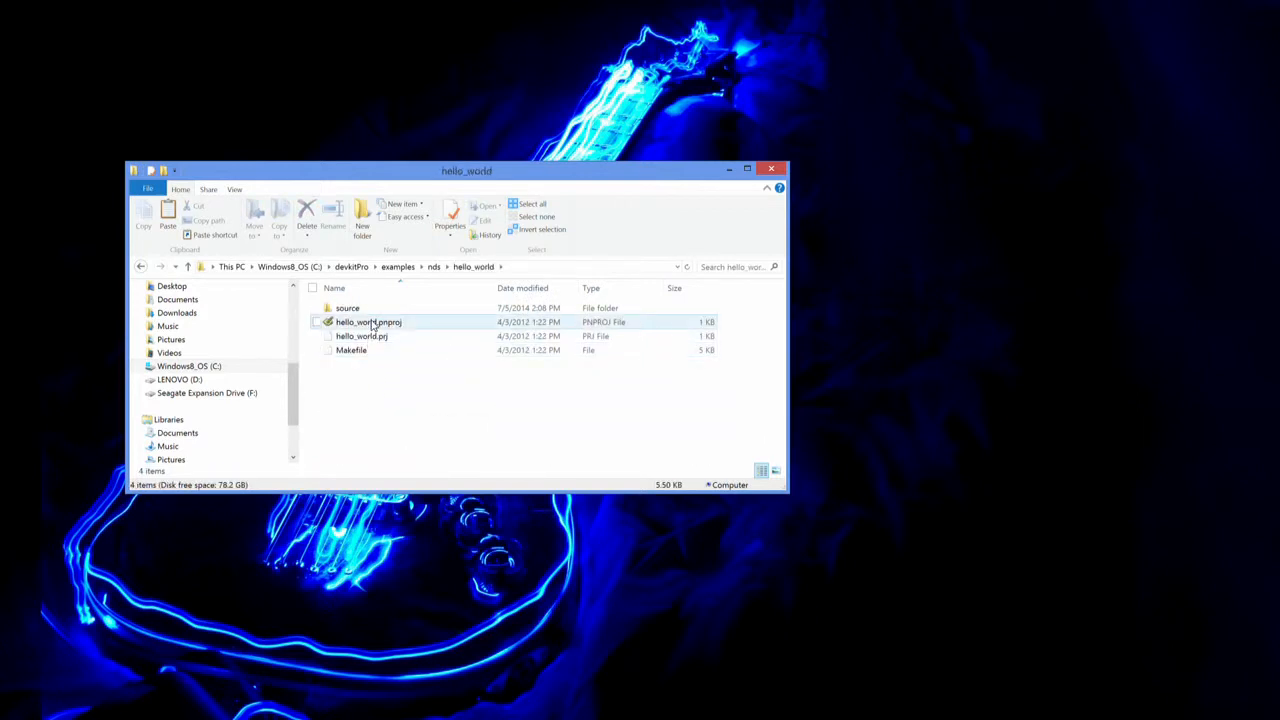
click(368, 320)
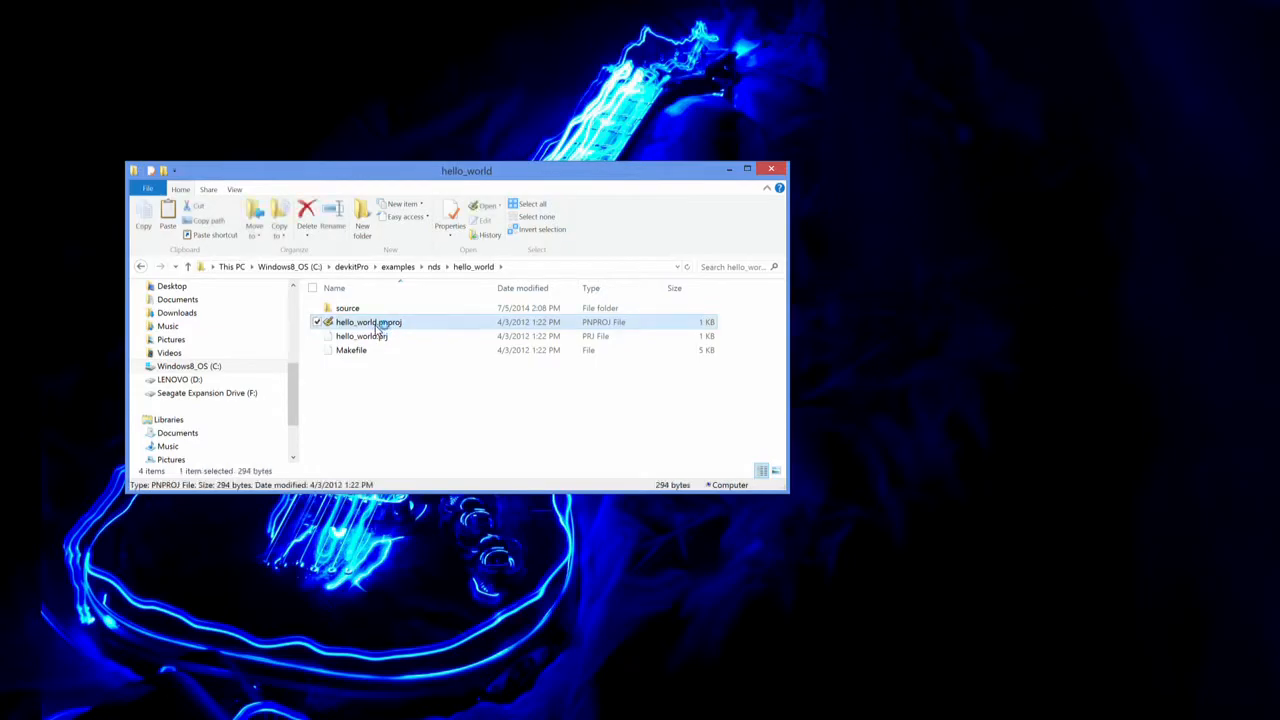
double_click(368, 320)
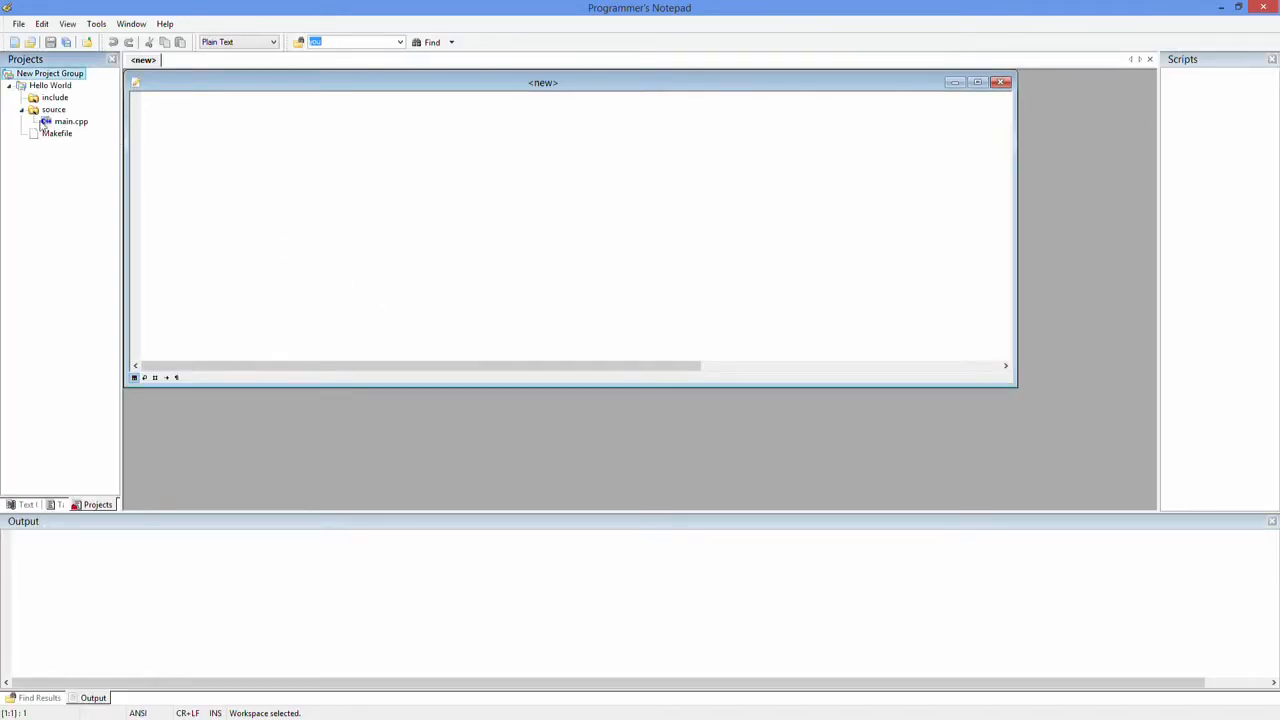
Step: Load main.cpp from the project's source folder and maximize its editor
double_click(70, 122)
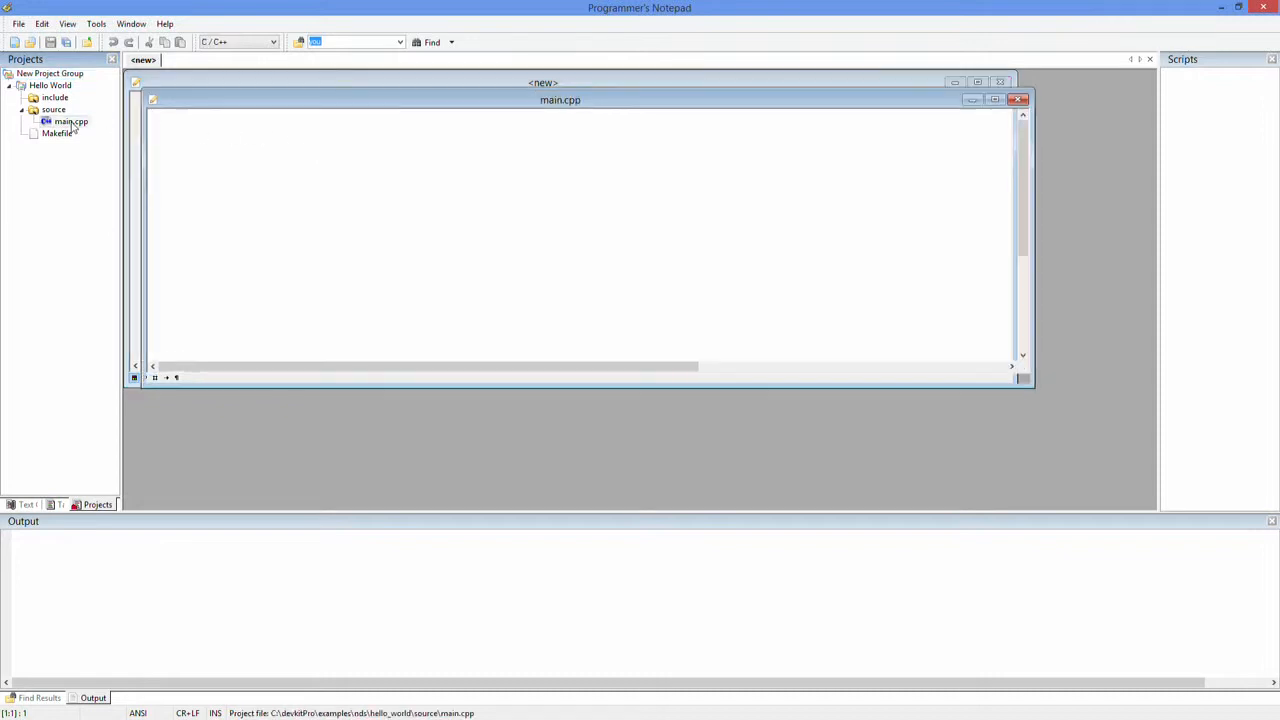
double_click(72, 122)
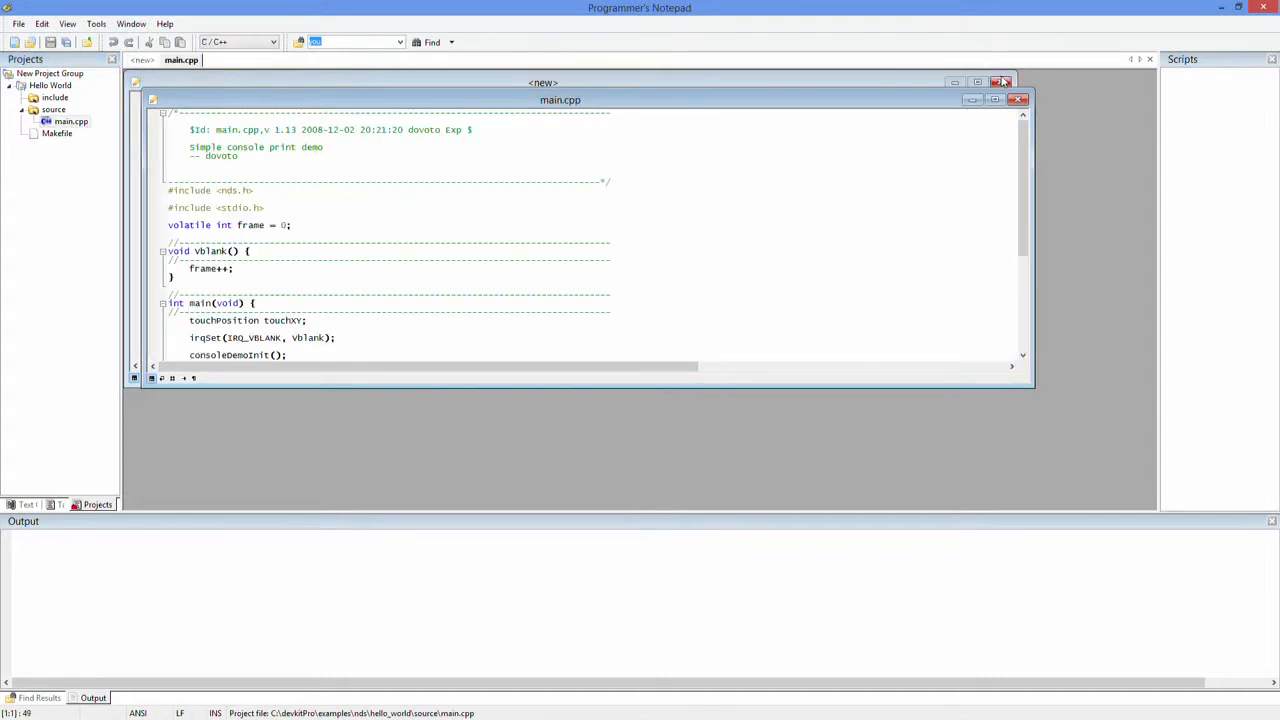
click(992, 100)
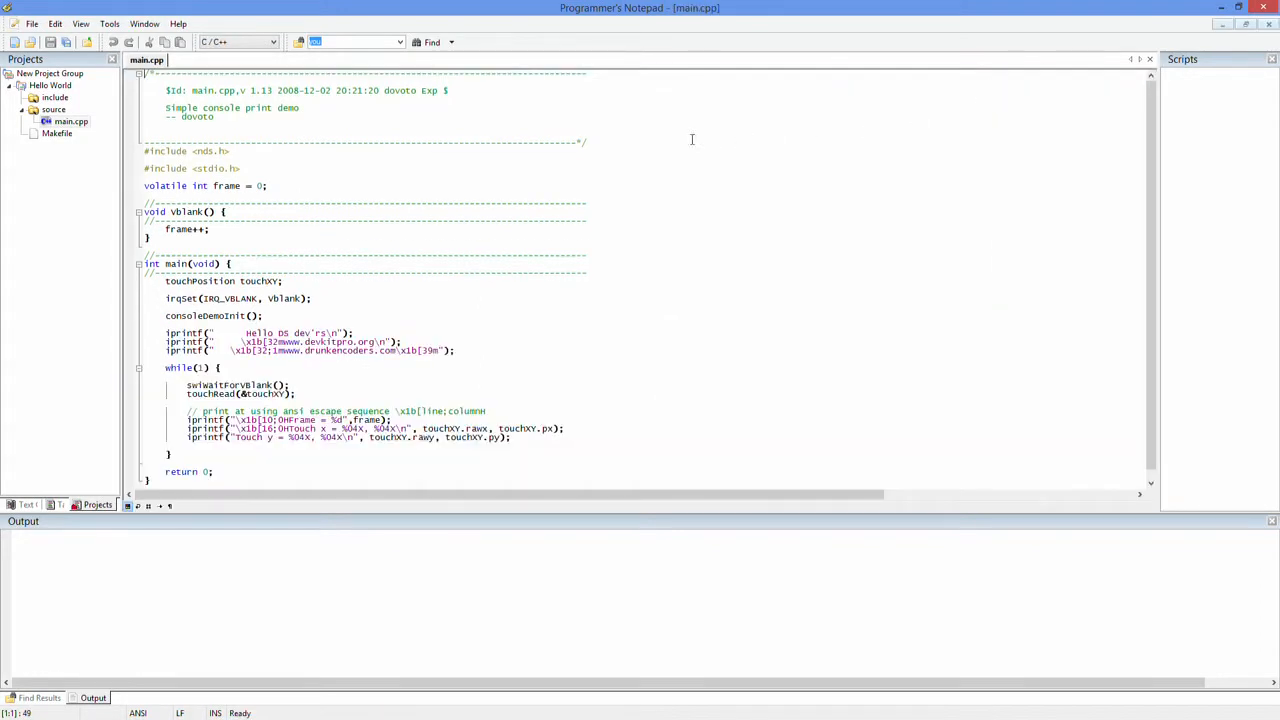
mouse_move(572, 292)
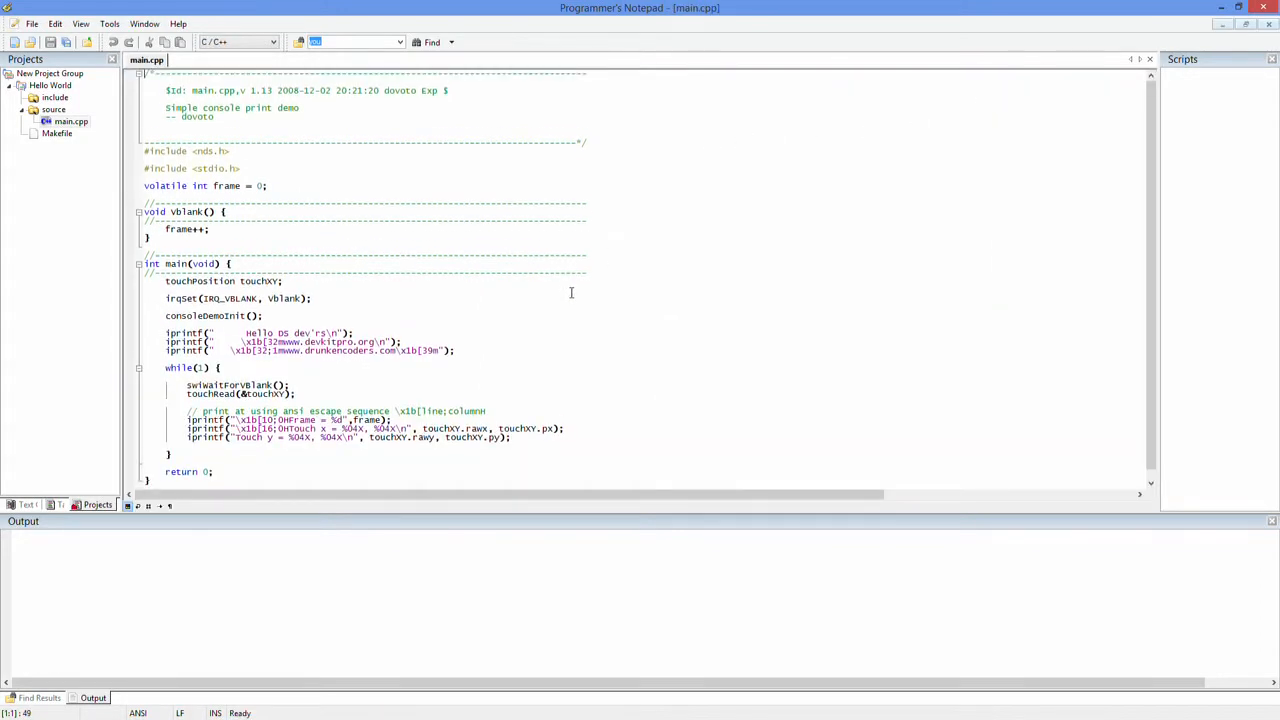
mouse_move(312, 204)
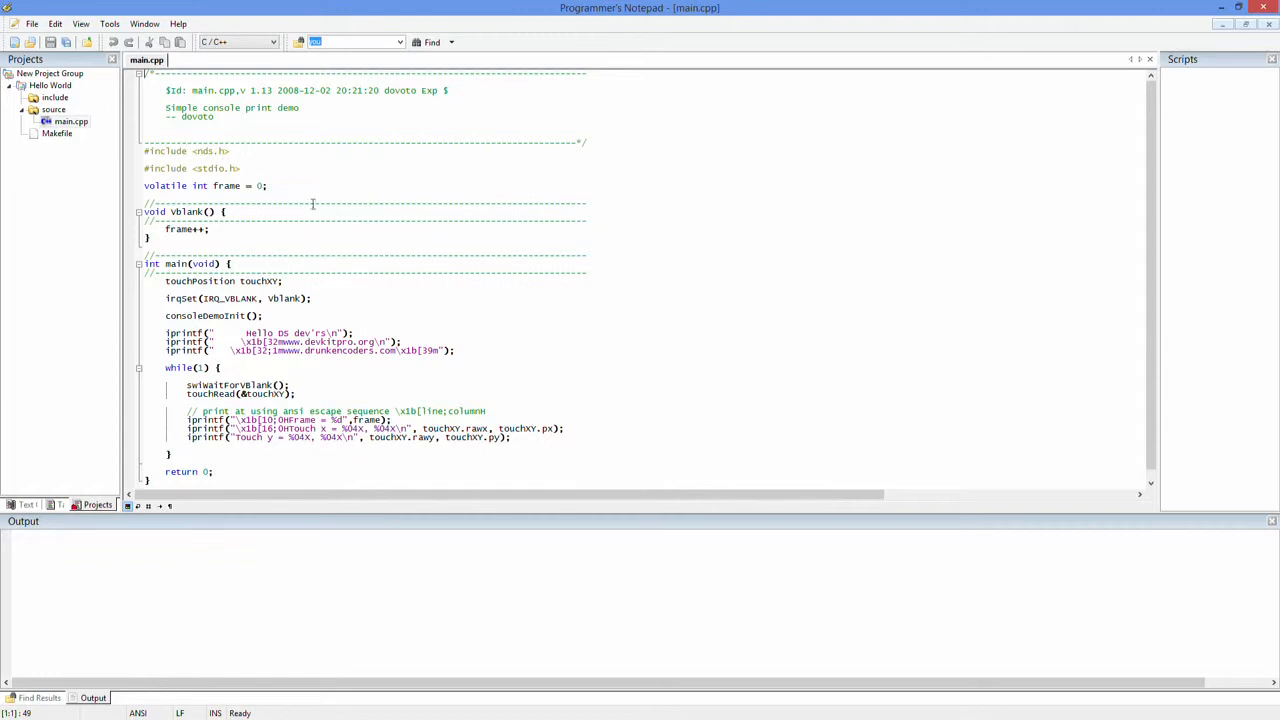
mouse_move(508, 308)
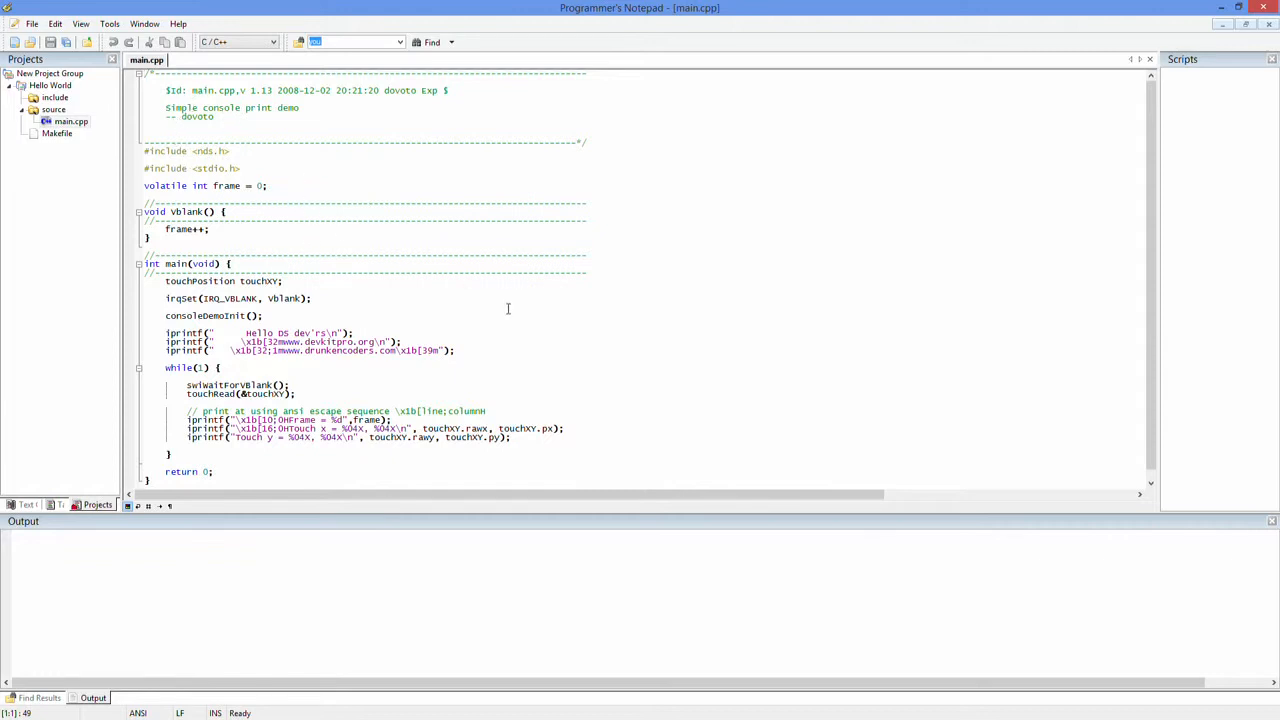
mouse_move(512, 394)
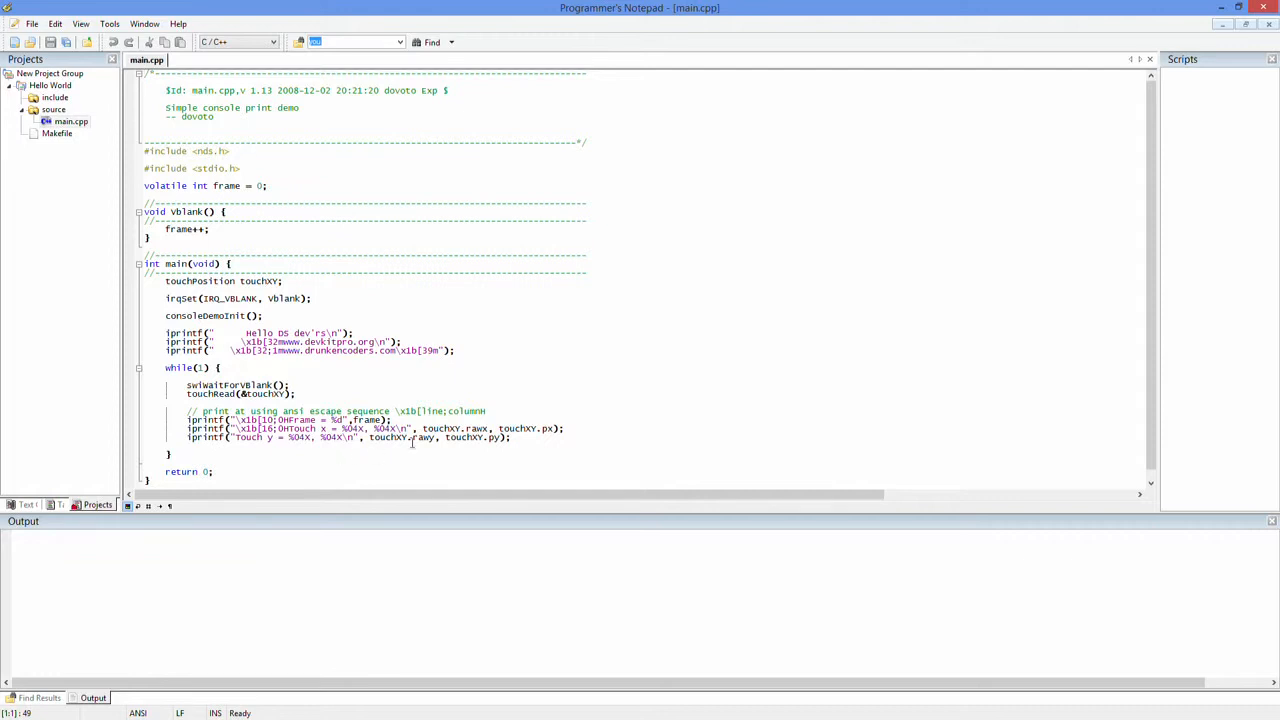
mouse_move(508, 424)
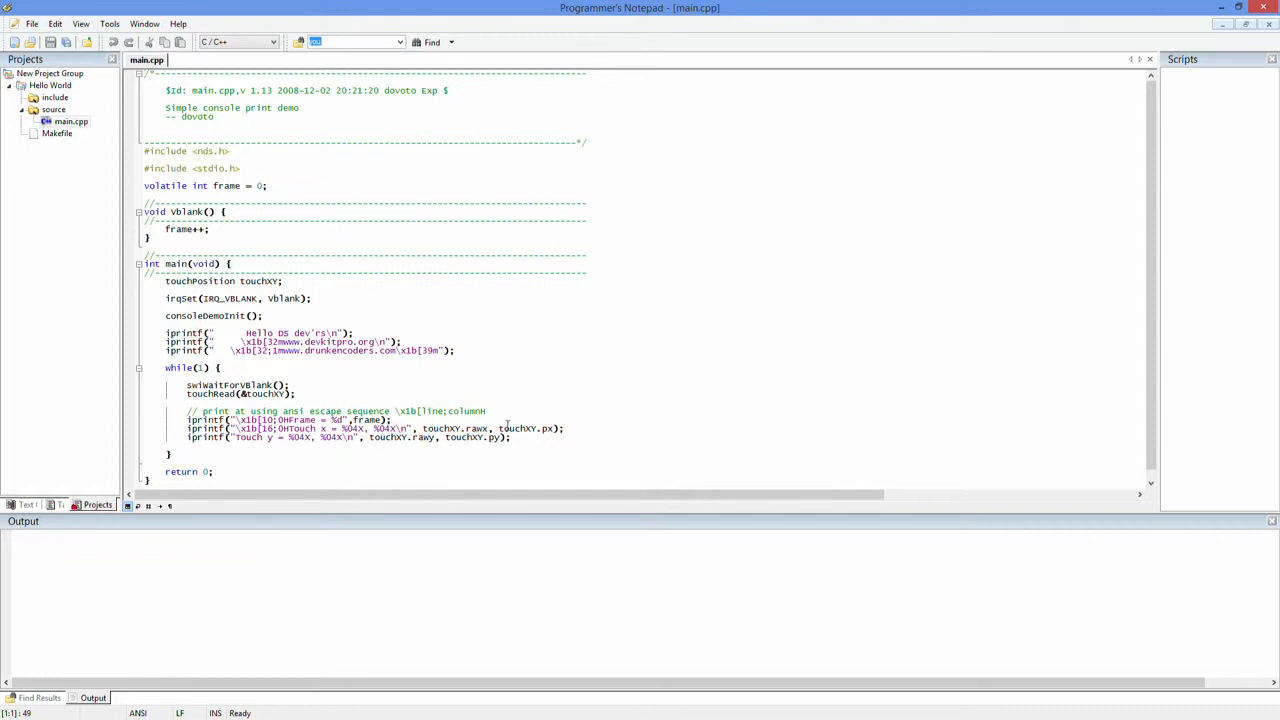
mouse_move(560, 384)
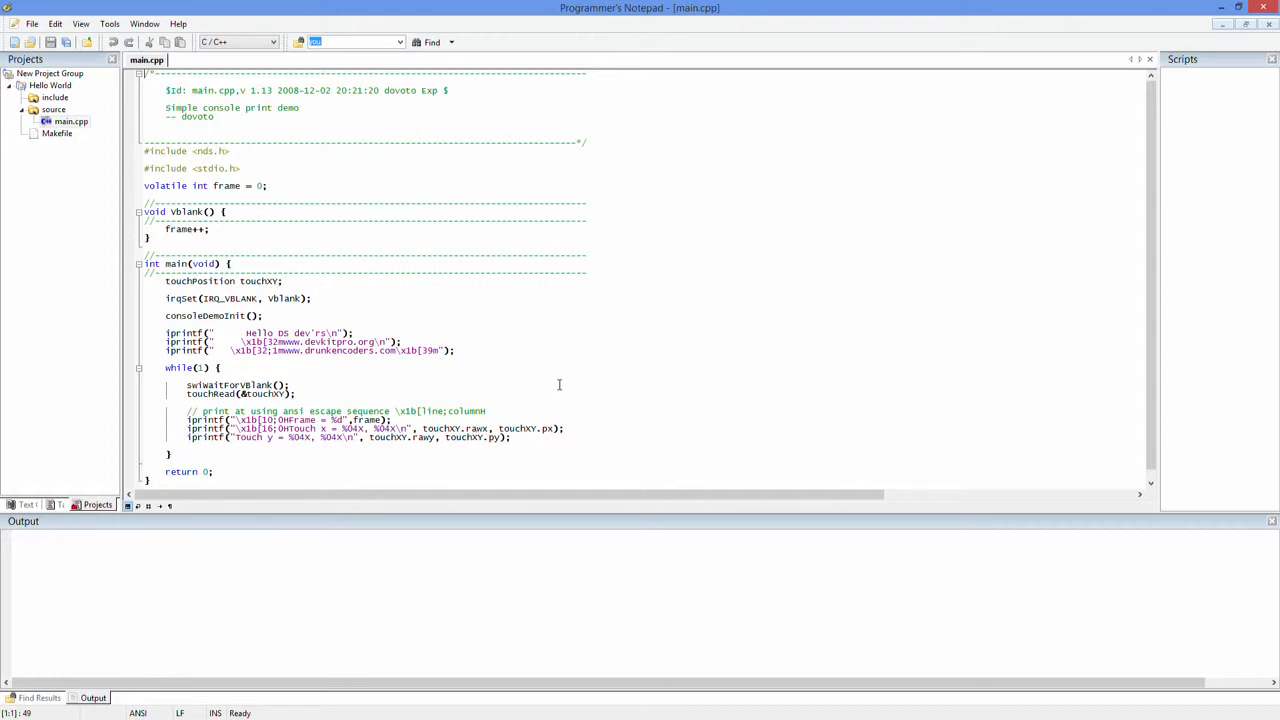
mouse_move(538, 360)
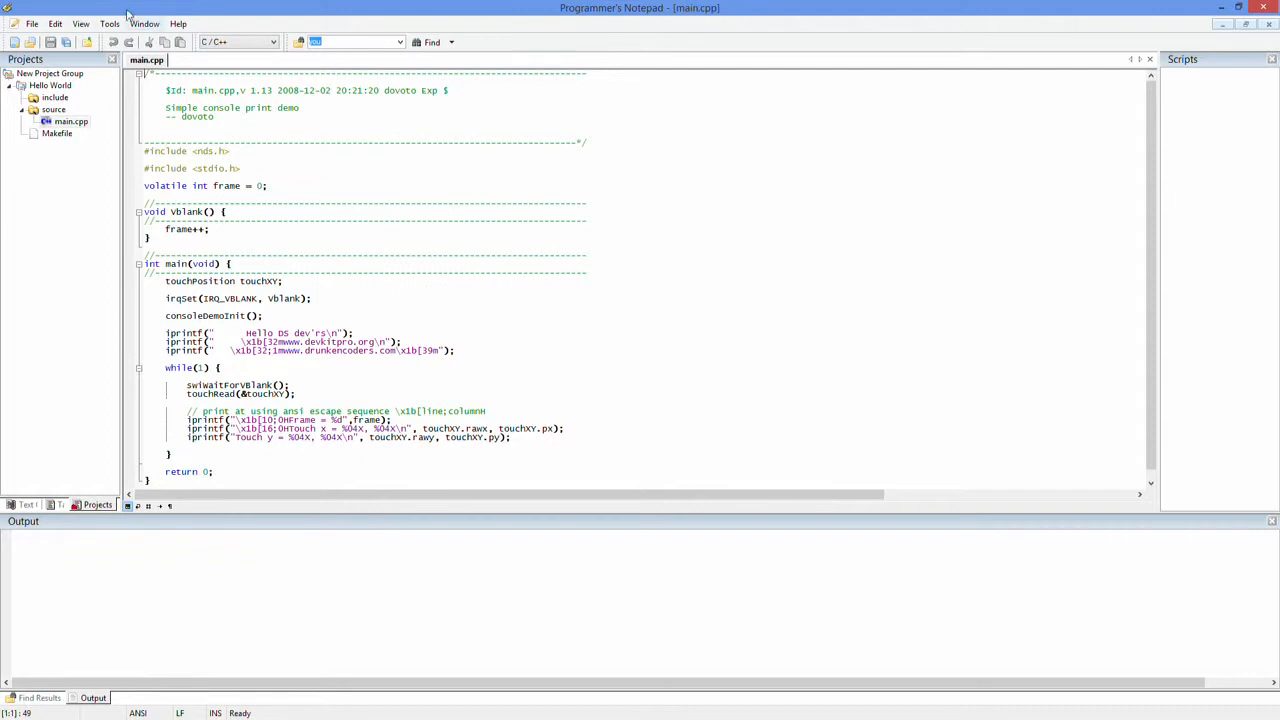
Step: Run Tools > make to build hello_world.nds and hello_world.elf
click(108, 24)
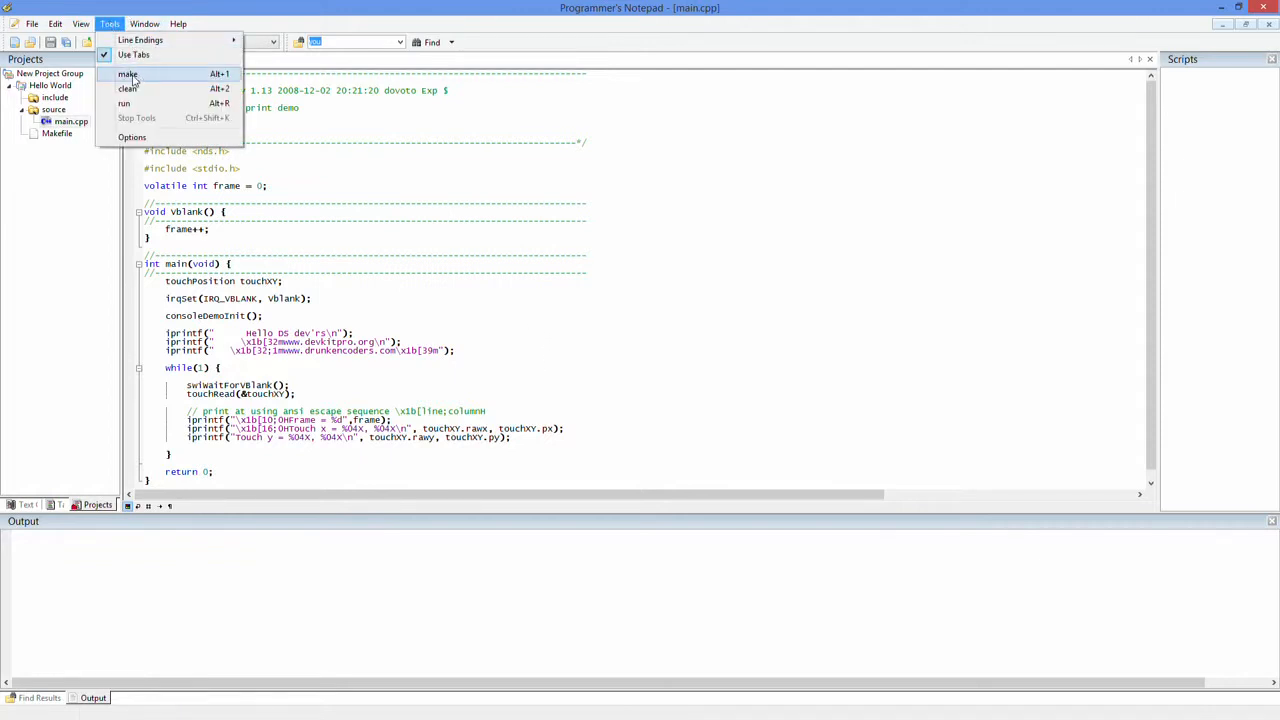
click(128, 72)
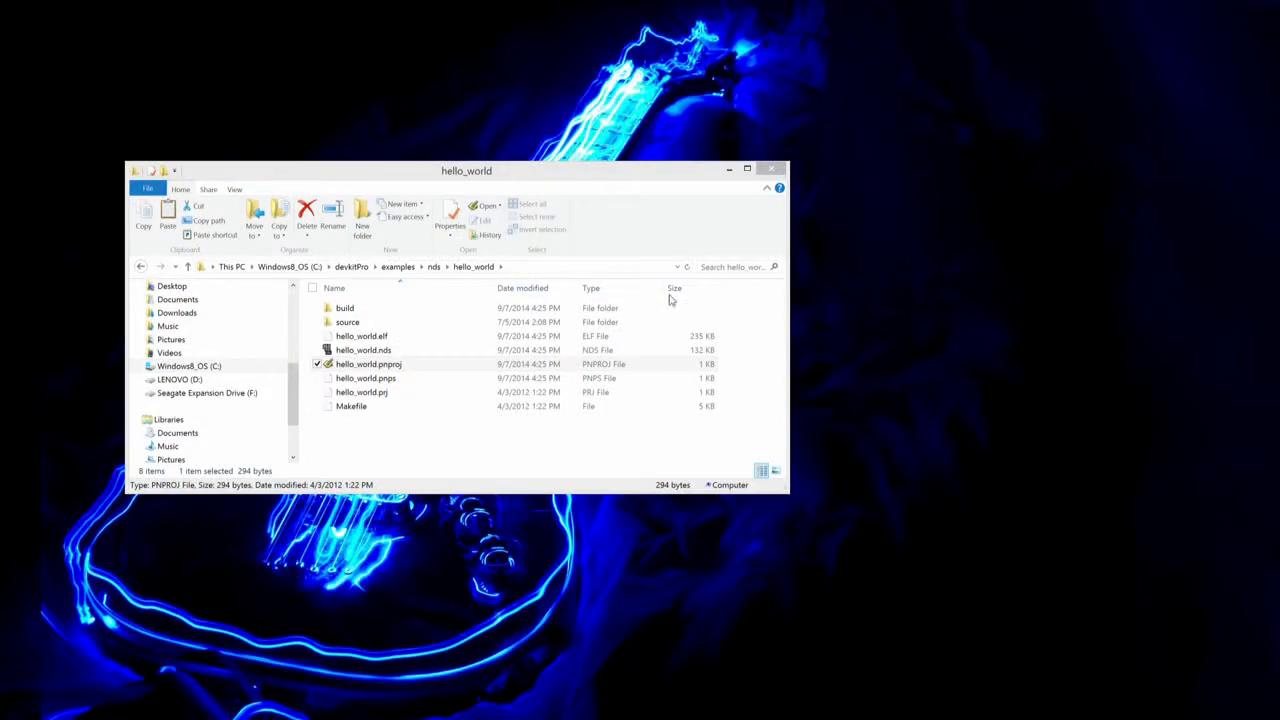
Step: Run hello_world.nds in DeSmuME to see Hello World, then close the emulator
click(364, 350)
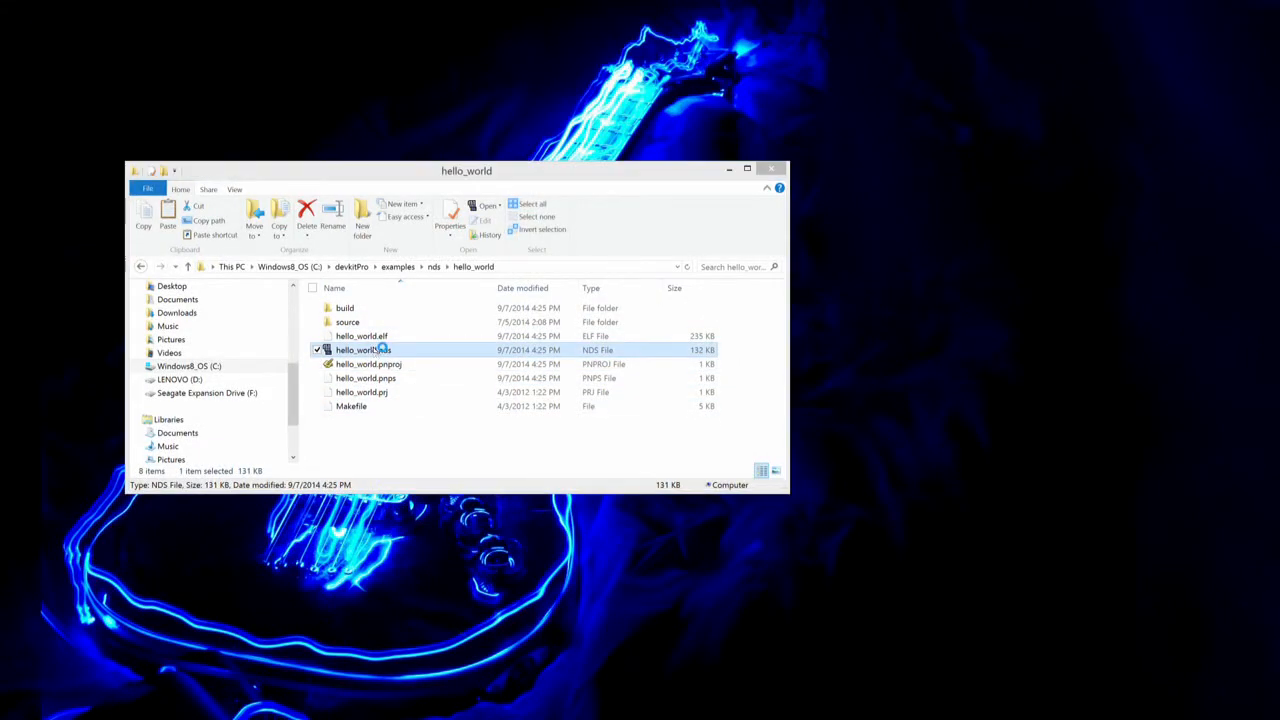
double_click(364, 348)
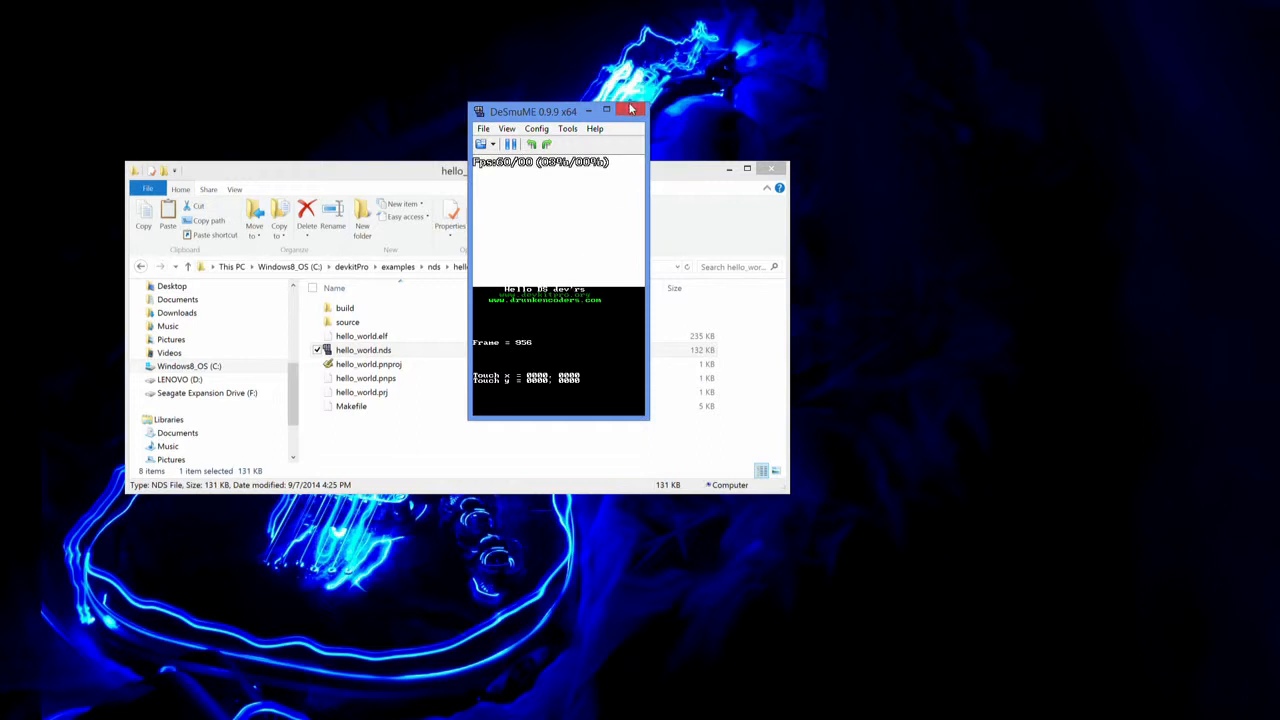
click(632, 110)
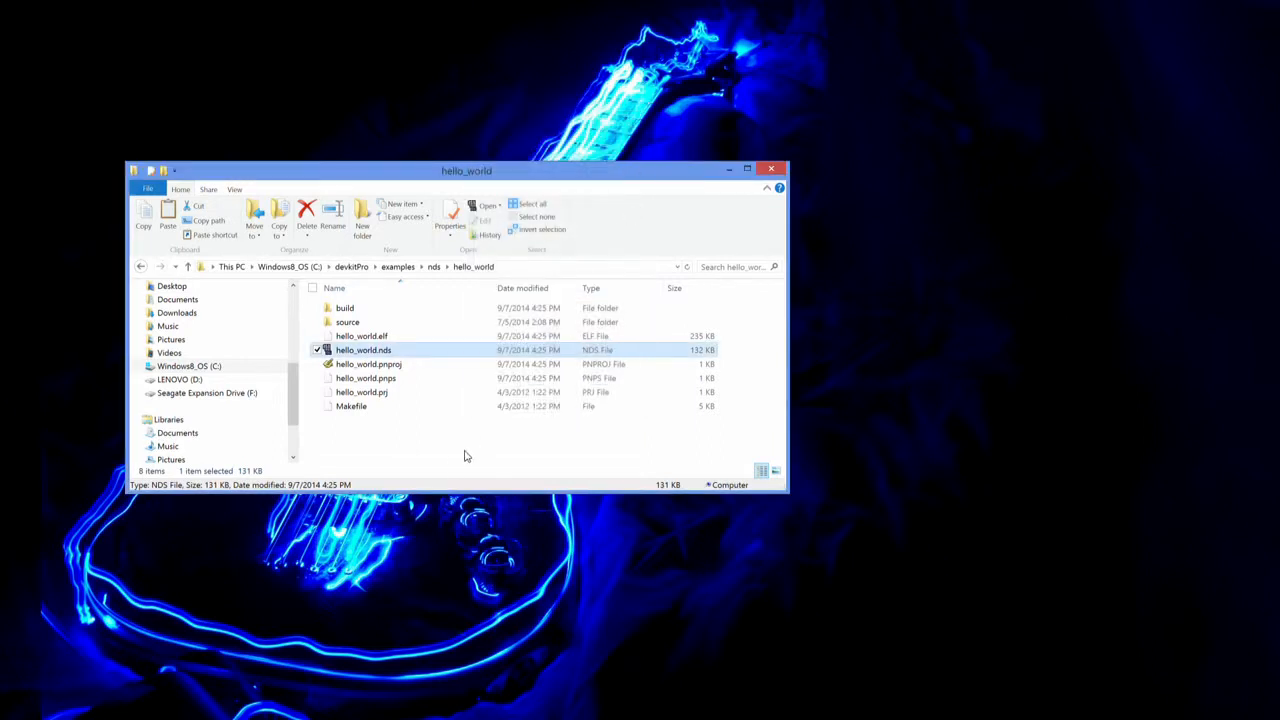
click(430, 464)
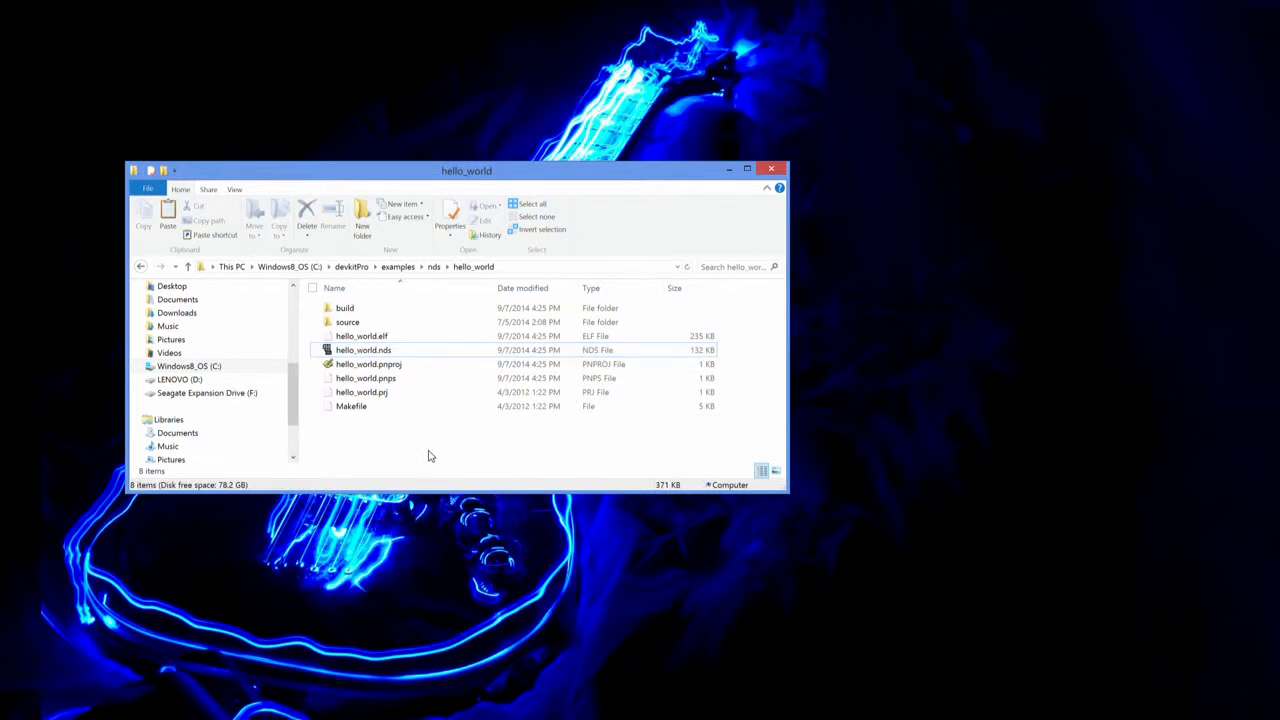
mouse_move(398, 266)
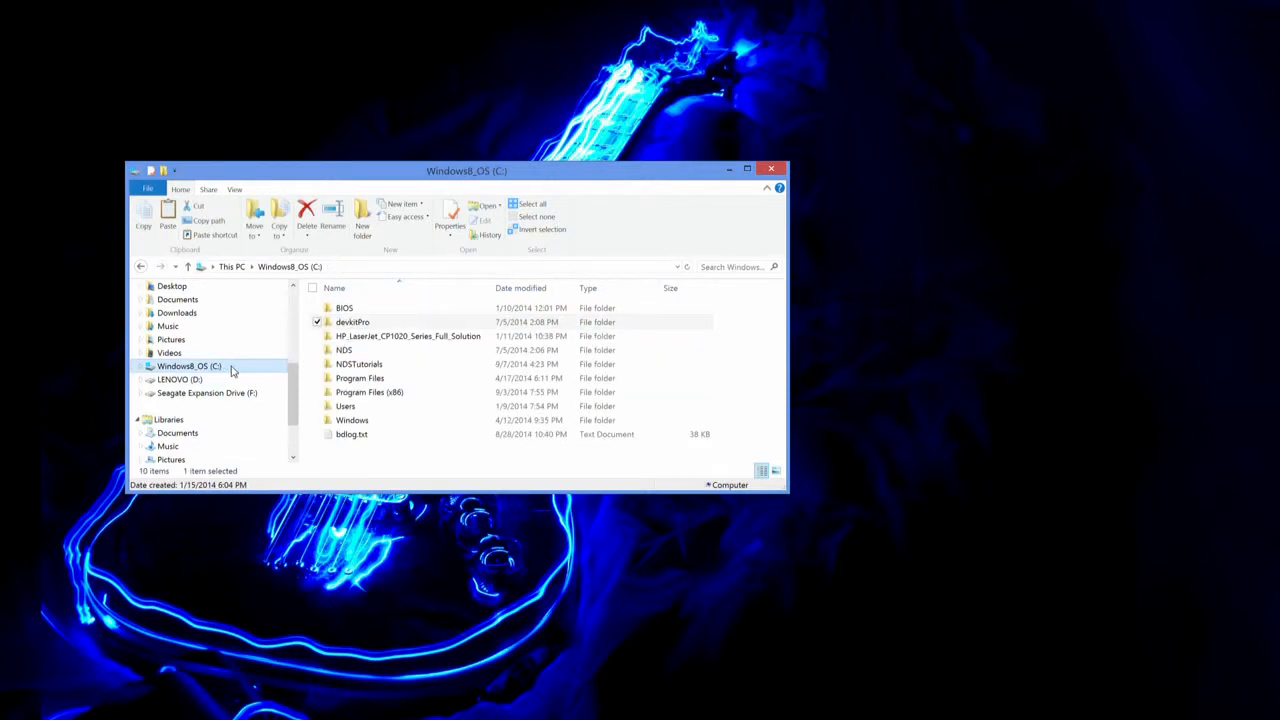
Step: Enter C:\NDSTutorials, close the <new> document and show the File menu
click(360, 364)
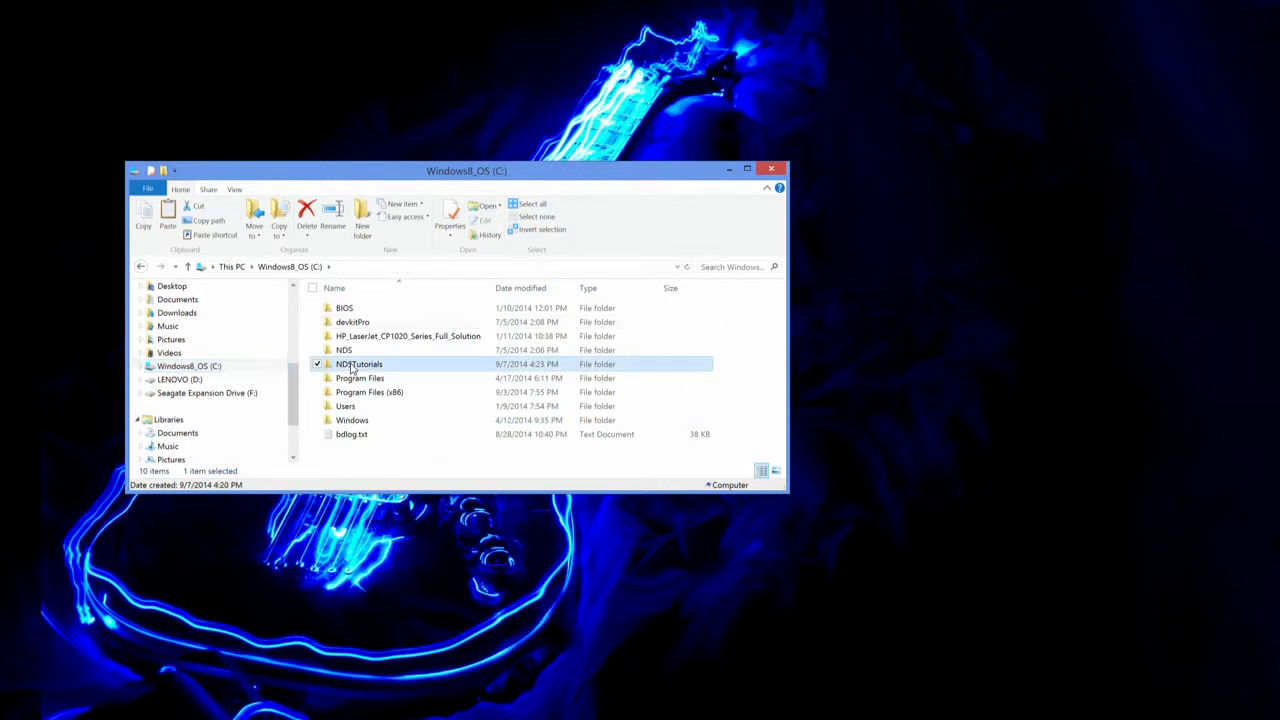
double_click(358, 364)
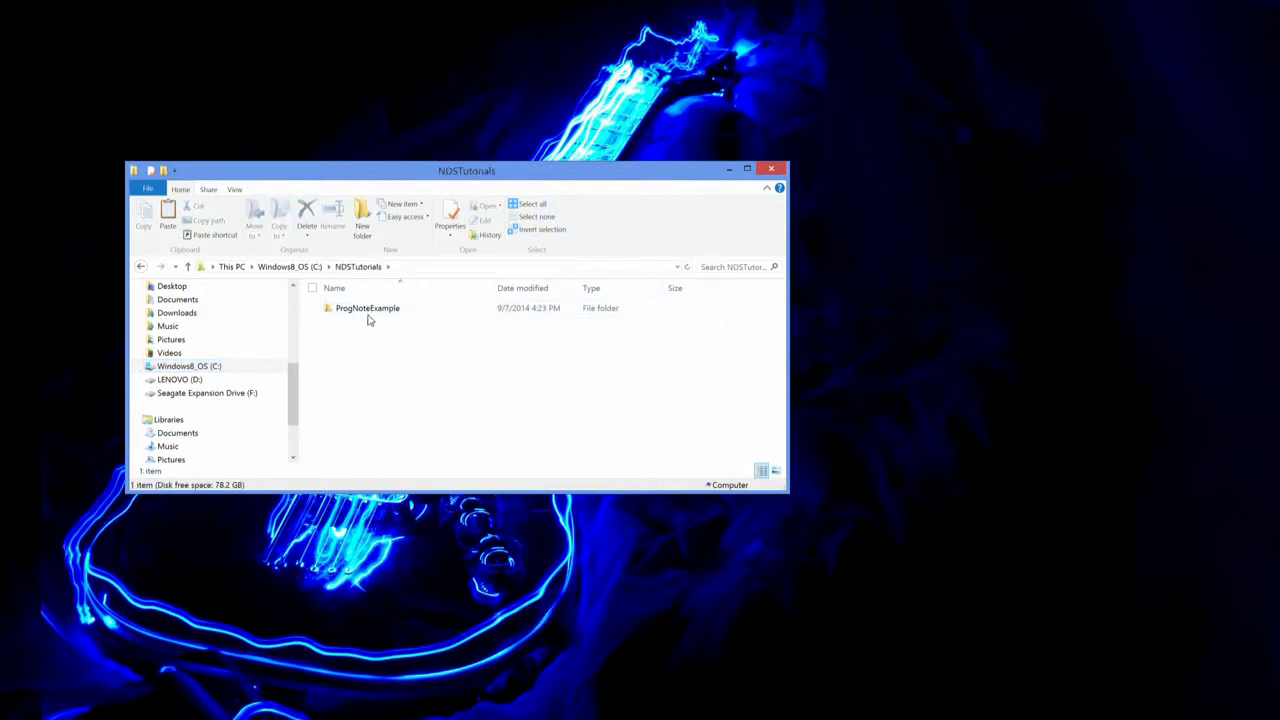
mouse_move(358, 430)
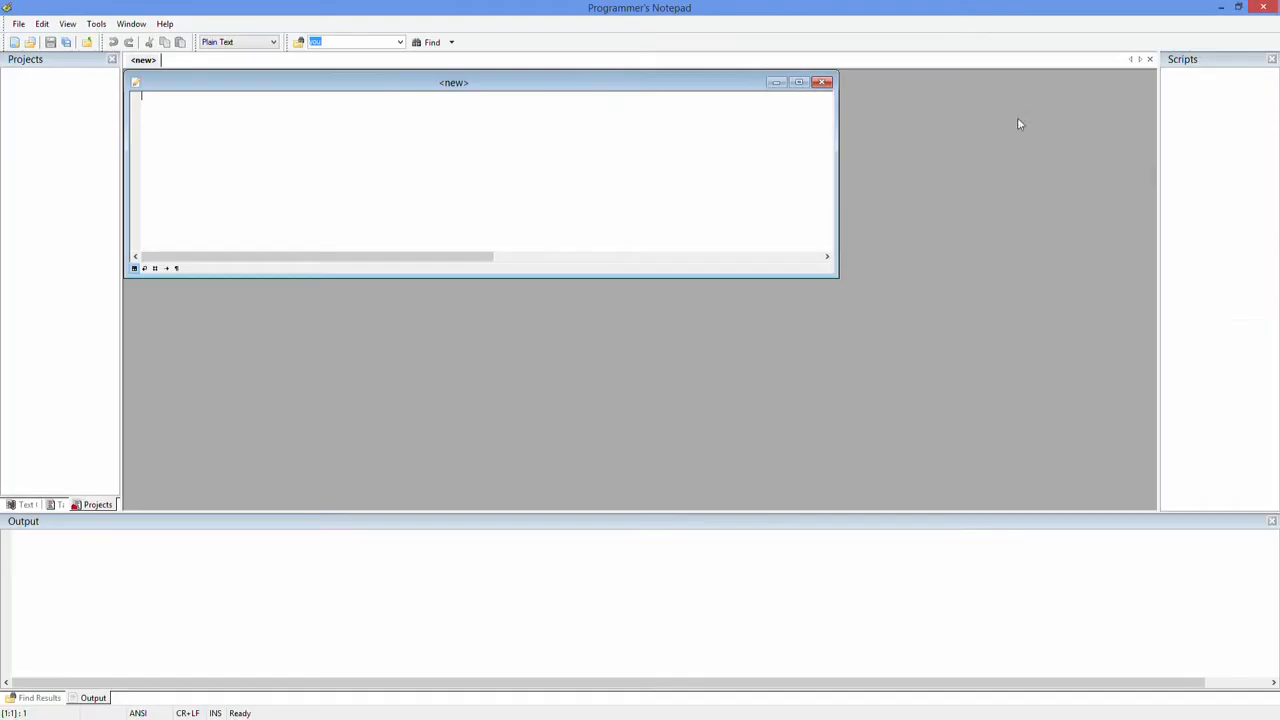
click(824, 82)
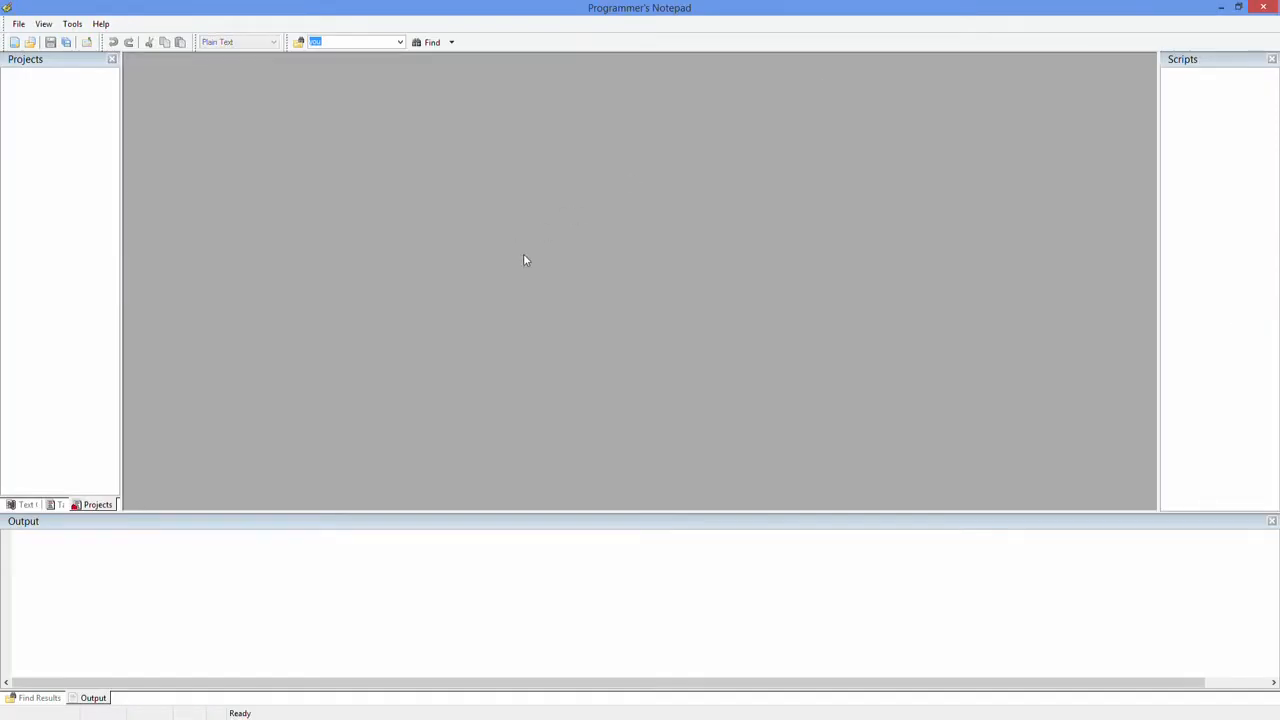
click(18, 24)
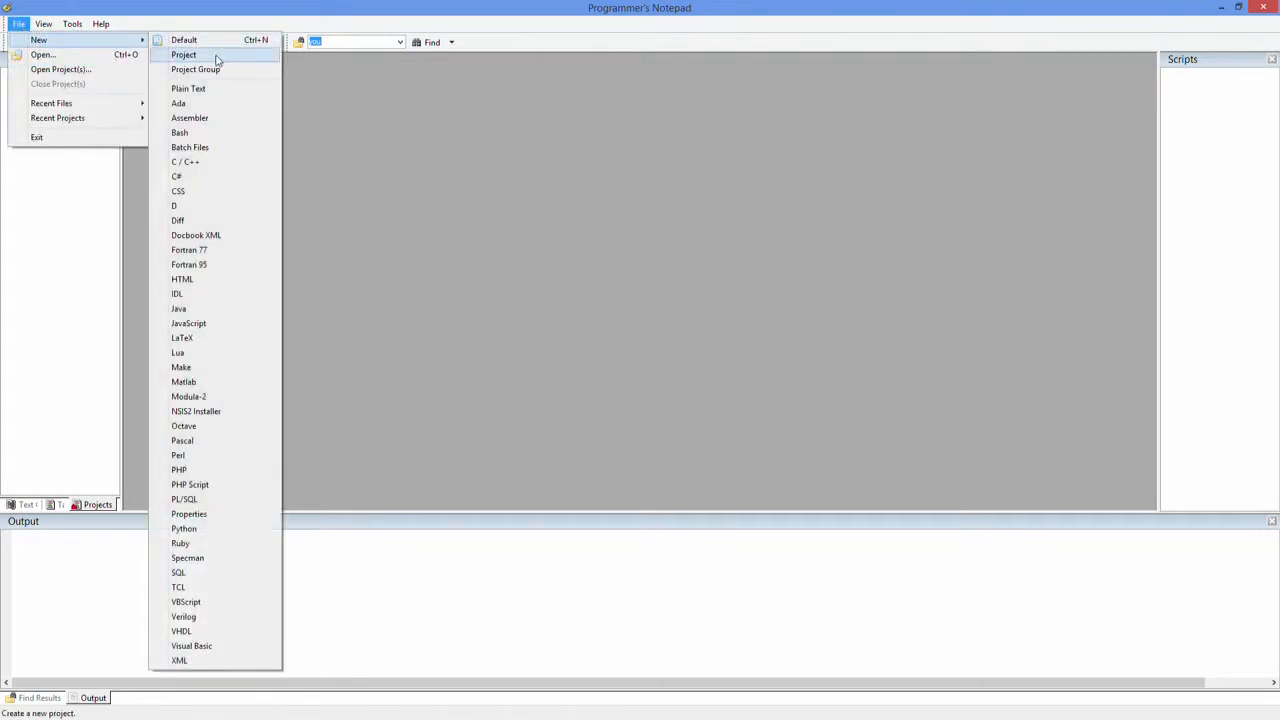
Step: Start a new project named ProgNoteExample and browse for its folder location
click(184, 54)
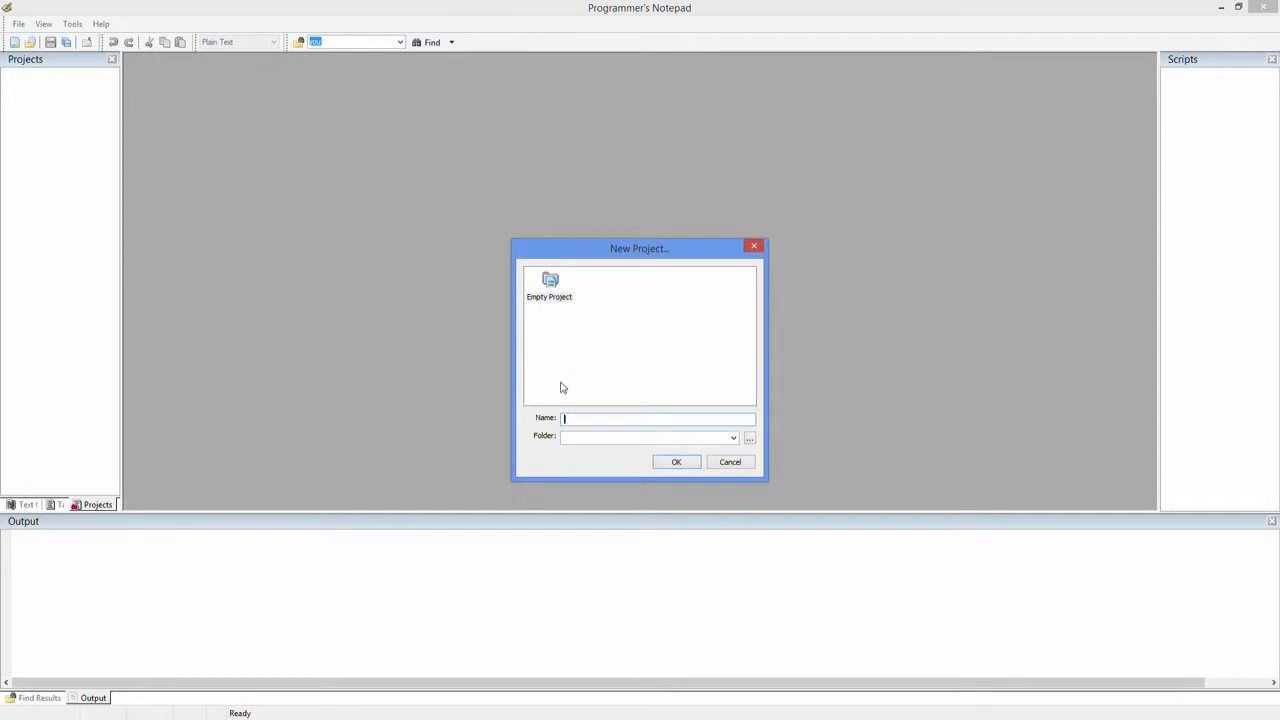
mouse_move(556, 336)
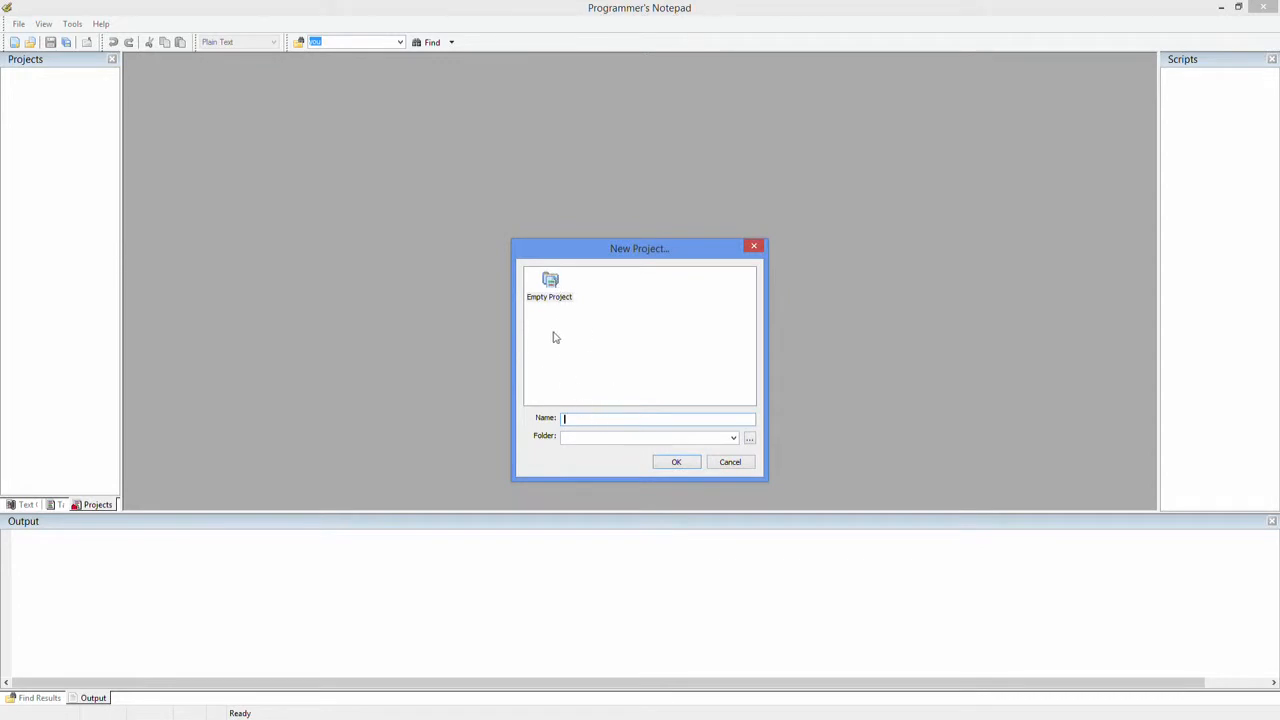
click(548, 288)
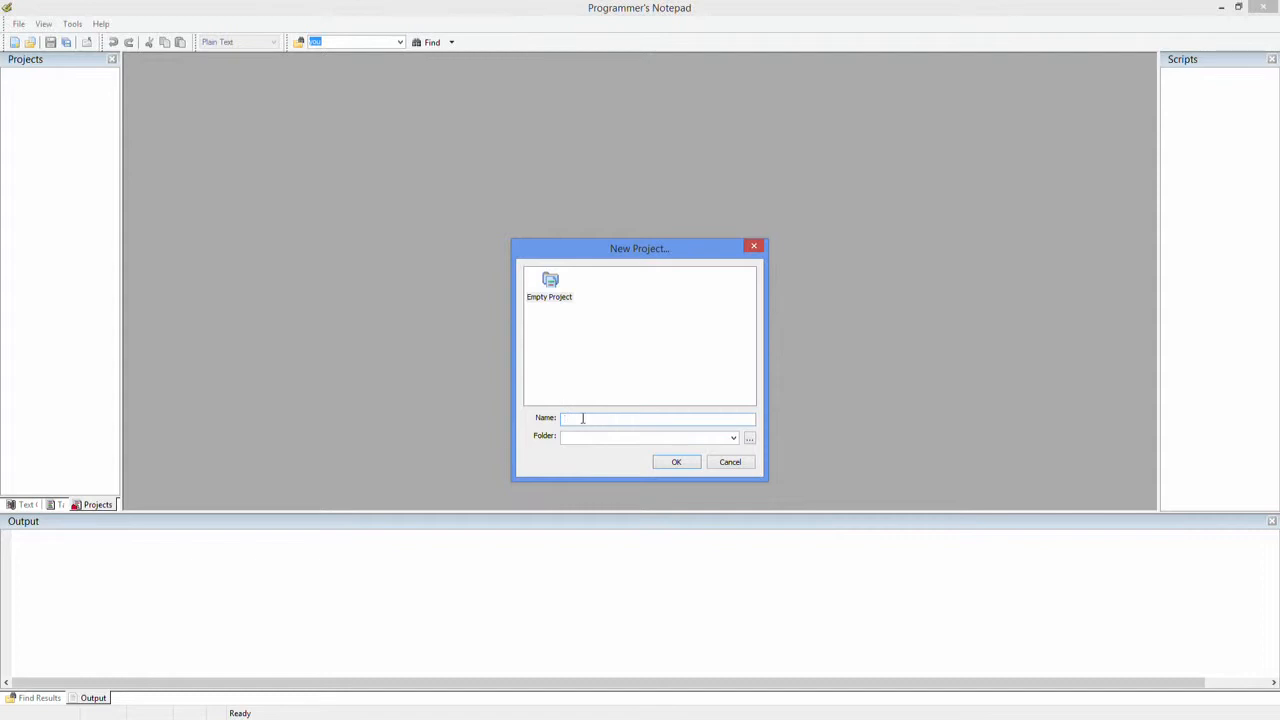
text(Proj)
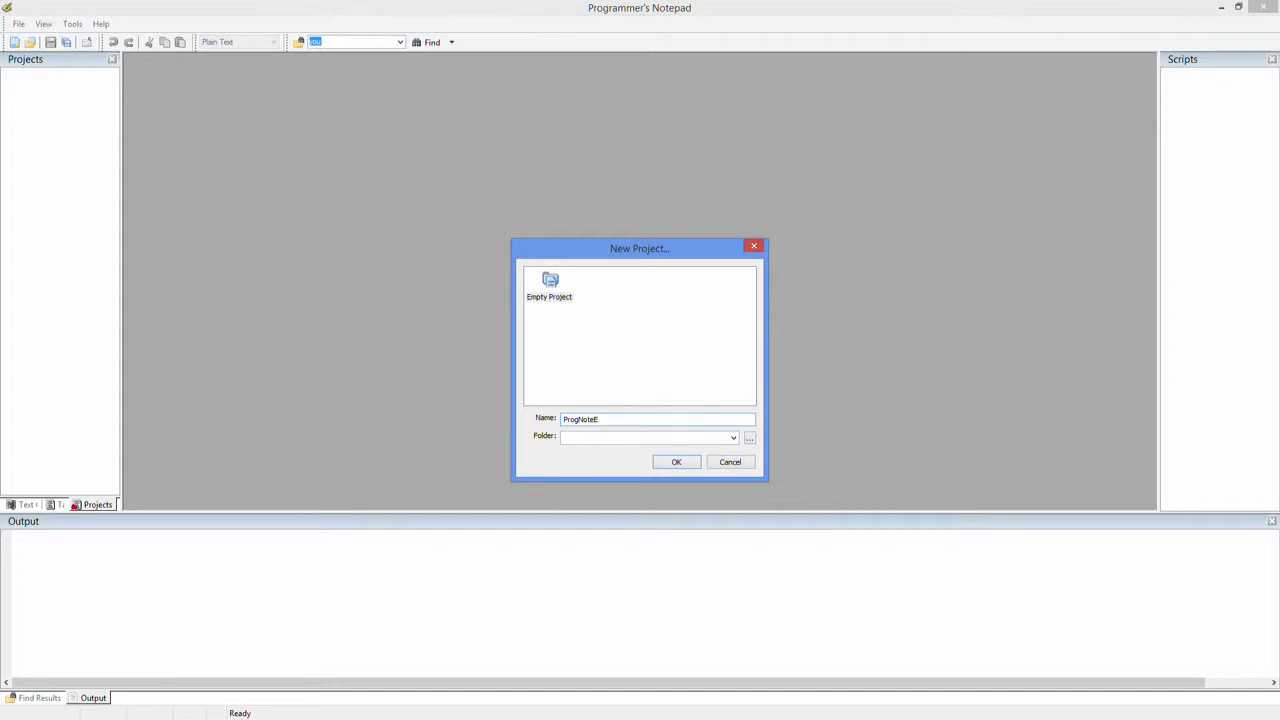
text(xample)
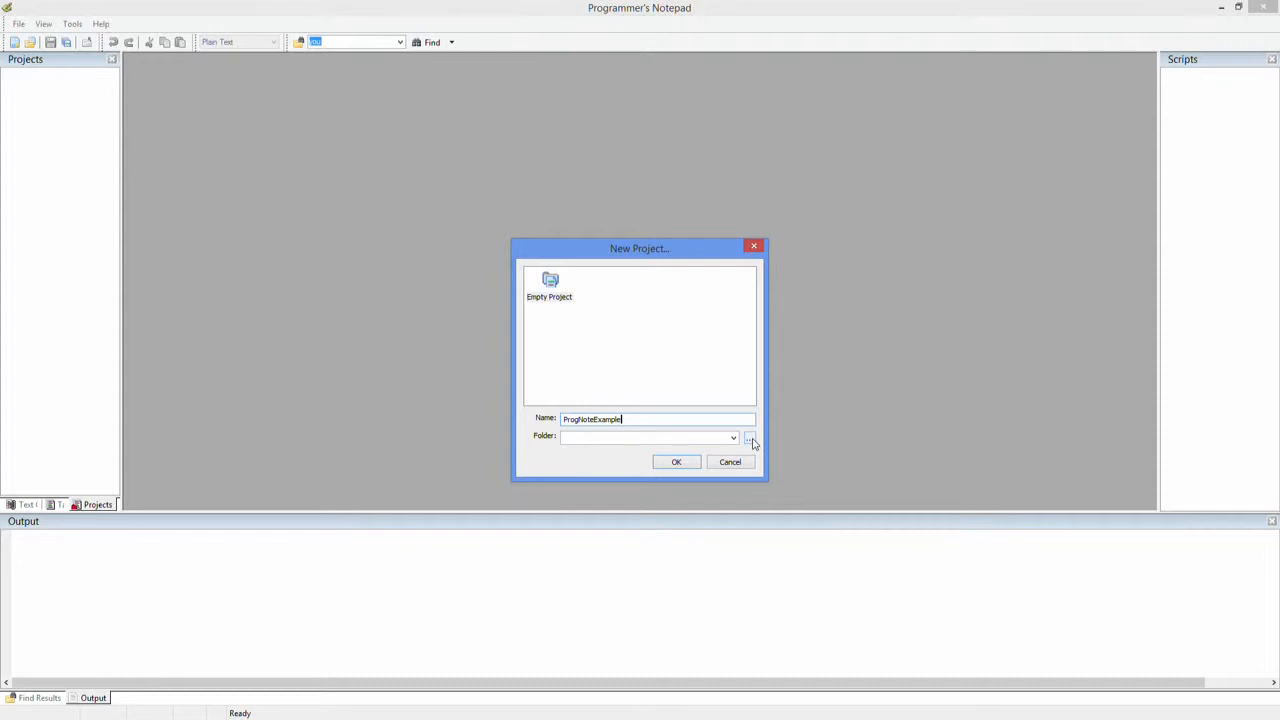
click(750, 436)
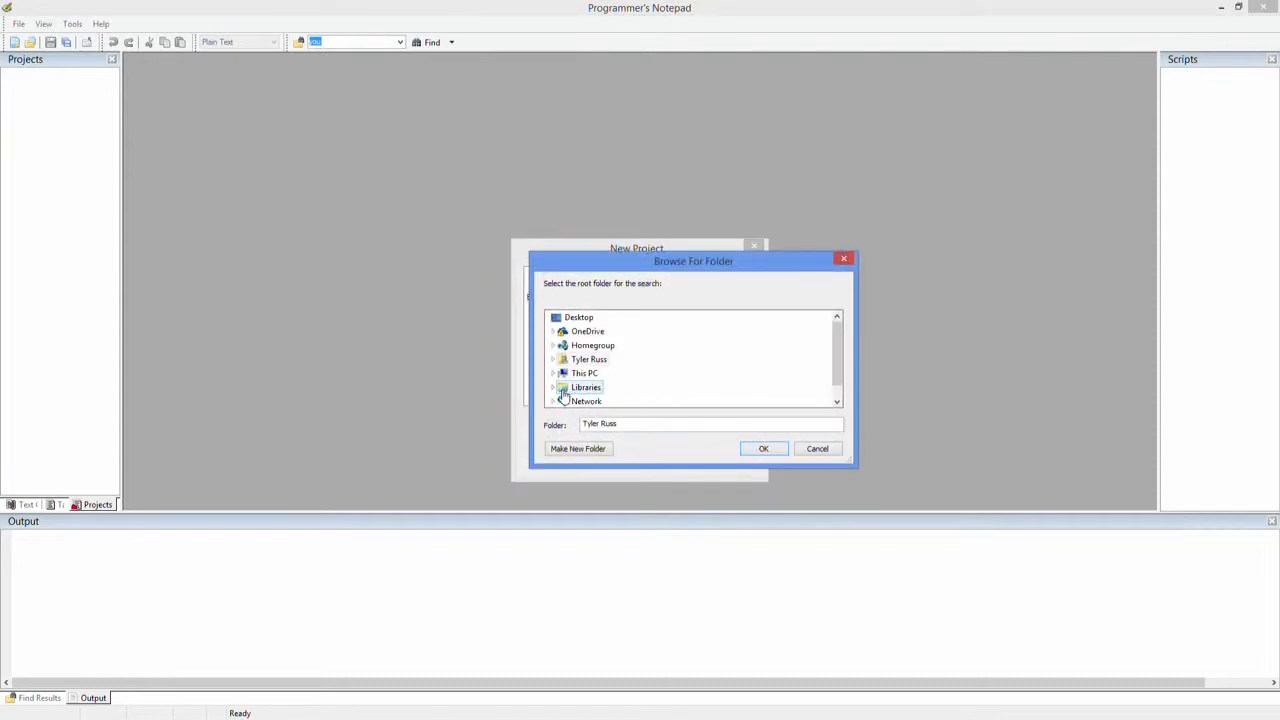
Step: Choose C:\NDSTutorials\ProgNoteExample as the folder and create the project
click(552, 374)
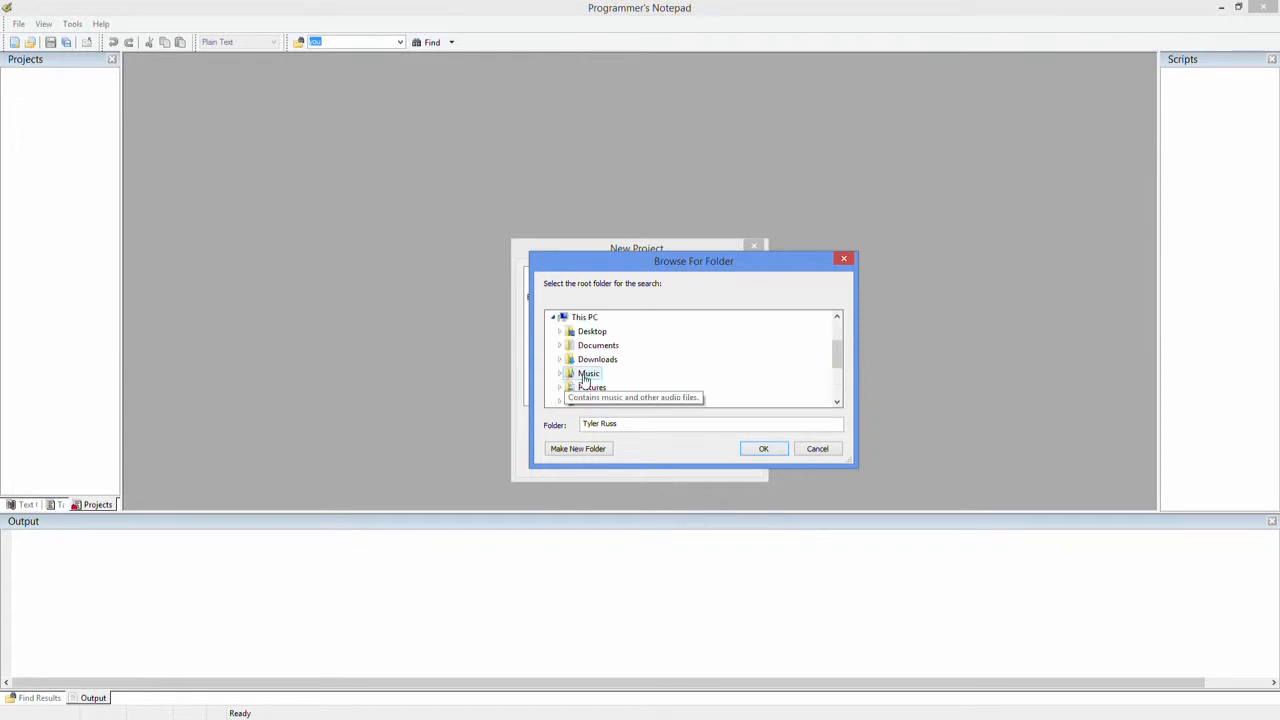
scroll(down, 3)
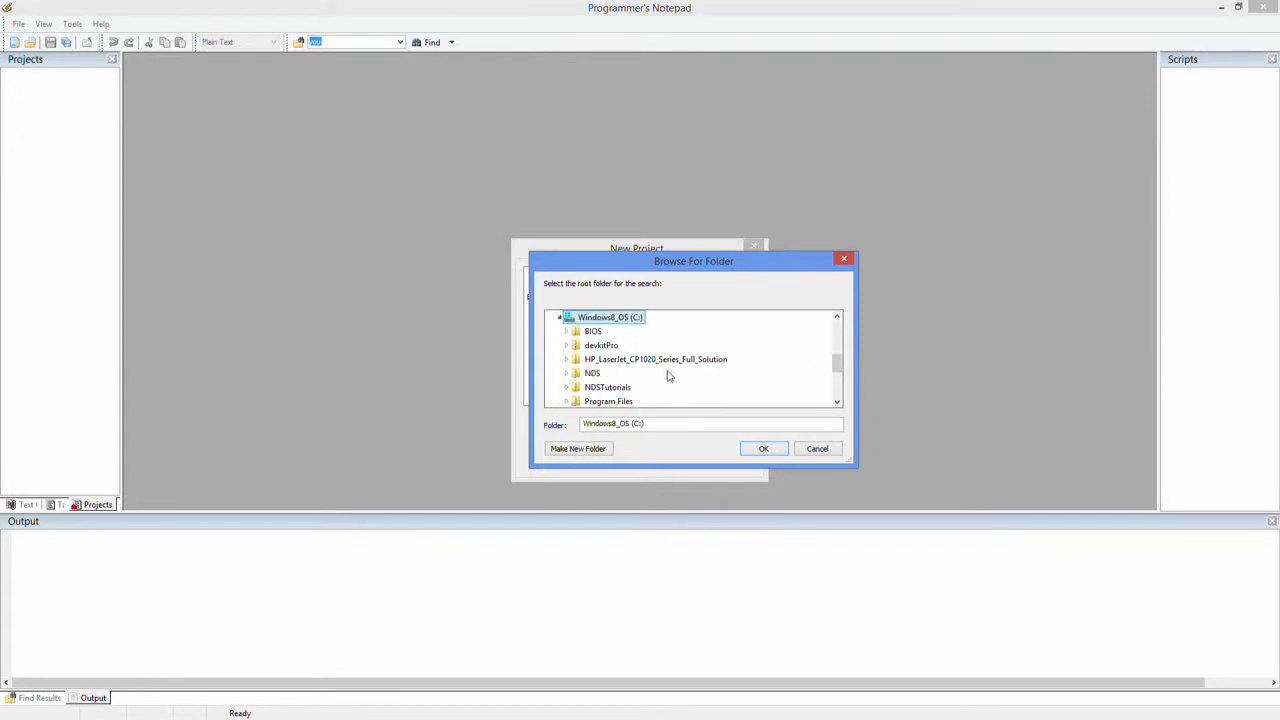
mouse_move(628, 384)
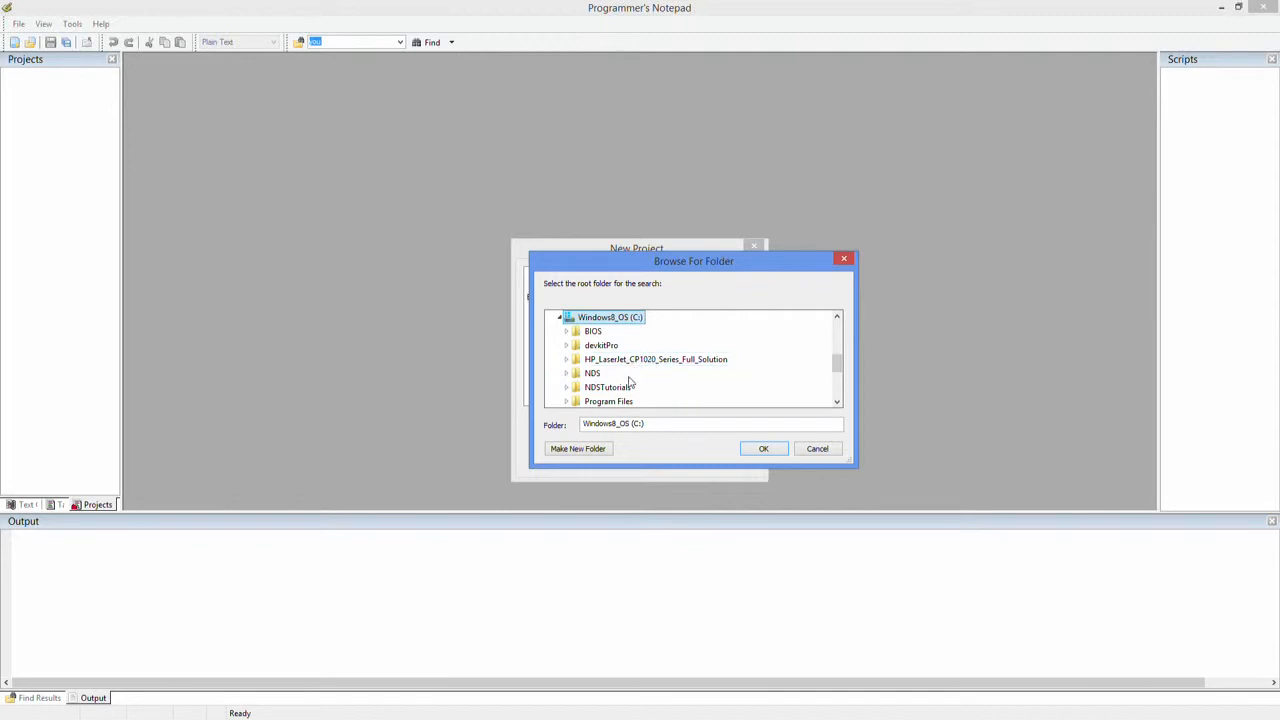
click(608, 388)
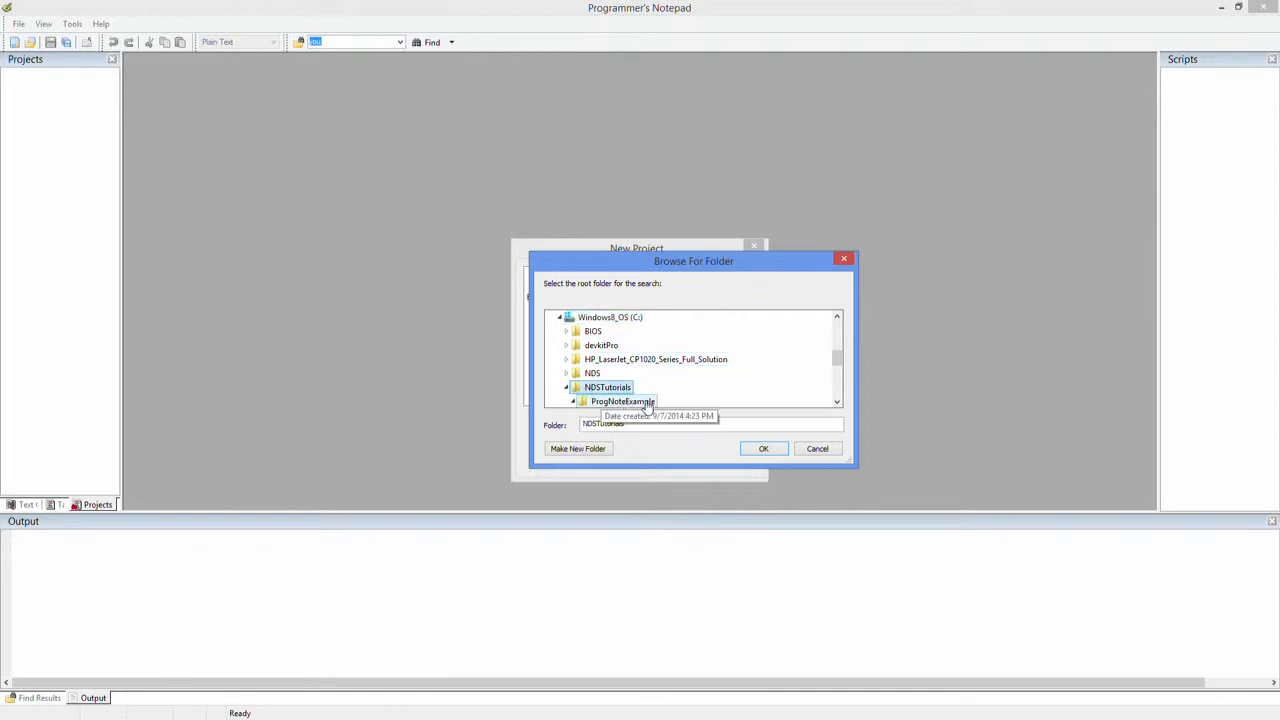
click(622, 400)
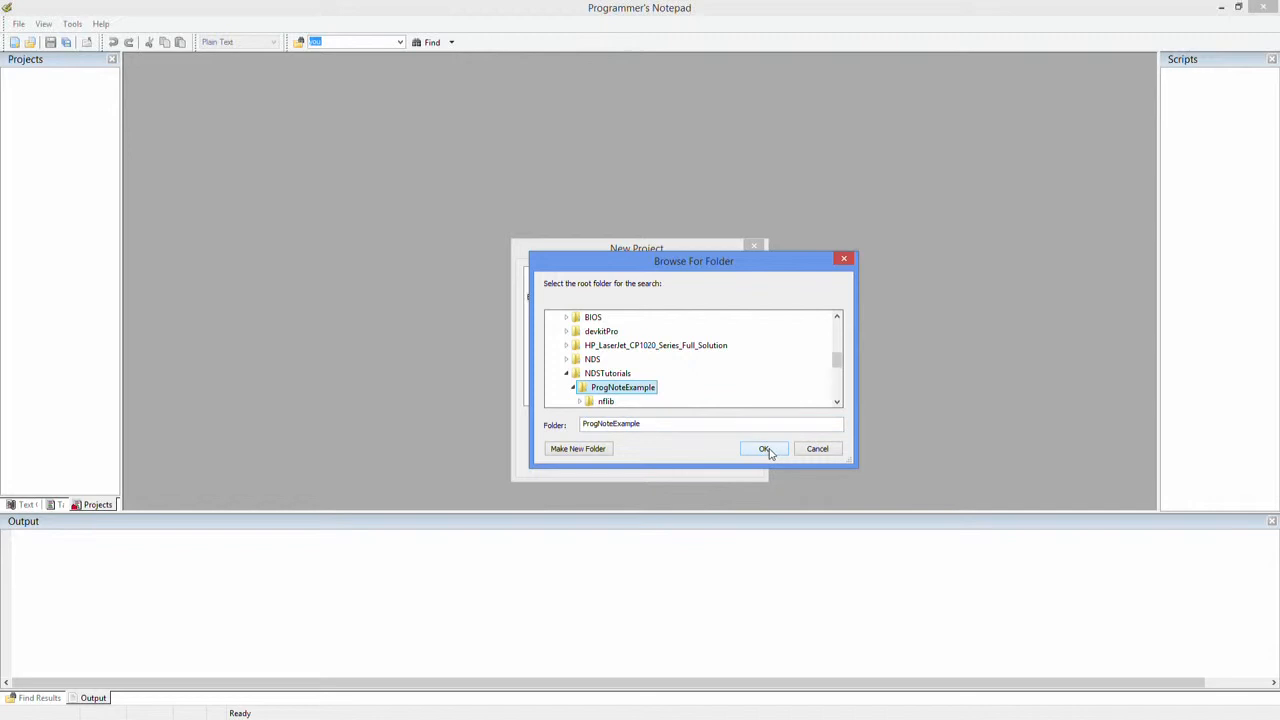
click(764, 448)
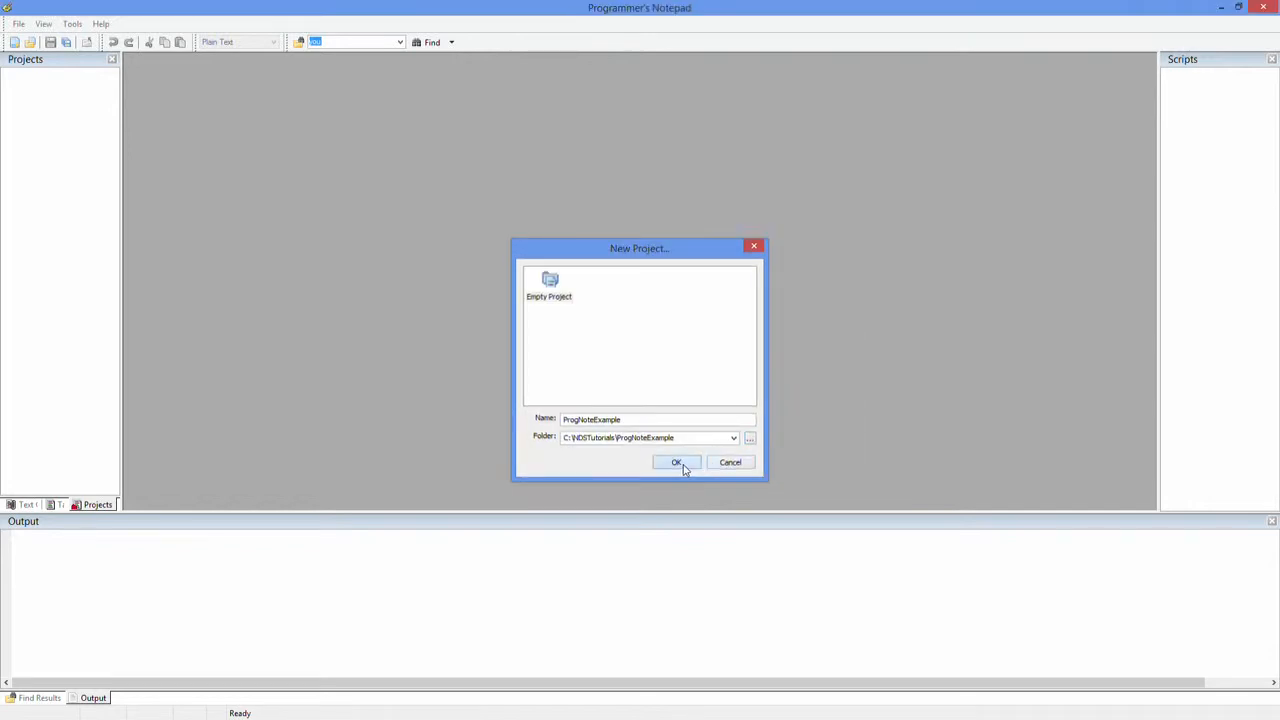
click(676, 462)
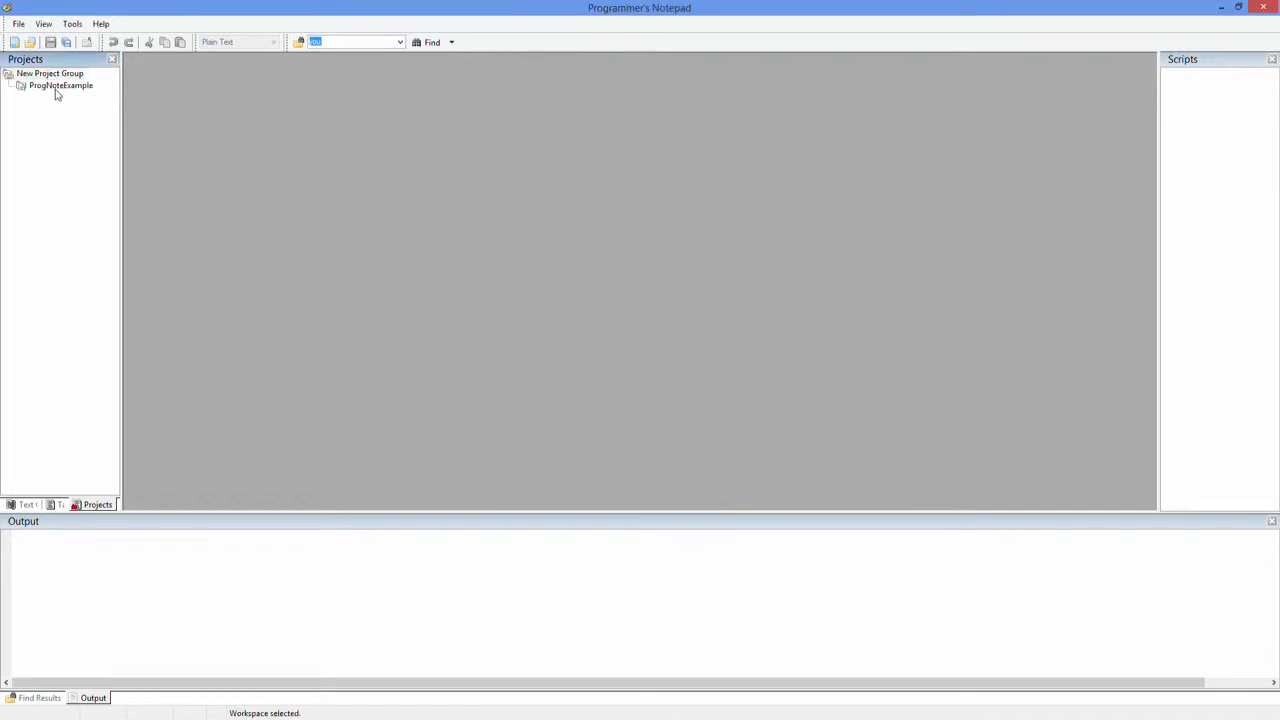
Step: Add a magic folder pointing at NDSTutorials\ProgNoteExample and continue to the filter step
right_click(62, 84)
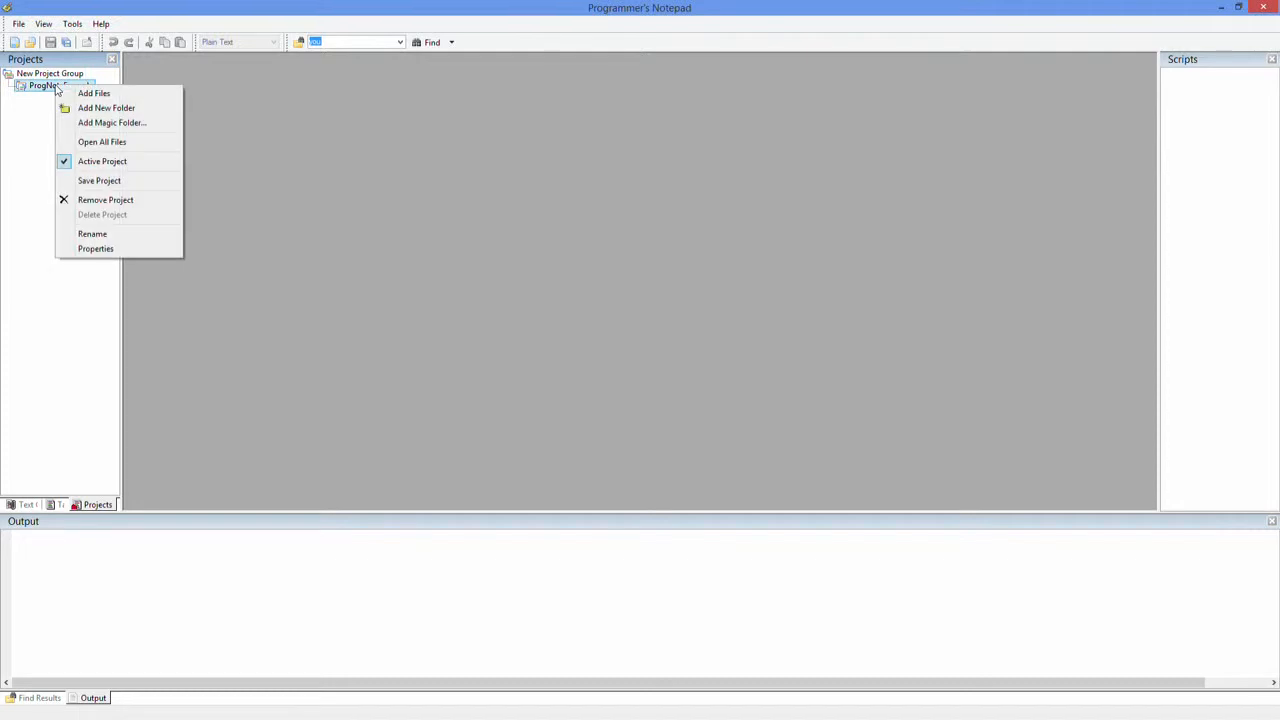
mouse_move(106, 108)
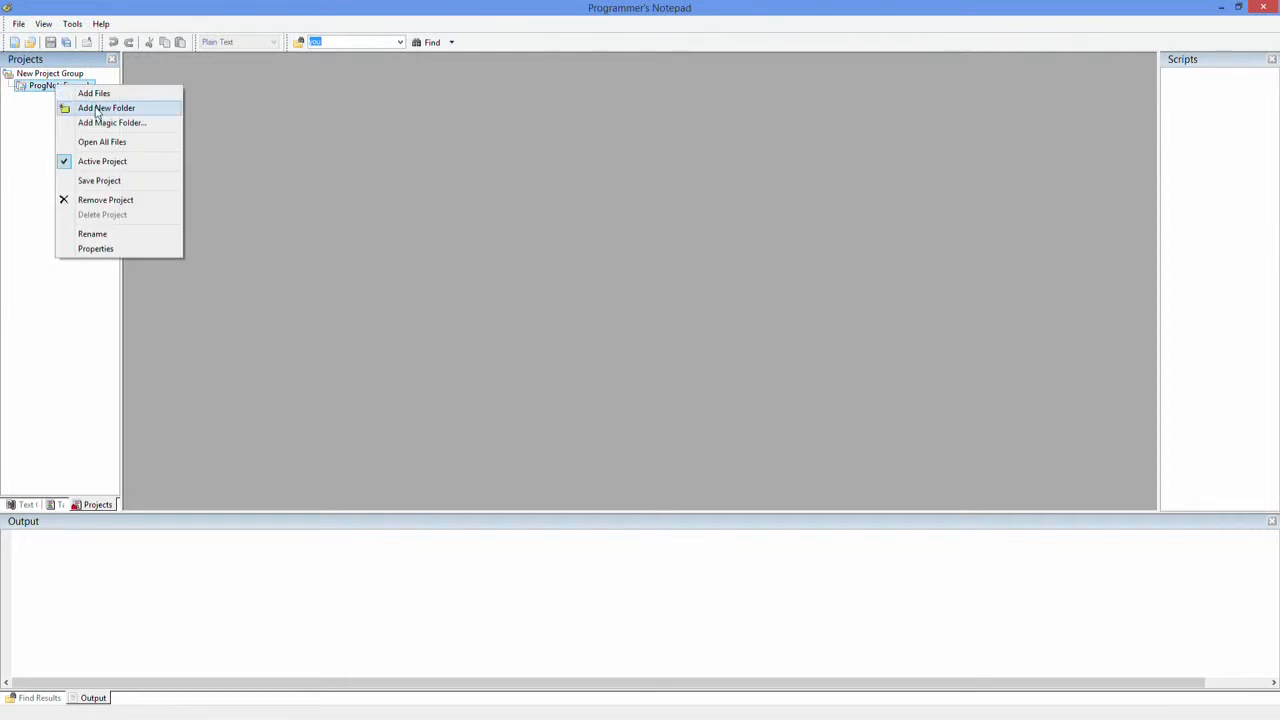
click(112, 122)
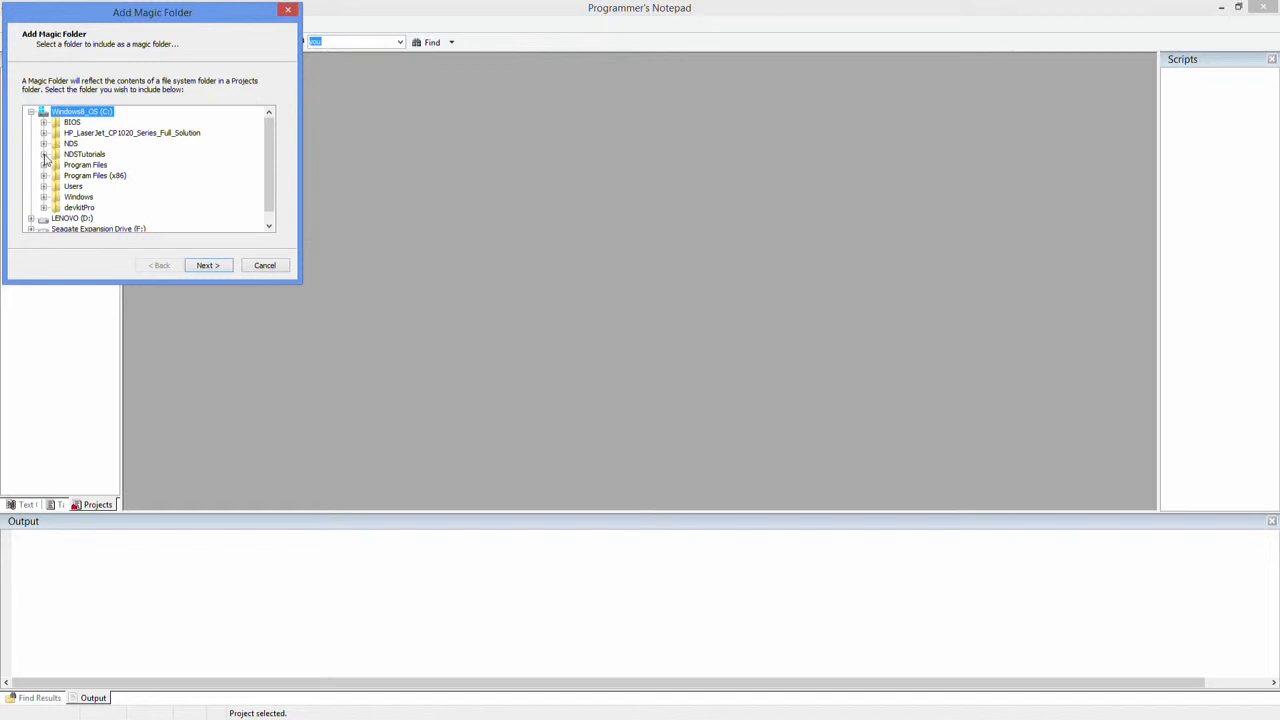
click(44, 154)
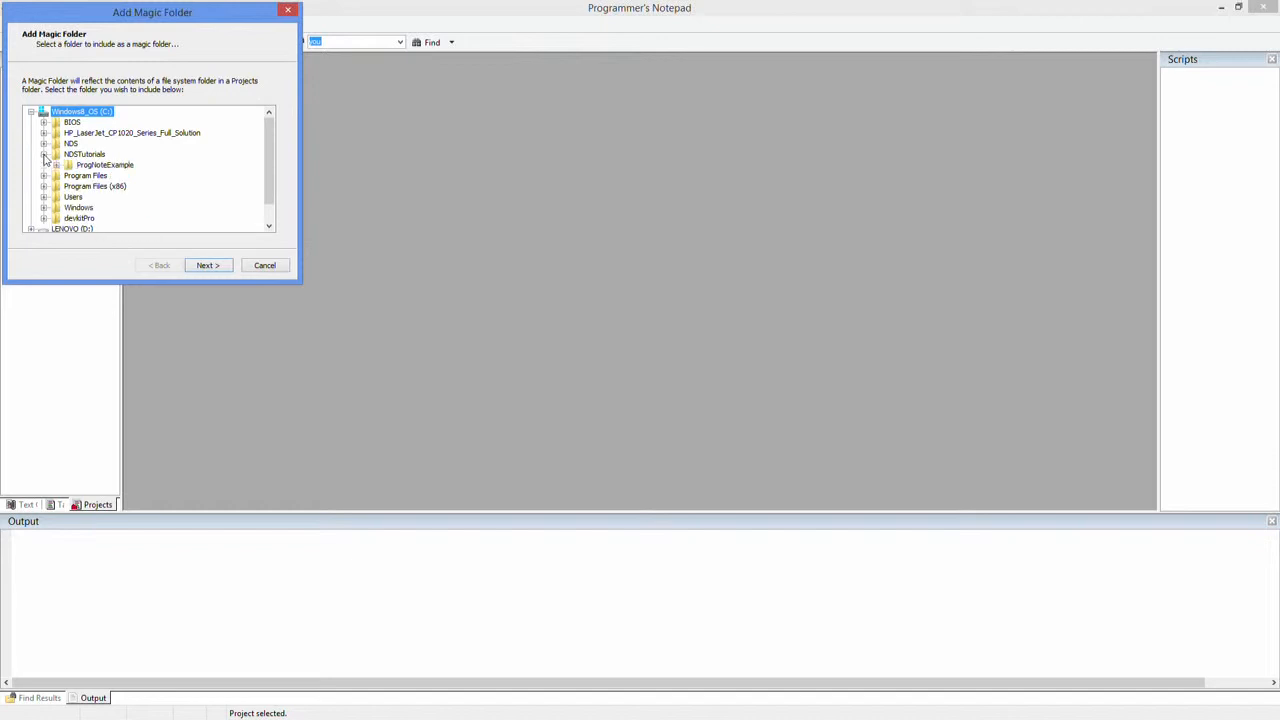
click(68, 164)
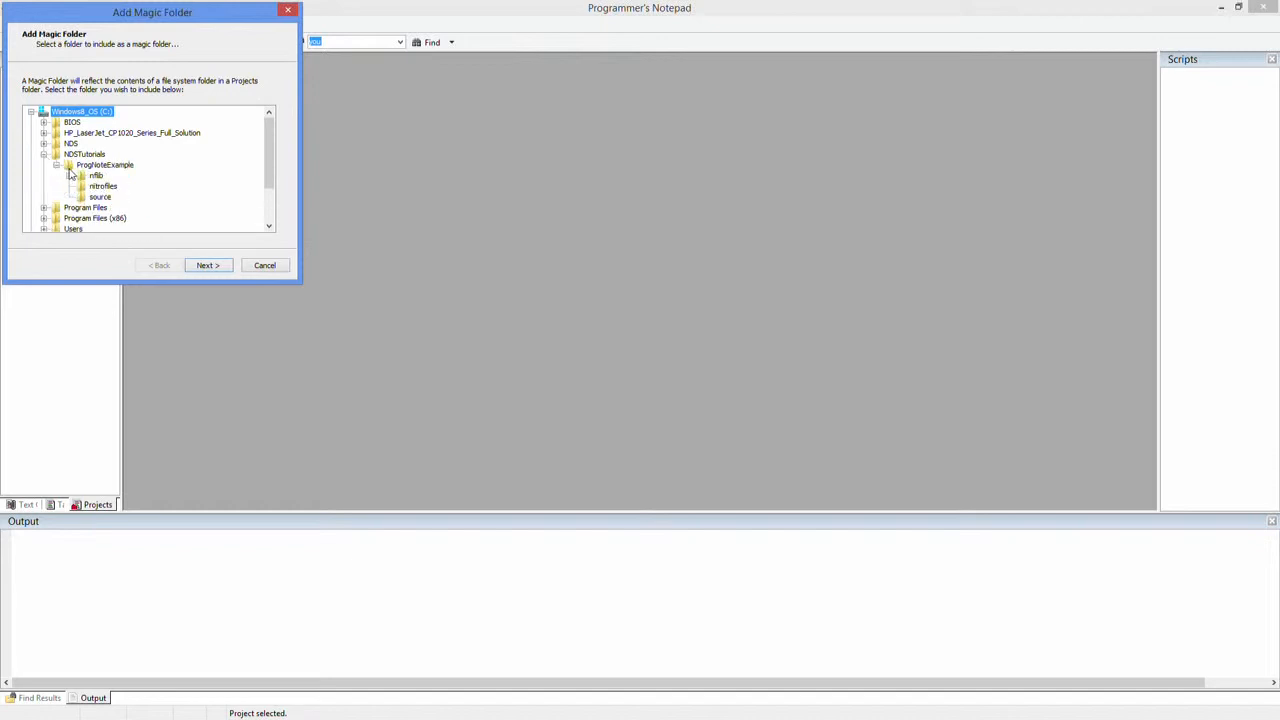
click(104, 164)
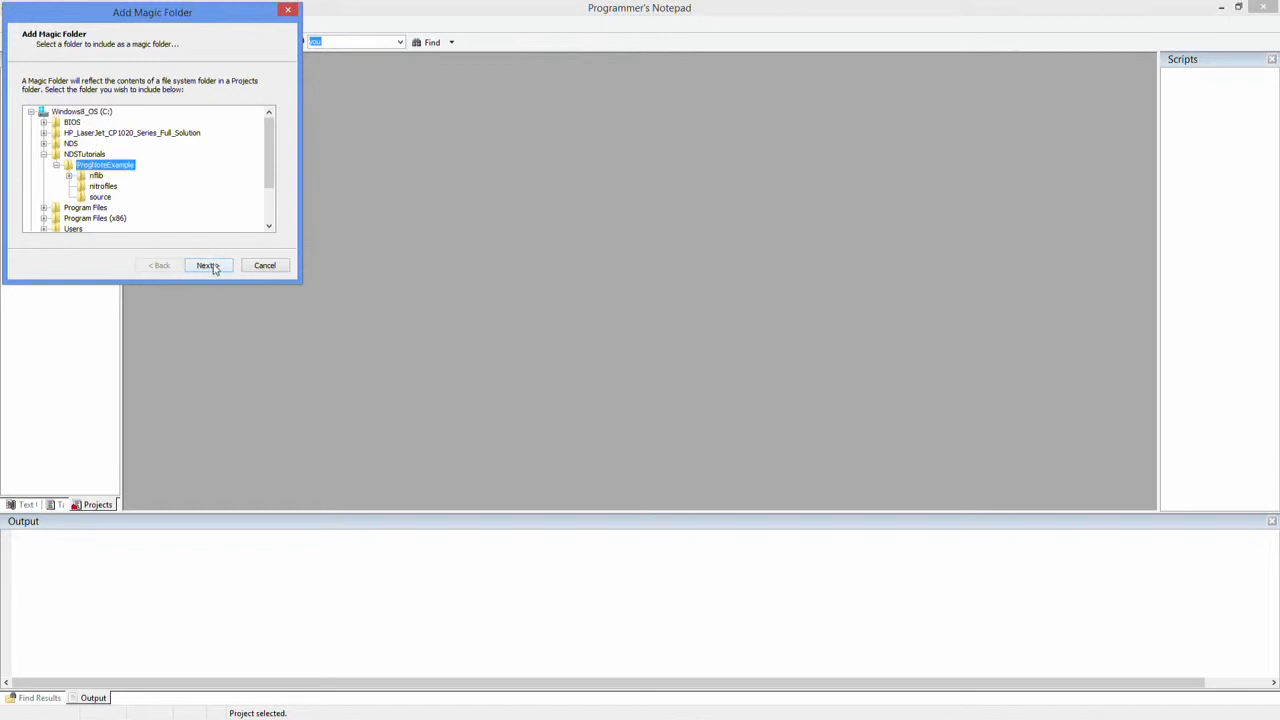
click(208, 264)
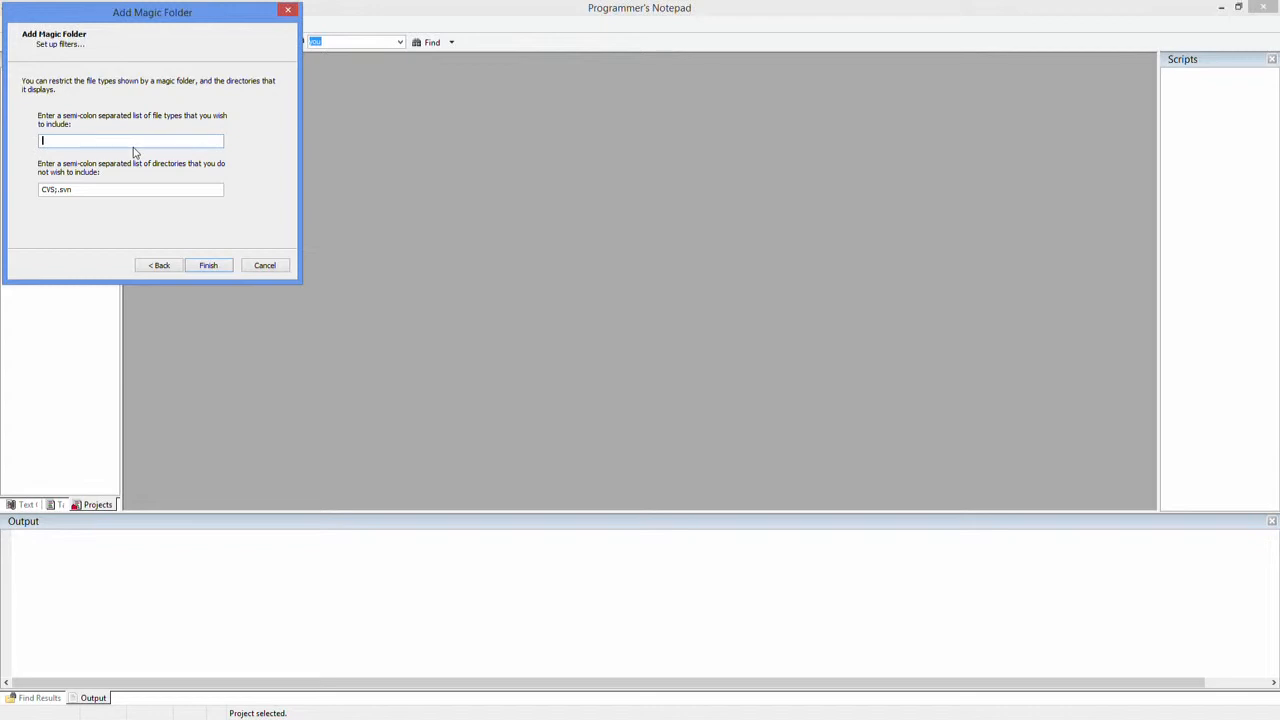
Step: Add the ProgNoteExample magic folder with a .c;.cpp;.h file filter and confirm
text(C)
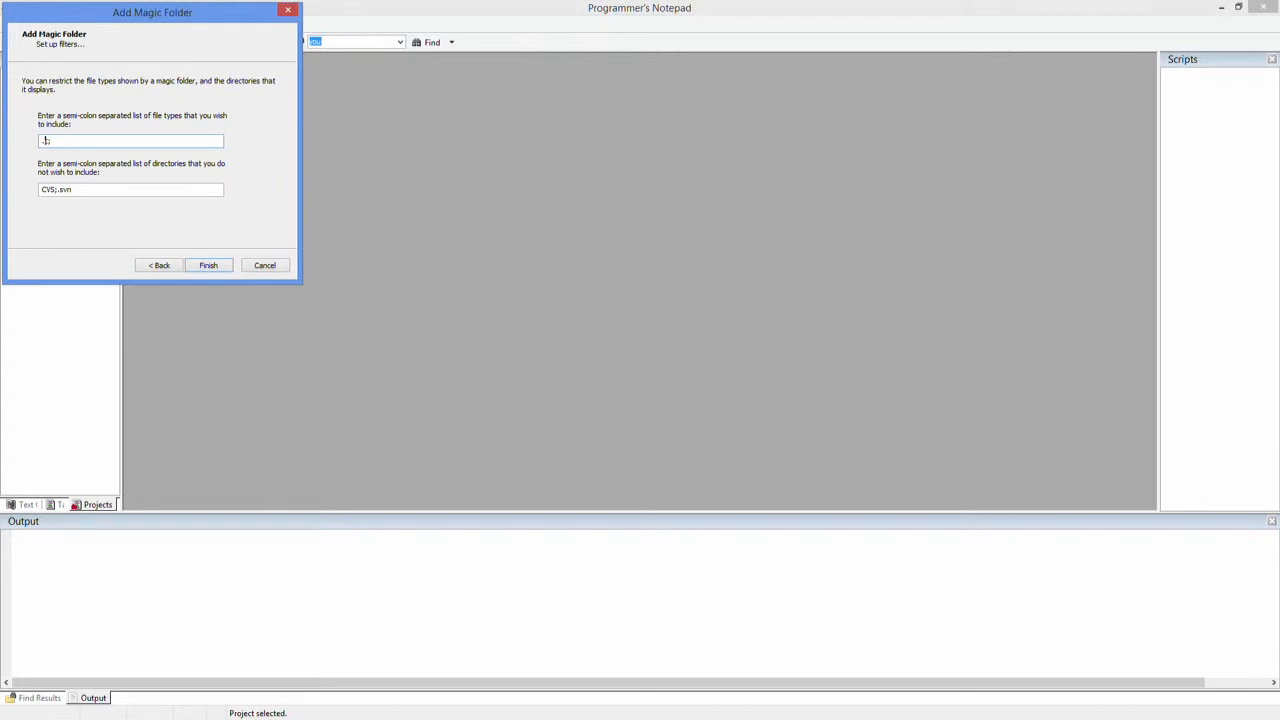
text(.c)
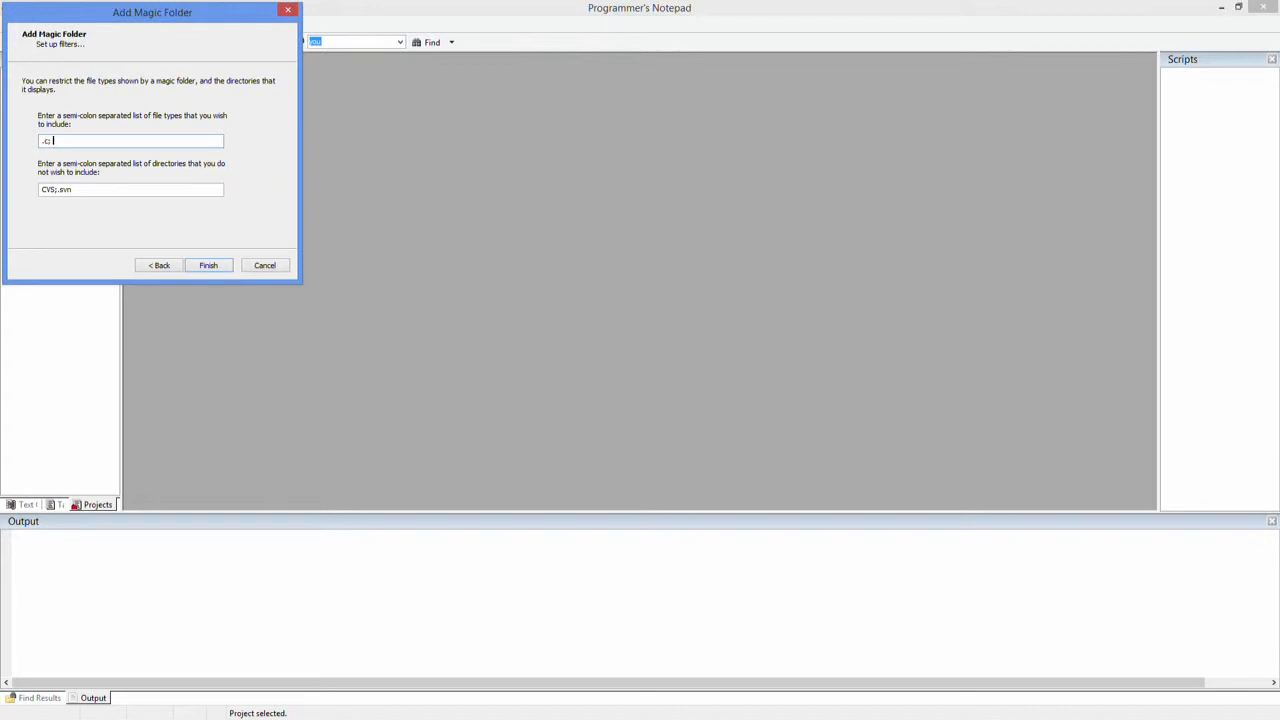
text(;.cpp)
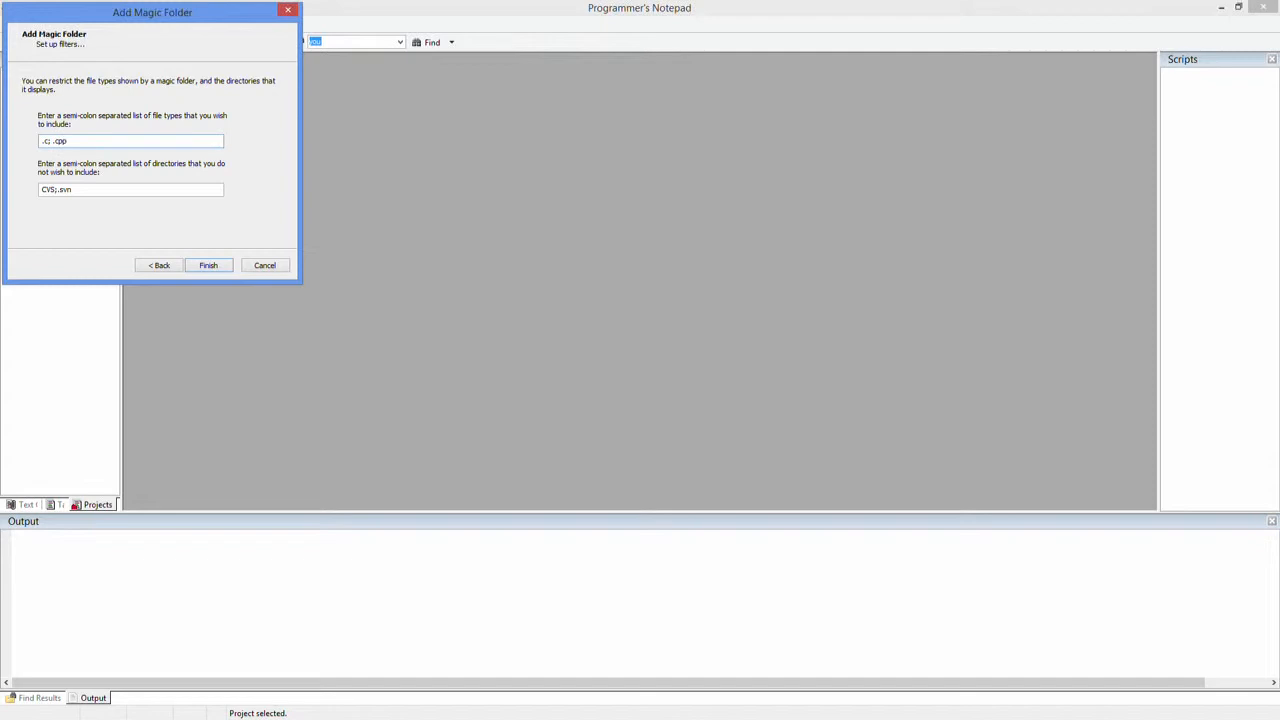
text(;.h)
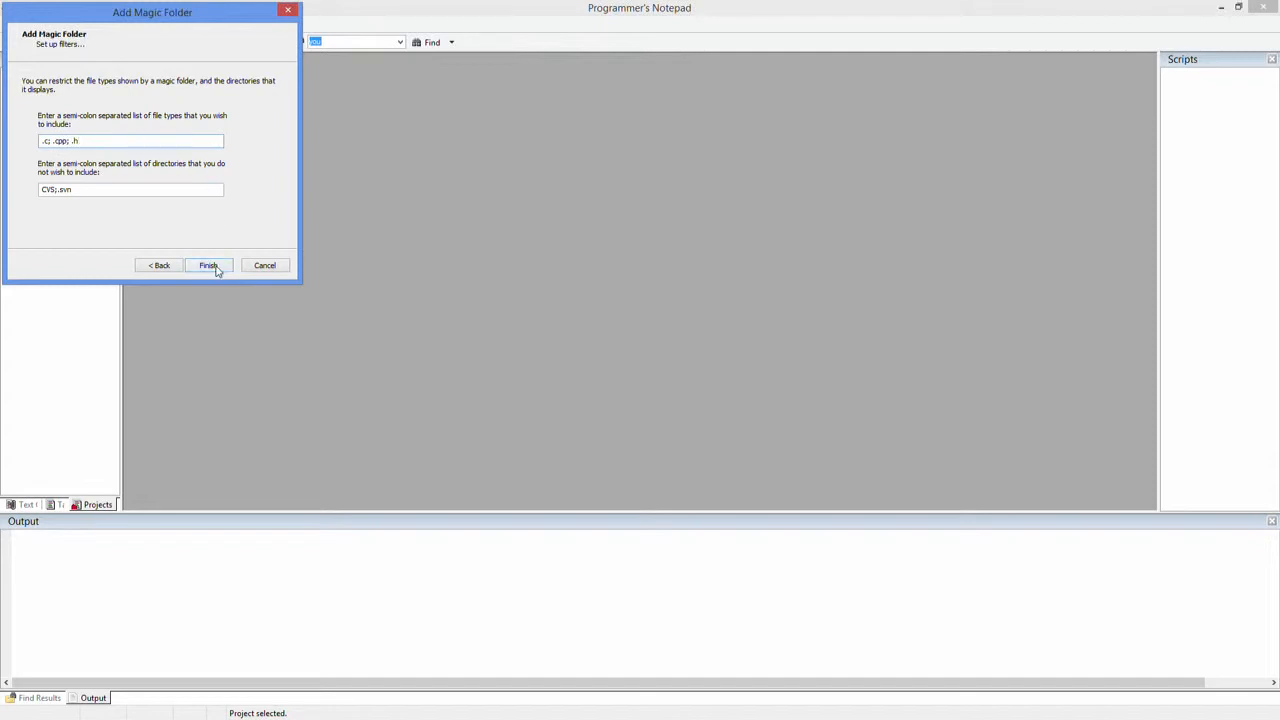
click(208, 264)
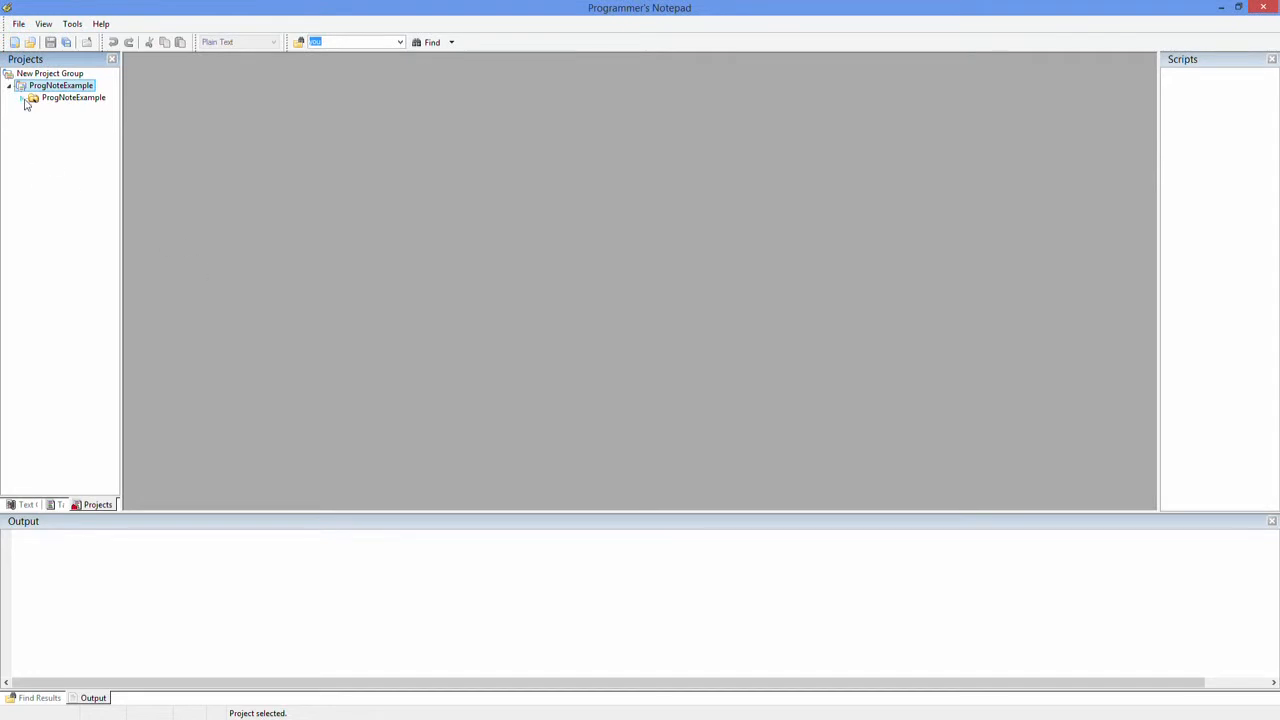
Step: Expand ProgNoteExample to show nflib, nitrofiles and source, then bring up the folder's actions
click(24, 96)
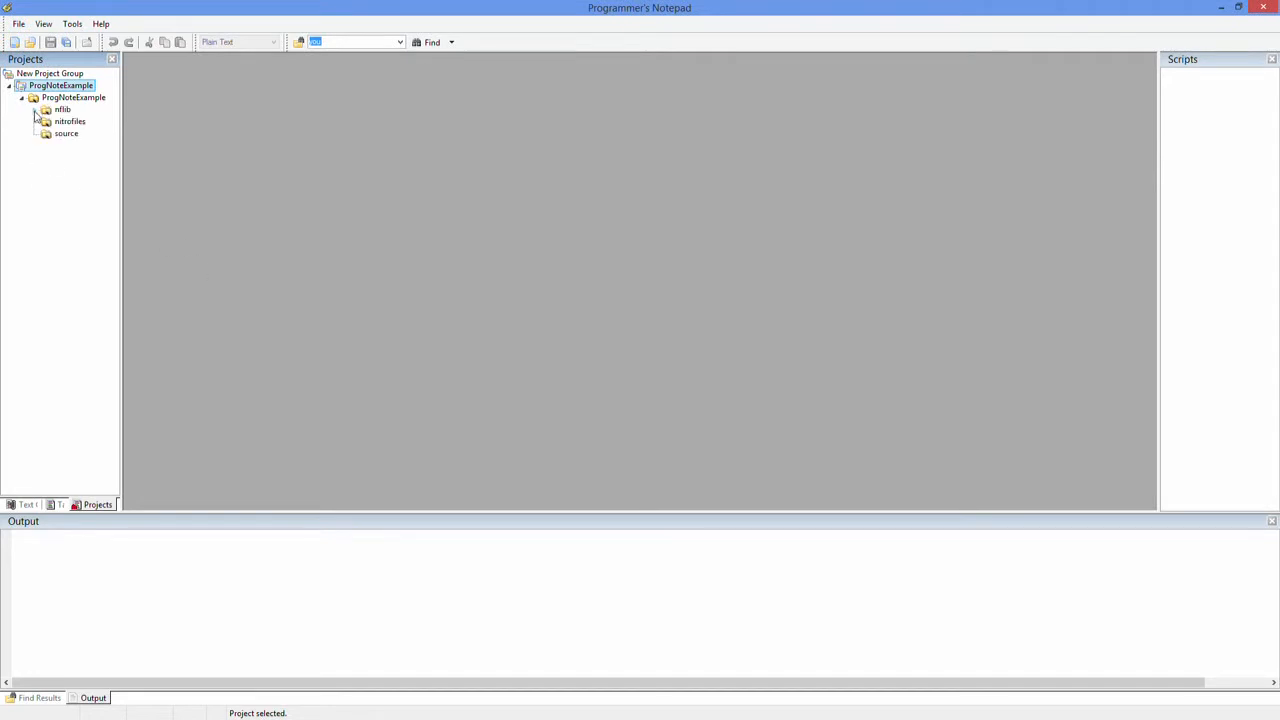
click(36, 108)
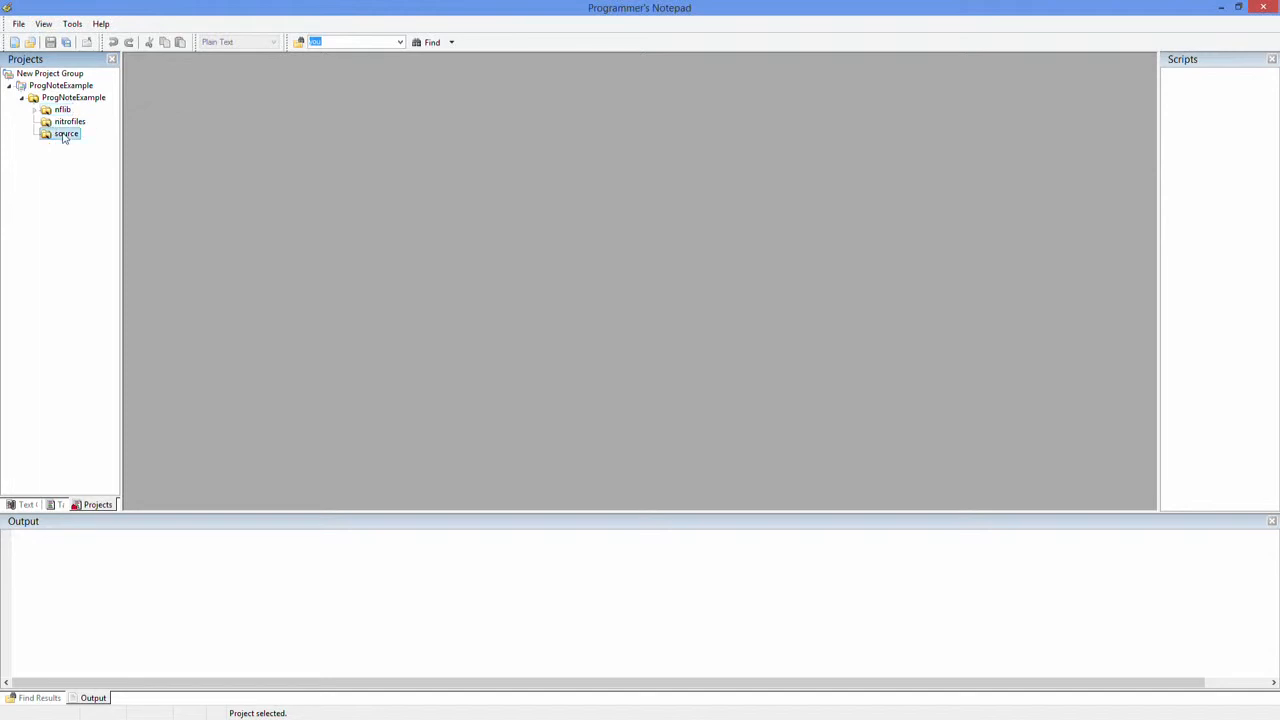
double_click(66, 132)
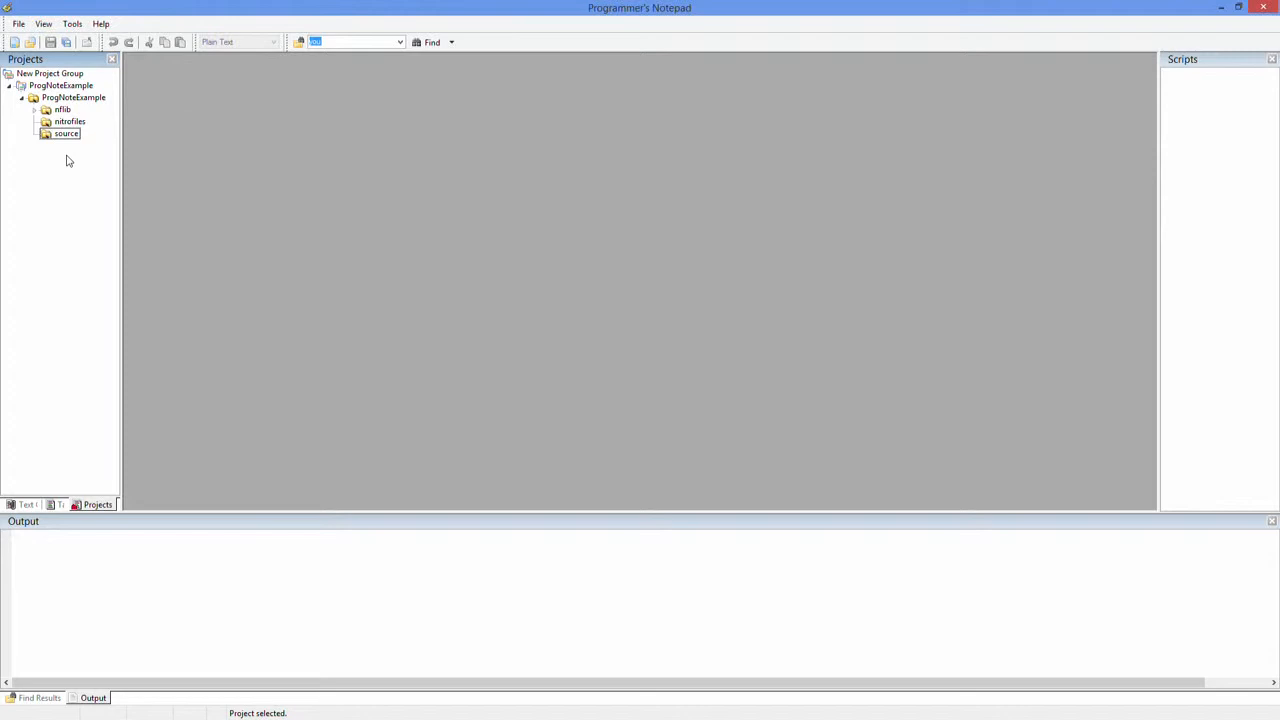
mouse_move(56, 140)
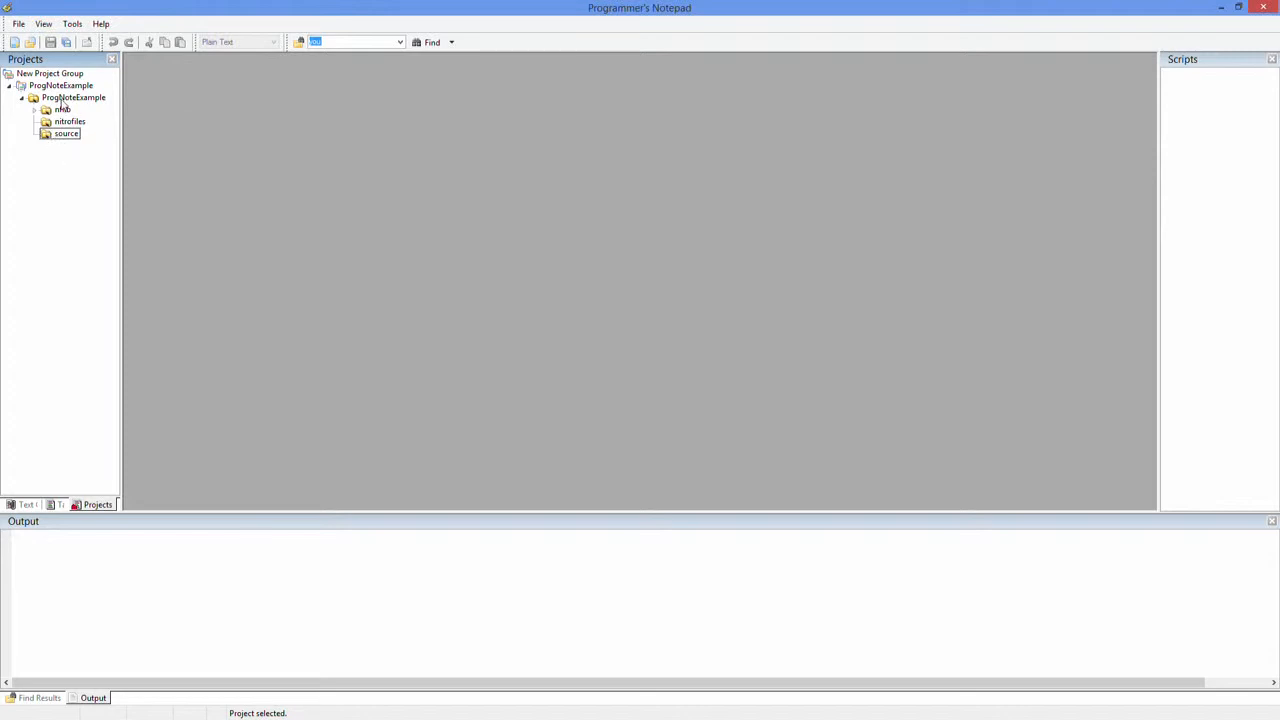
right_click(60, 96)
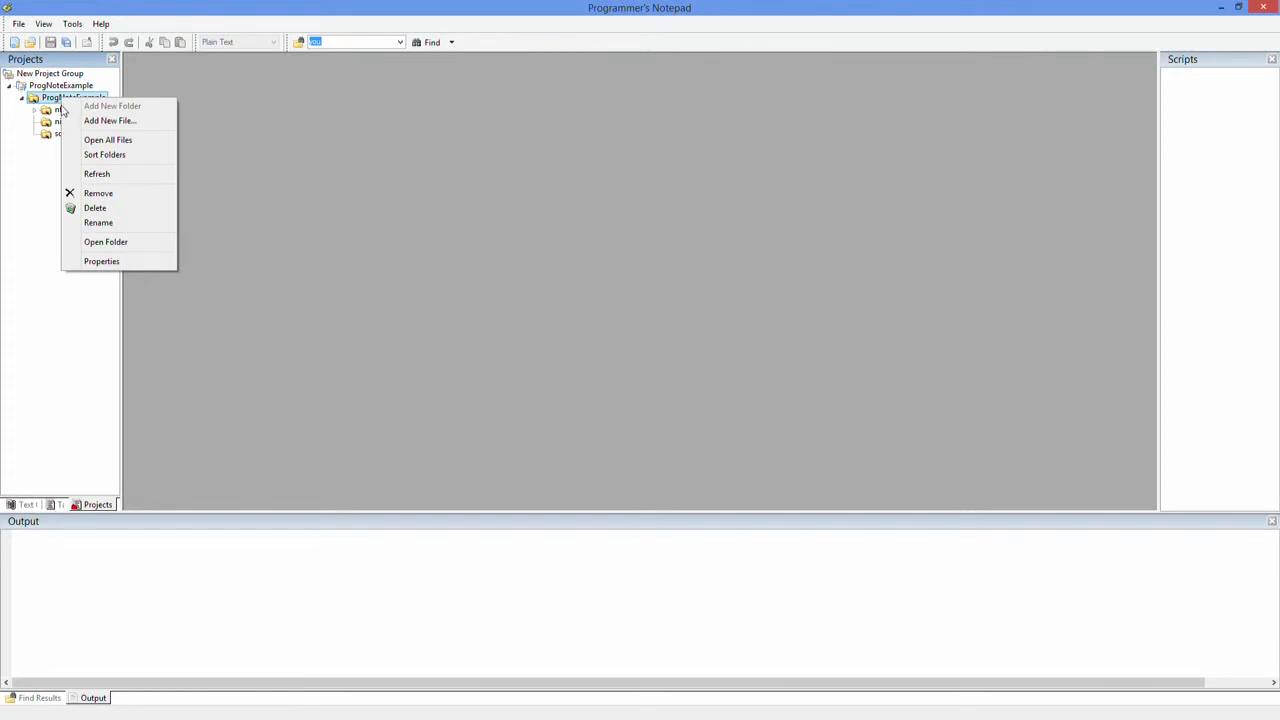
mouse_move(98, 192)
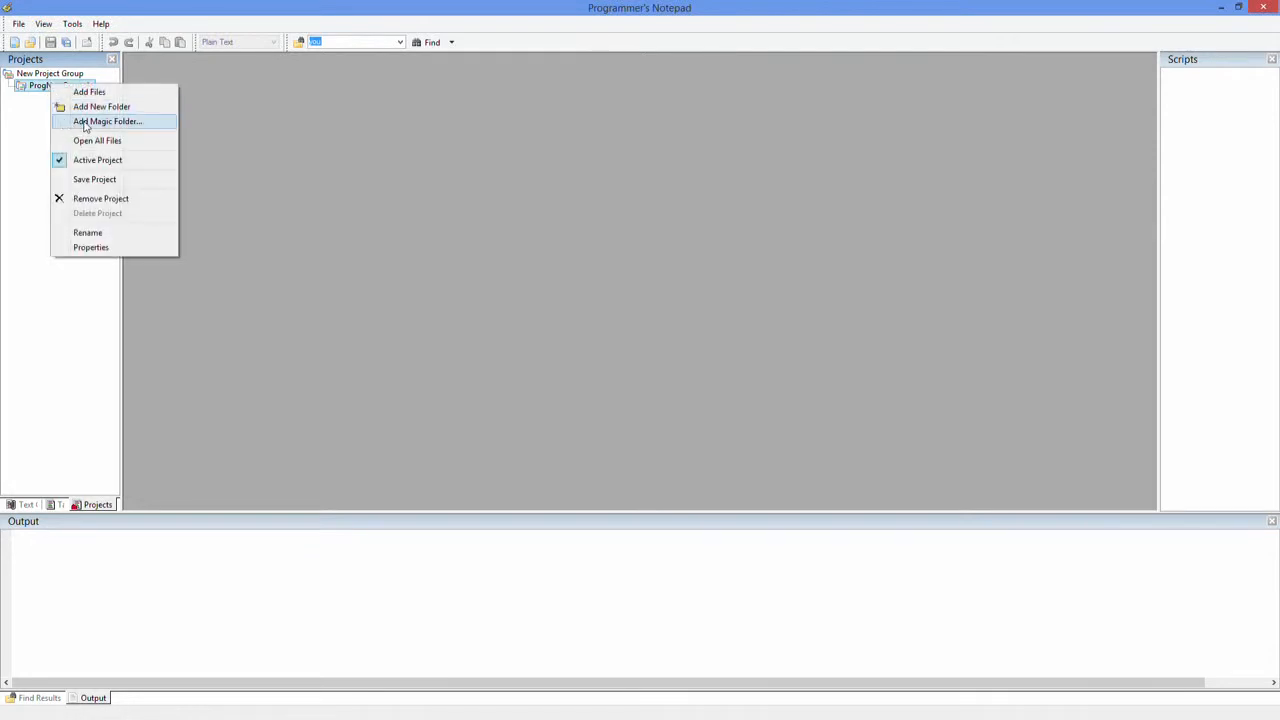
Step: Start Add Magic Folder and choose the ProgNoteExample folder on disk
click(108, 122)
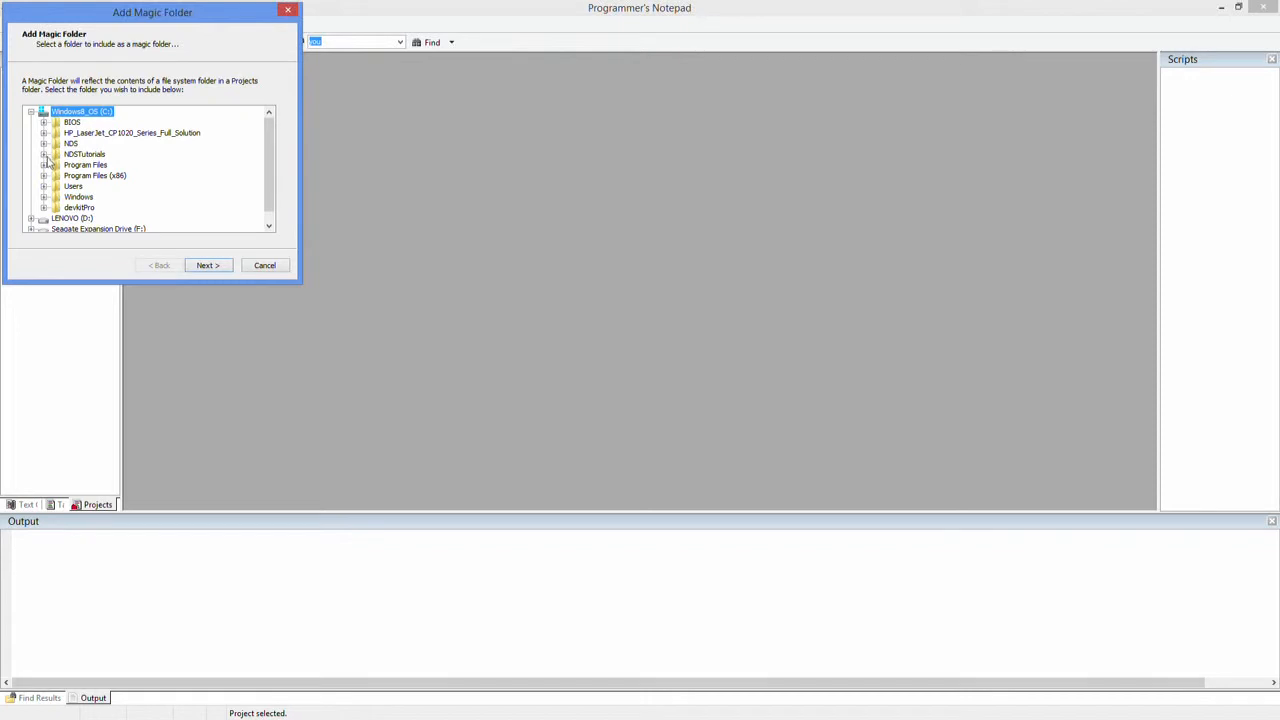
click(44, 154)
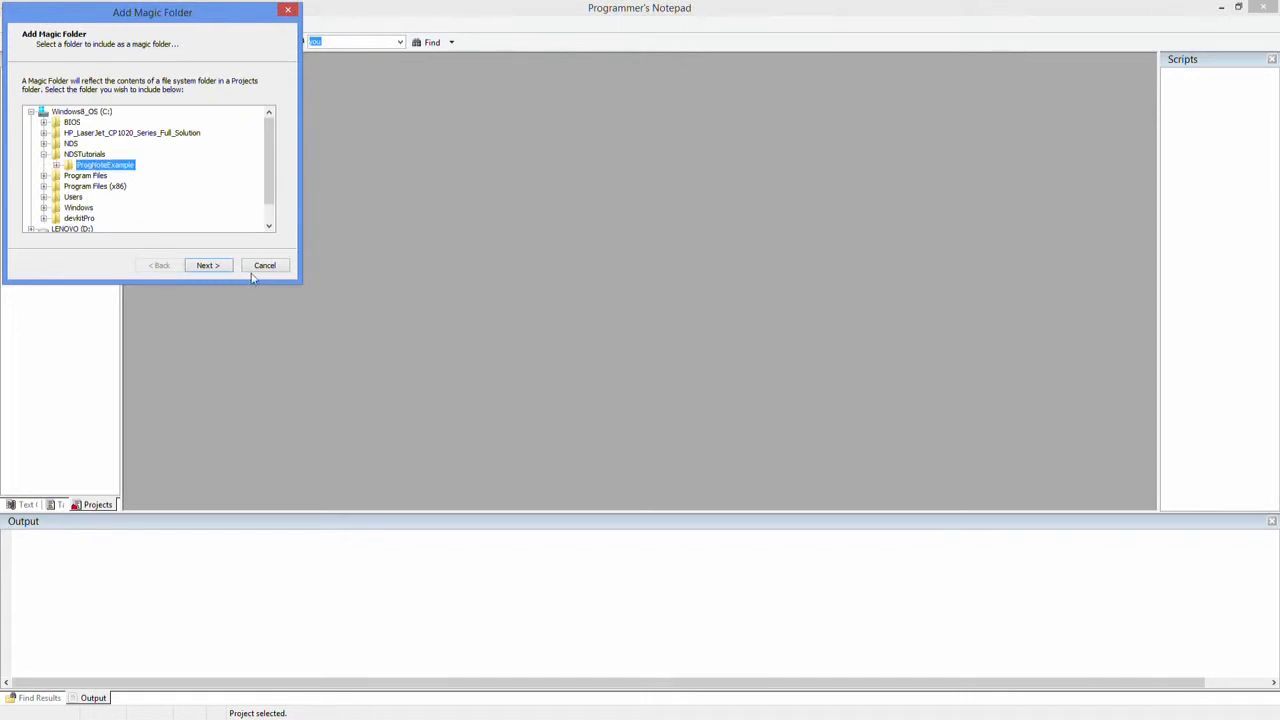
click(208, 264)
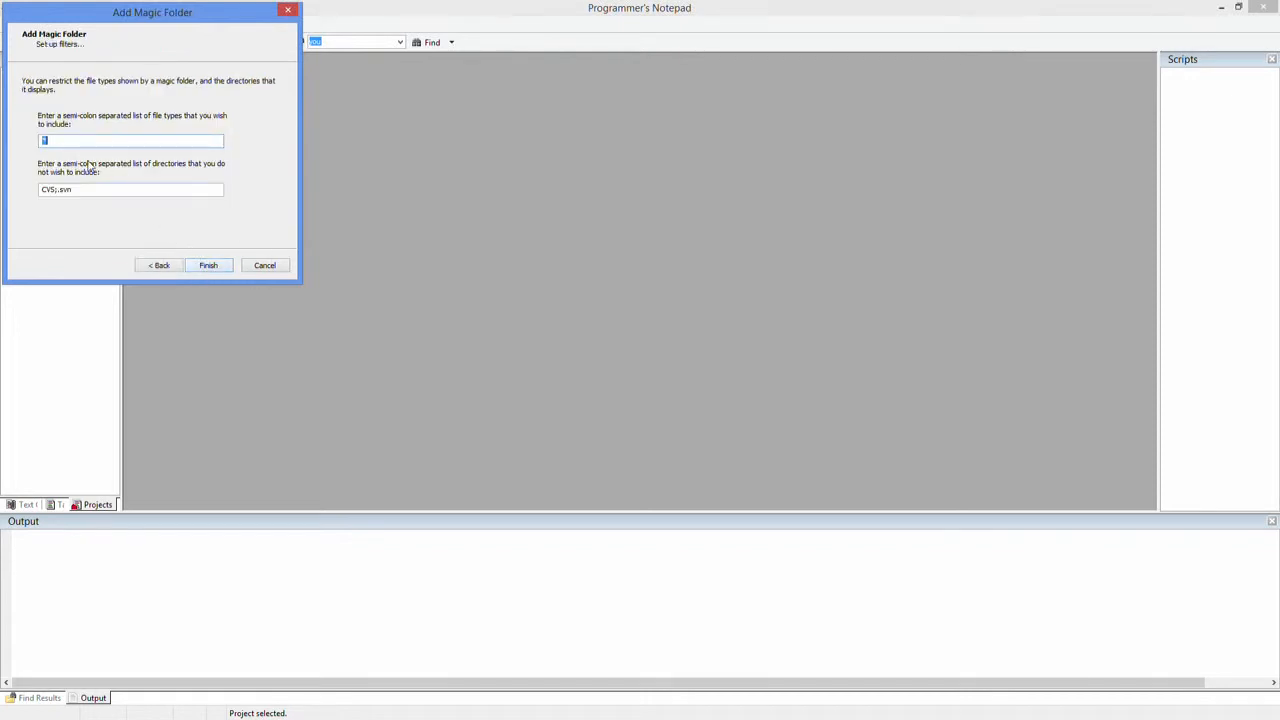
Step: Filter the magic folder to c;cpp;h files and finish adding it
text(c;)
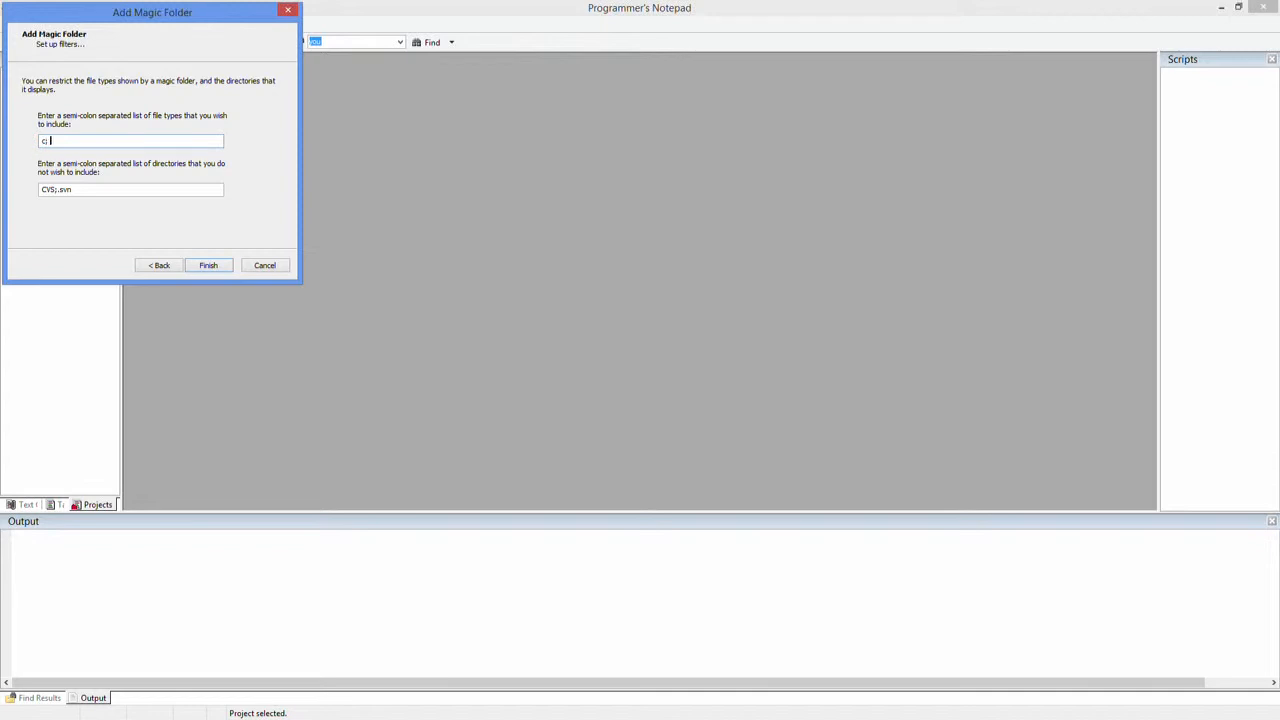
text(cpp;)
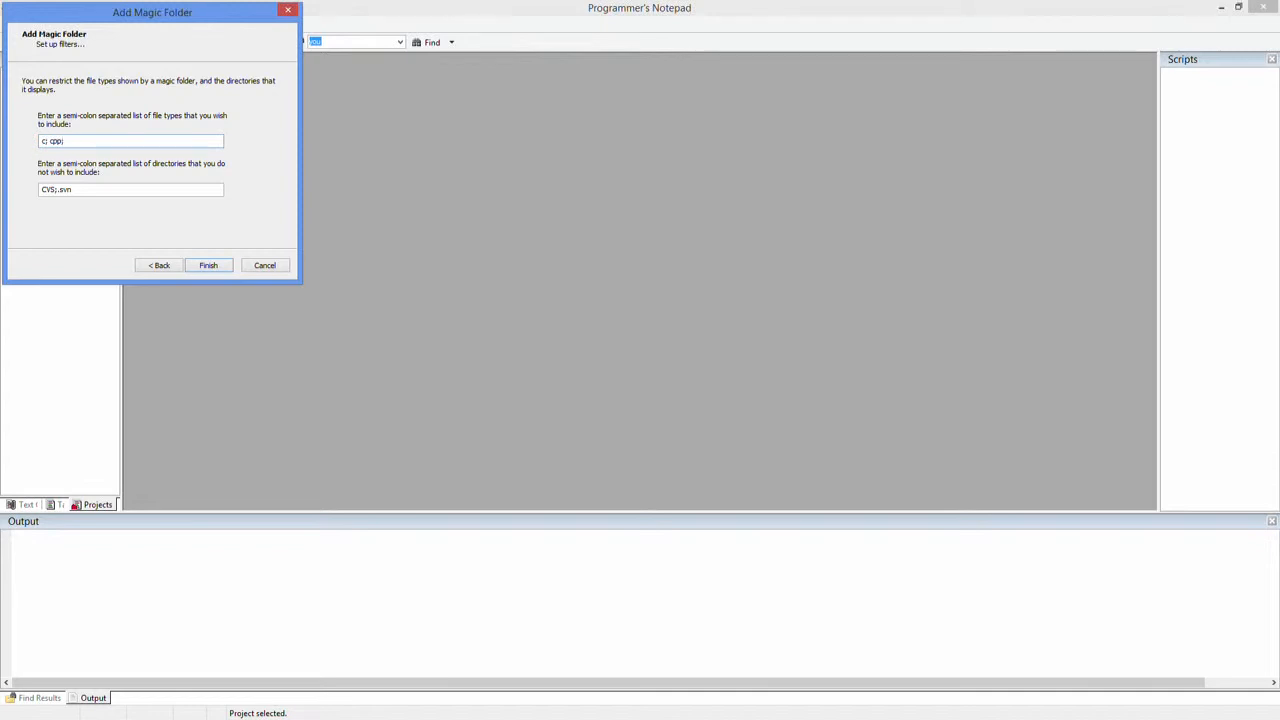
text(h)
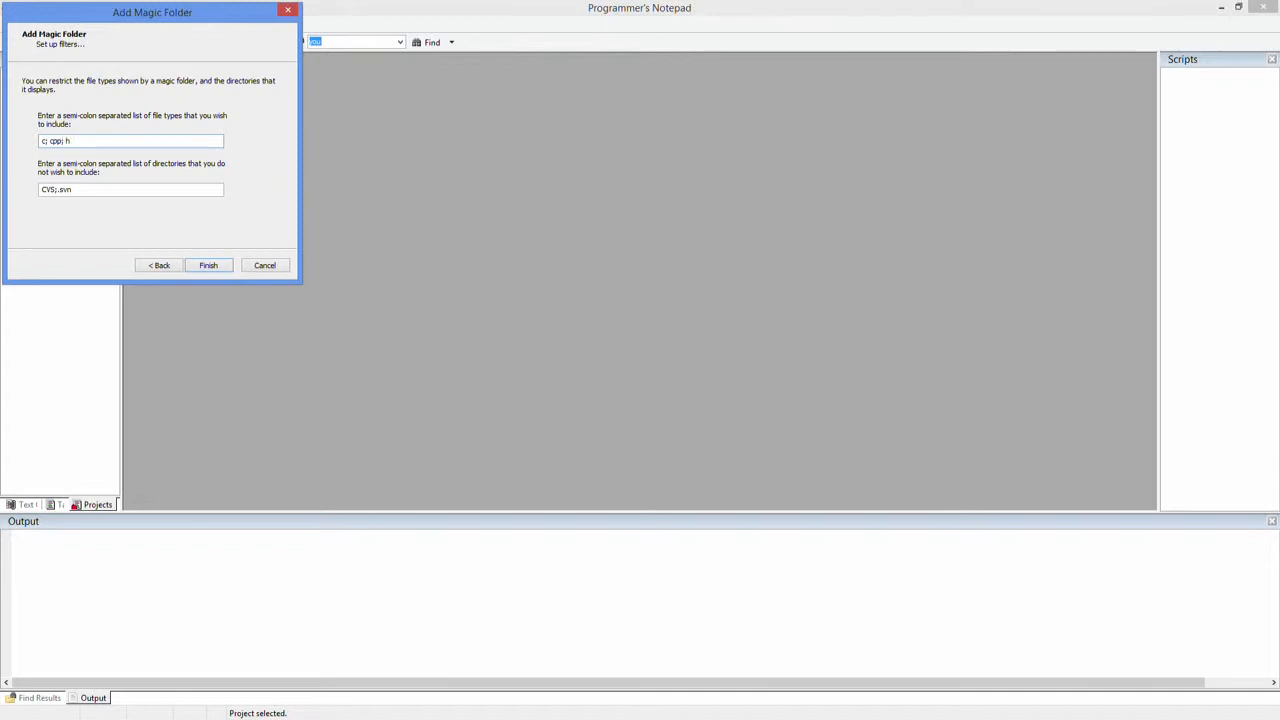
mouse_move(208, 264)
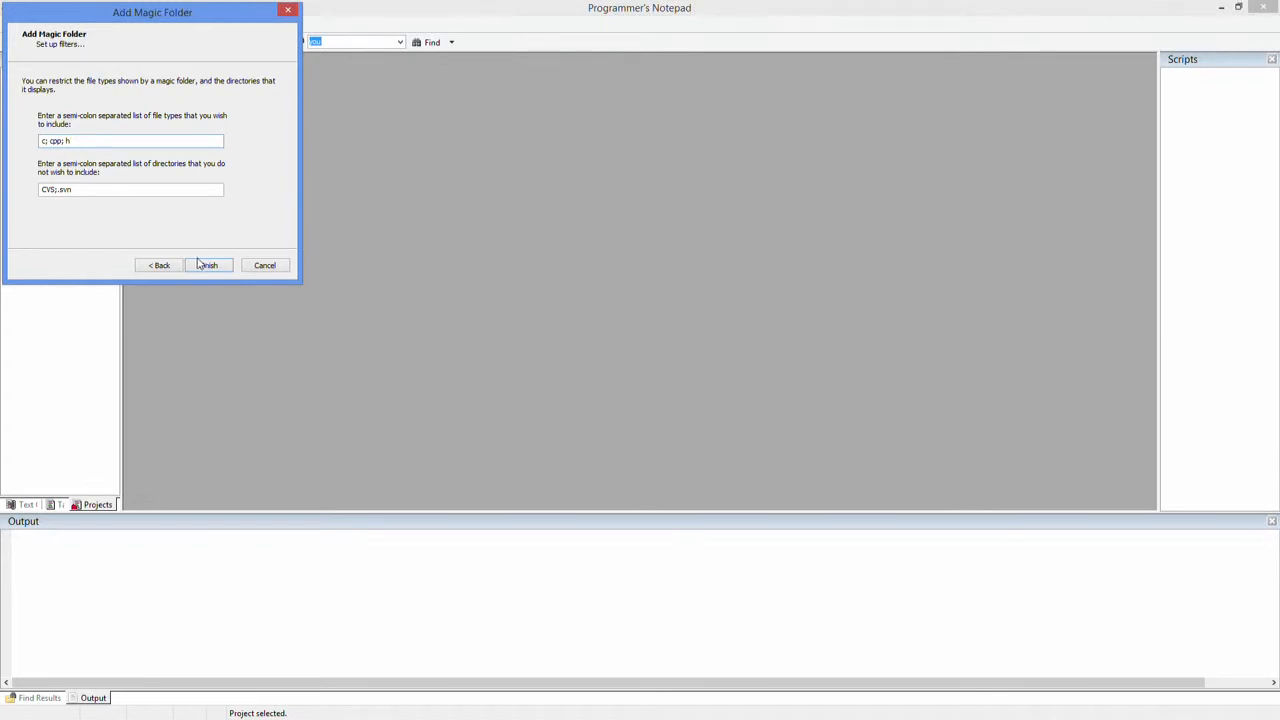
click(208, 264)
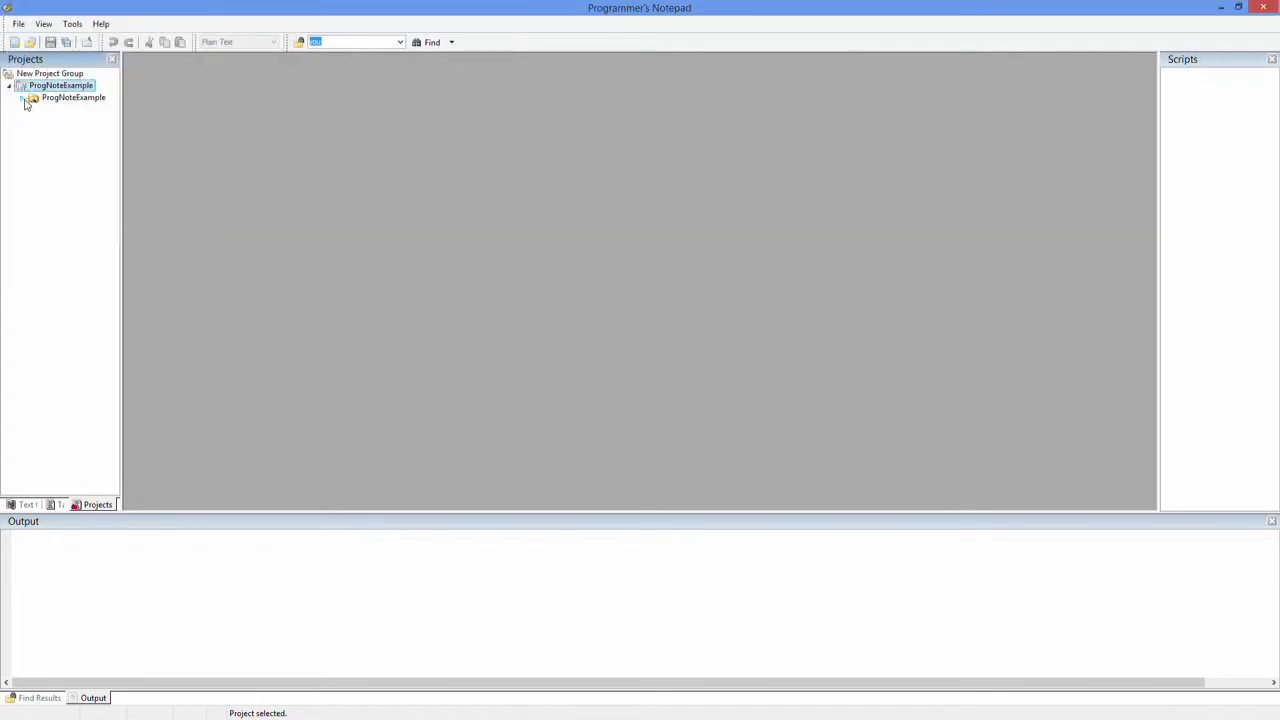
Step: Expand ProgNoteExample and nflib to reveal include, lib, nitrofiles and source
click(24, 96)
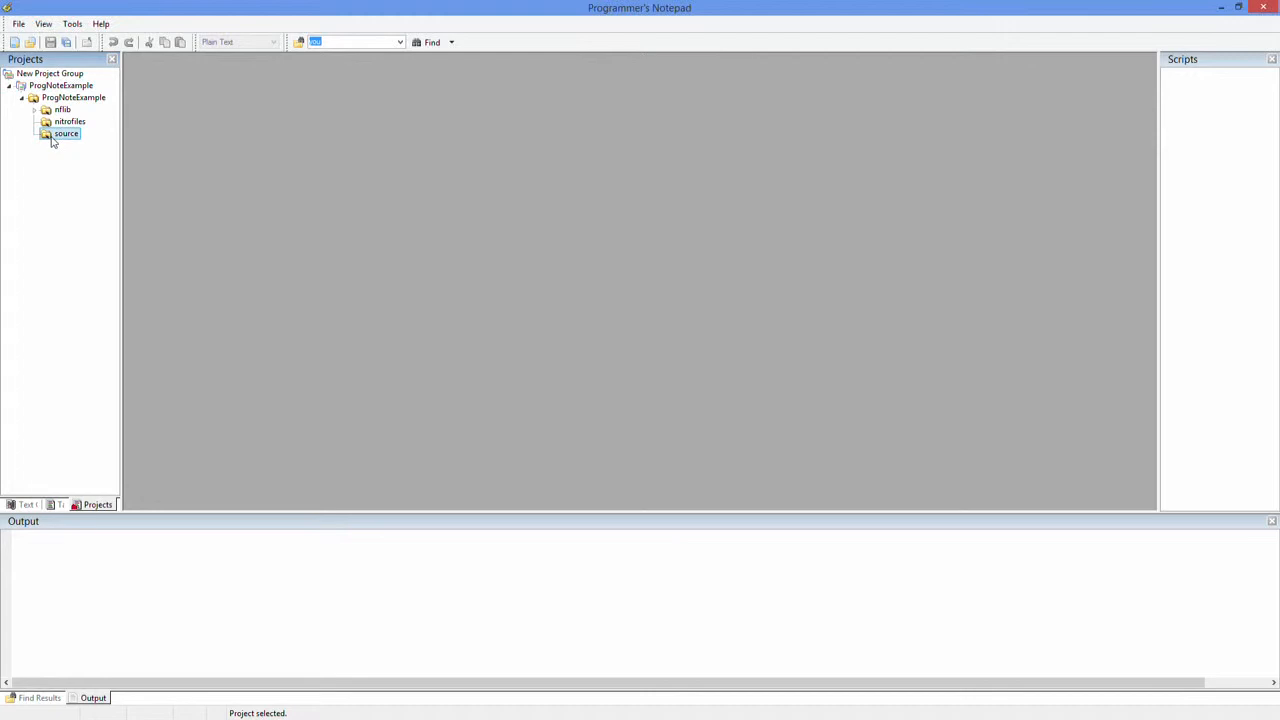
click(36, 108)
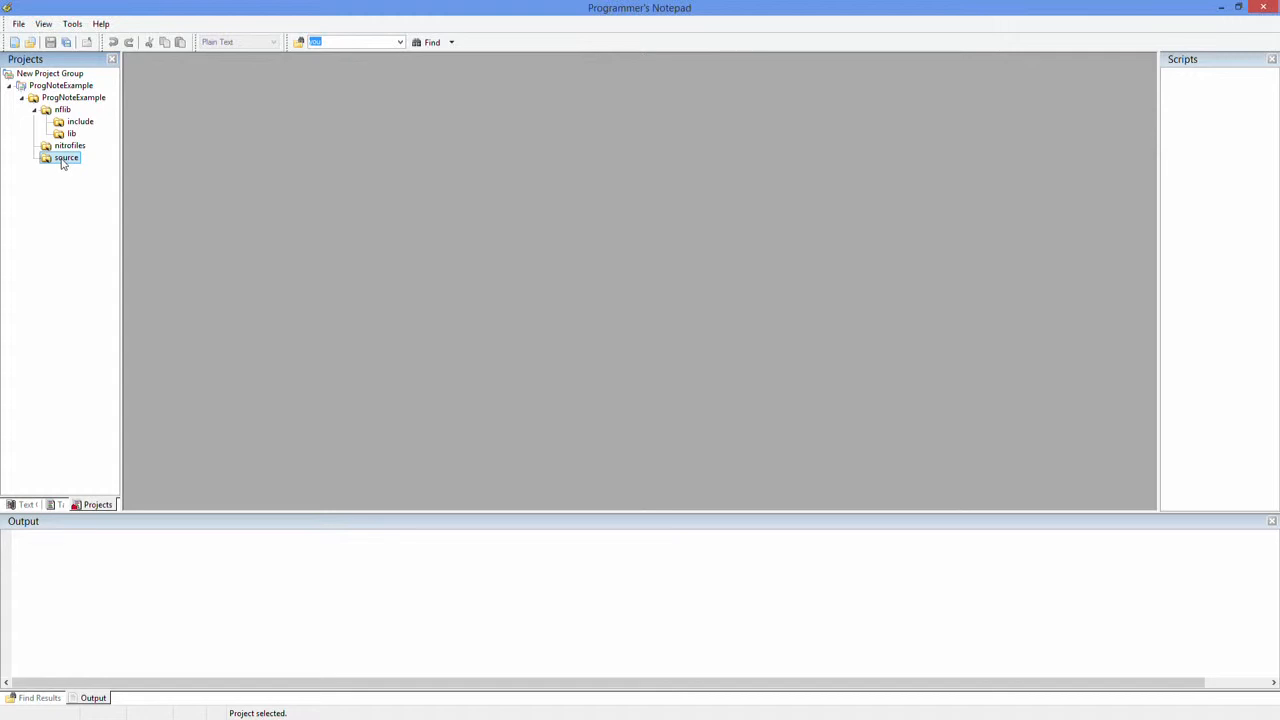
right_click(66, 156)
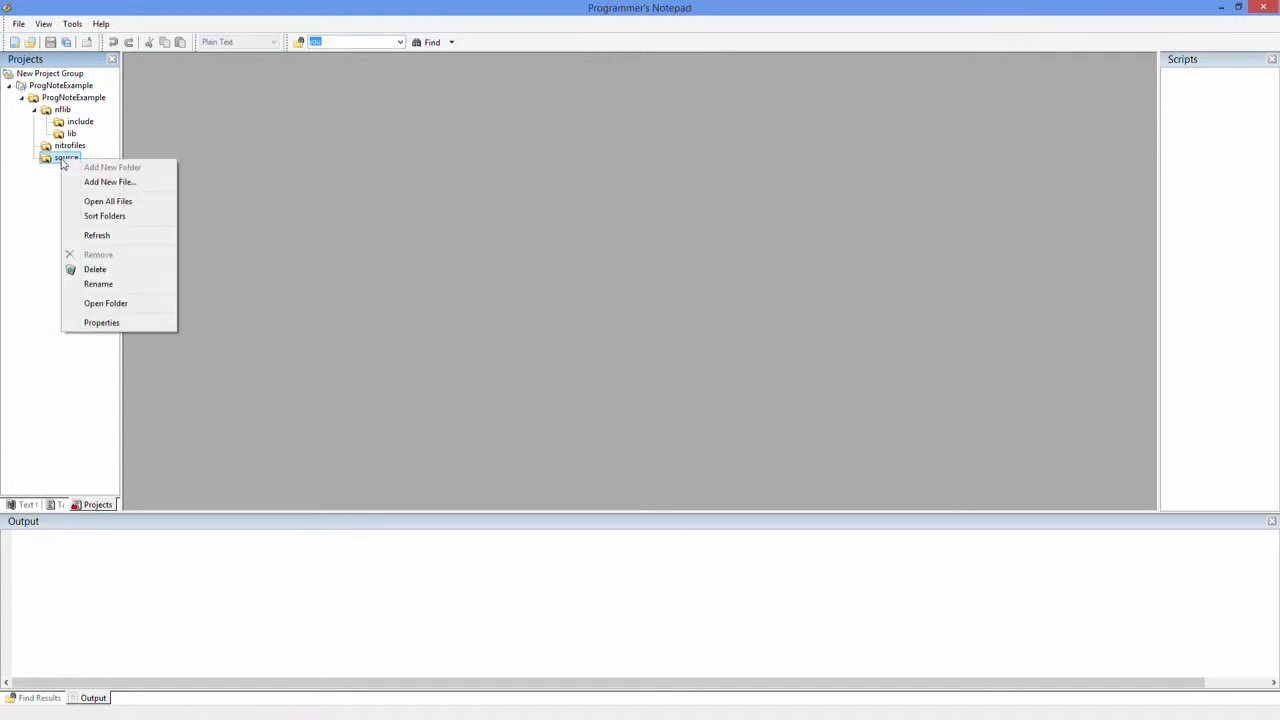
mouse_move(108, 182)
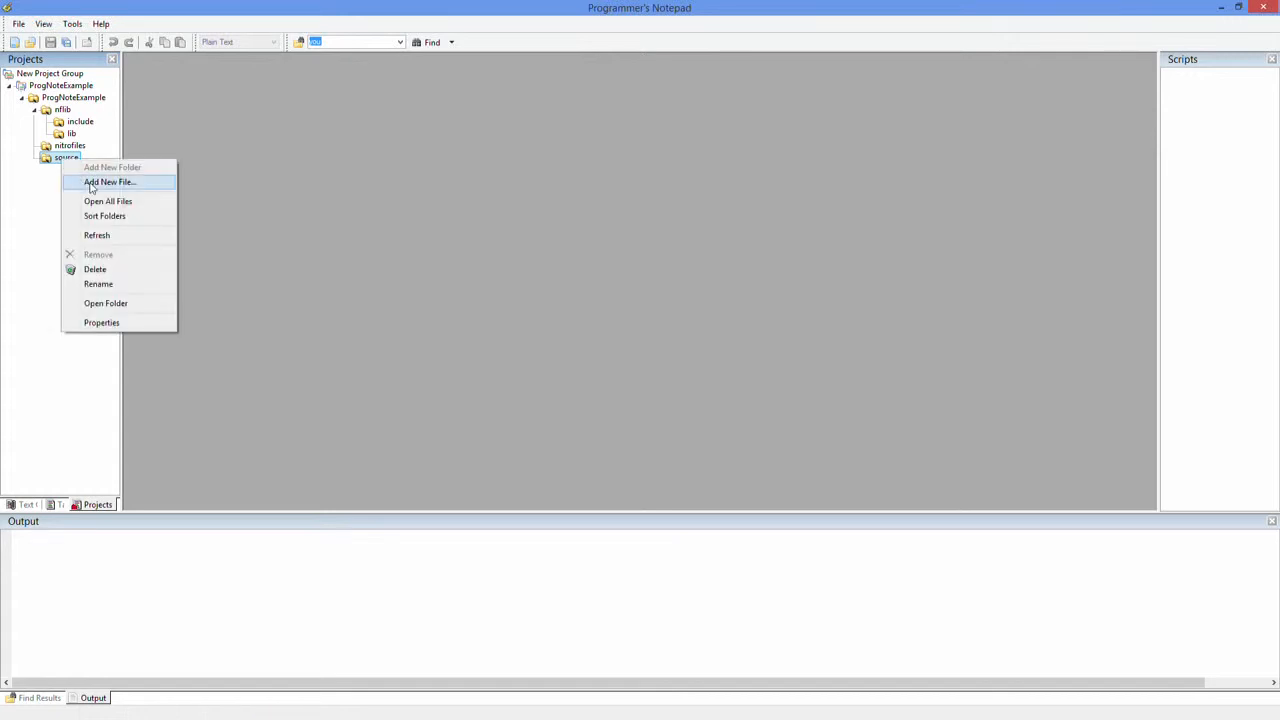
click(108, 182)
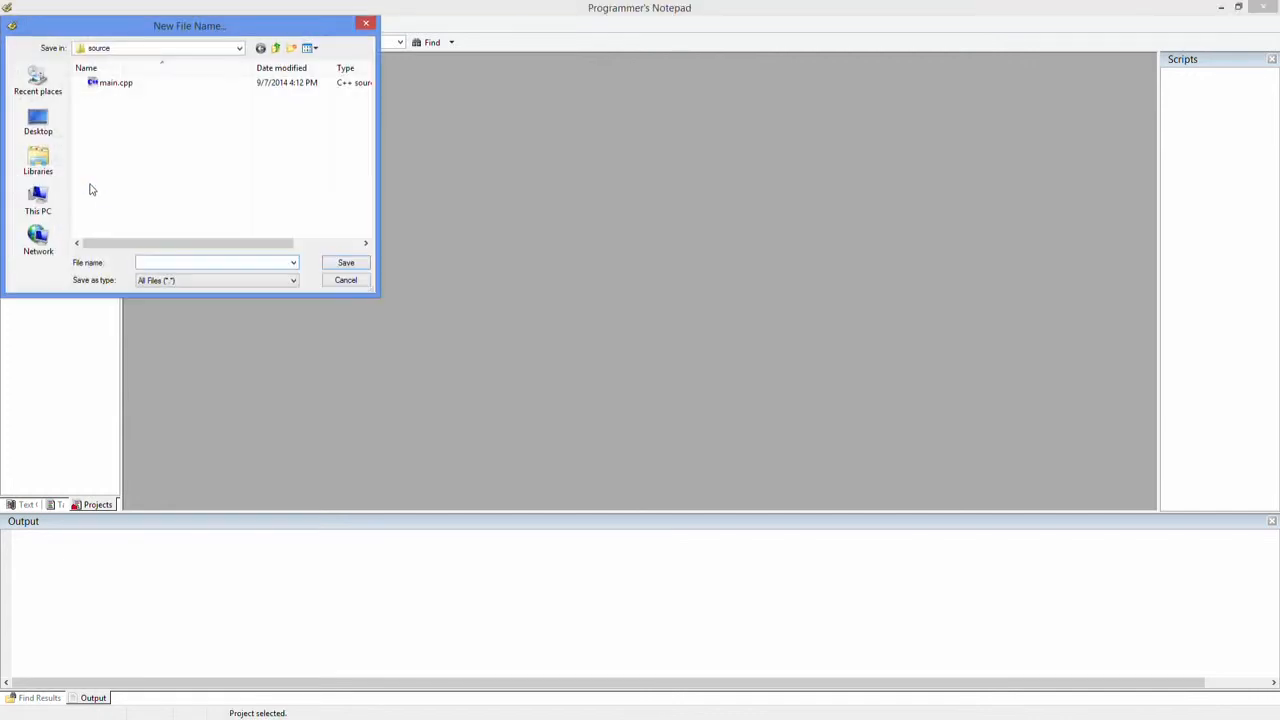
click(116, 82)
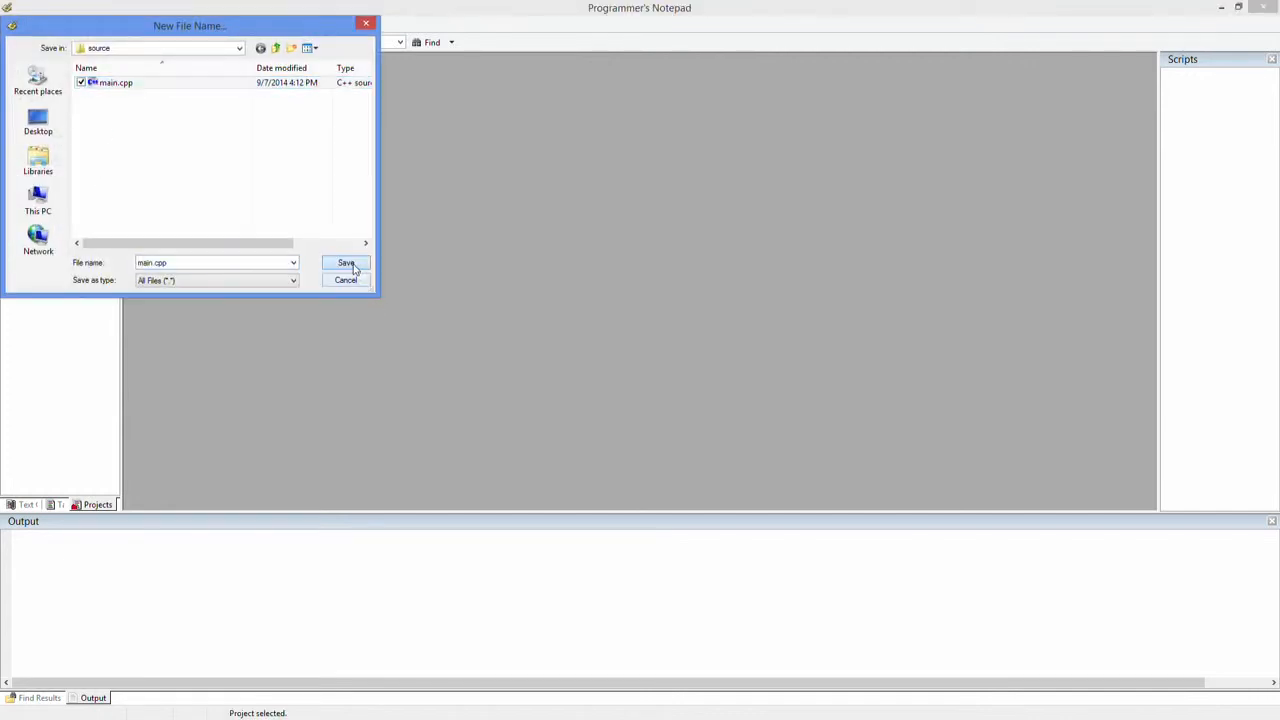
click(346, 262)
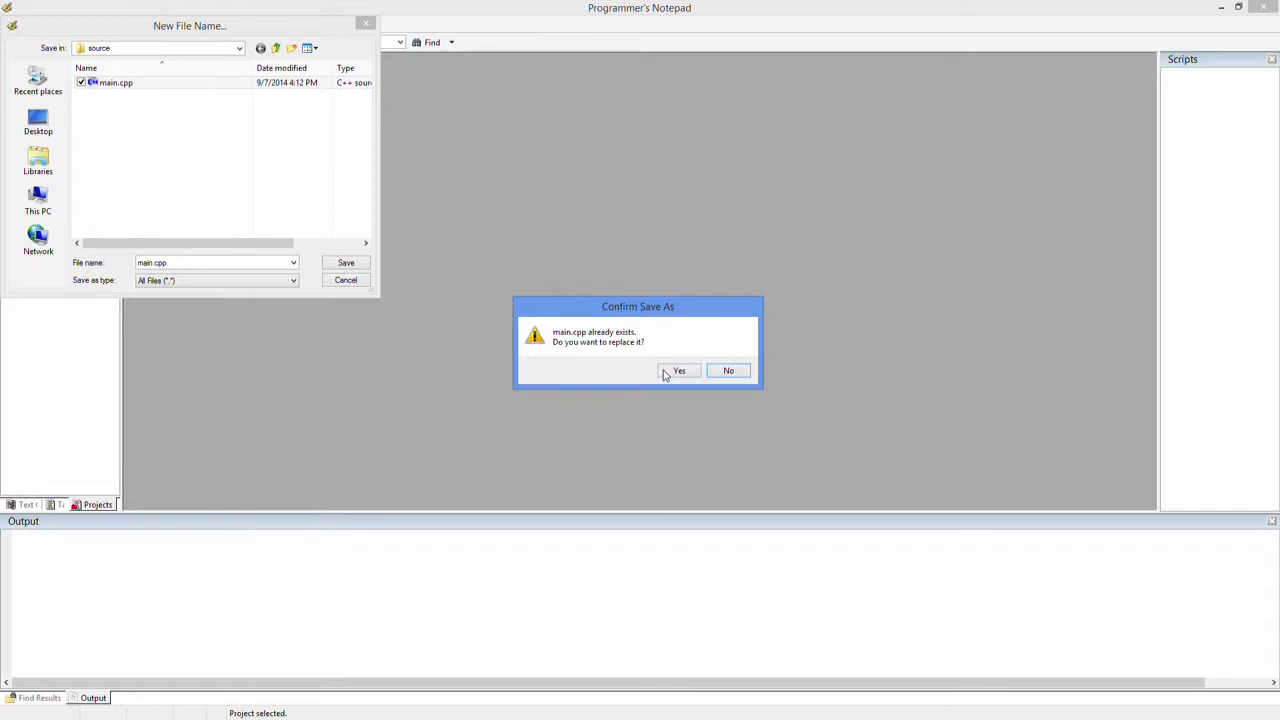
click(680, 370)
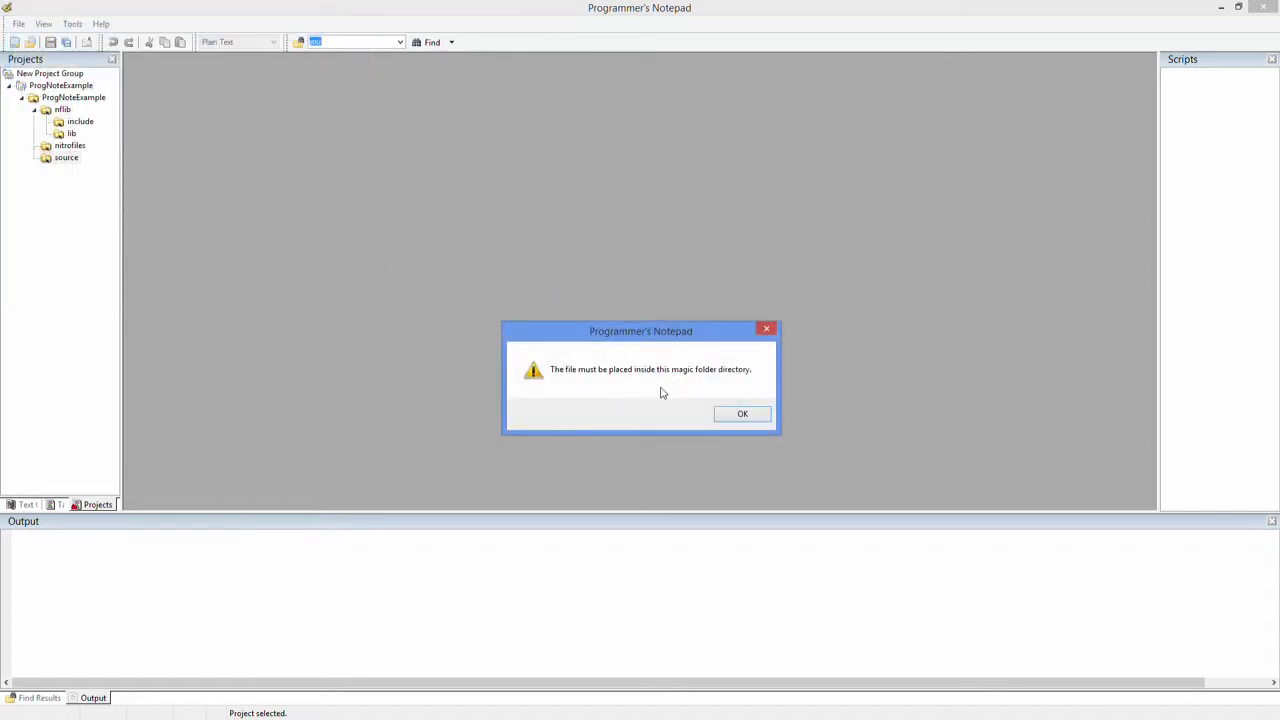
mouse_move(742, 414)
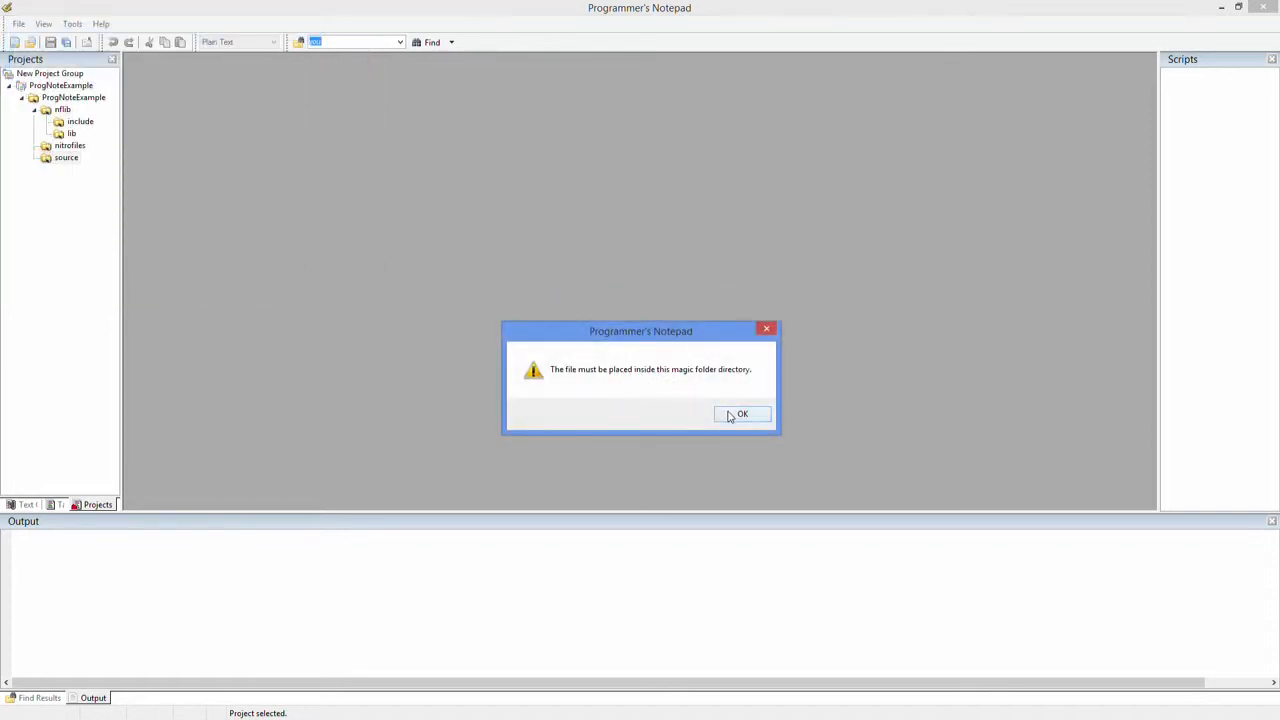
click(742, 414)
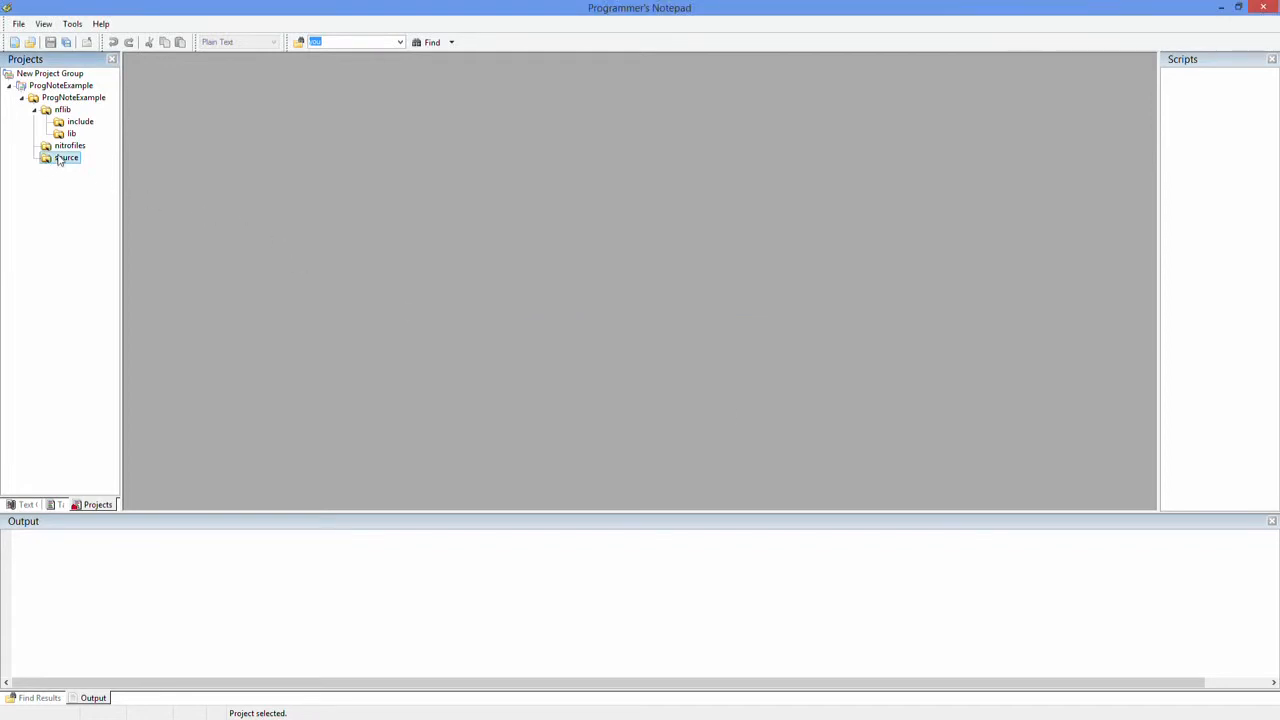
mouse_move(60, 164)
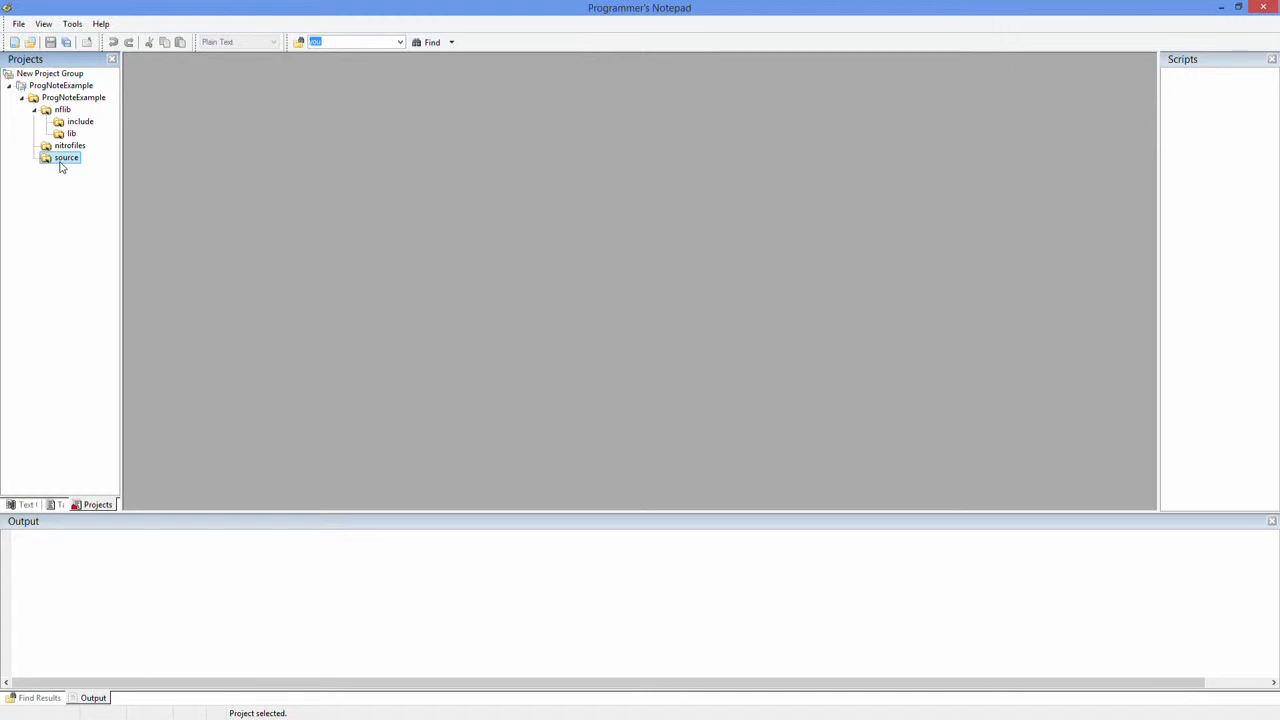
mouse_move(66, 164)
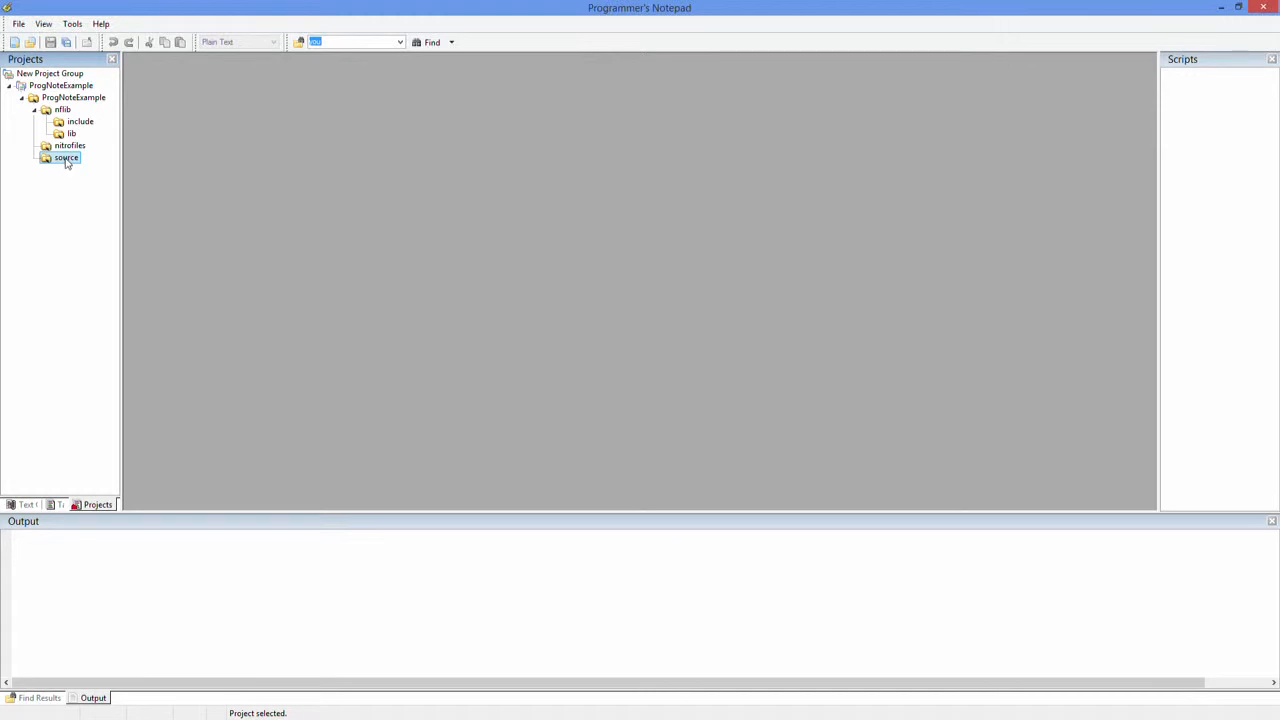
right_click(68, 156)
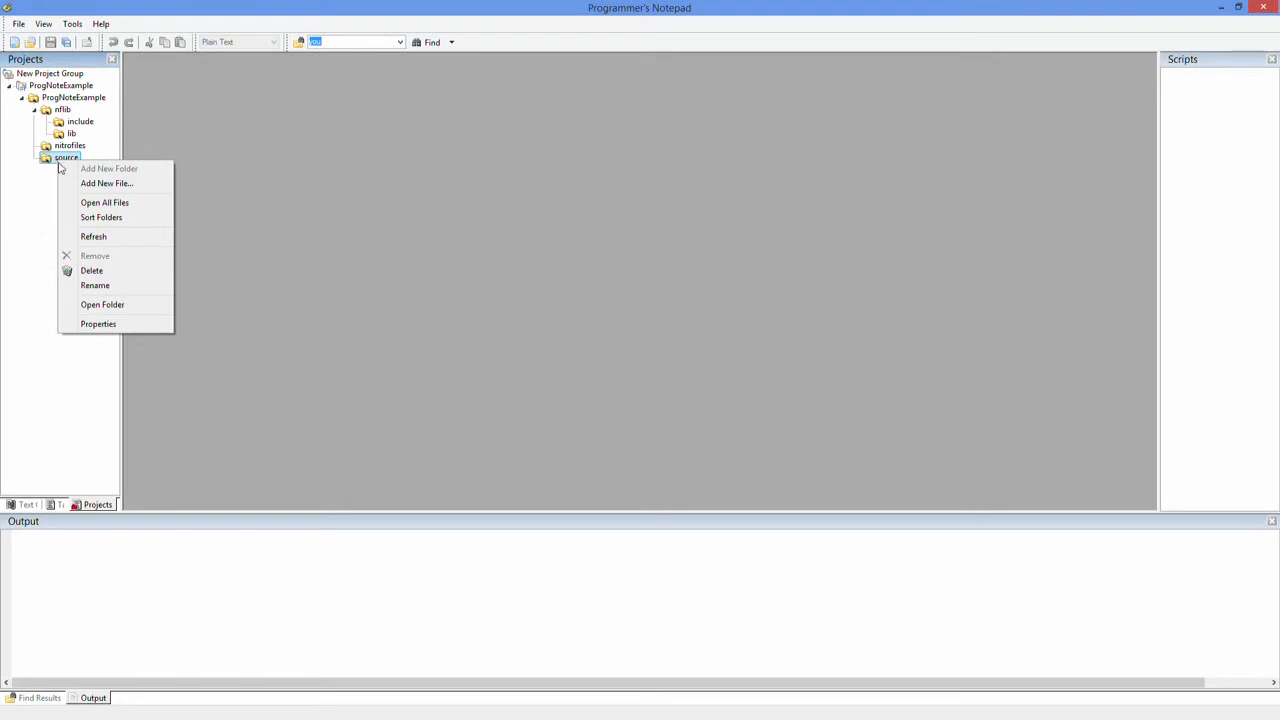
mouse_move(50, 204)
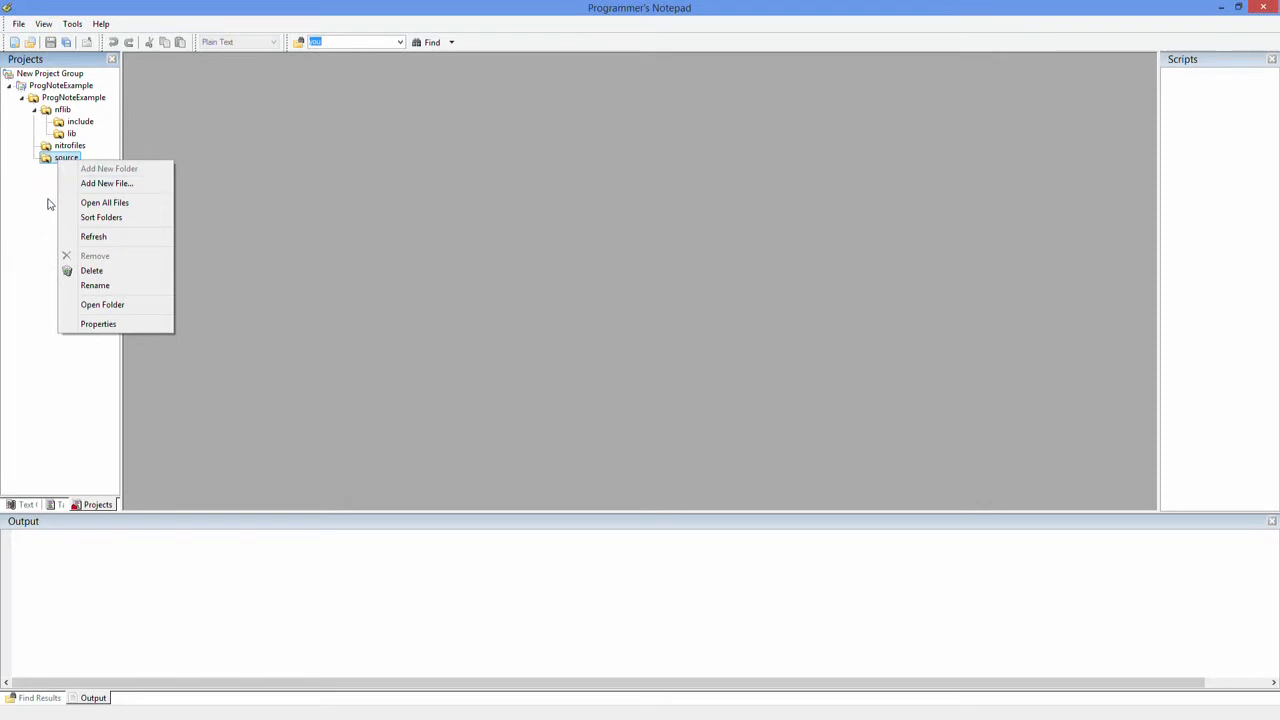
click(98, 324)
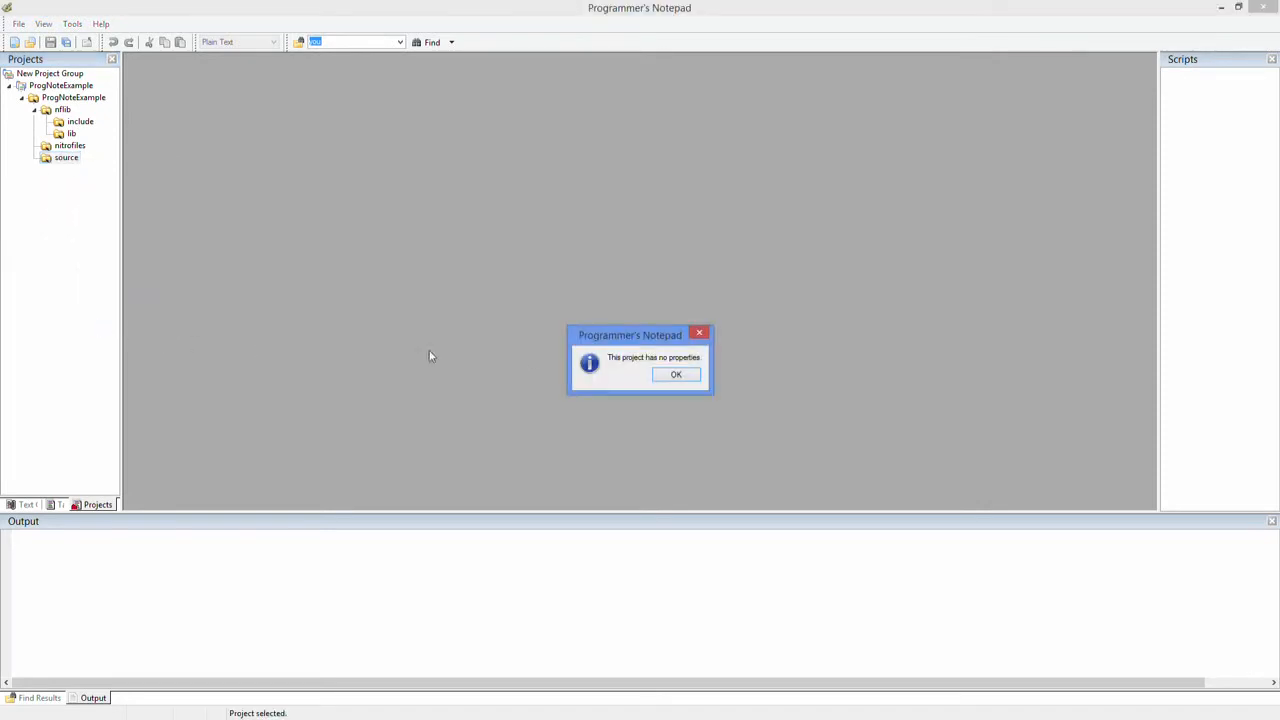
click(676, 374)
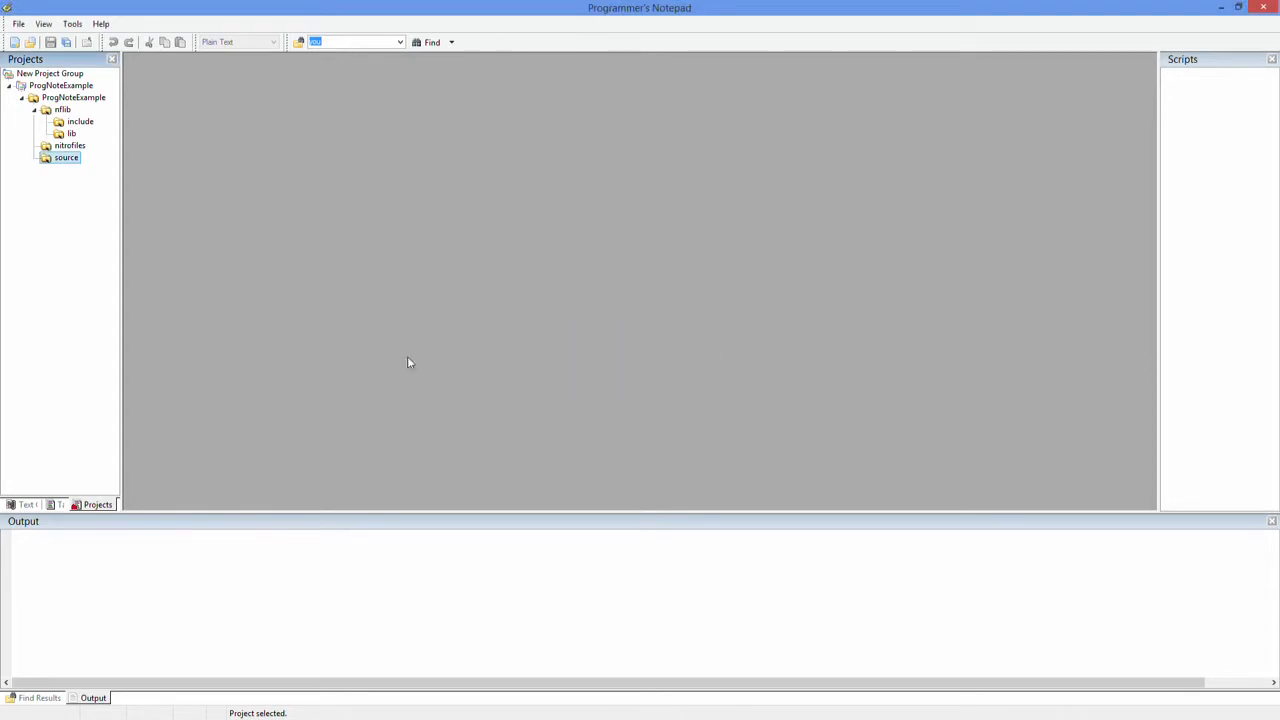
mouse_move(94, 248)
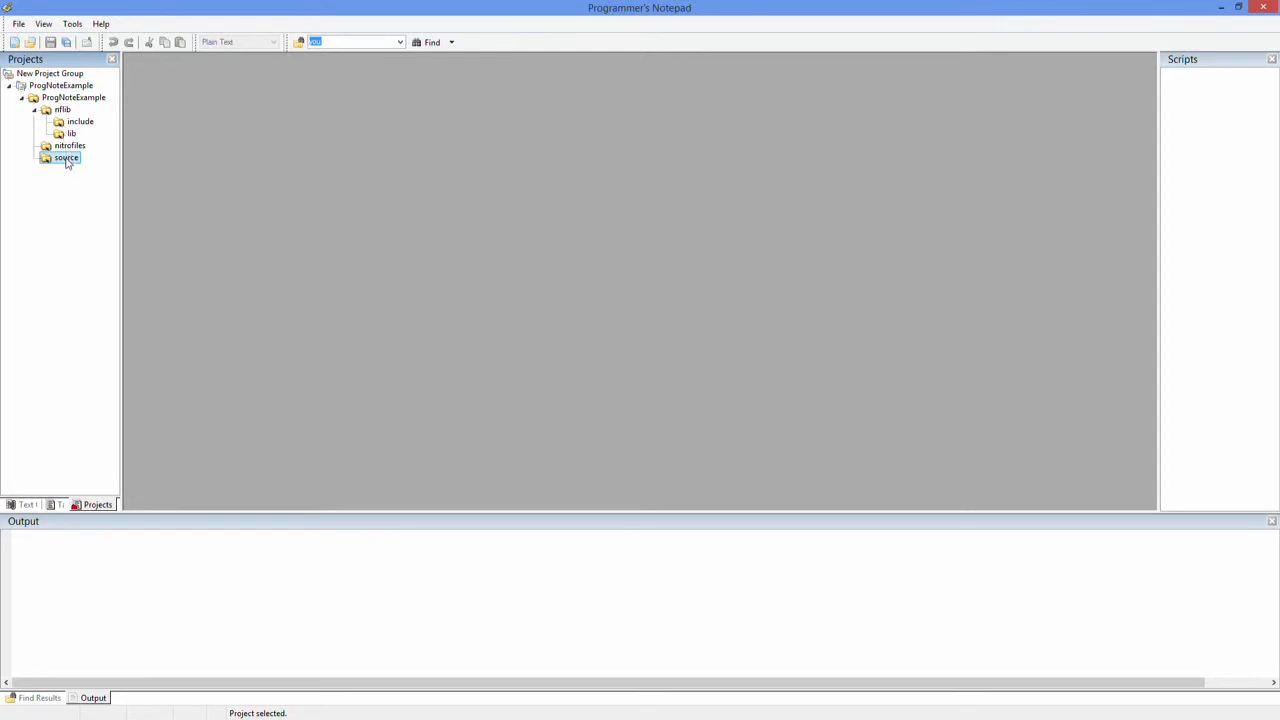
Step: Remove the ProgNoteExample magic folder and add an empty New Folder to the project
right_click(60, 96)
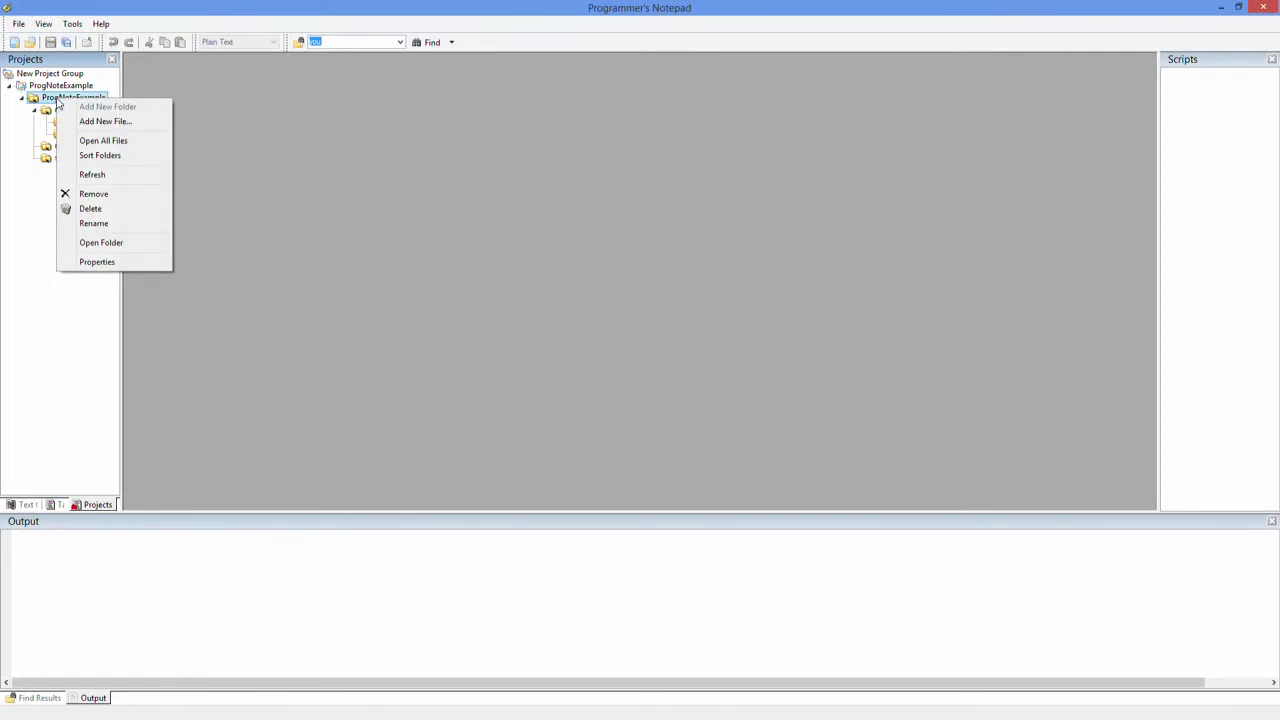
mouse_move(104, 122)
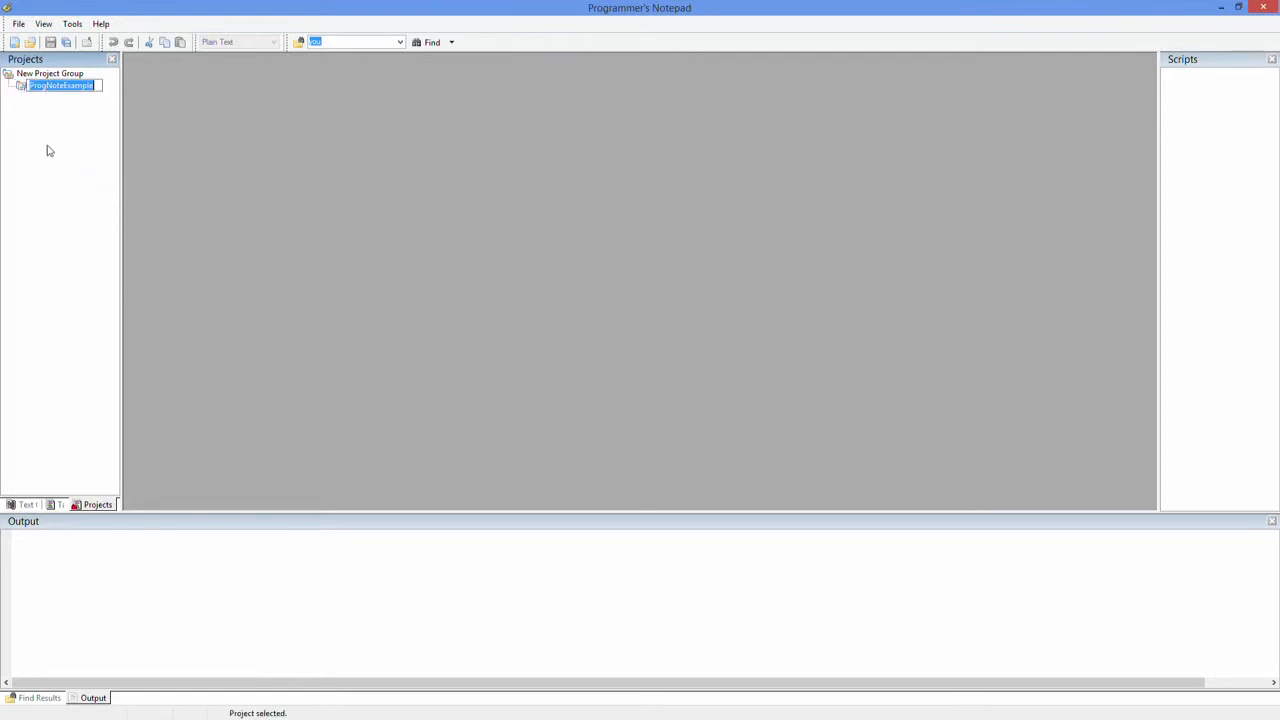
right_click(60, 84)
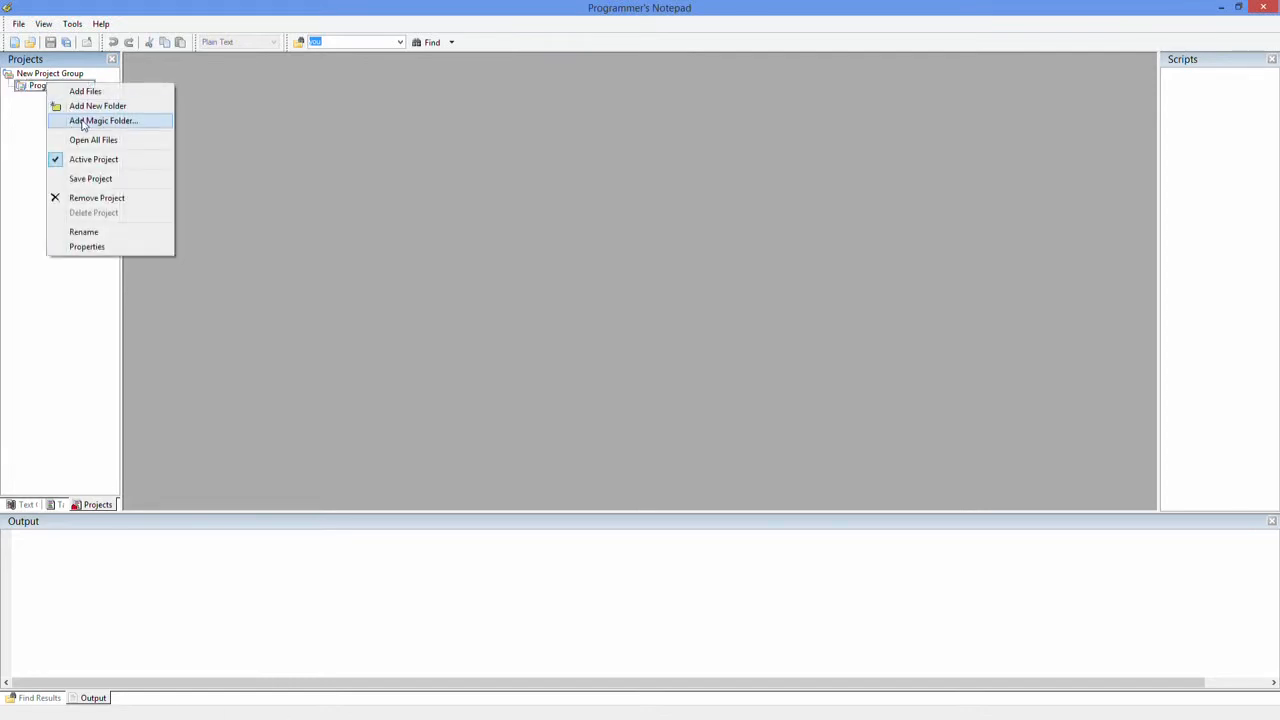
mouse_move(98, 106)
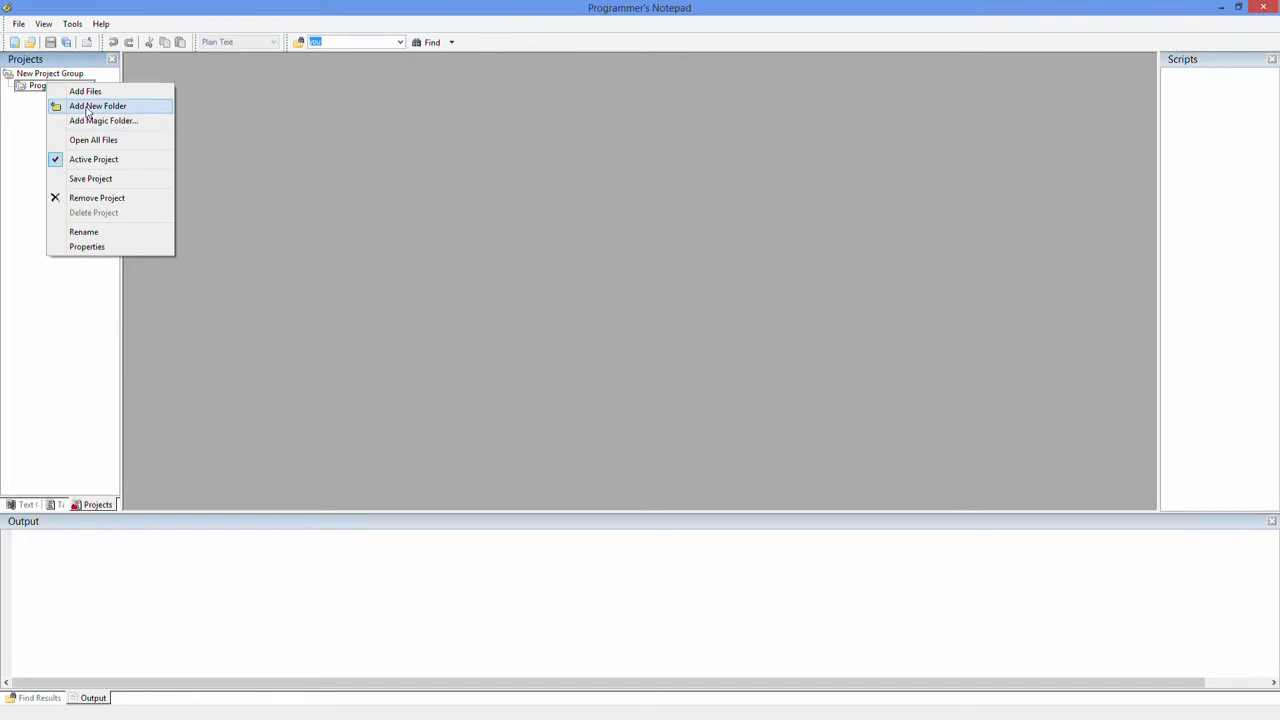
click(98, 106)
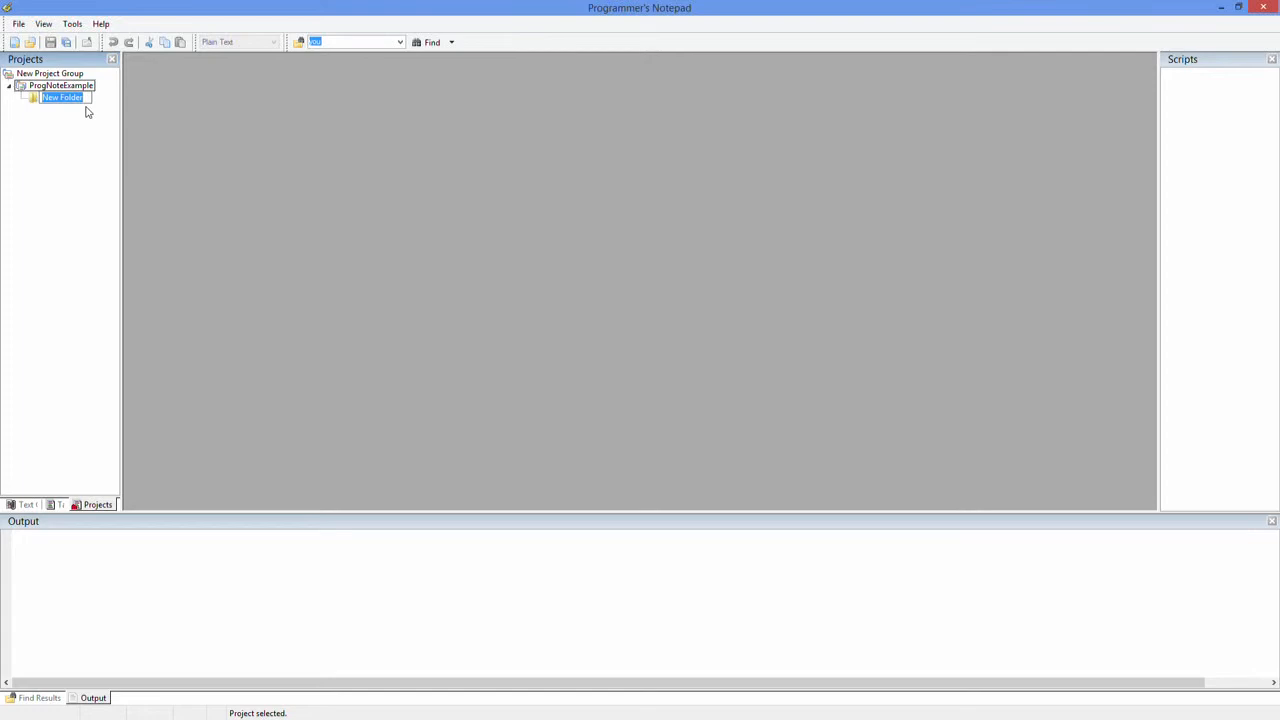
Step: Start the Add Magic Folder wizard from the new folder's actions
right_click(62, 96)
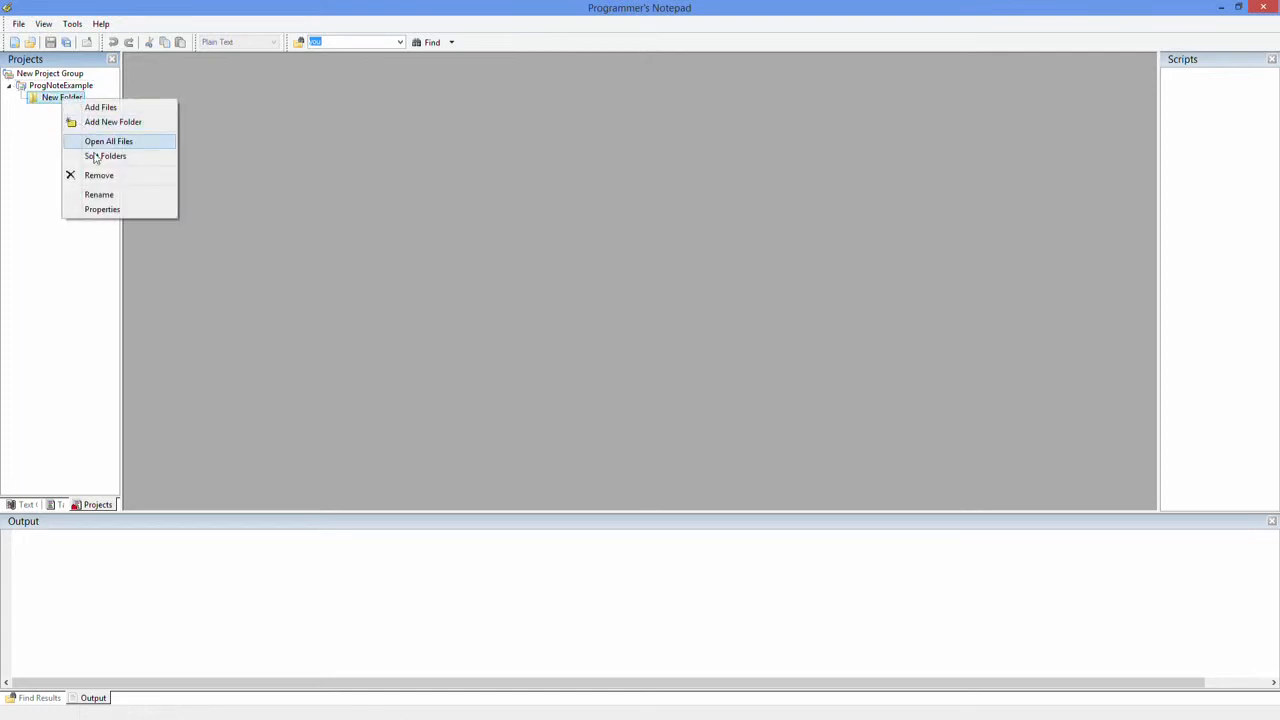
click(112, 122)
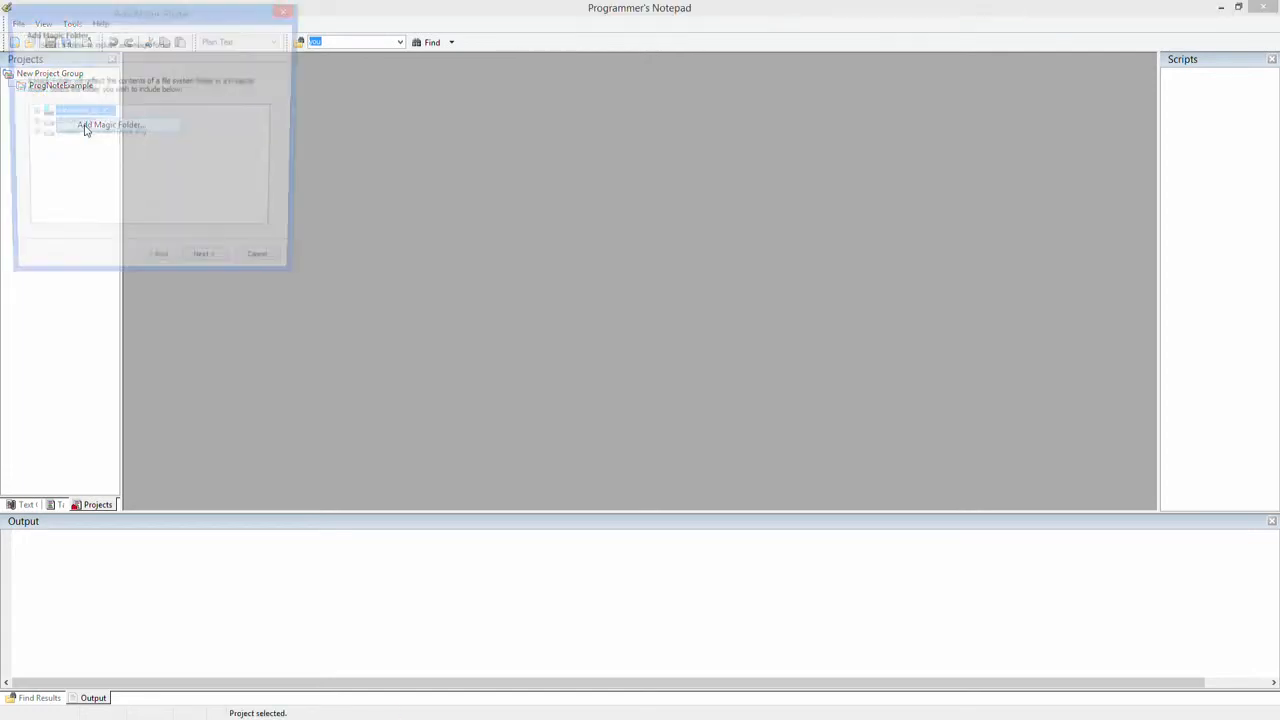
Step: Choose C:\NDSTutorials\ProgNoteExample as the magic folder source and continue to the filter
click(108, 124)
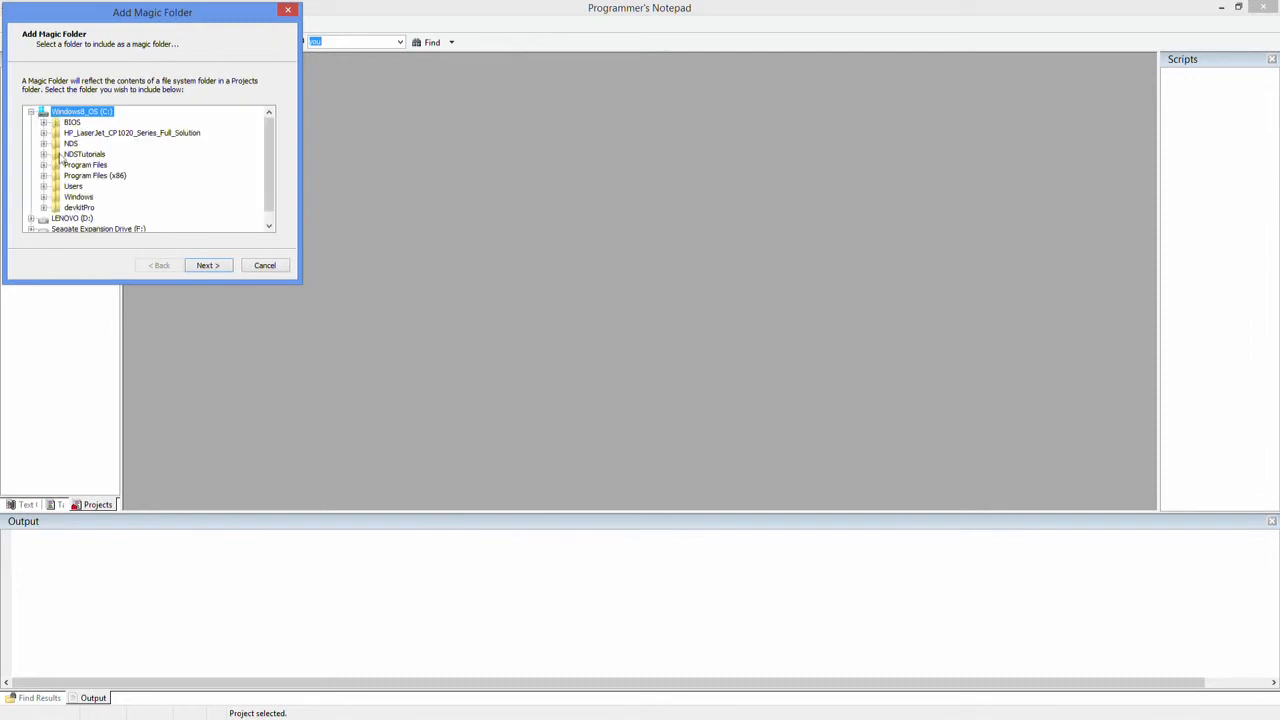
click(44, 154)
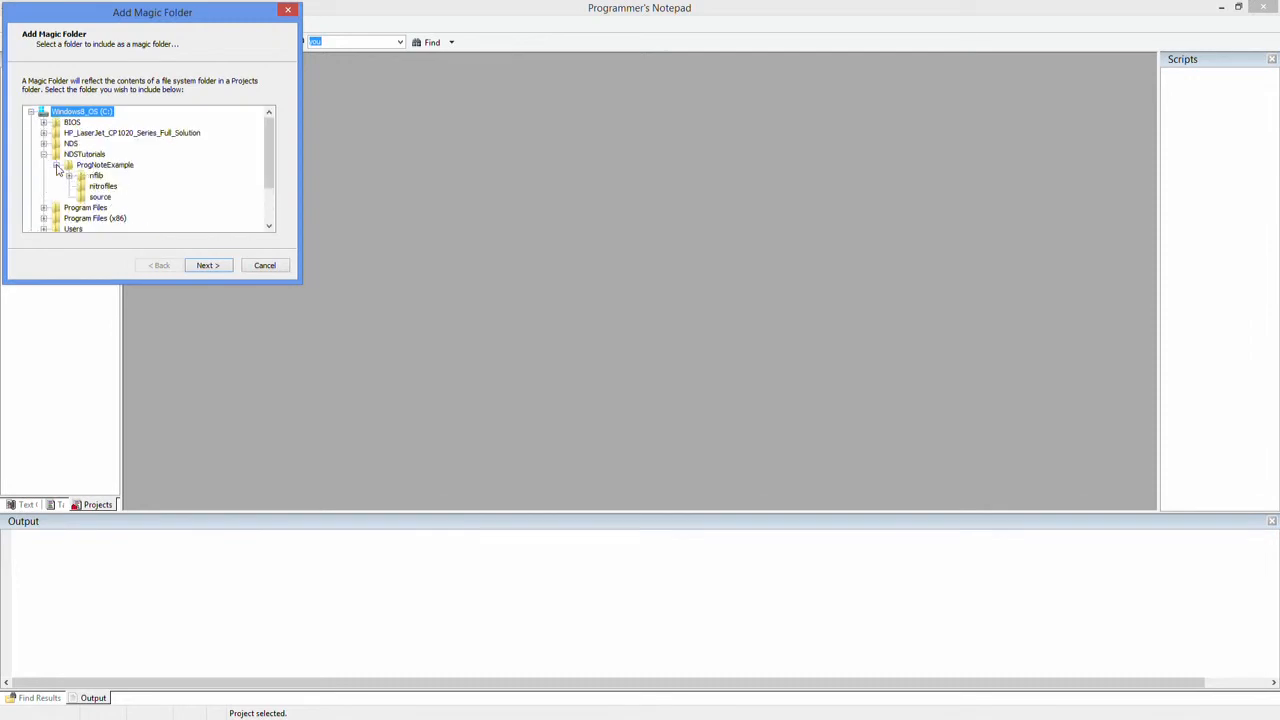
click(100, 198)
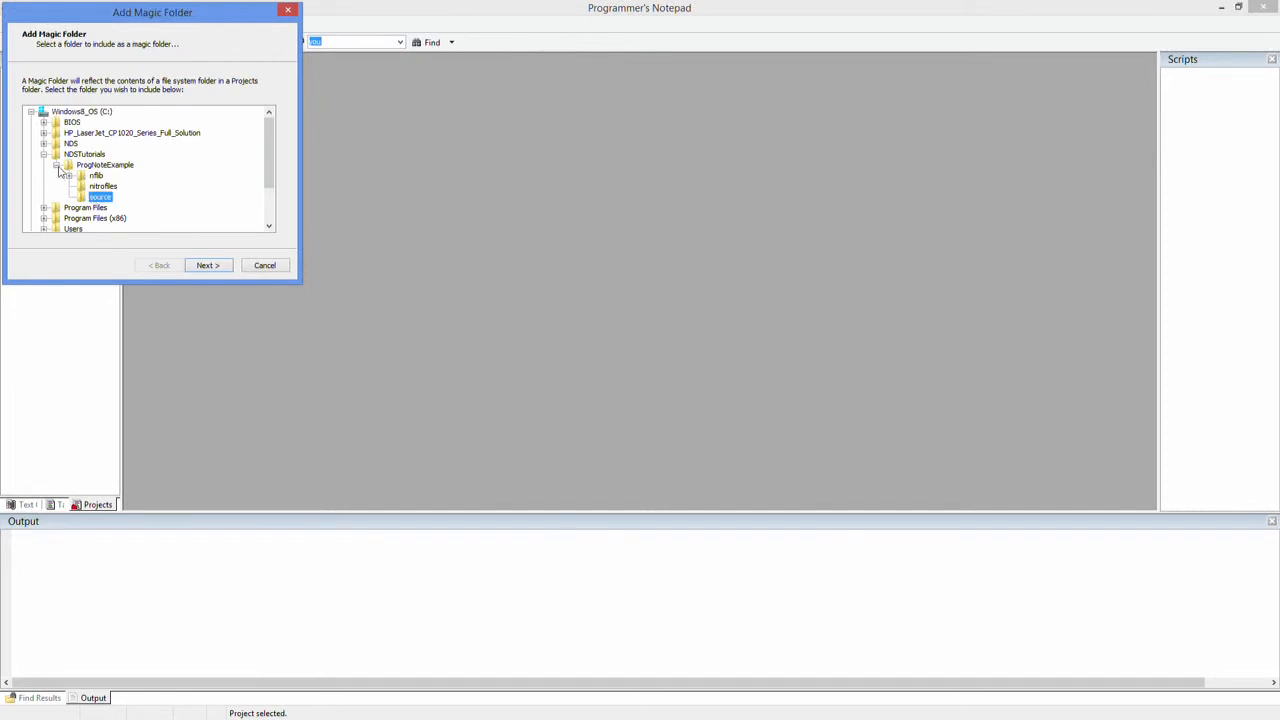
click(58, 164)
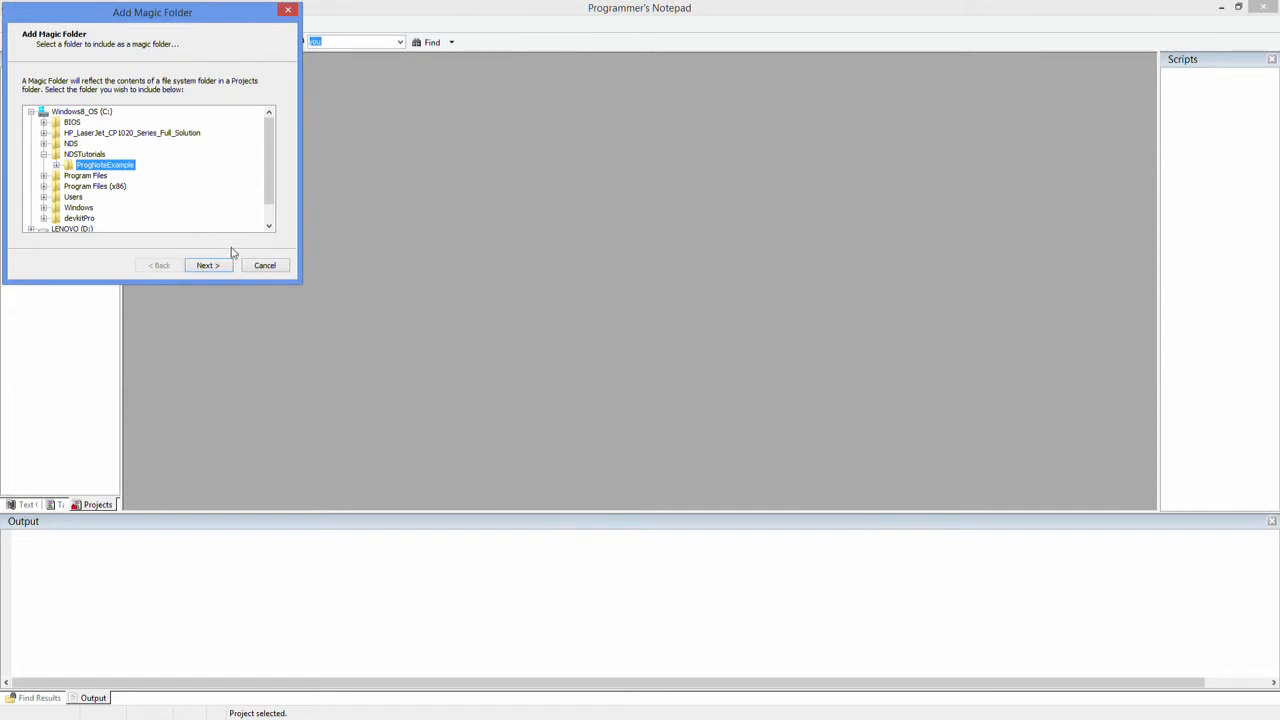
click(208, 264)
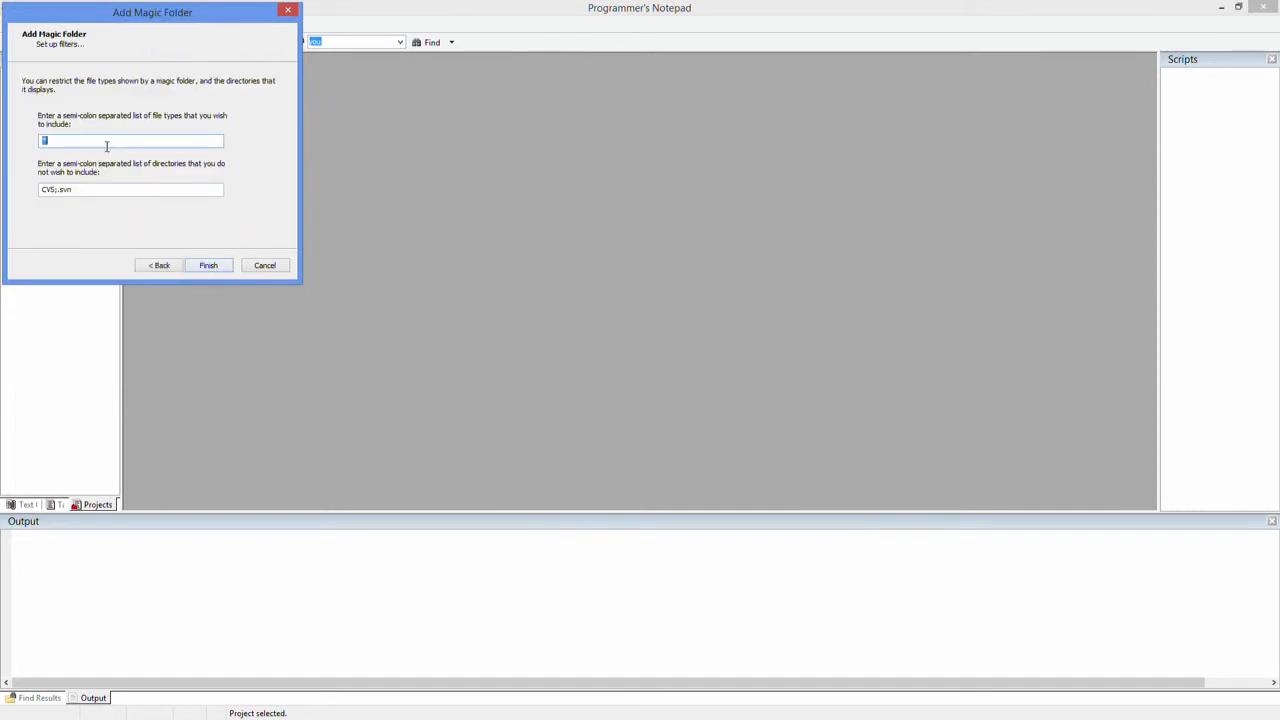
Step: Filter to .C;.cpp files, finish linking the folder, and open source/main.cpp
text(.C)
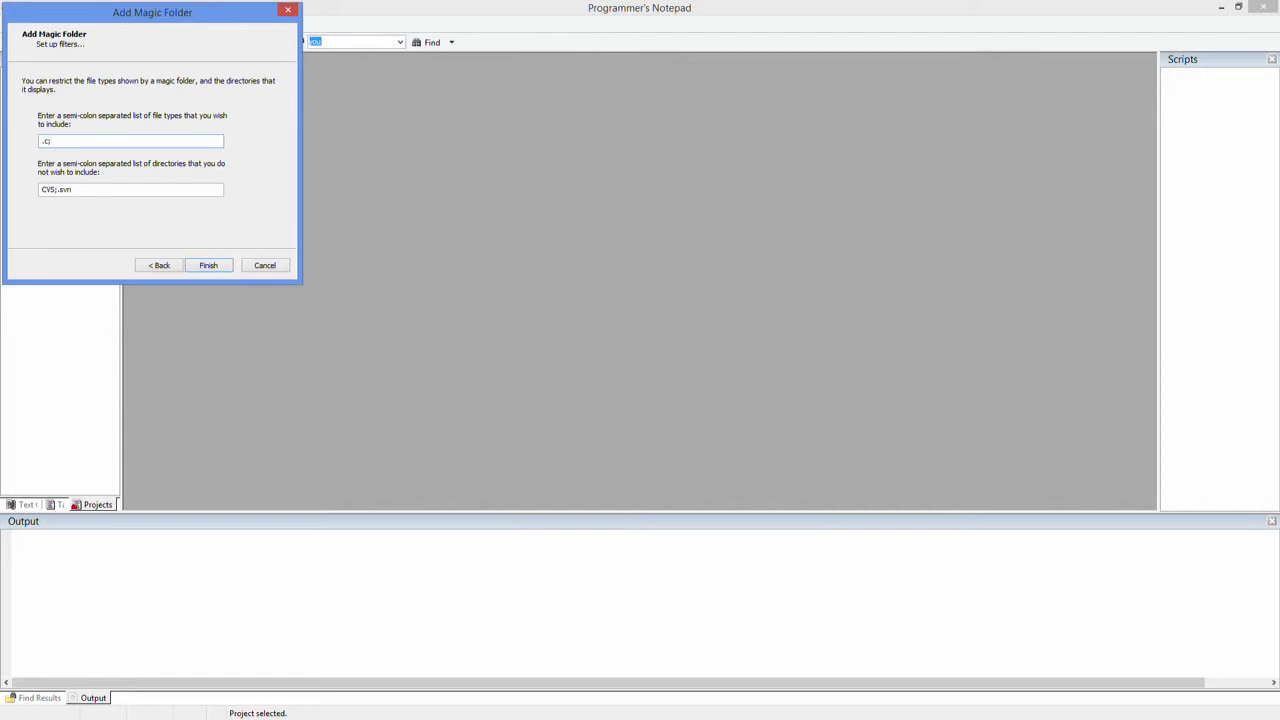
text(;.cpp;.h)
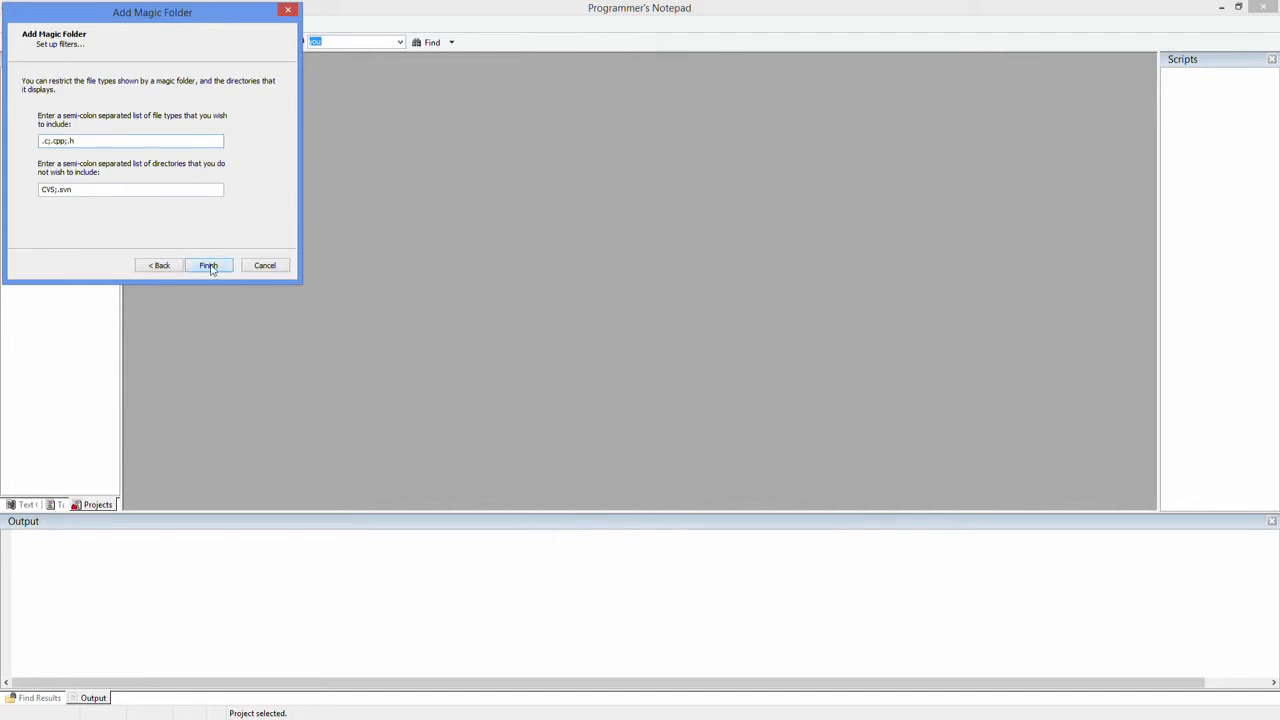
click(208, 264)
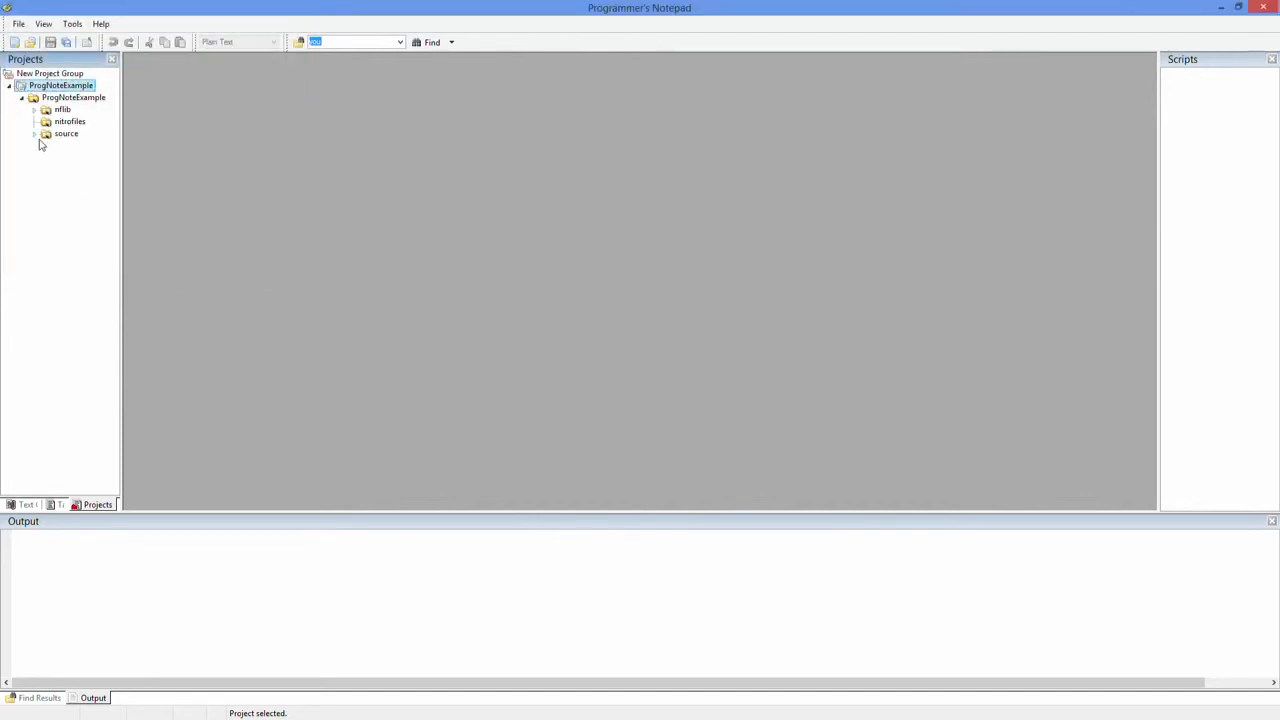
click(34, 132)
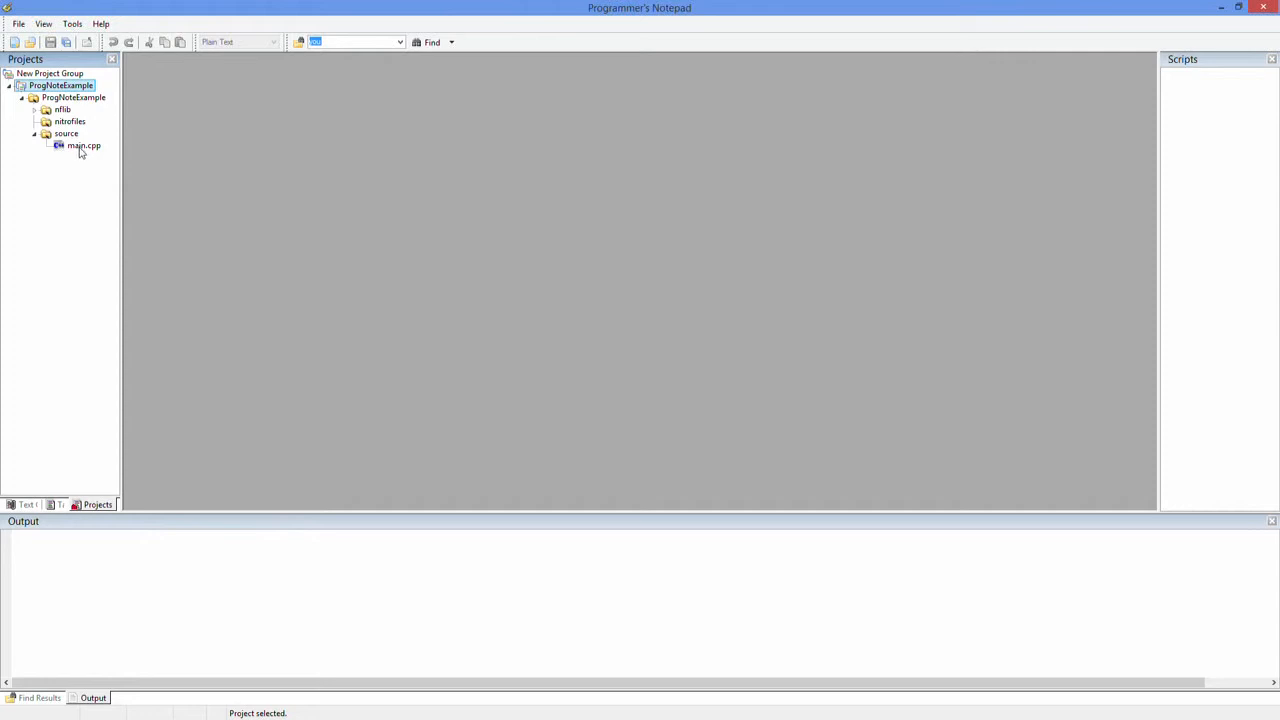
mouse_move(90, 152)
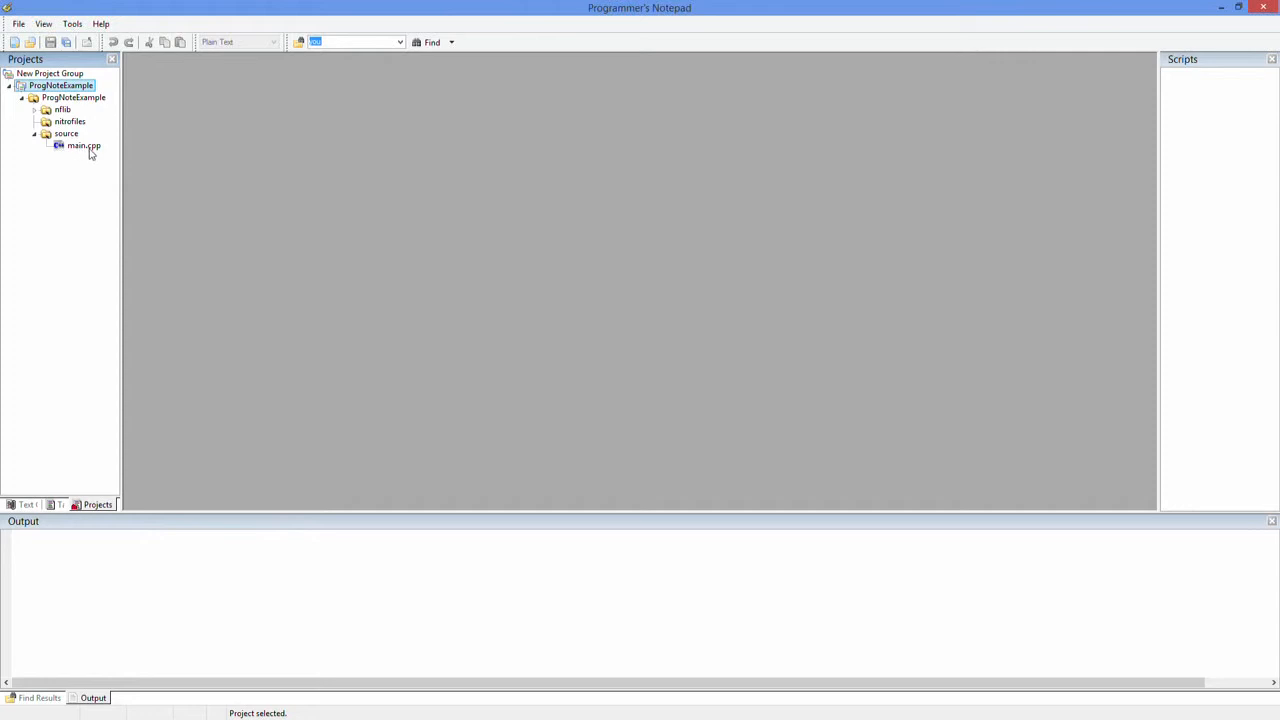
mouse_move(72, 152)
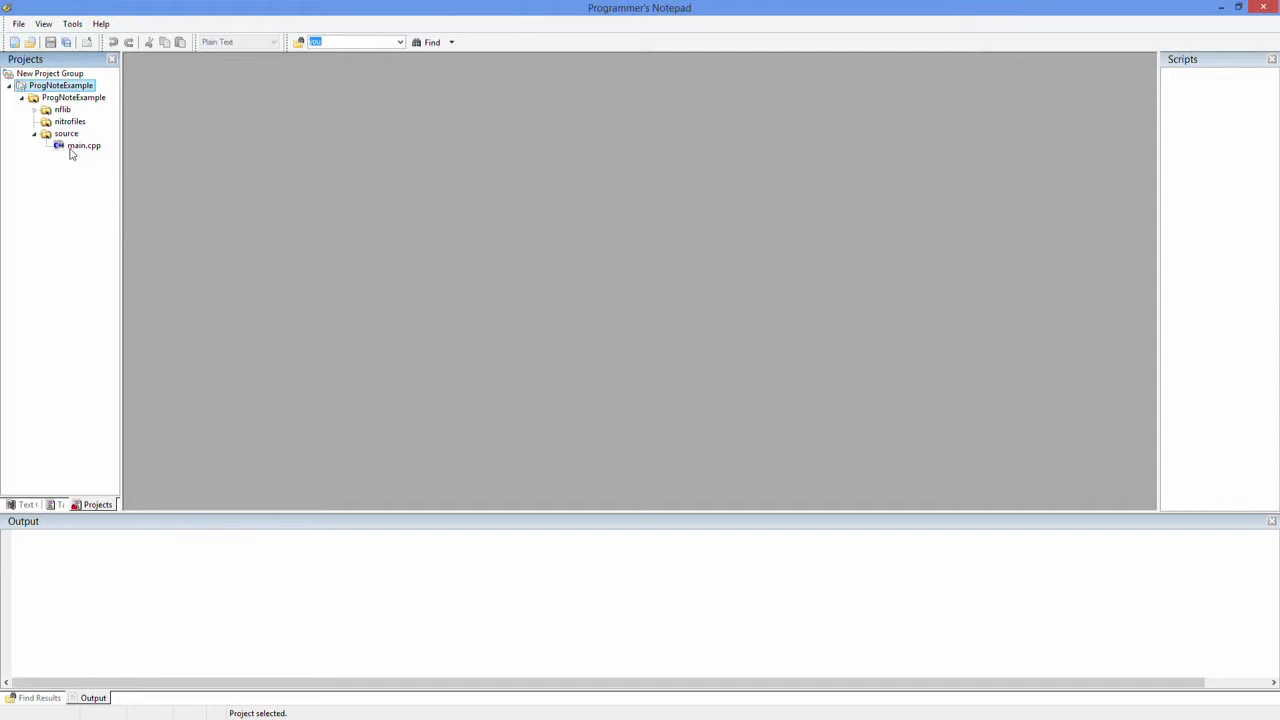
double_click(84, 144)
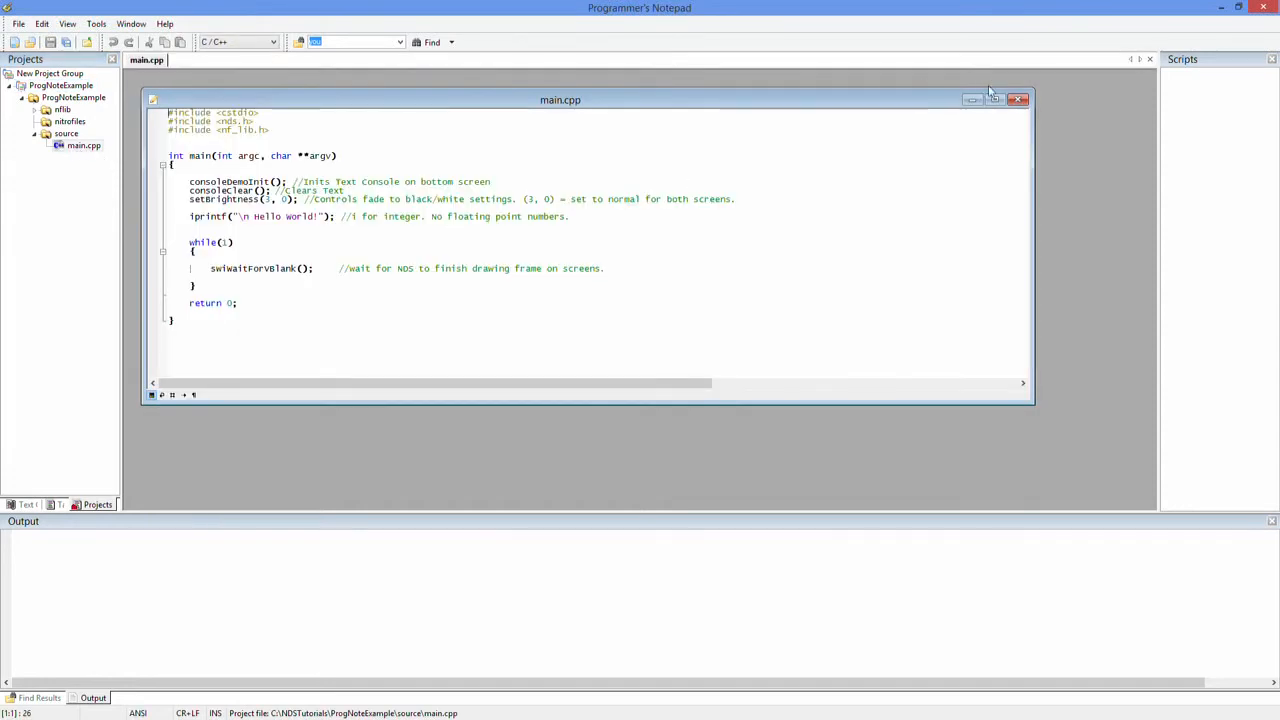
Step: Maximize main.cpp, then run Tools > run and Tools > make, which fails with no makefile found
click(996, 98)
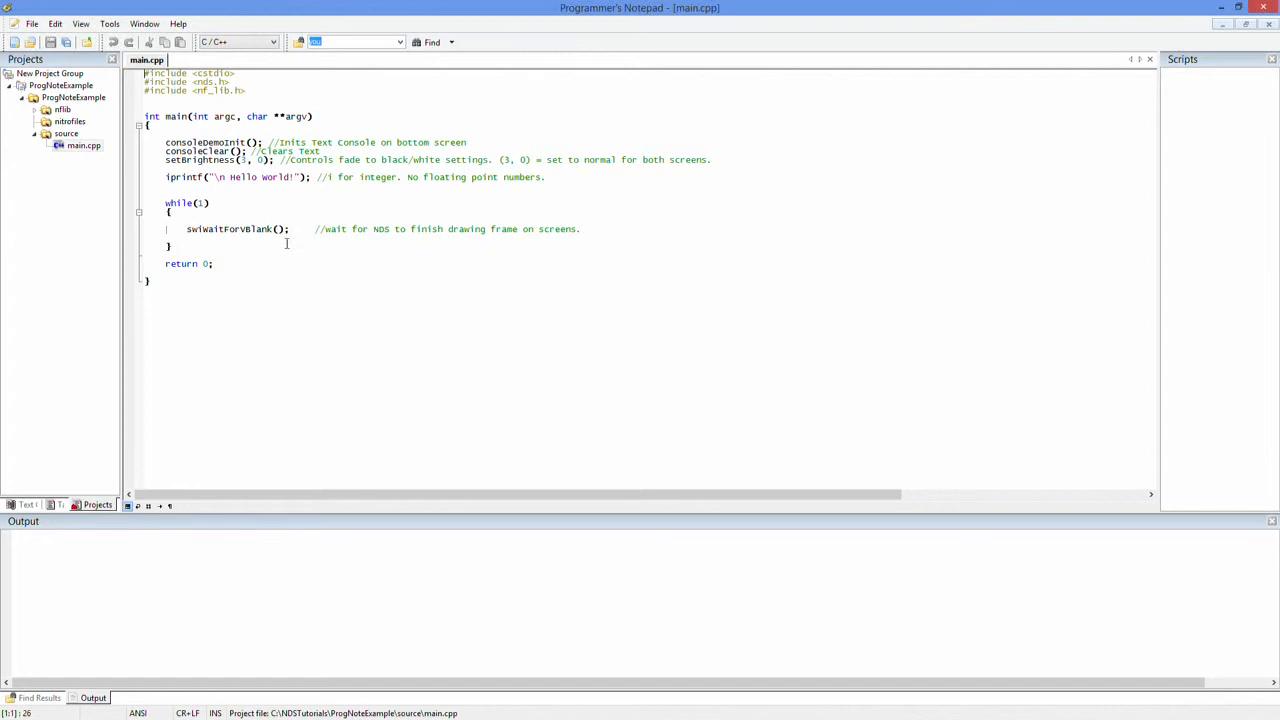
click(108, 24)
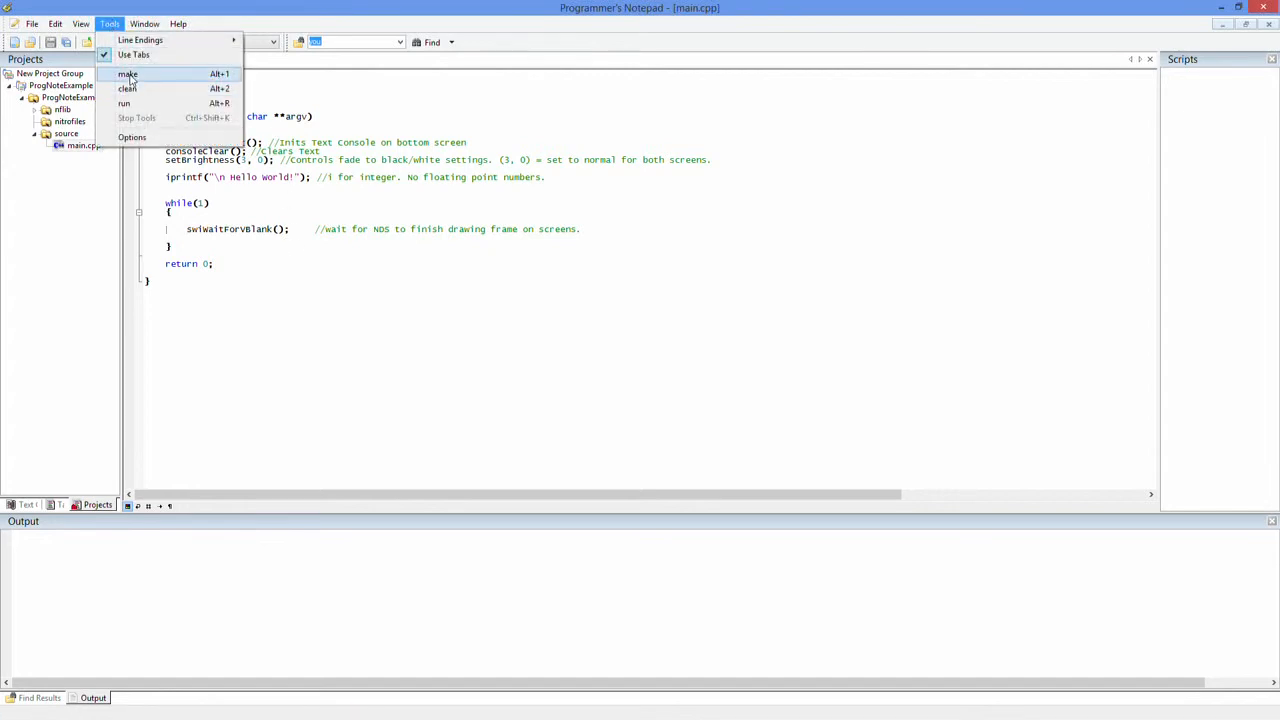
click(124, 104)
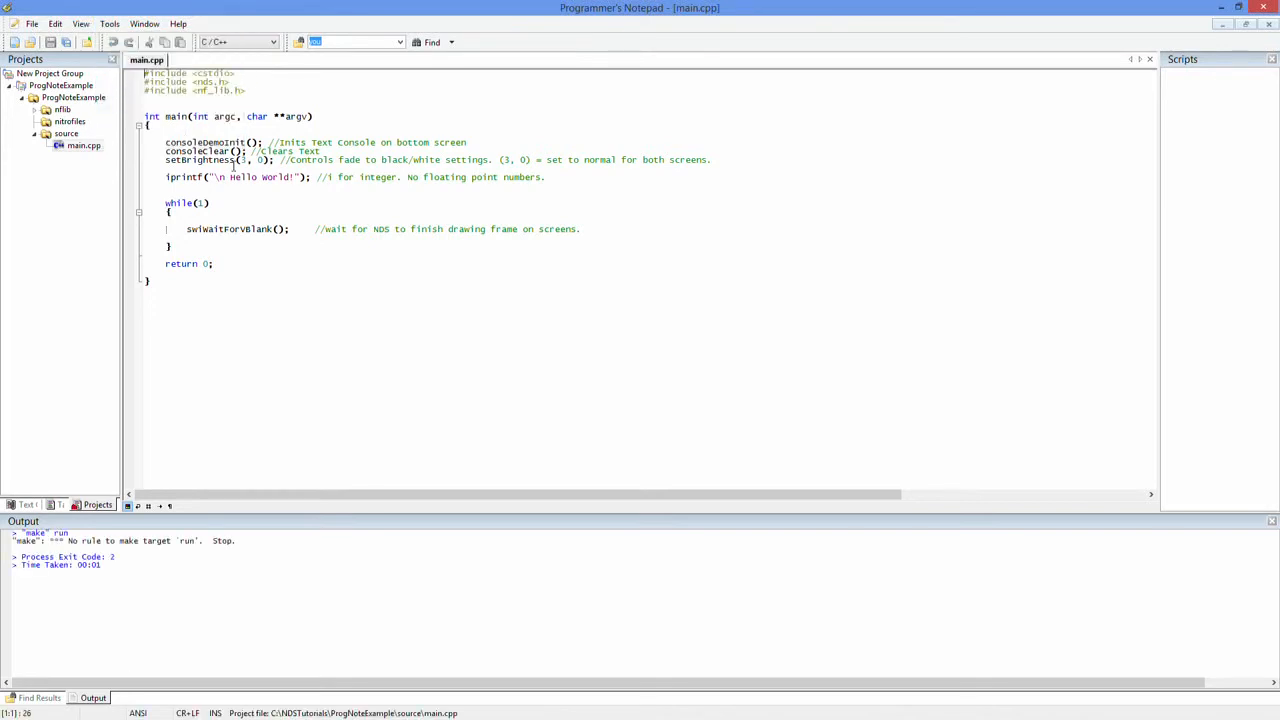
click(108, 24)
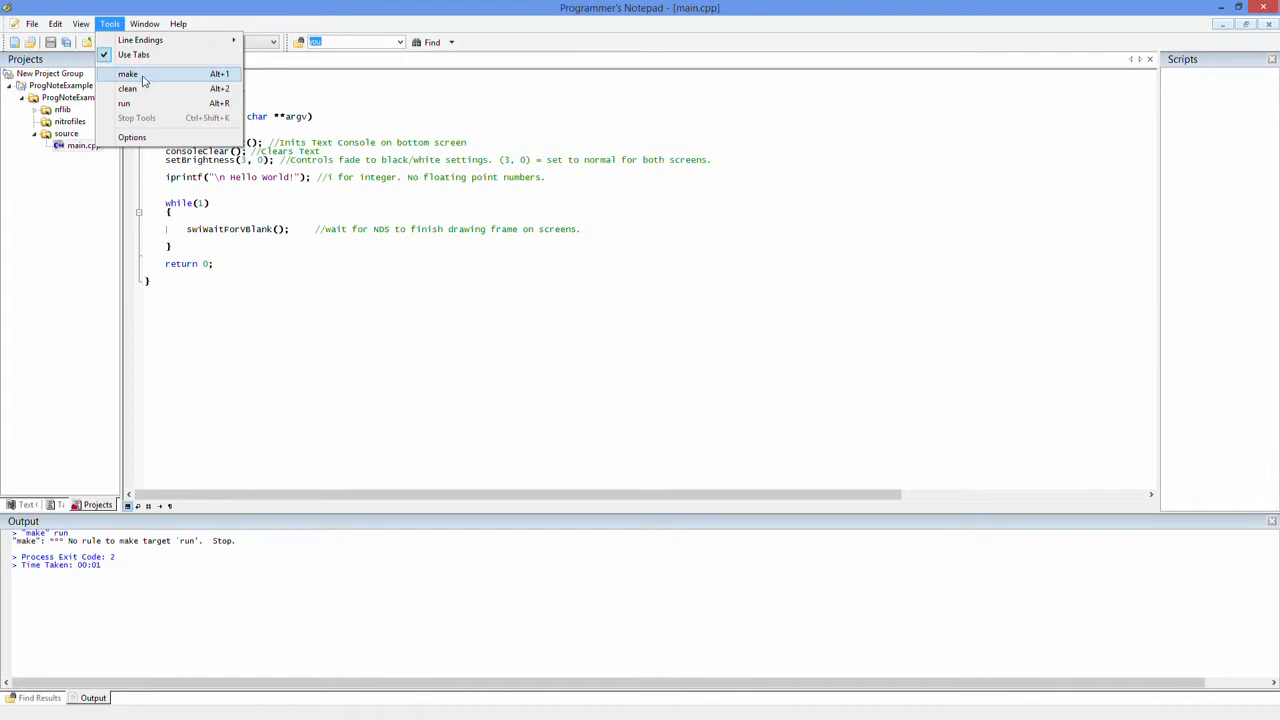
click(128, 72)
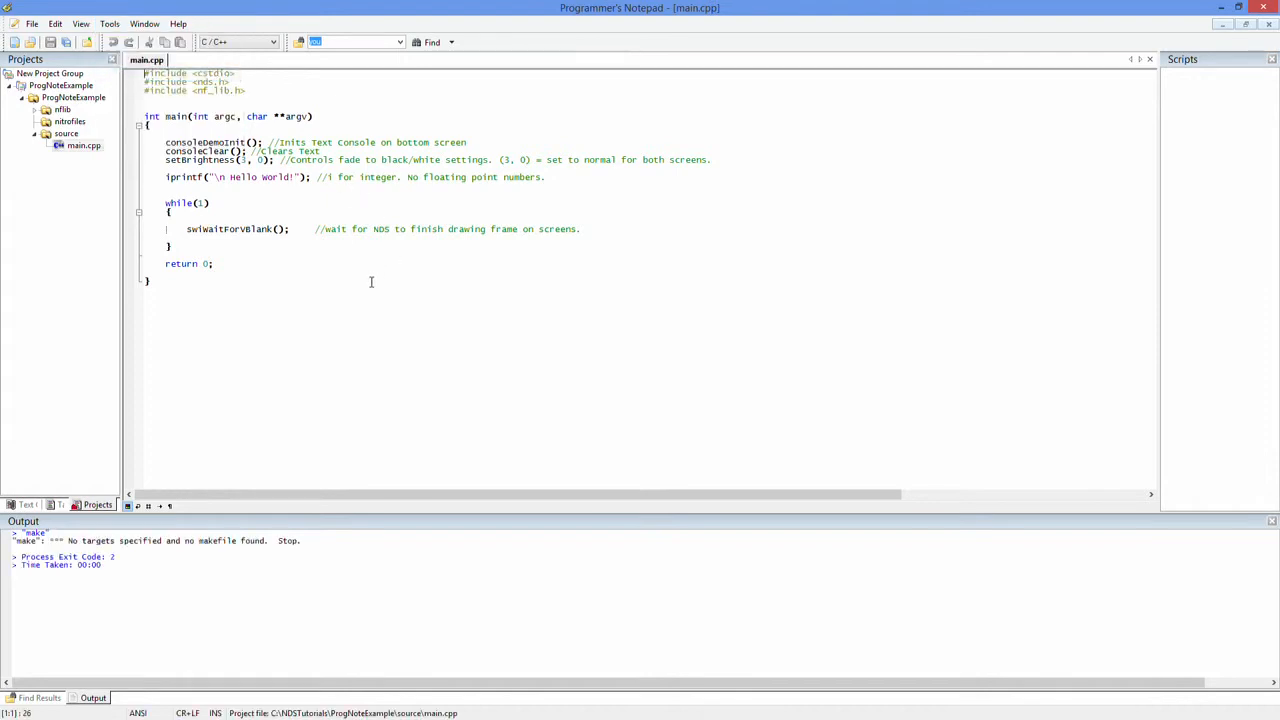
mouse_move(368, 296)
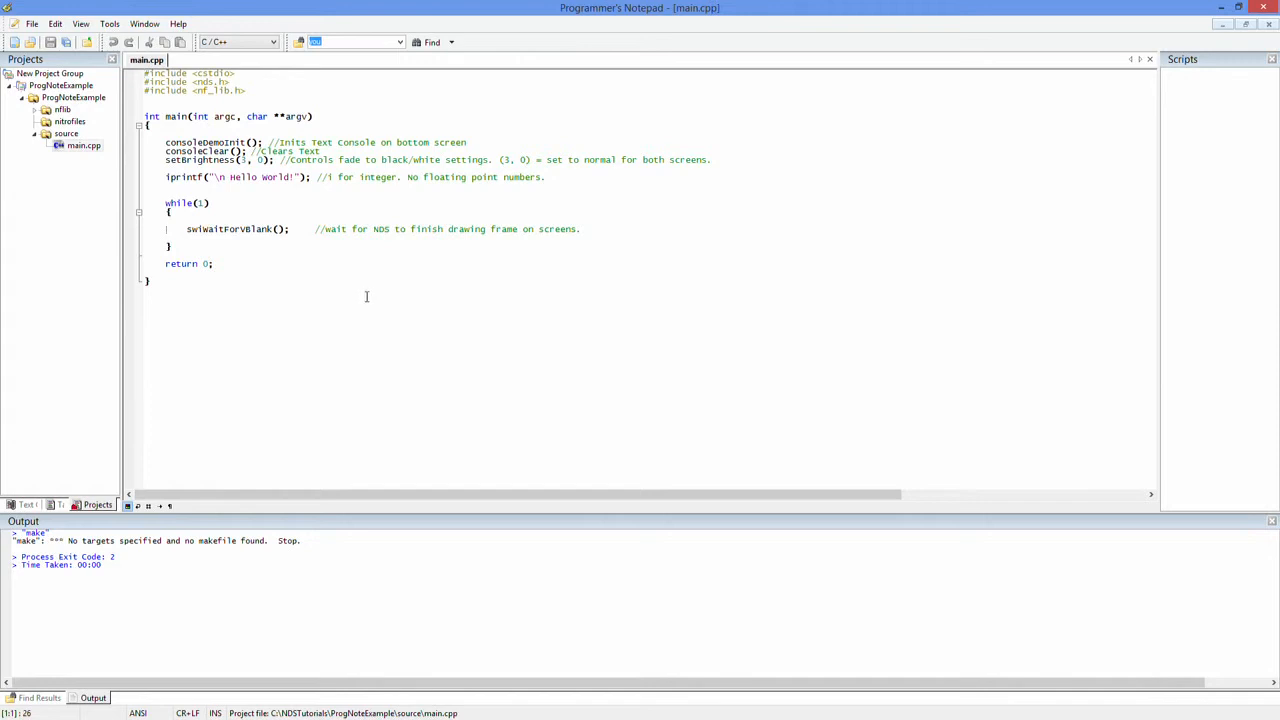
mouse_move(358, 306)
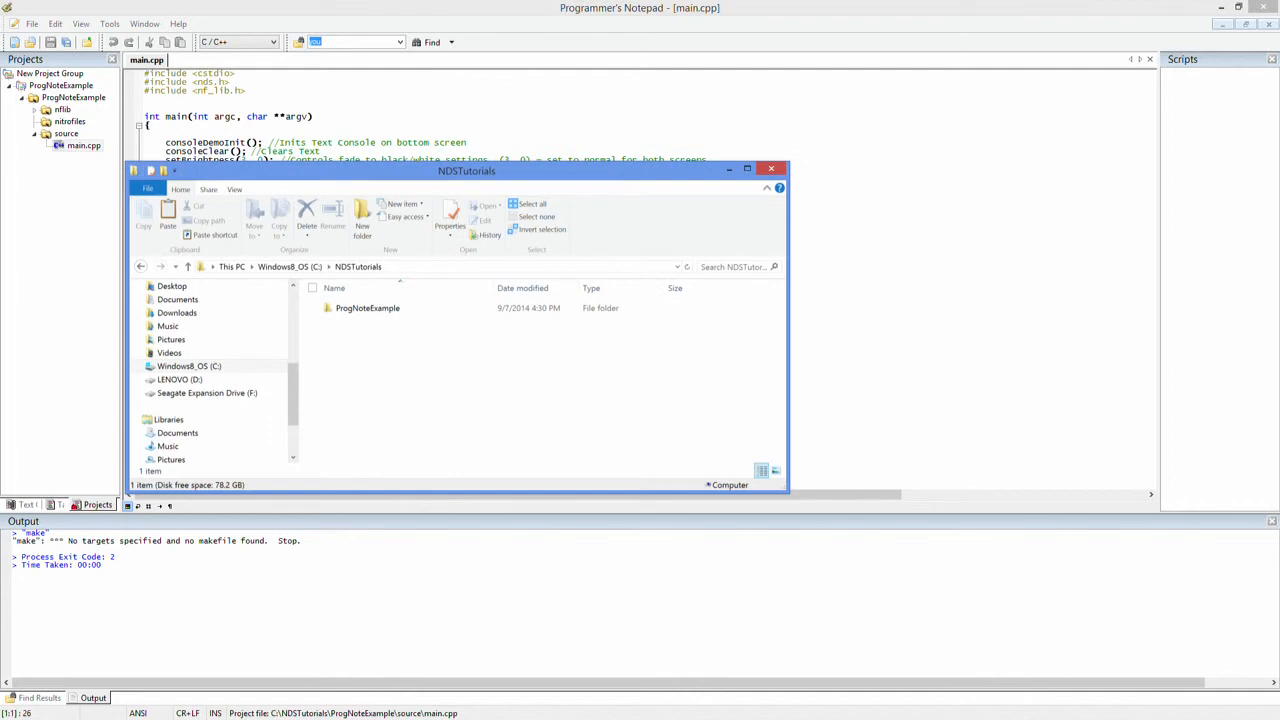
Step: Browse from the ProgNoteExample folder to Dropbox > LegendOfHellblade
click(368, 308)
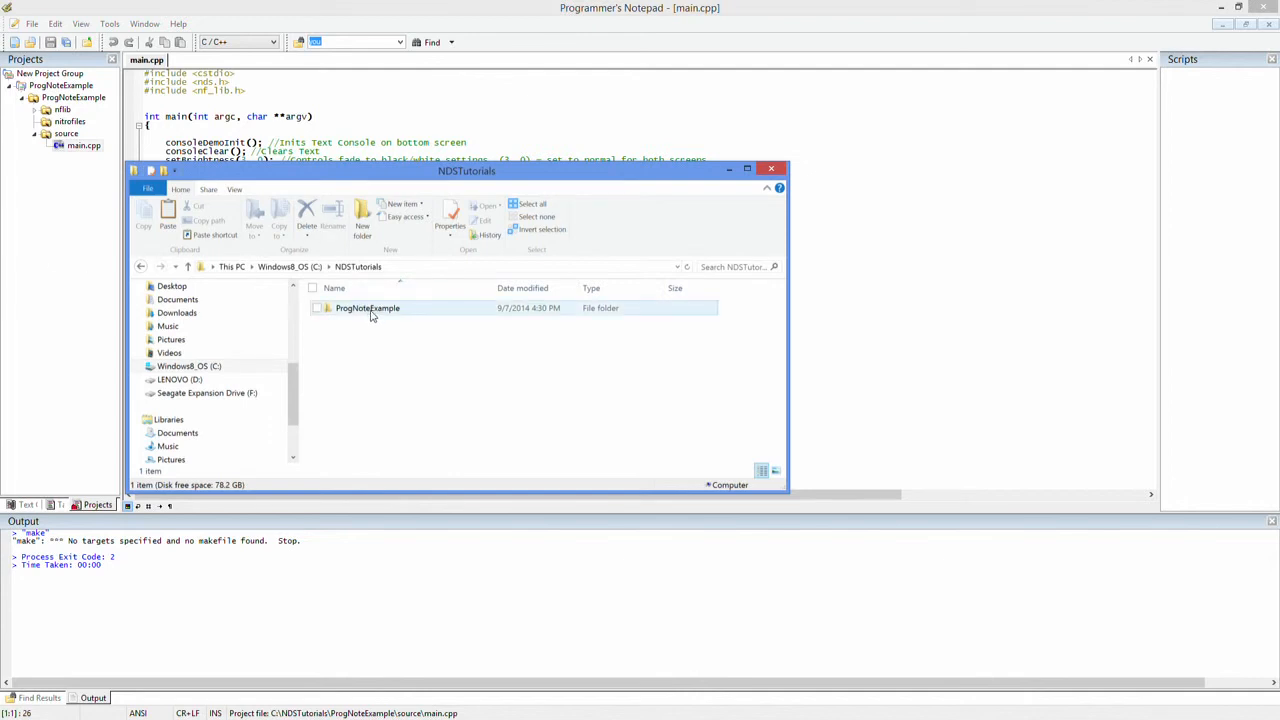
double_click(368, 308)
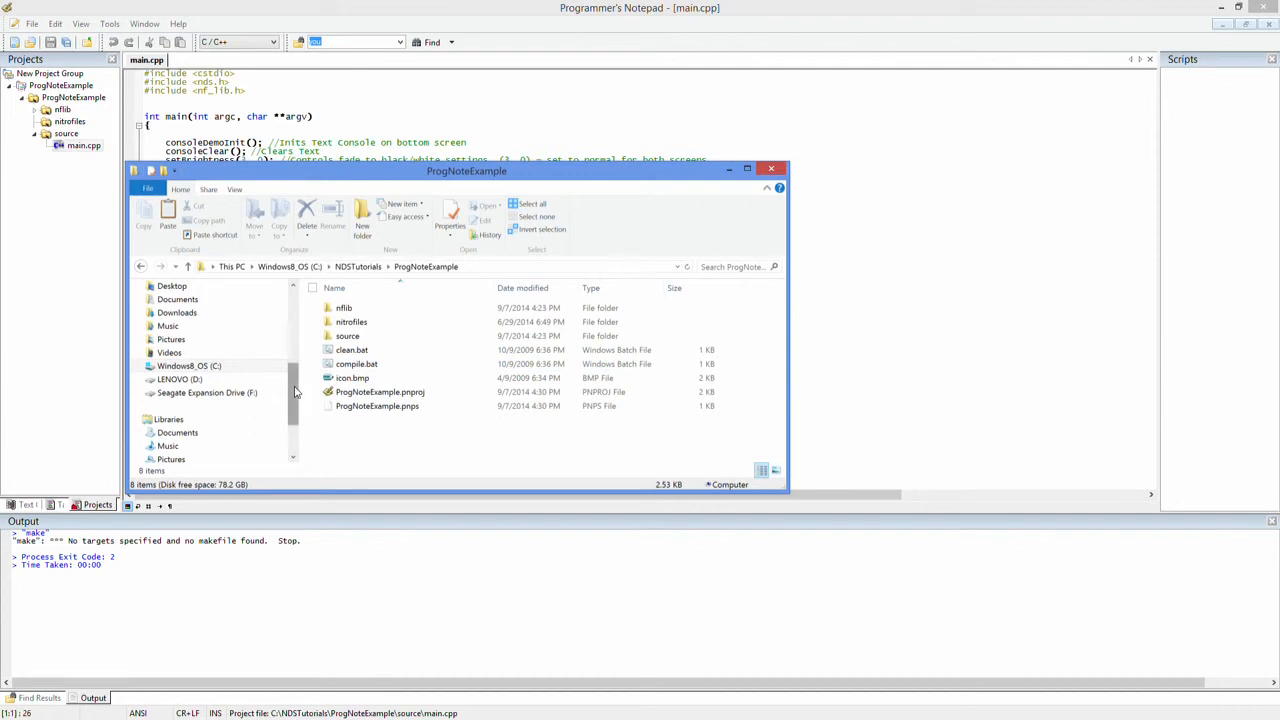
scroll(up, 3)
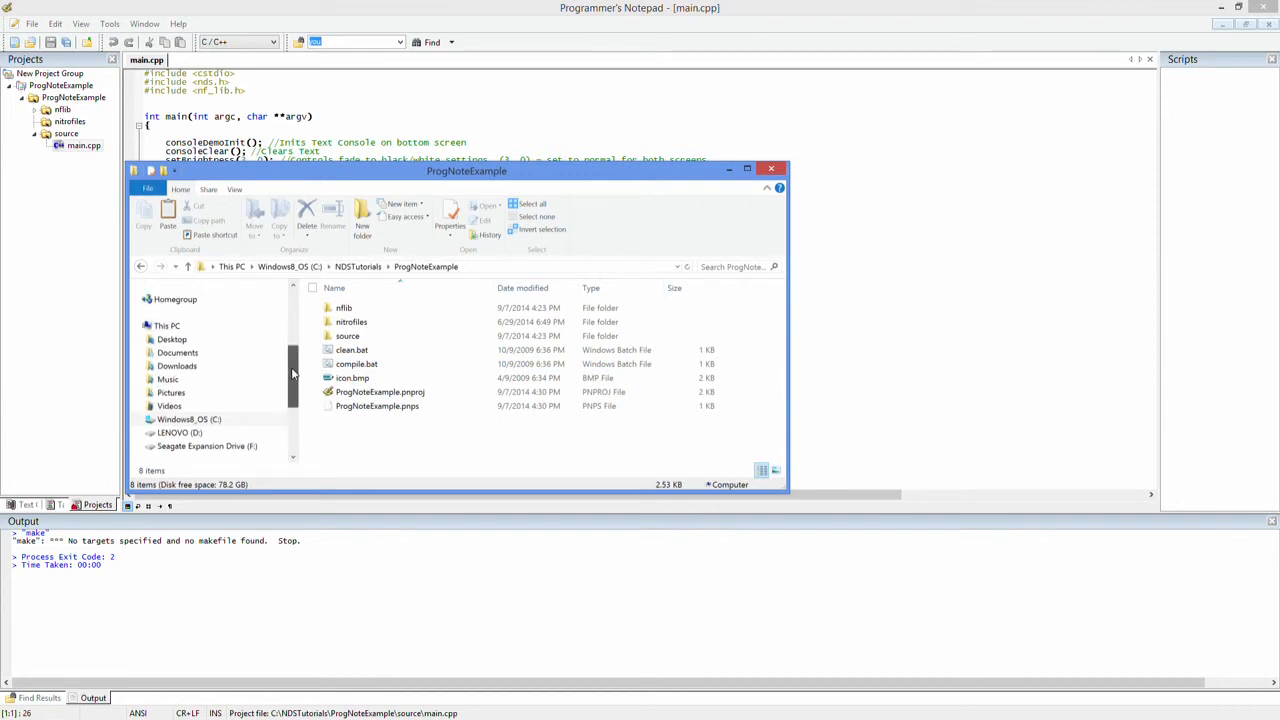
scroll(up, 3)
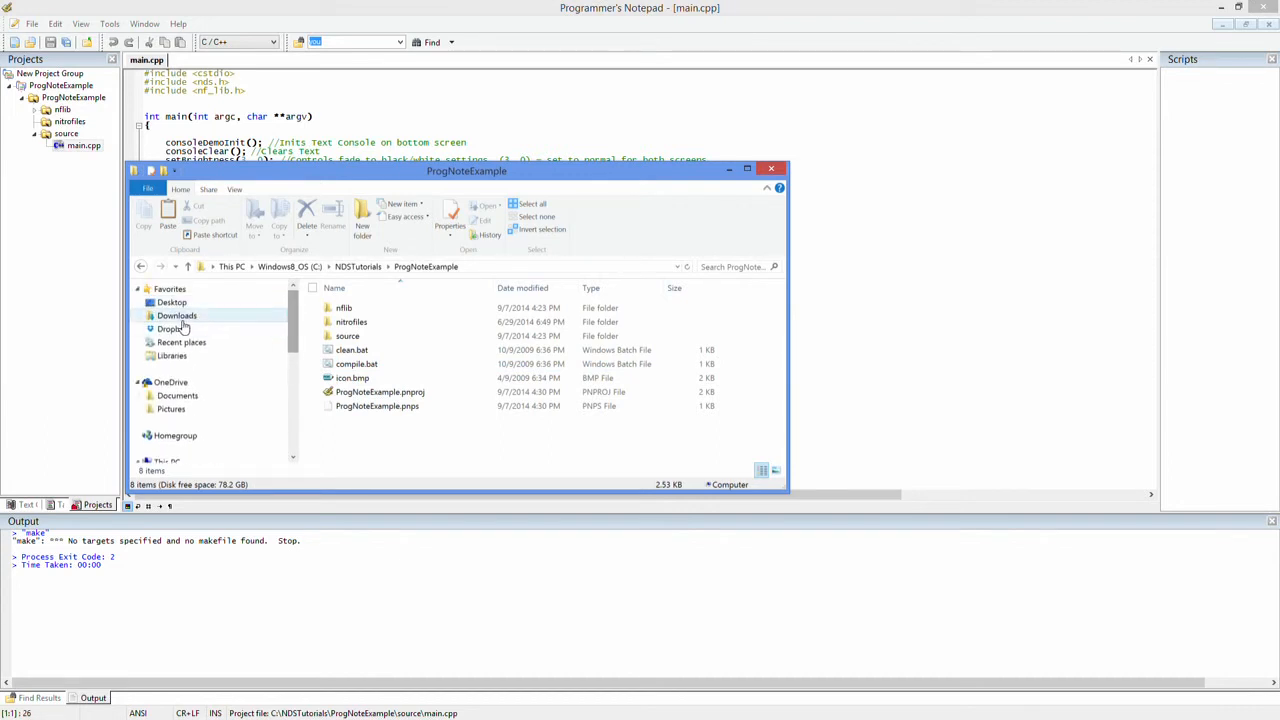
click(172, 328)
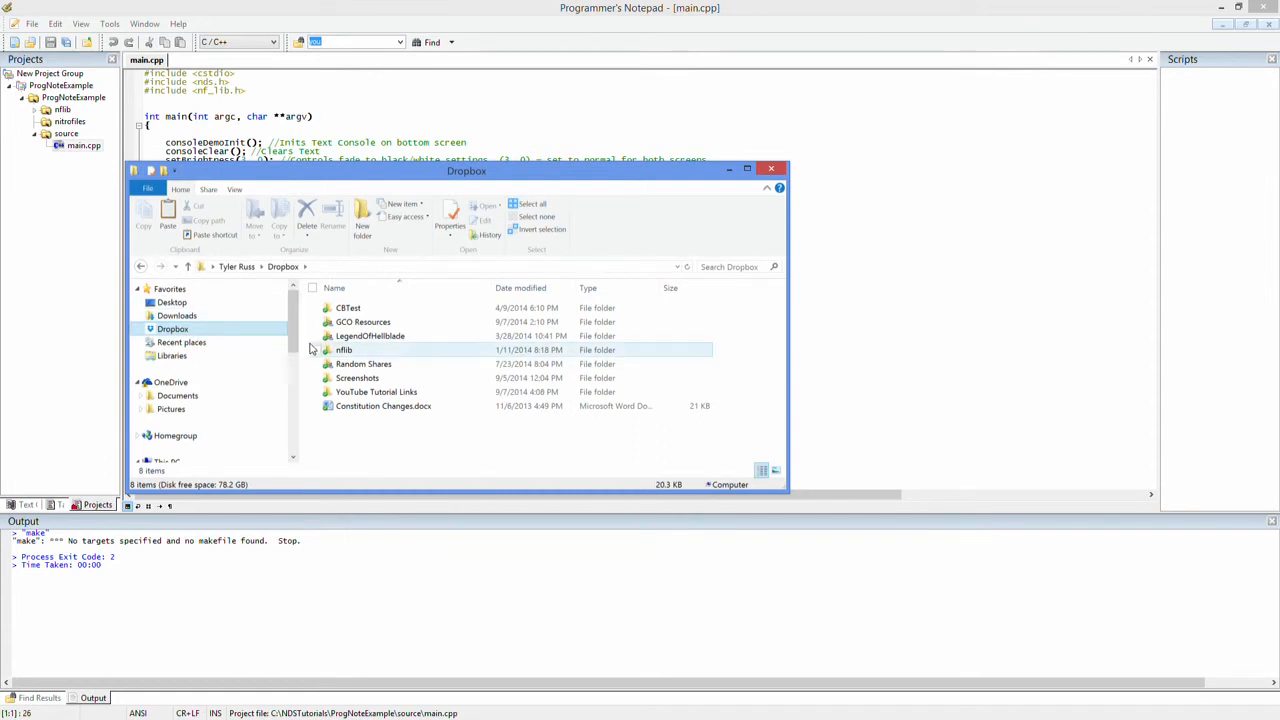
mouse_move(370, 336)
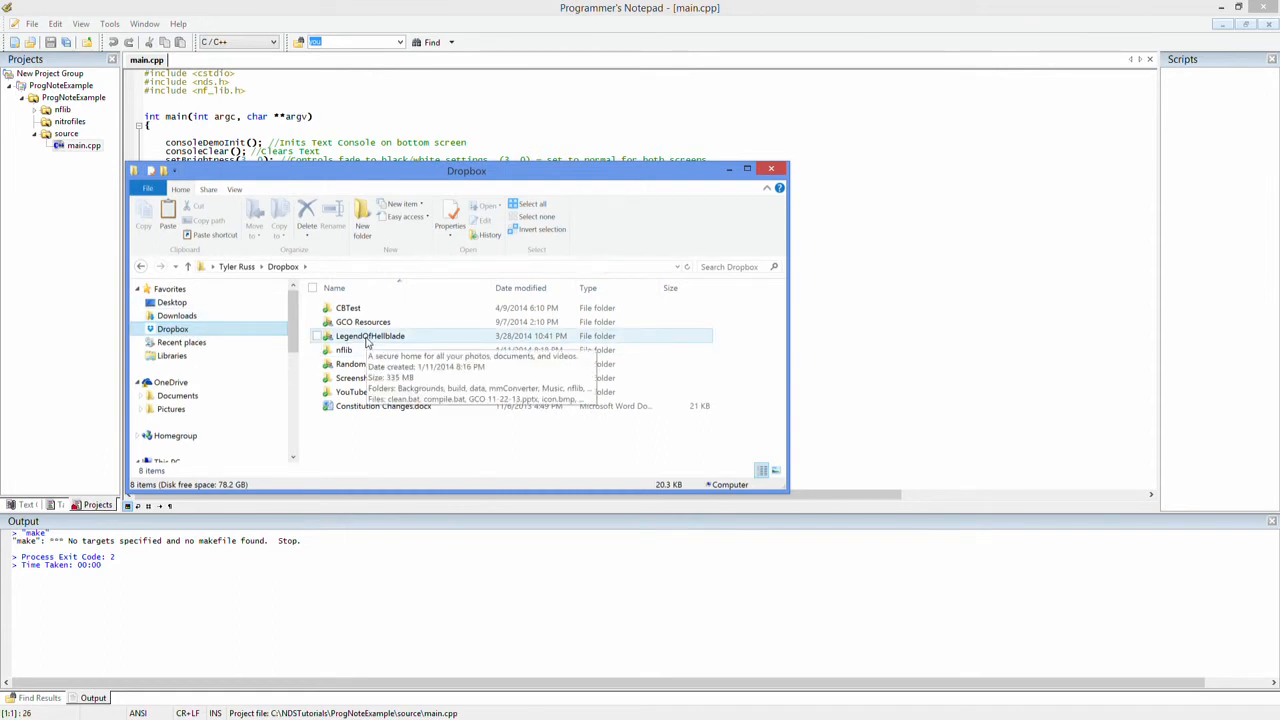
double_click(370, 336)
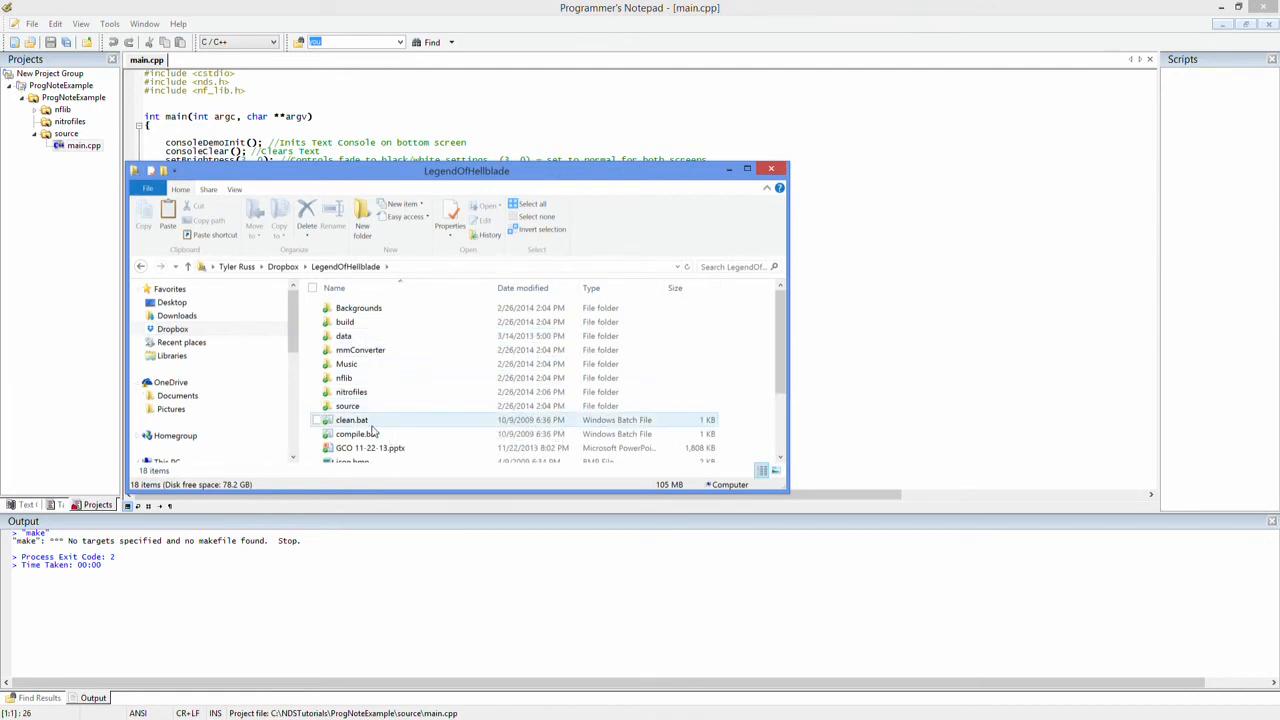
Step: Select LegendOfHellblade's Makefile to reuse, then go to the C: drive
scroll(down, 3)
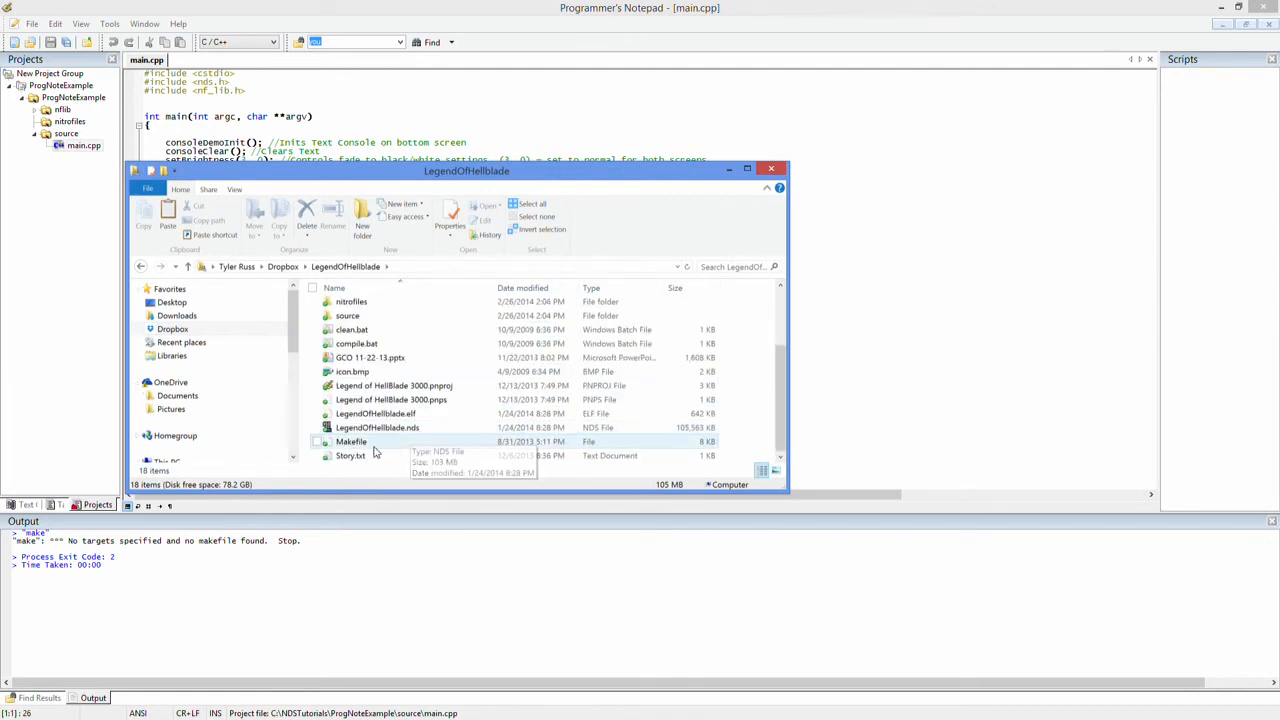
click(352, 442)
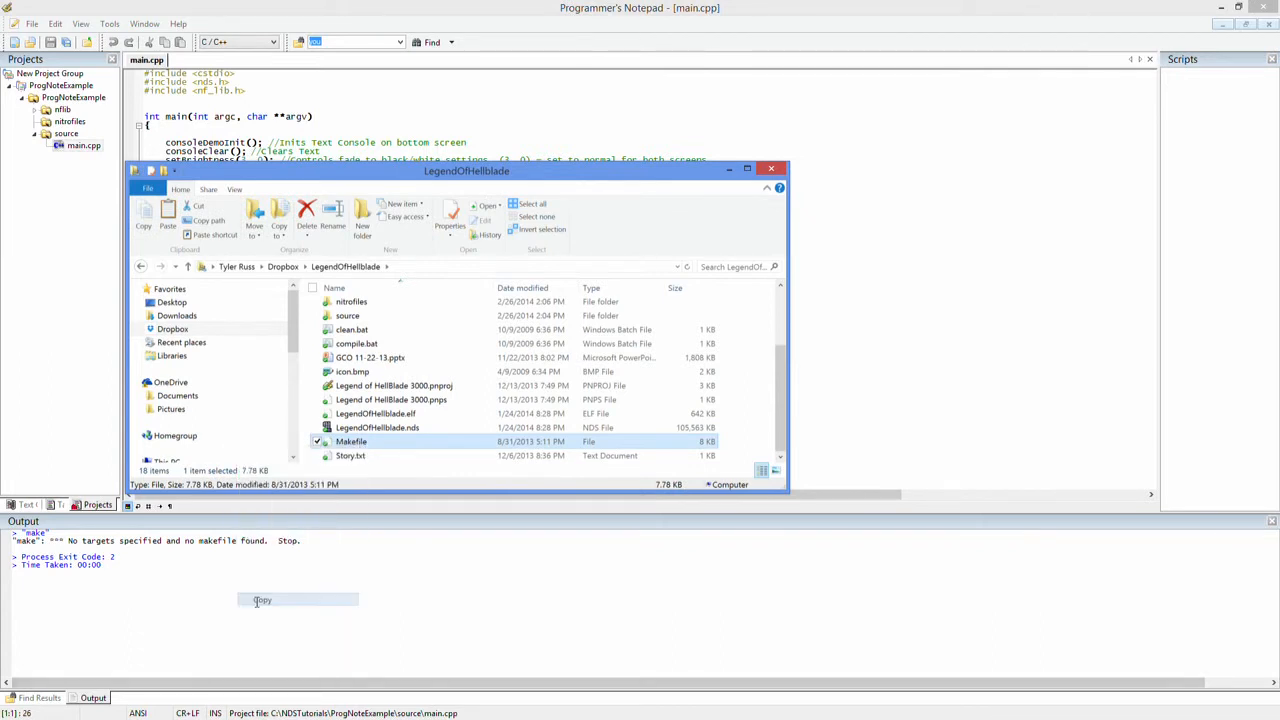
scroll(down, 3)
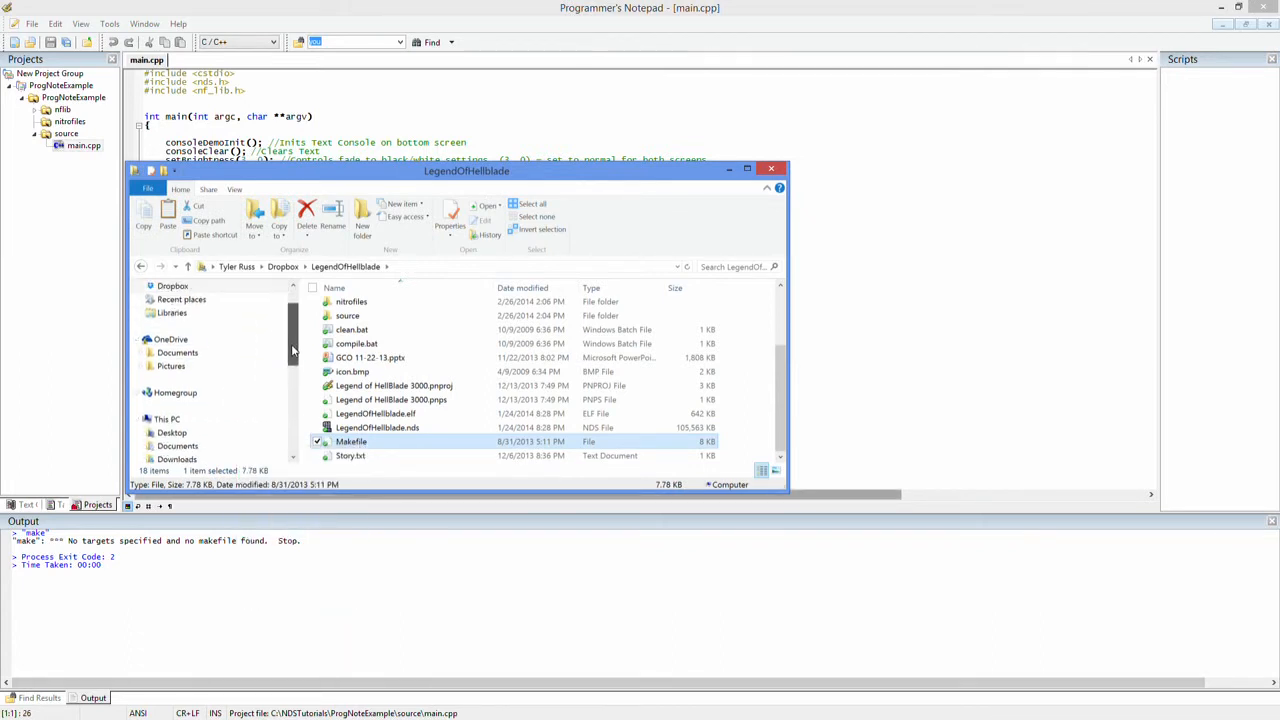
scroll(down, 3)
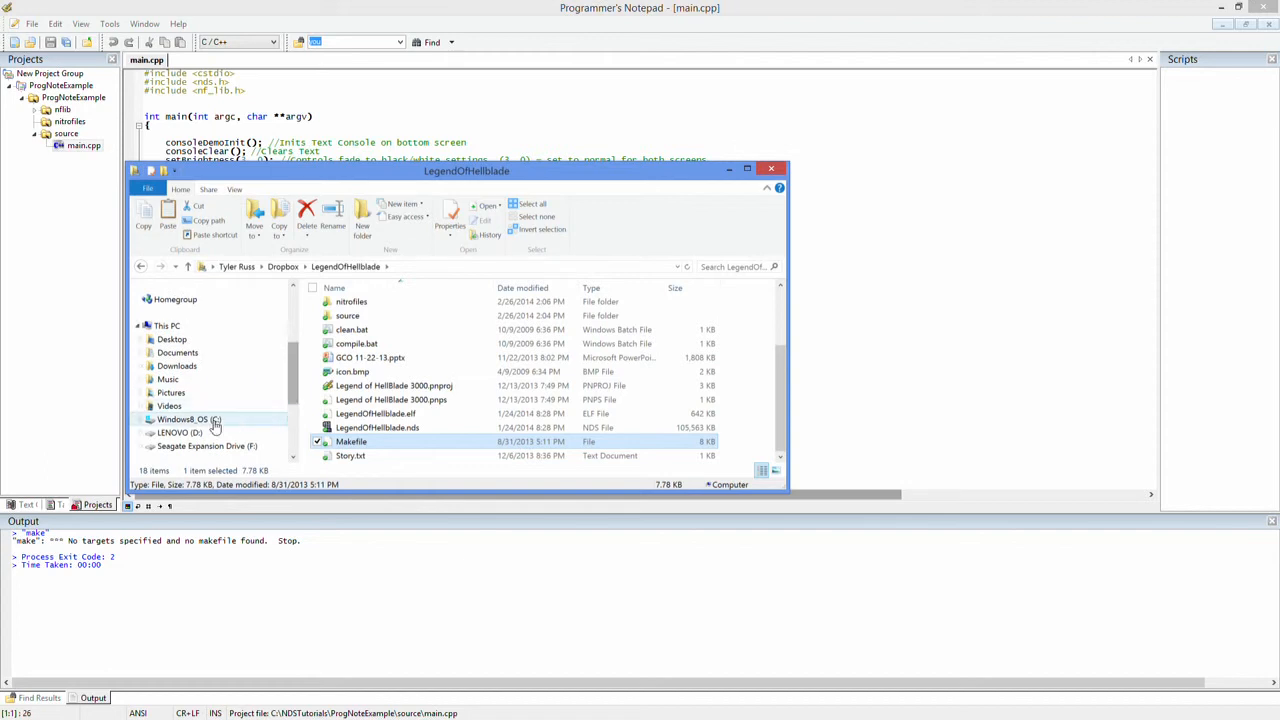
click(184, 420)
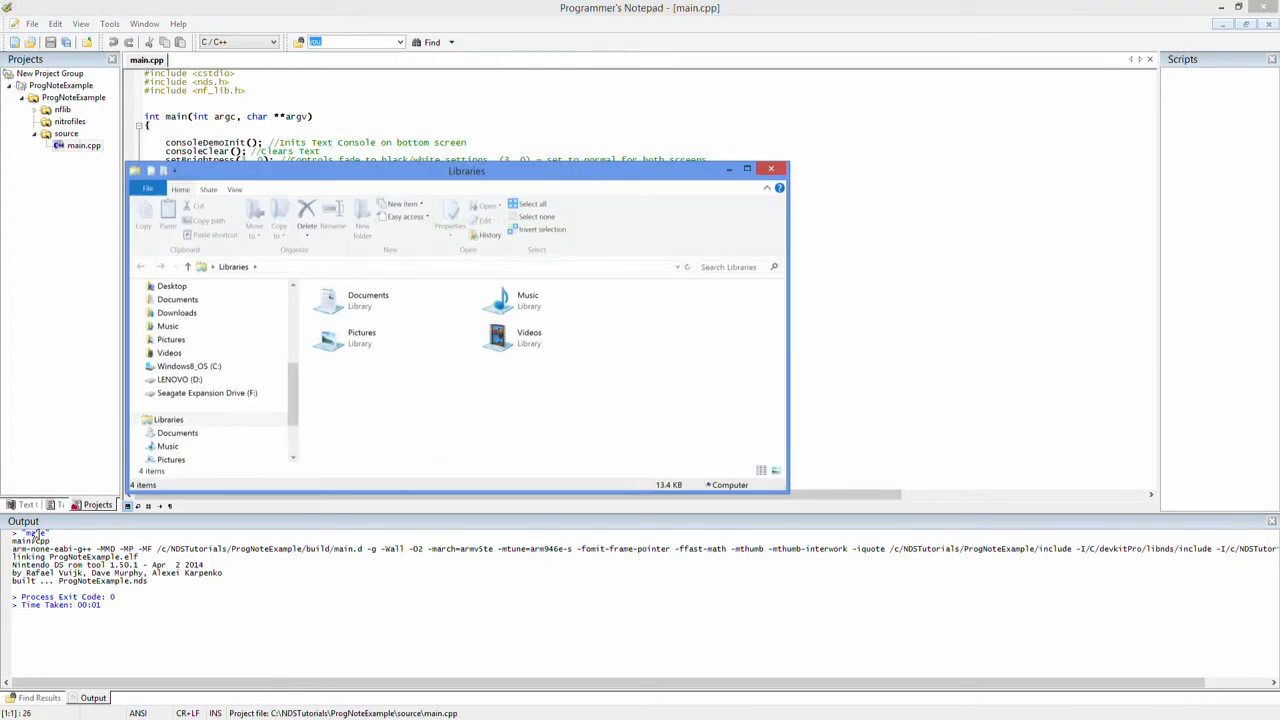
Step: Navigate to C:\NDSTutorials\ProgNoteExample and launch ProgNoteExample.nds in the emulator
scroll(down, 3)
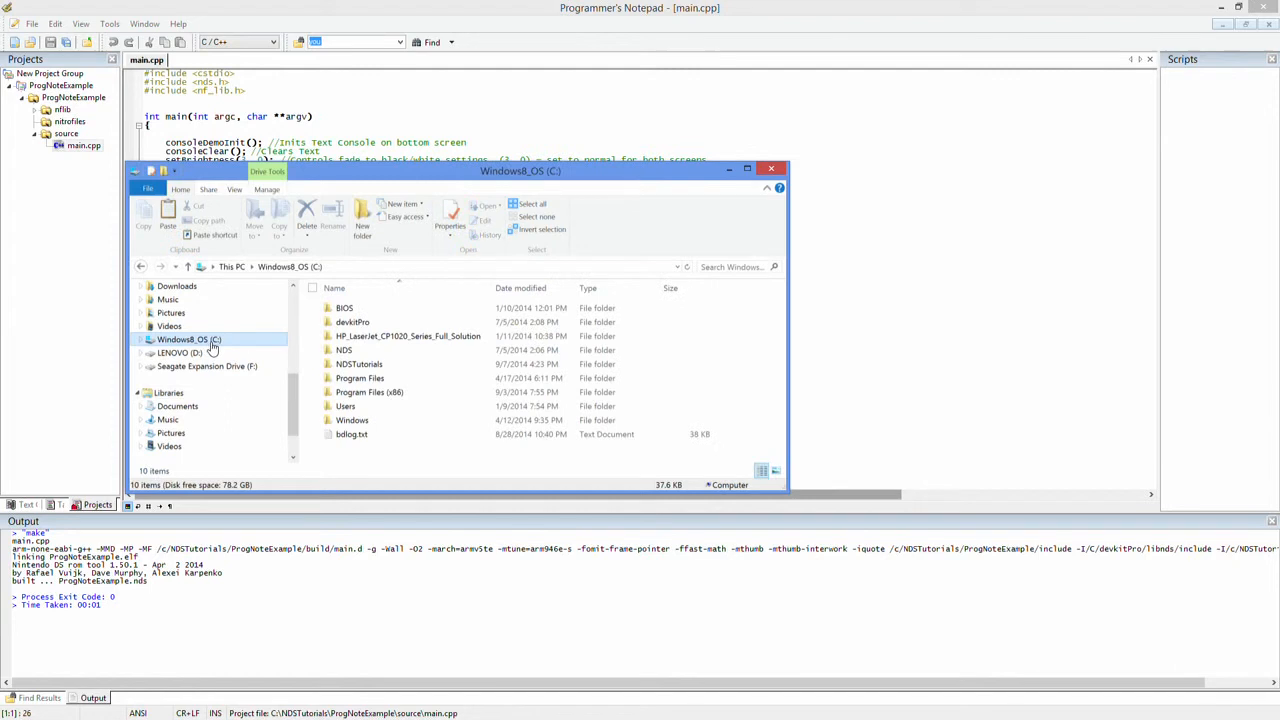
double_click(358, 364)
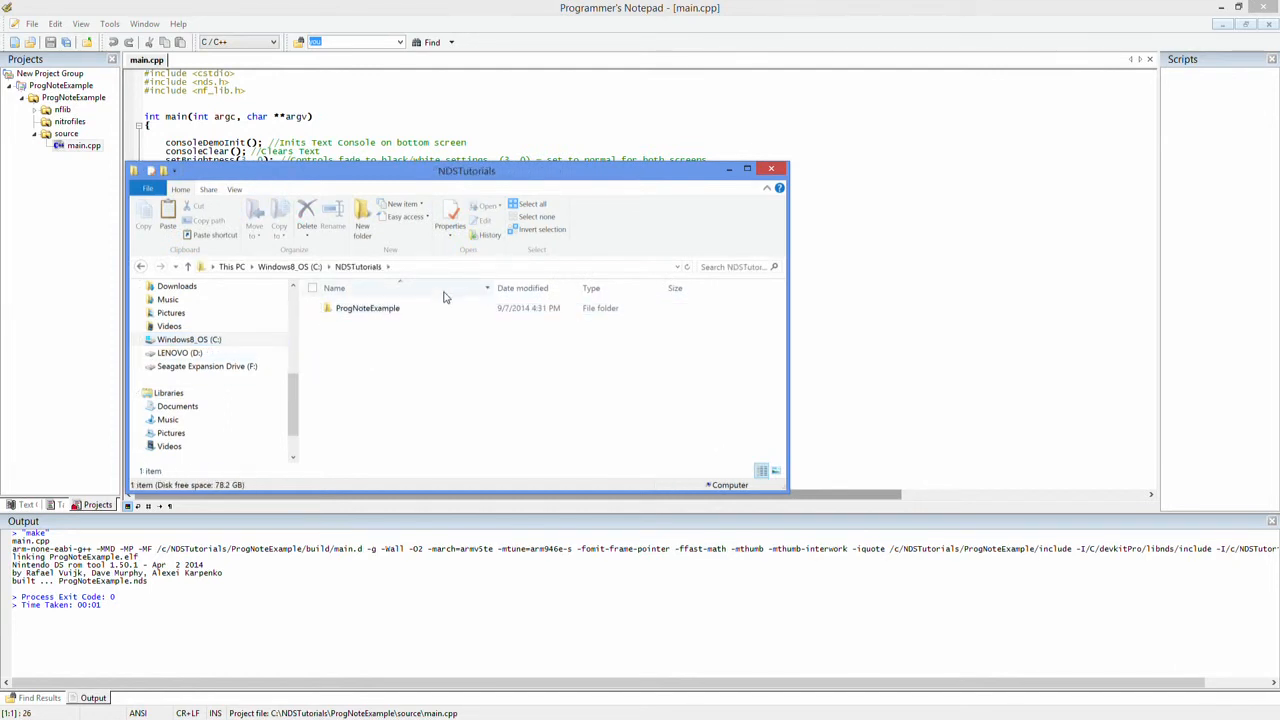
click(368, 308)
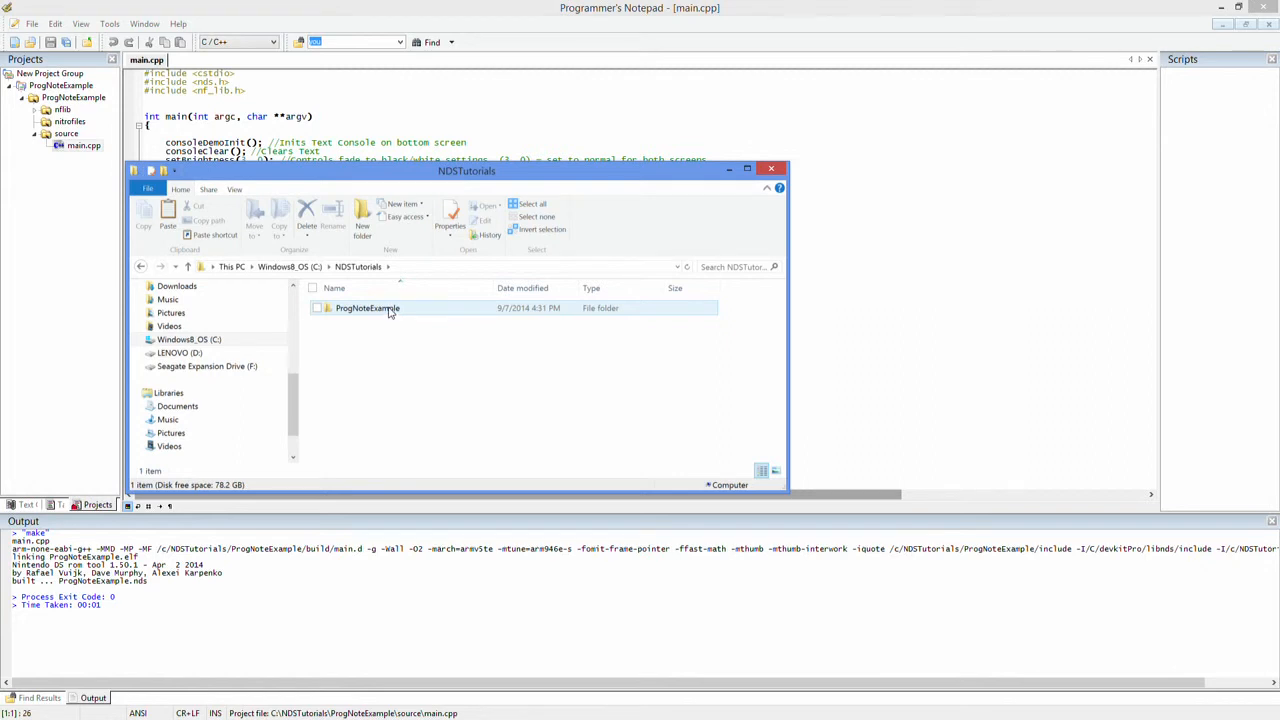
double_click(368, 308)
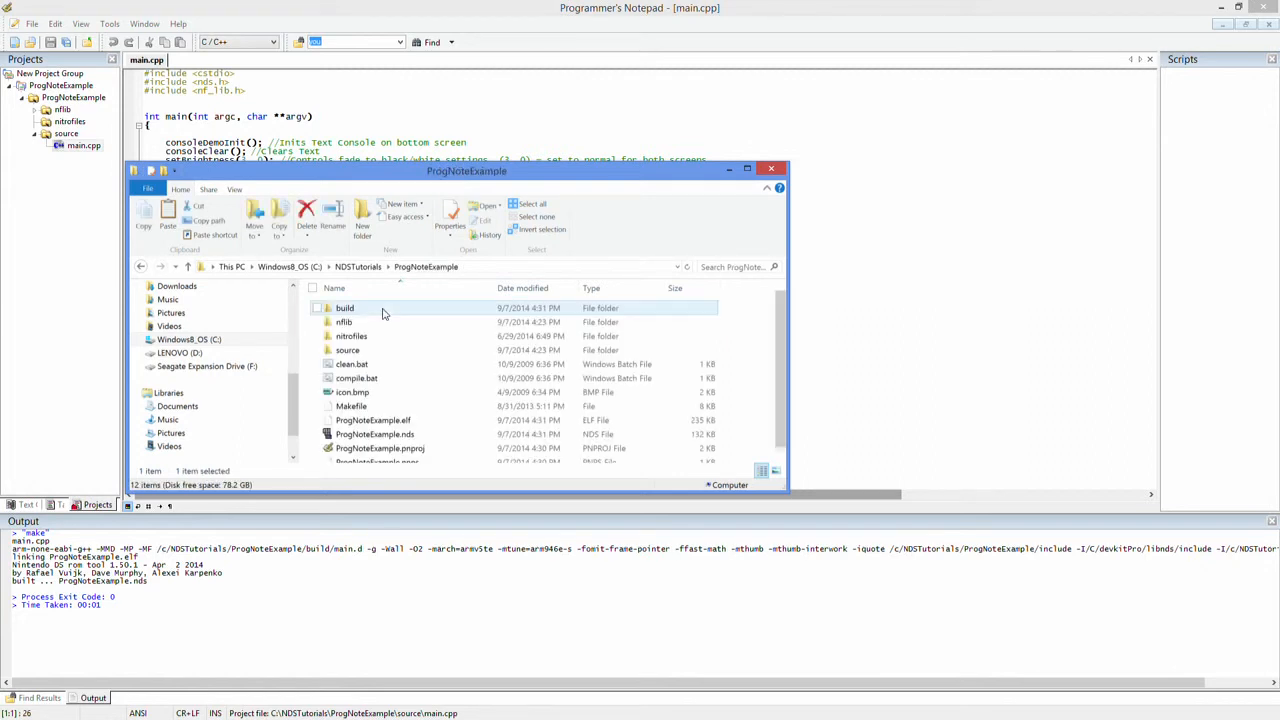
click(352, 406)
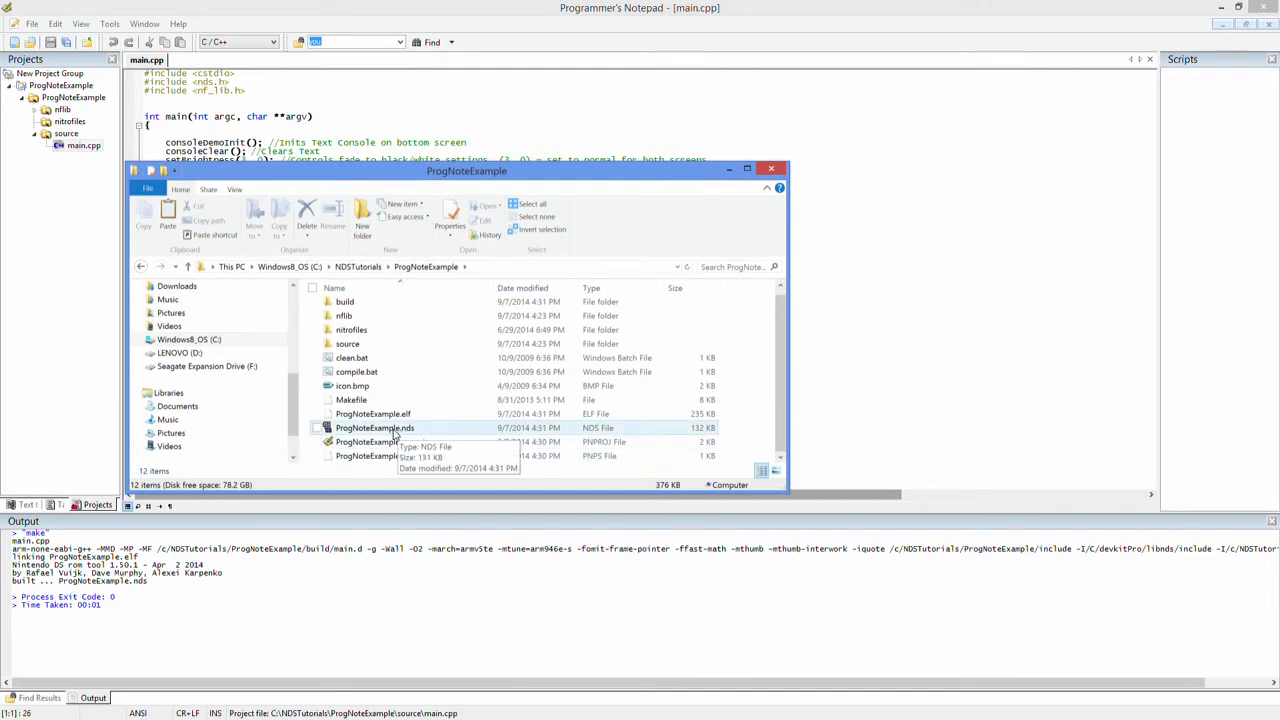
mouse_move(376, 428)
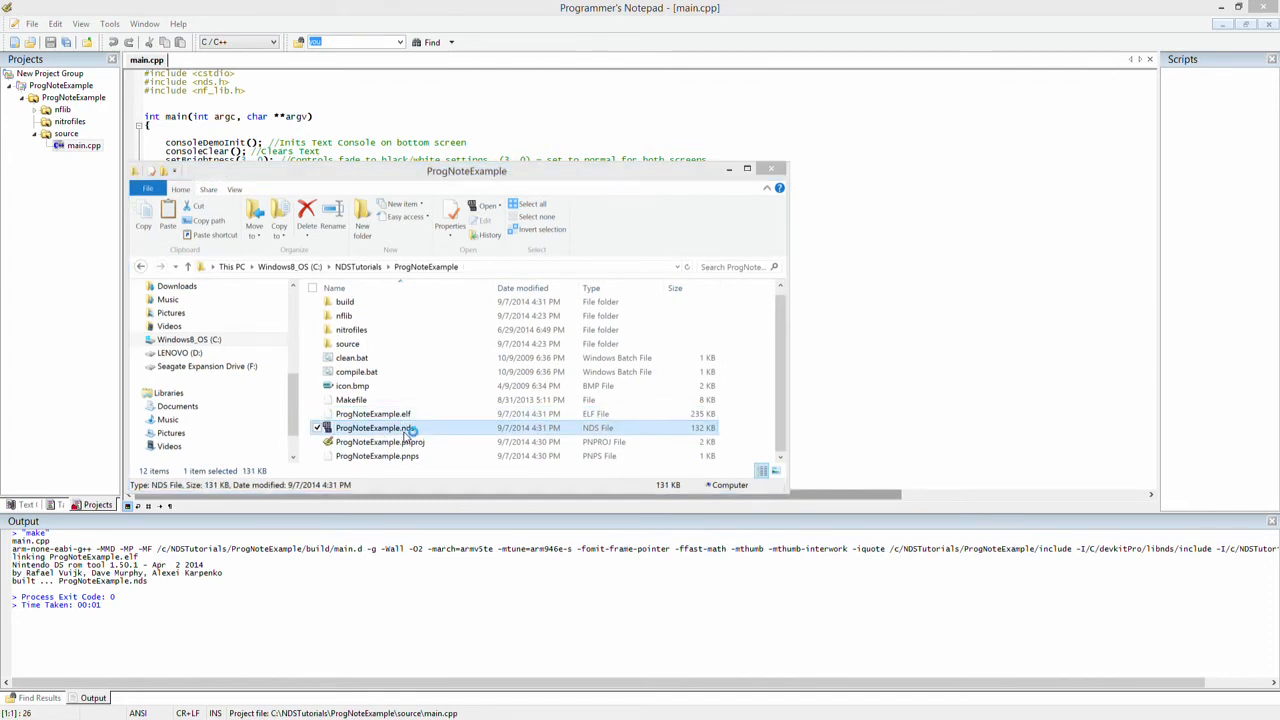
double_click(376, 428)
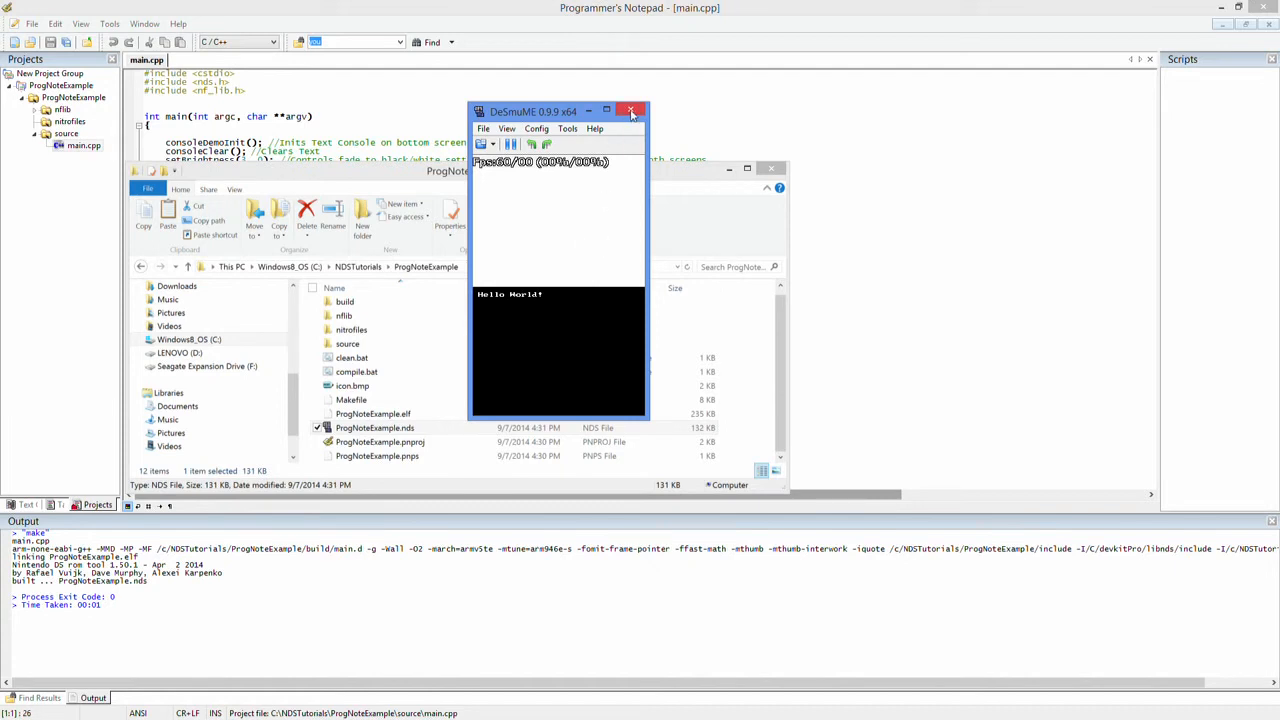
Step: Close the DeSmuME window showing Hello World! and the Explorer window
click(632, 112)
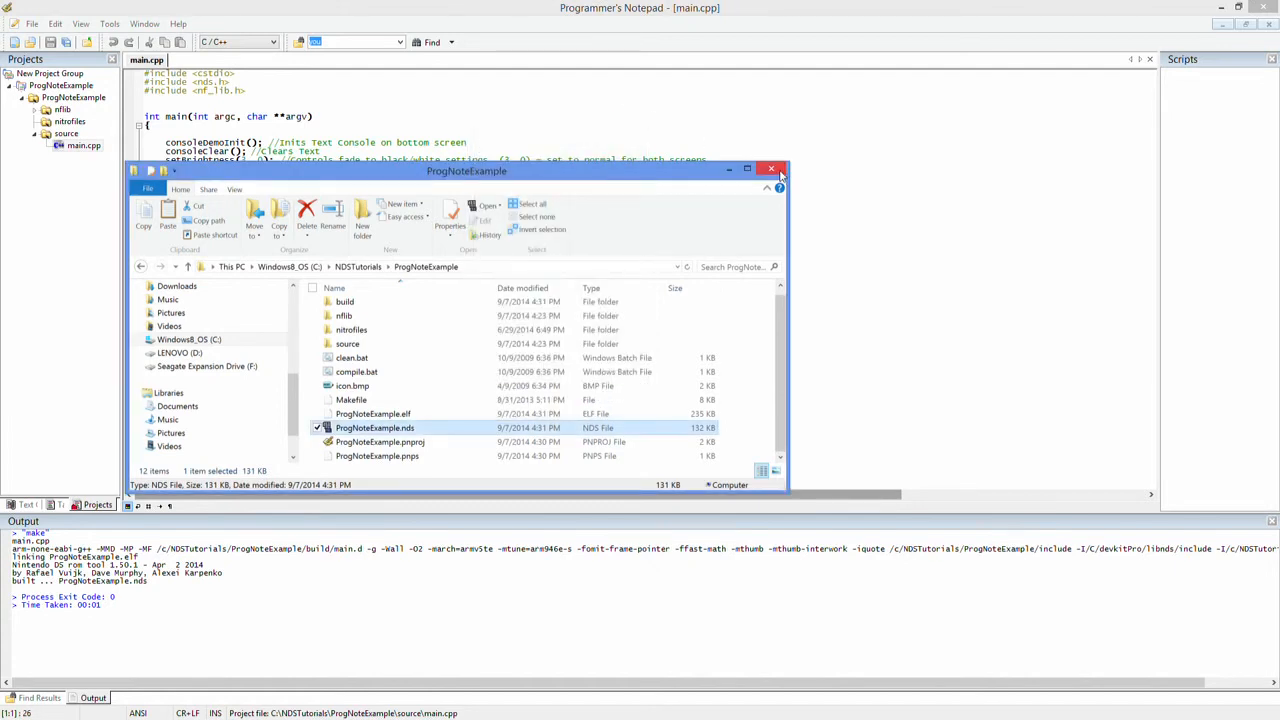
click(772, 168)
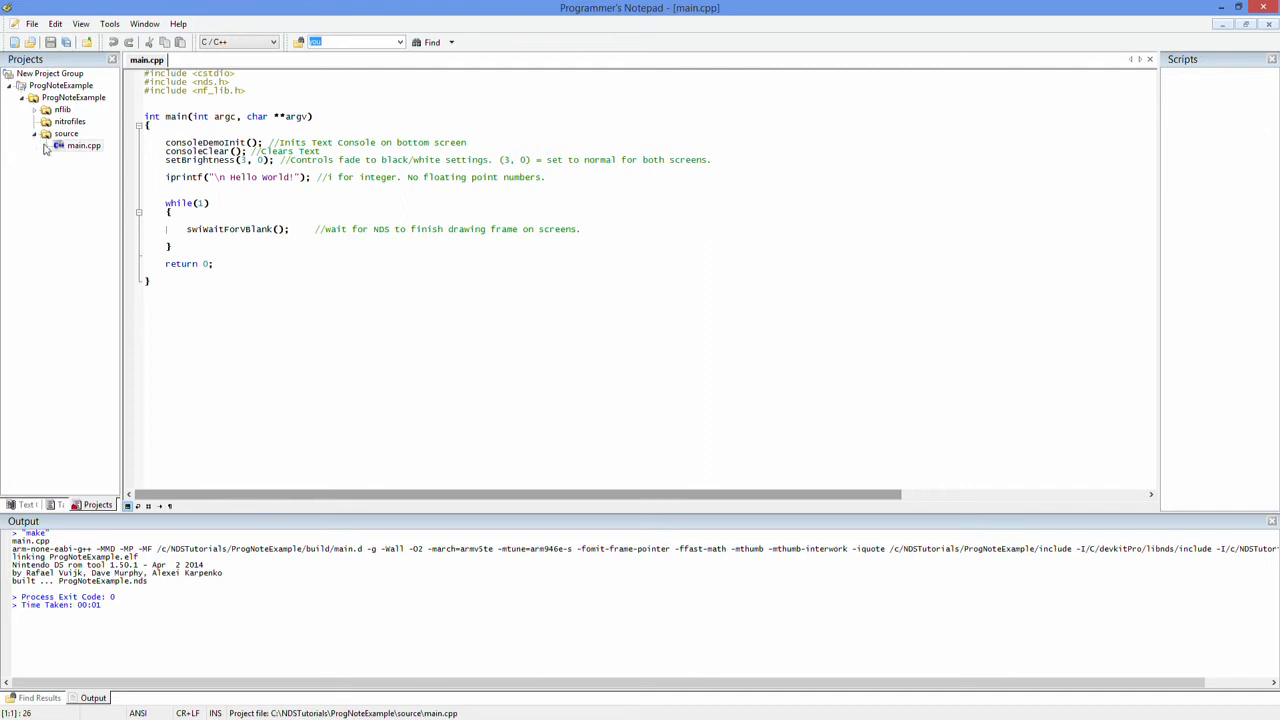
click(32, 24)
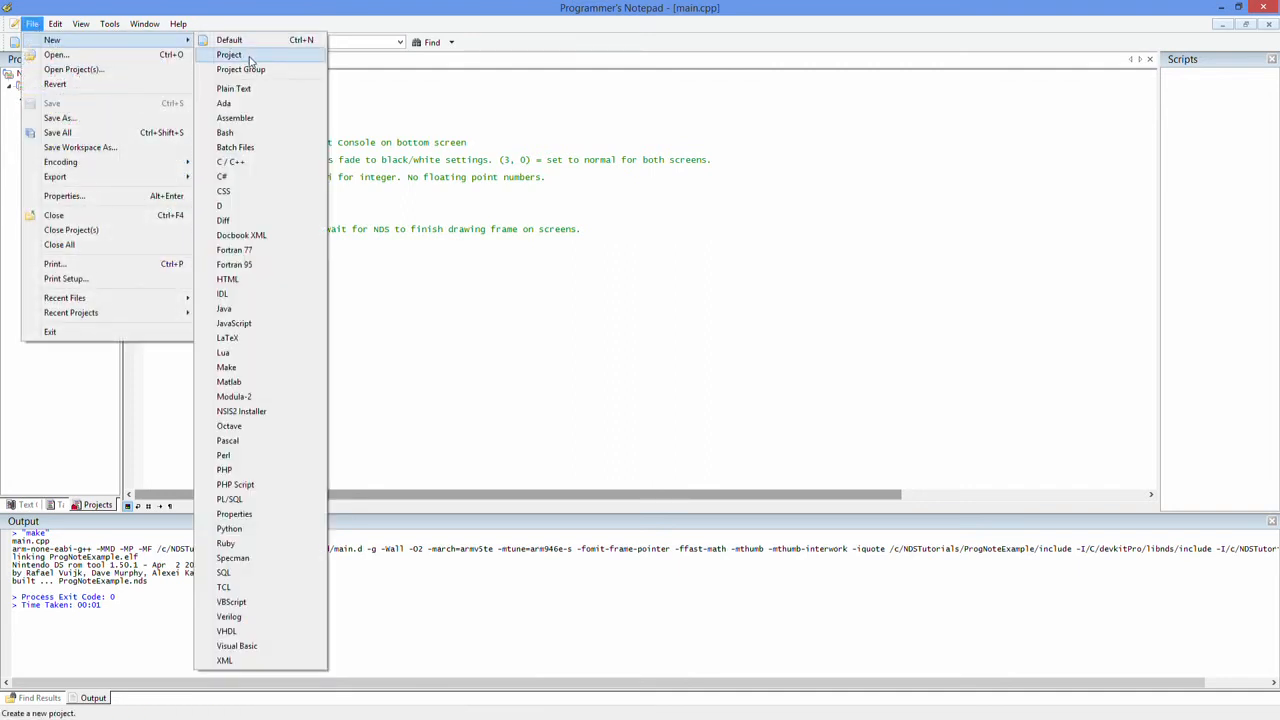
mouse_move(716, 218)
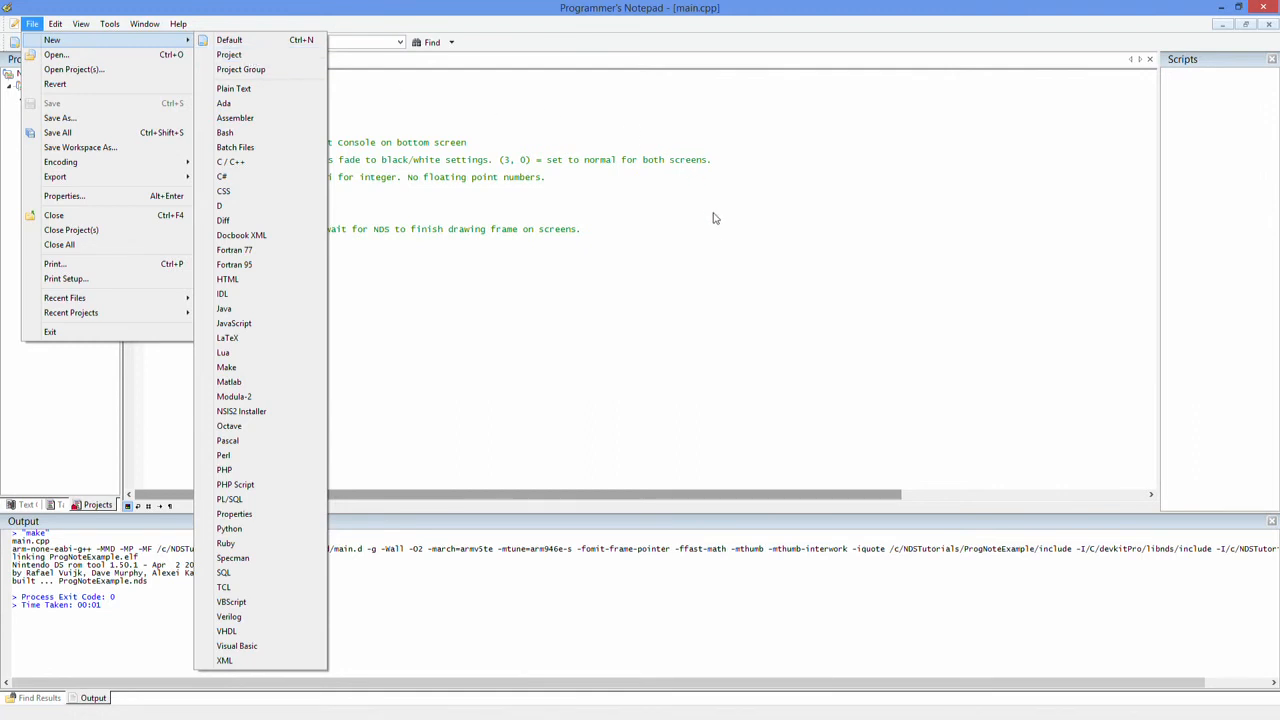
click(232, 160)
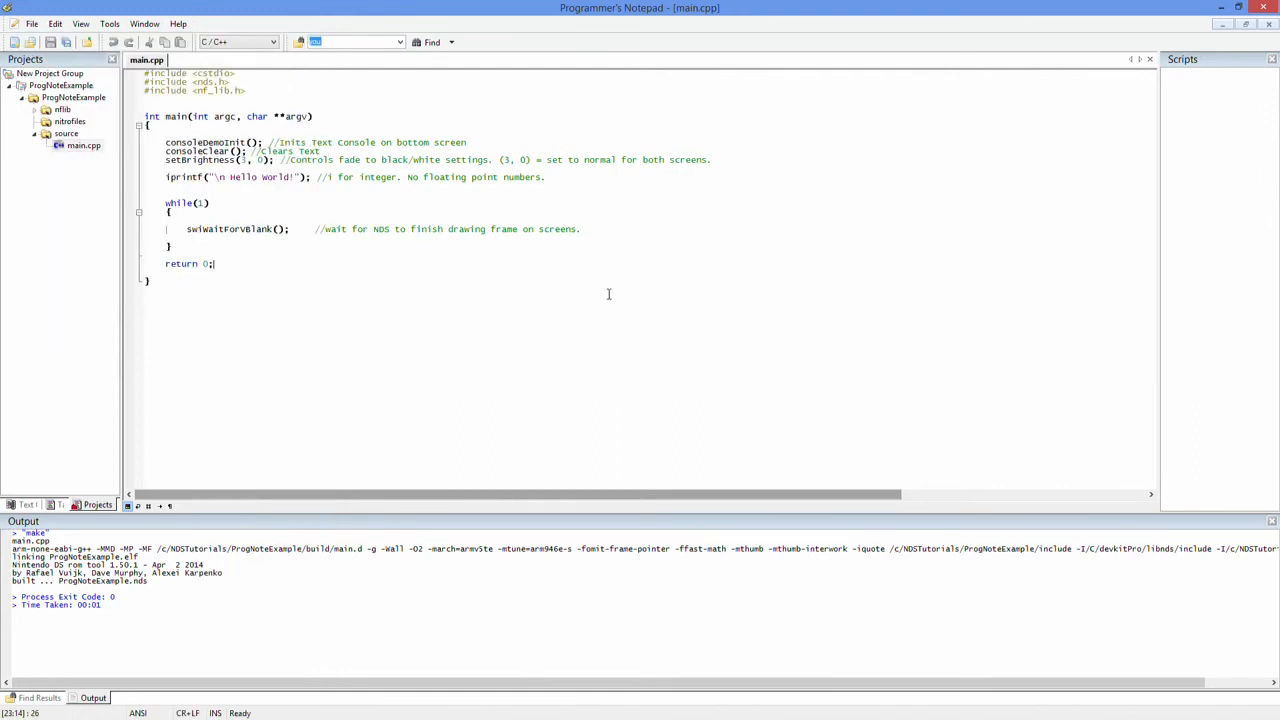
mouse_move(592, 298)
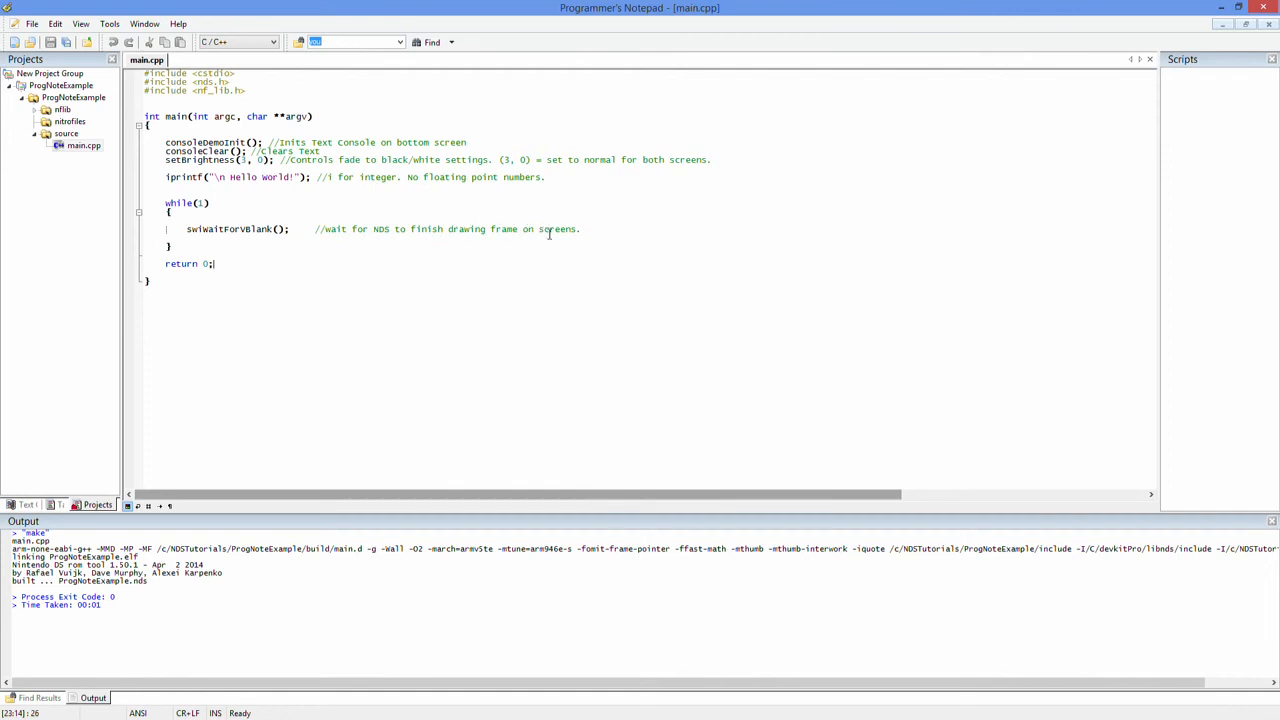
mouse_move(492, 390)
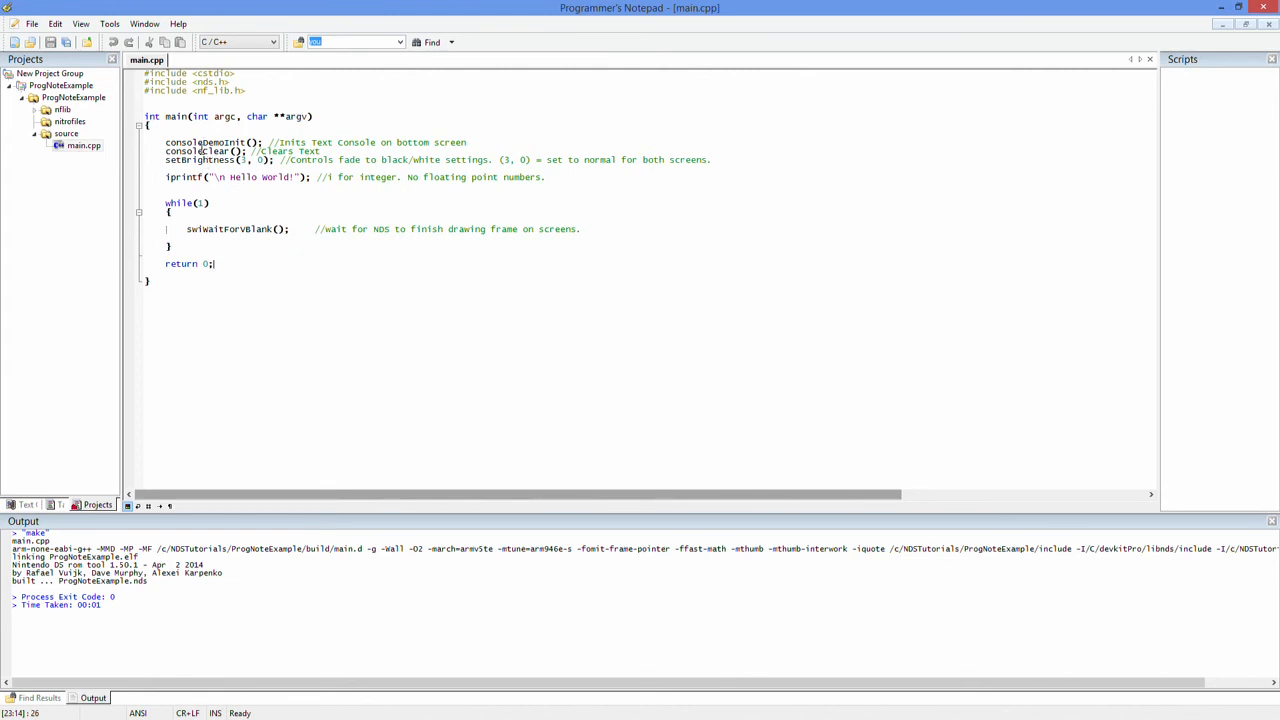
mouse_move(610, 250)
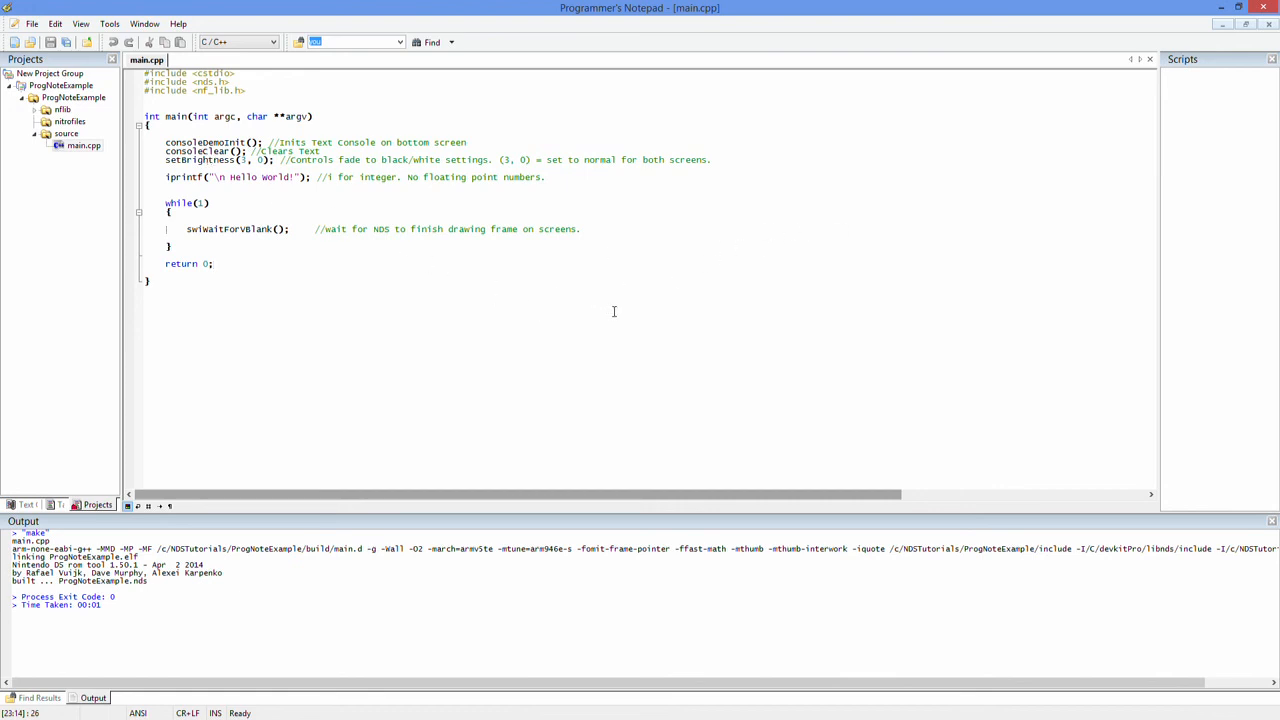
mouse_move(1064, 128)
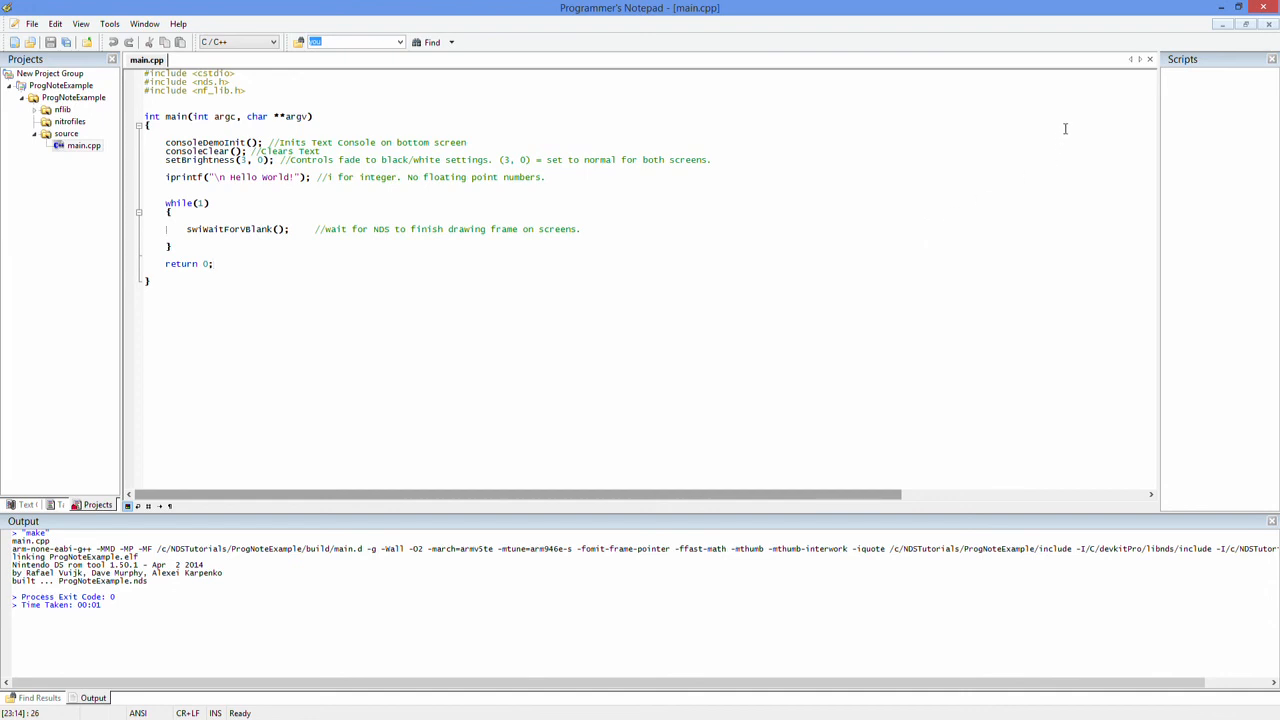